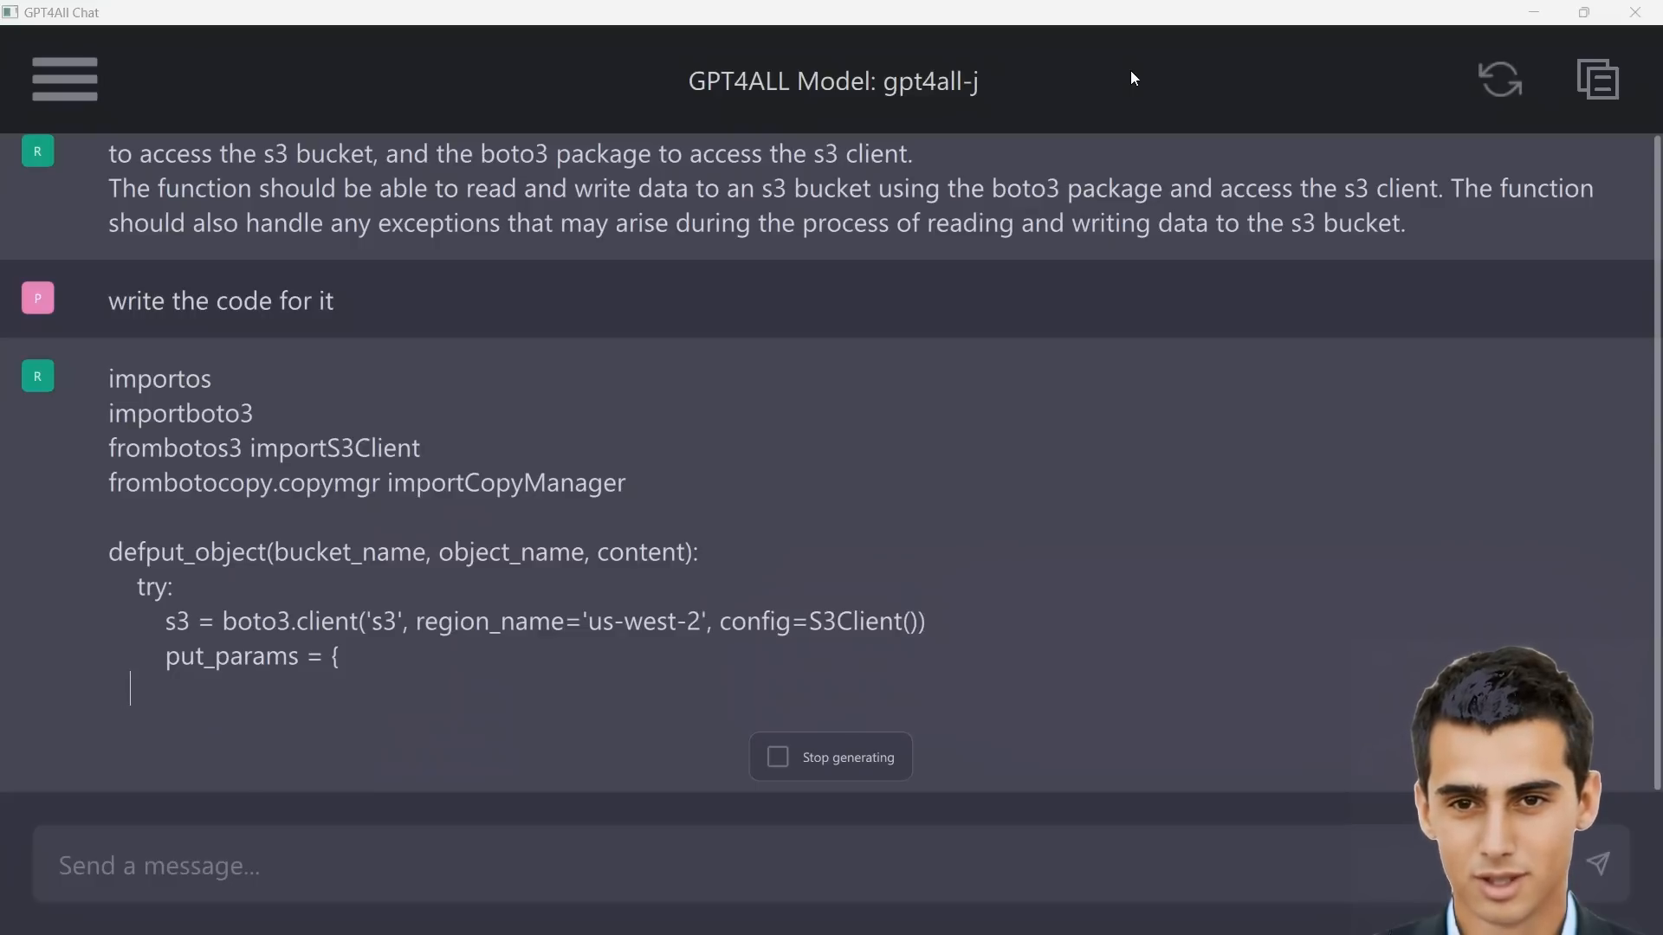
Follow the streaming boto3 S3 upload code from the gpt4all-j model.
scroll(down, 3)
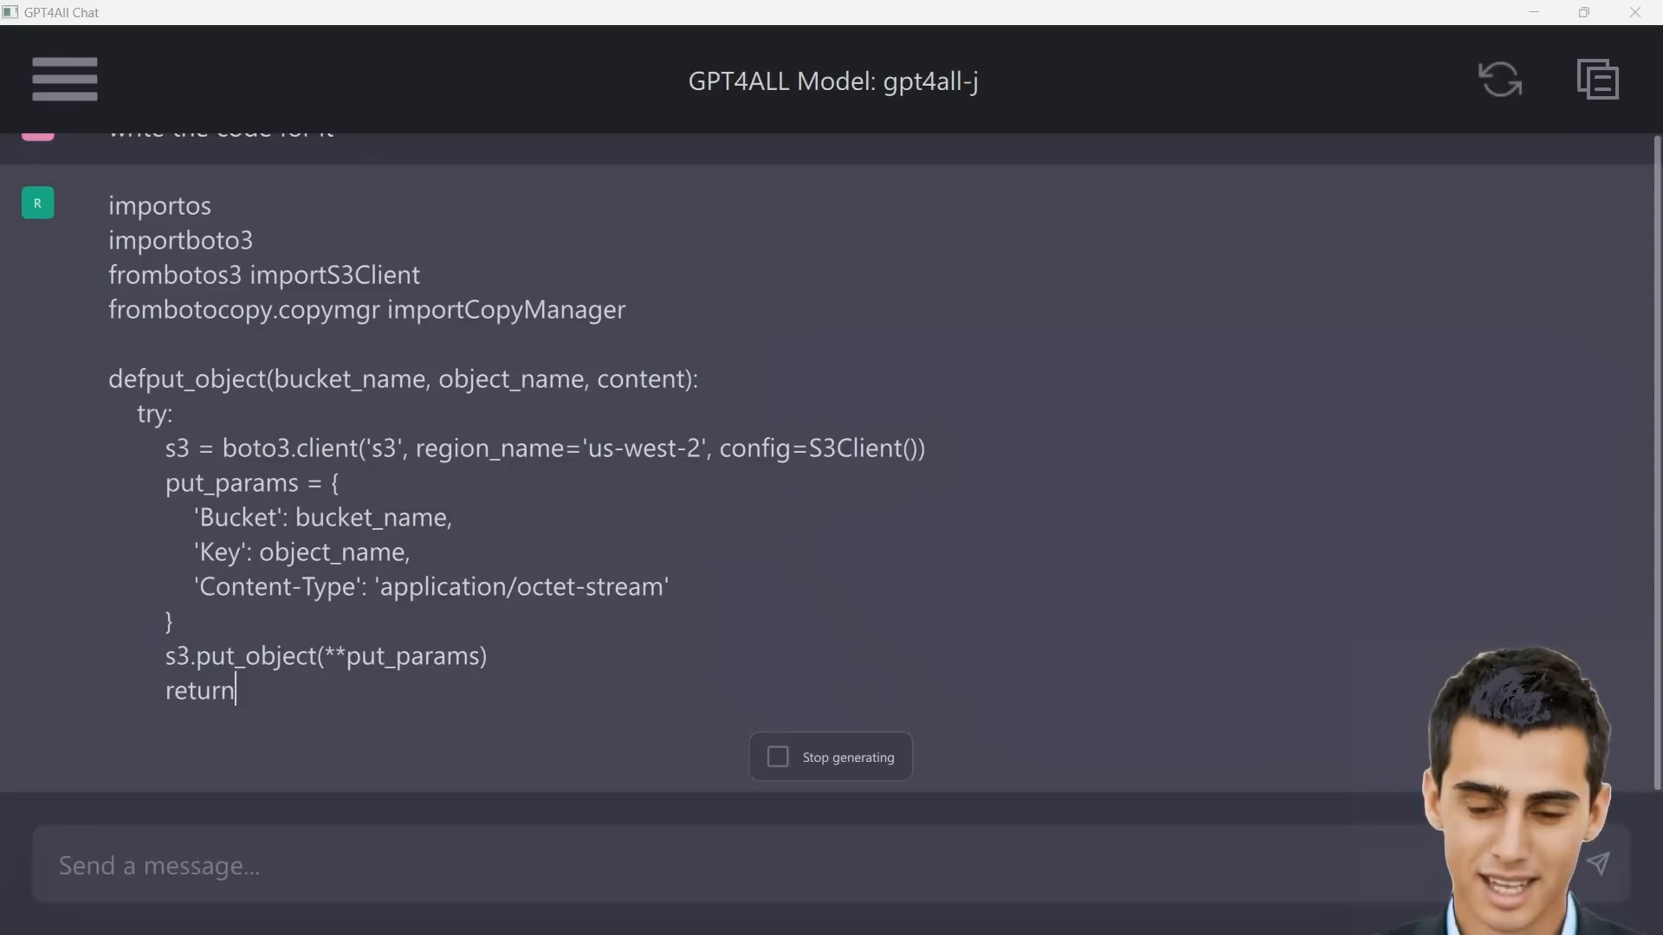
text(s3)
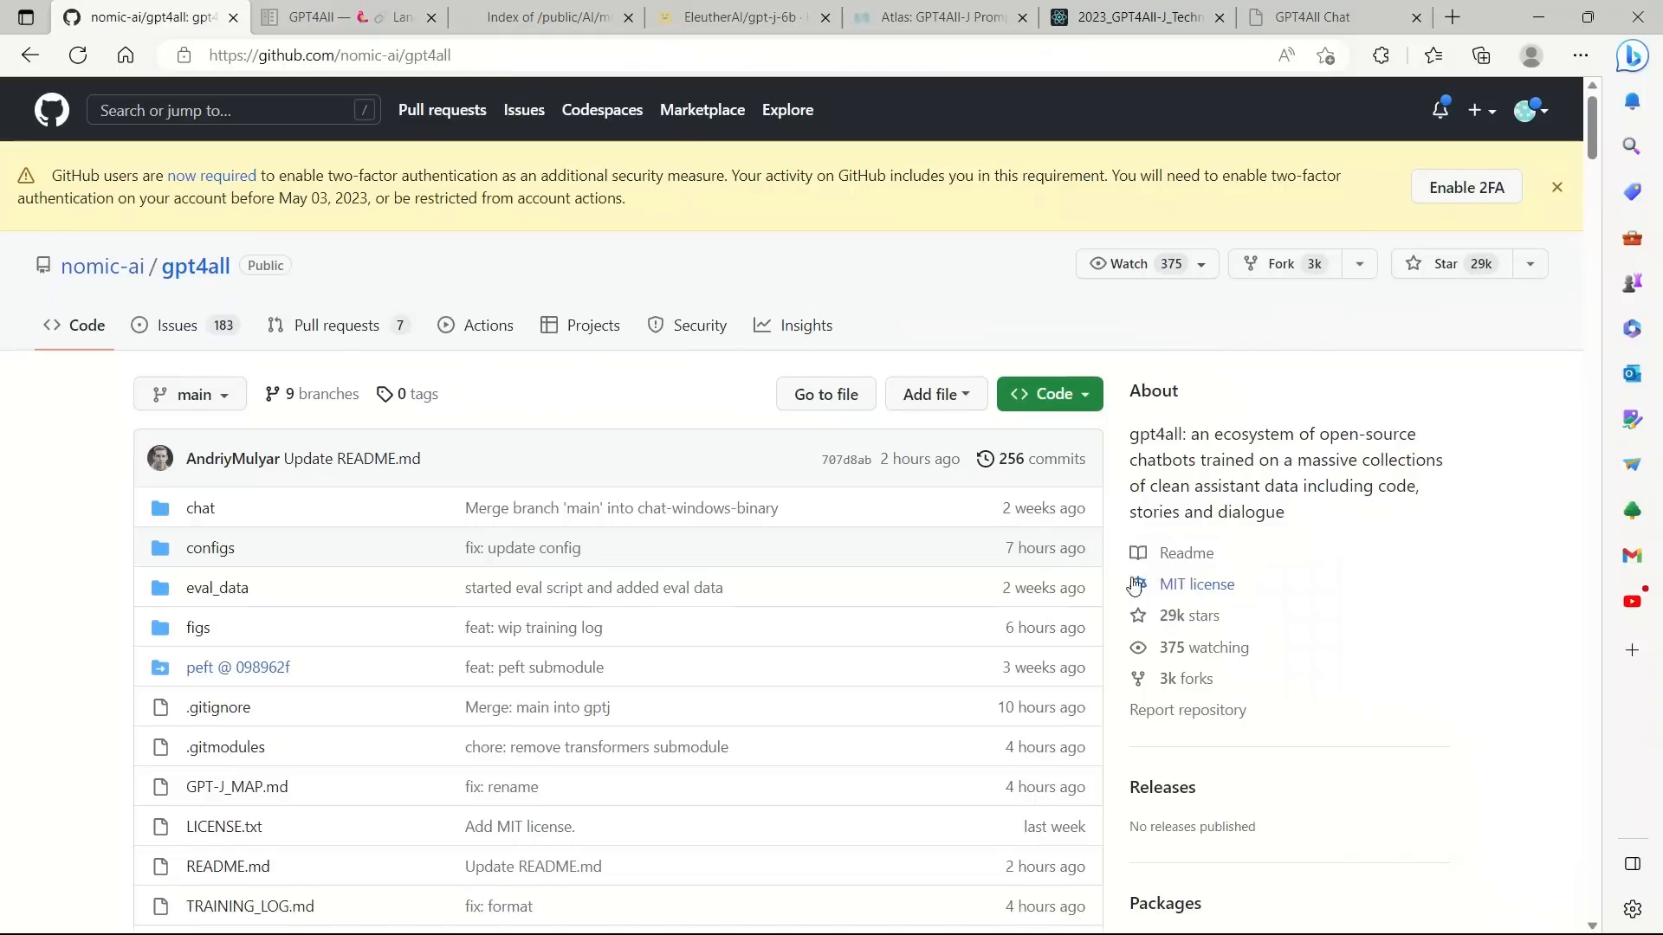
Review the gpt4all README links, then move to the GPT4All-J technical report.
scroll(down, 3)
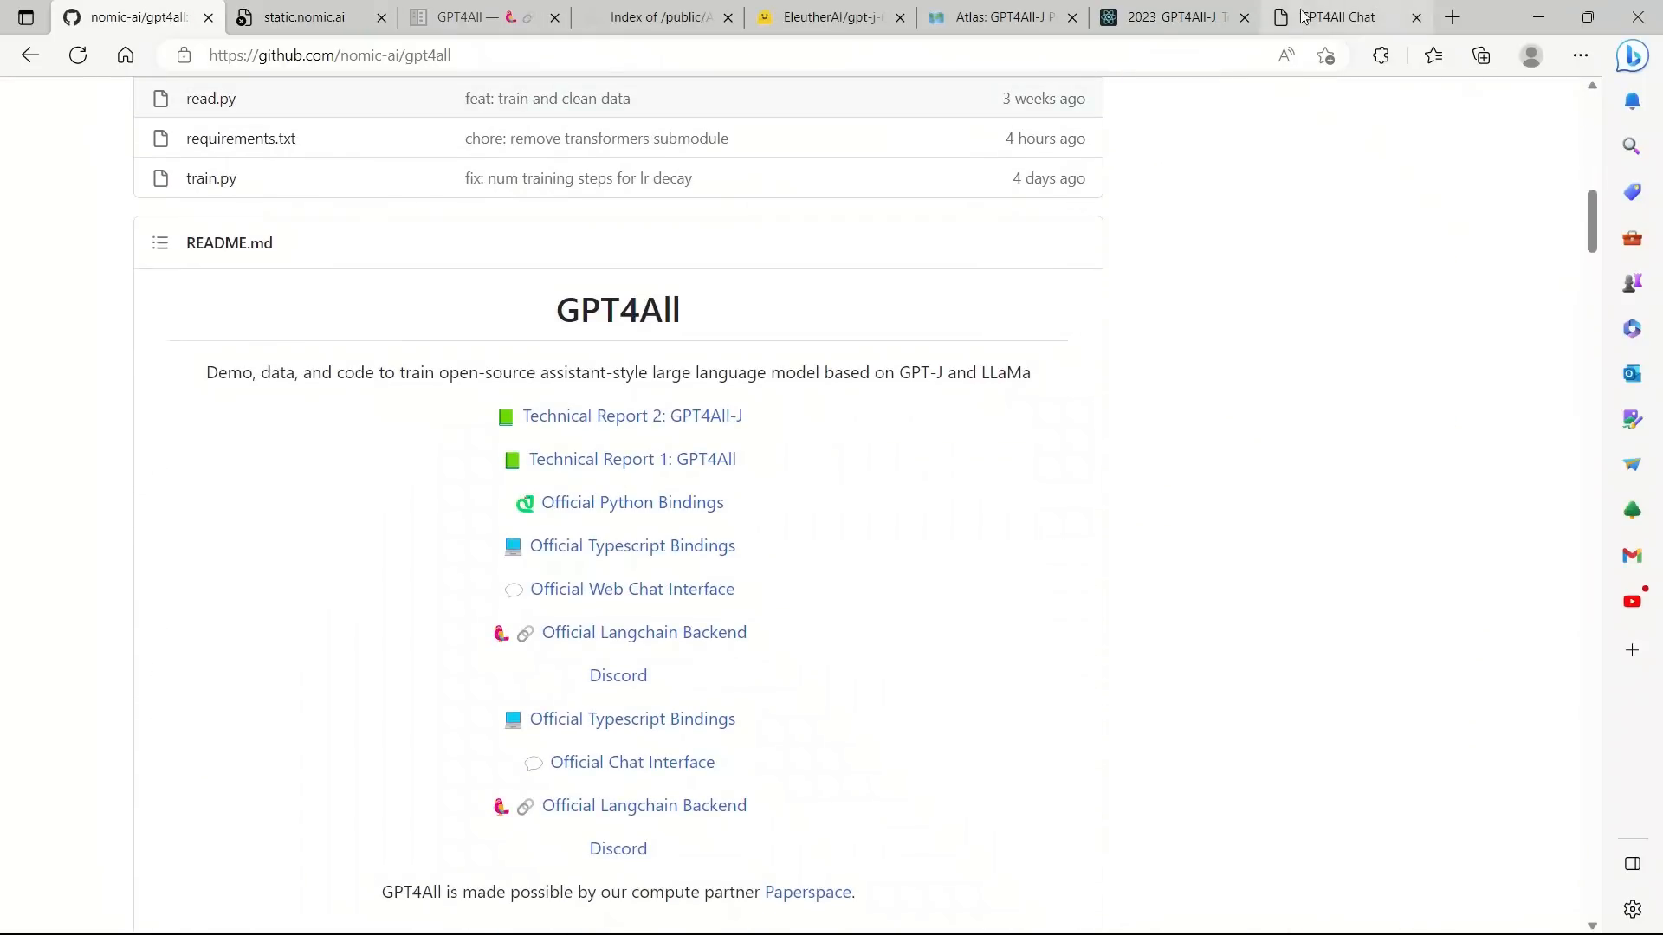
click(1160, 18)
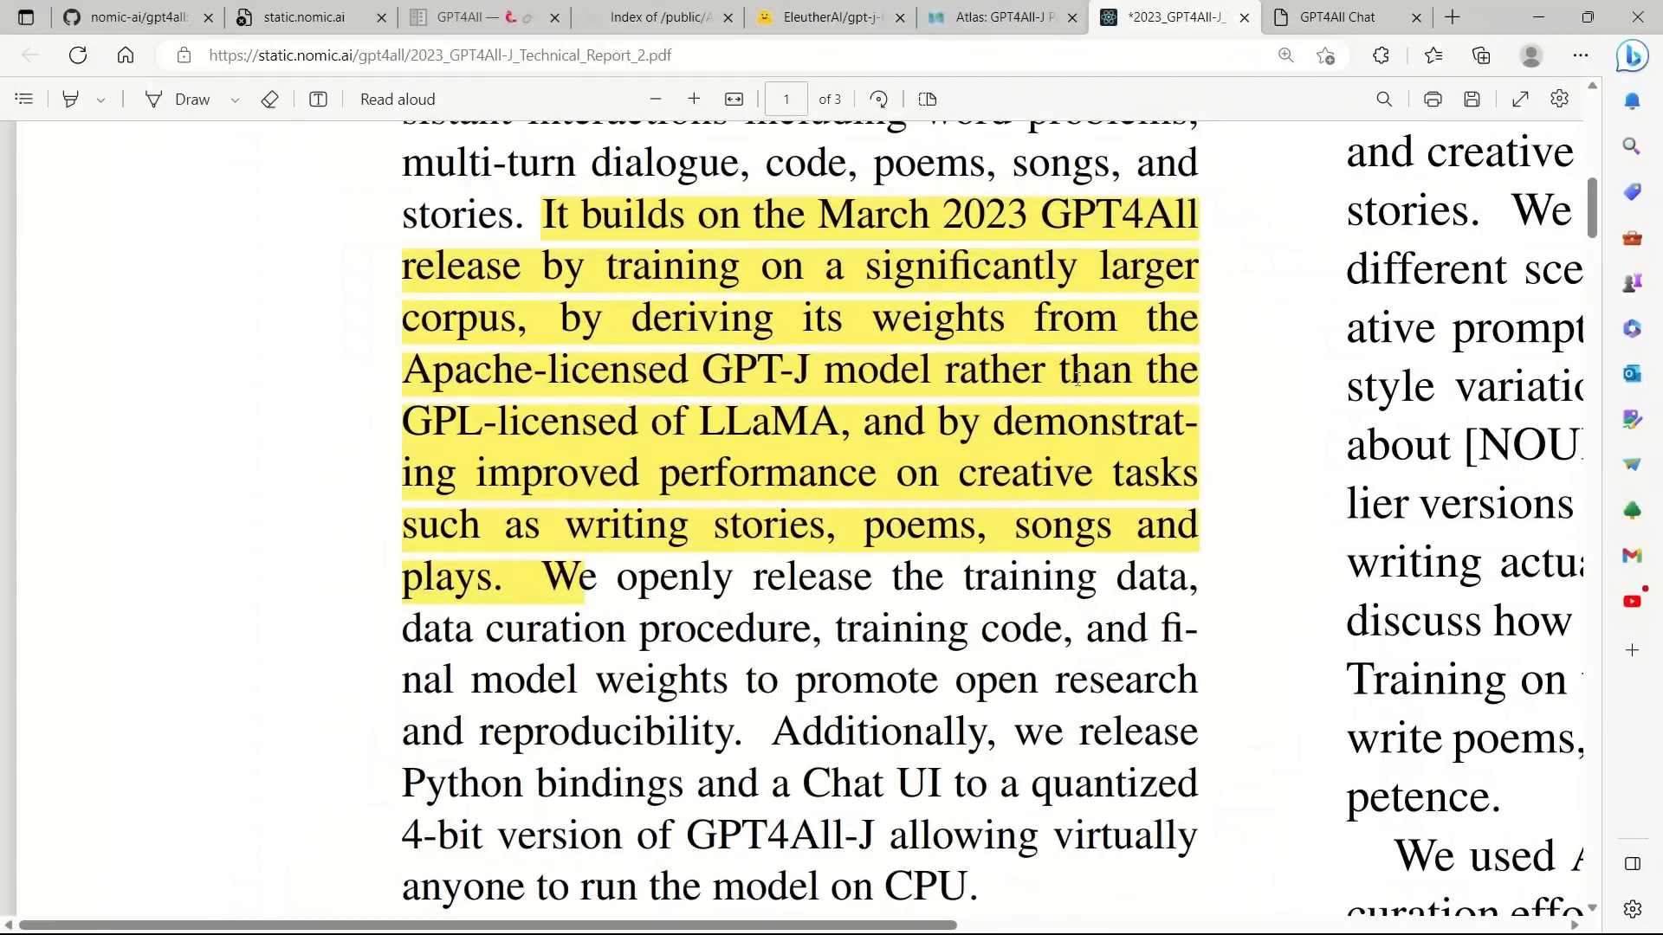
Read the report down to Data Collection and pick out the 800k dataset size.
click(998, 17)
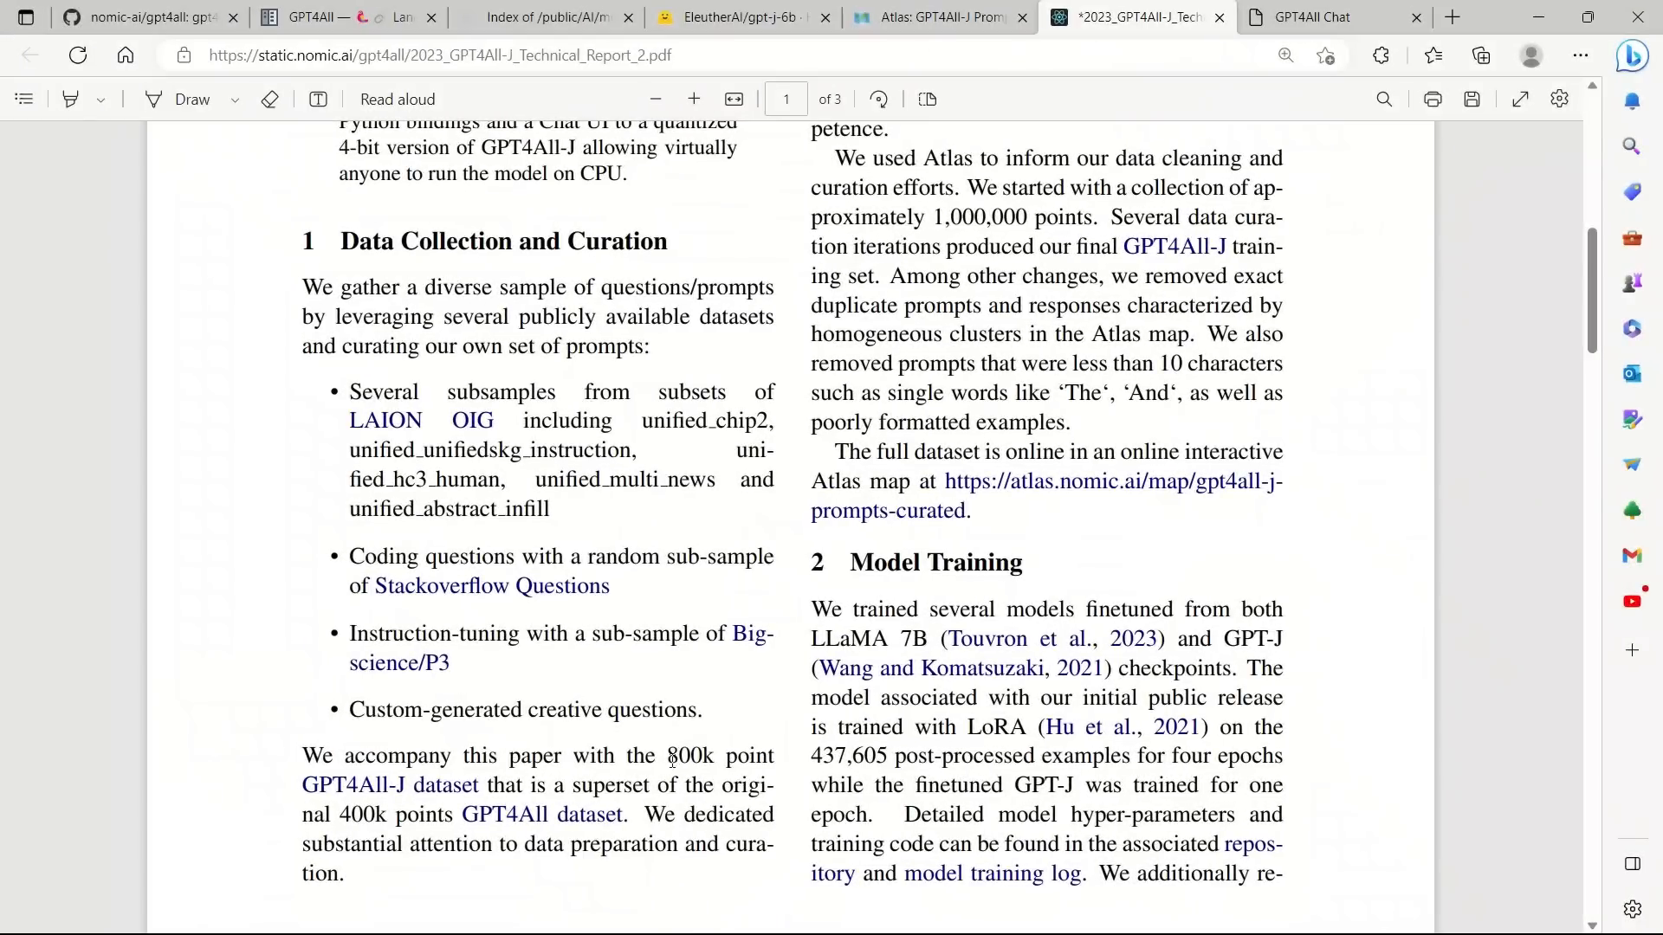
double_click(691, 756)
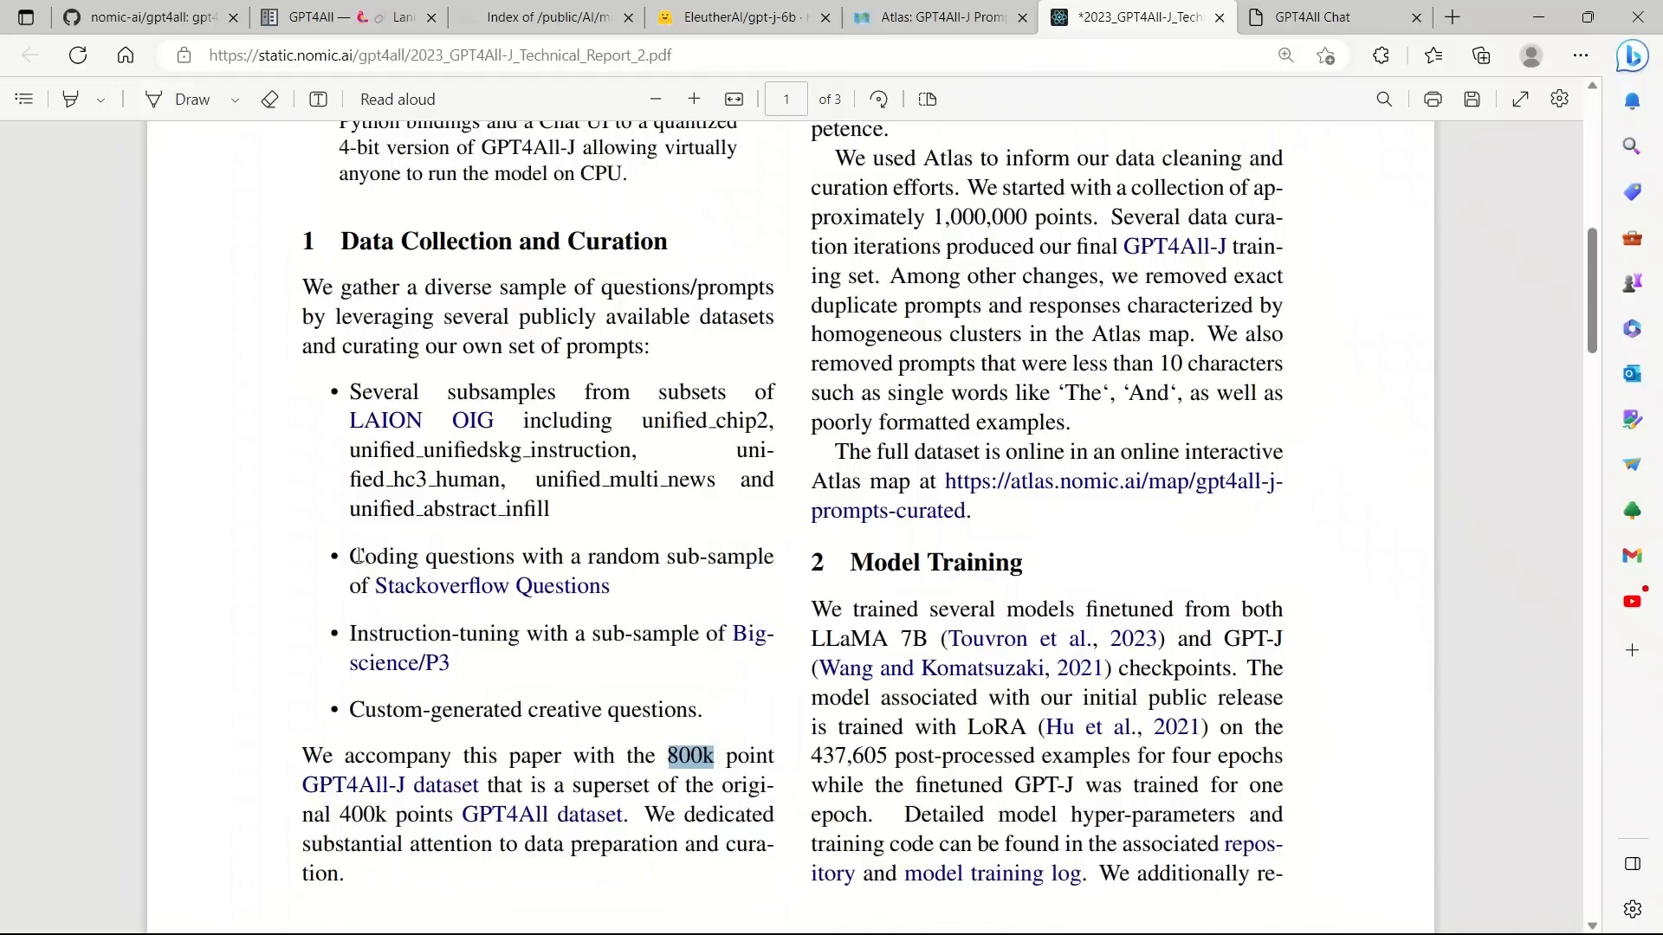
mouse_move(358, 424)
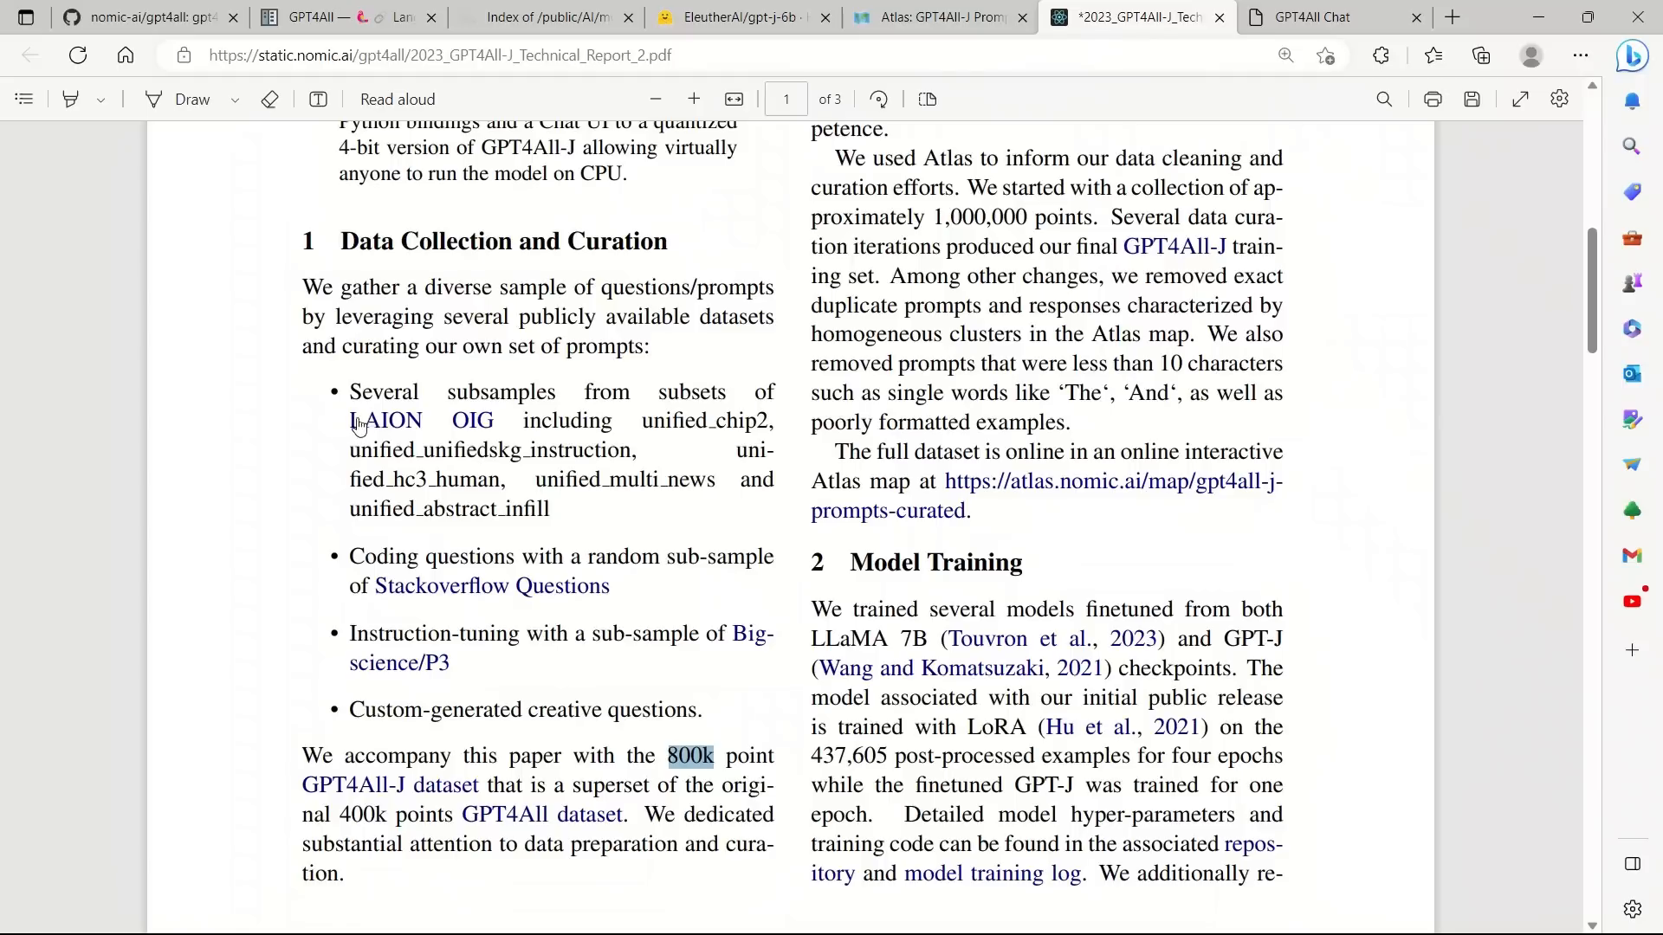
mouse_move(648, 731)
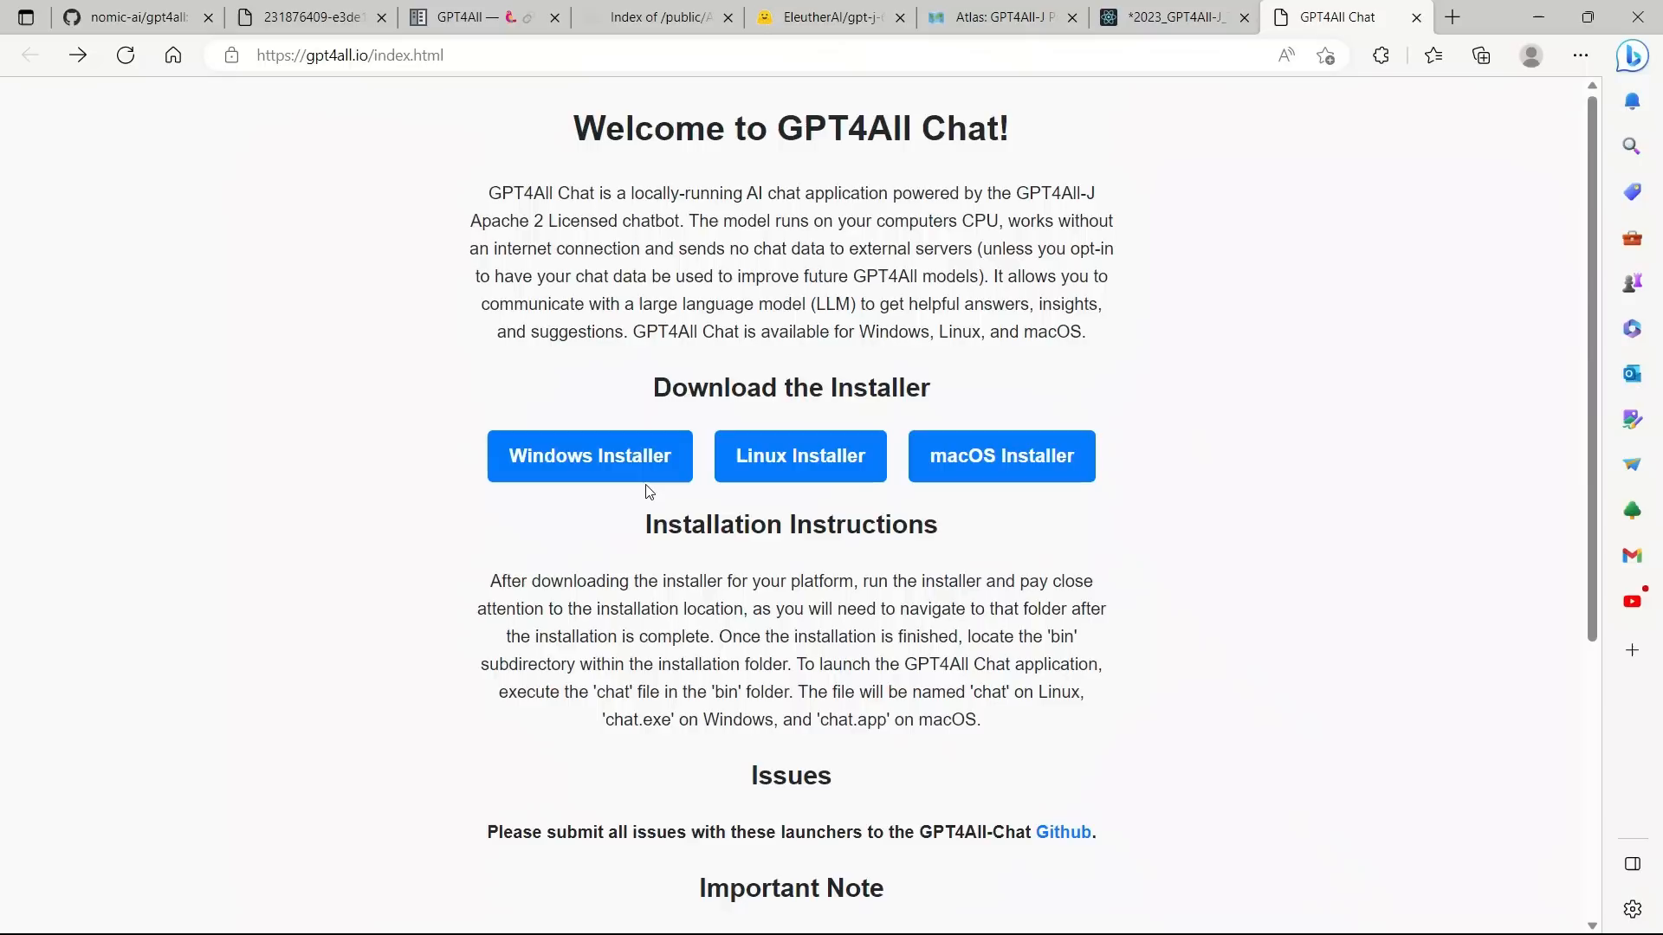
mouse_move(980, 540)
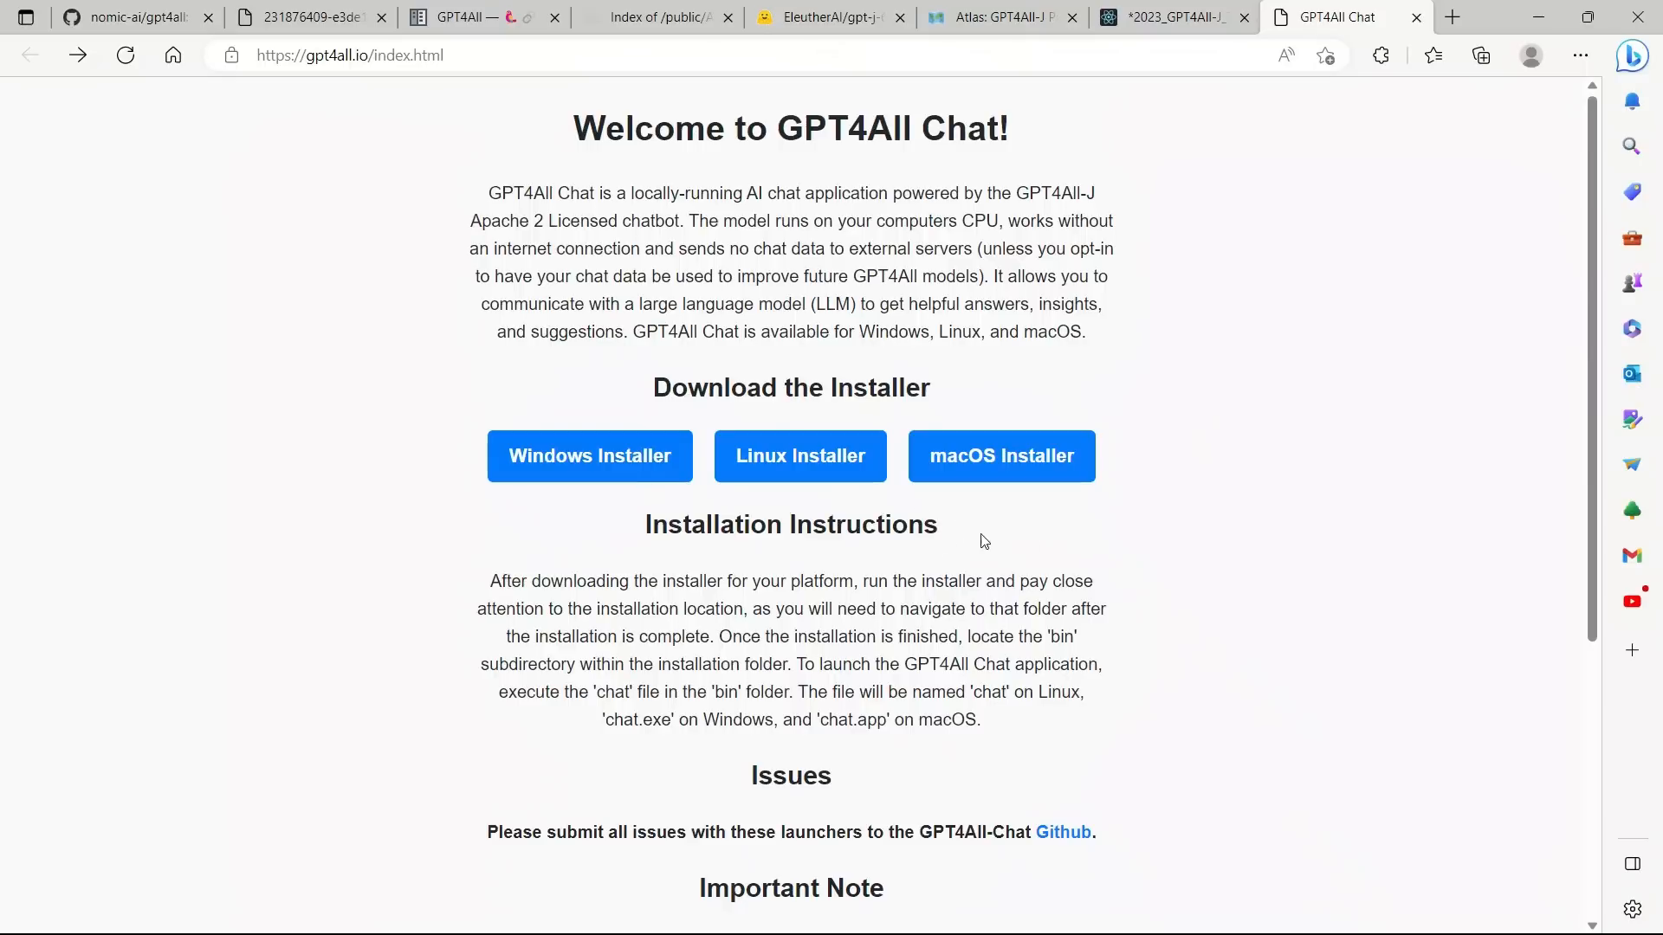
mouse_move(864, 526)
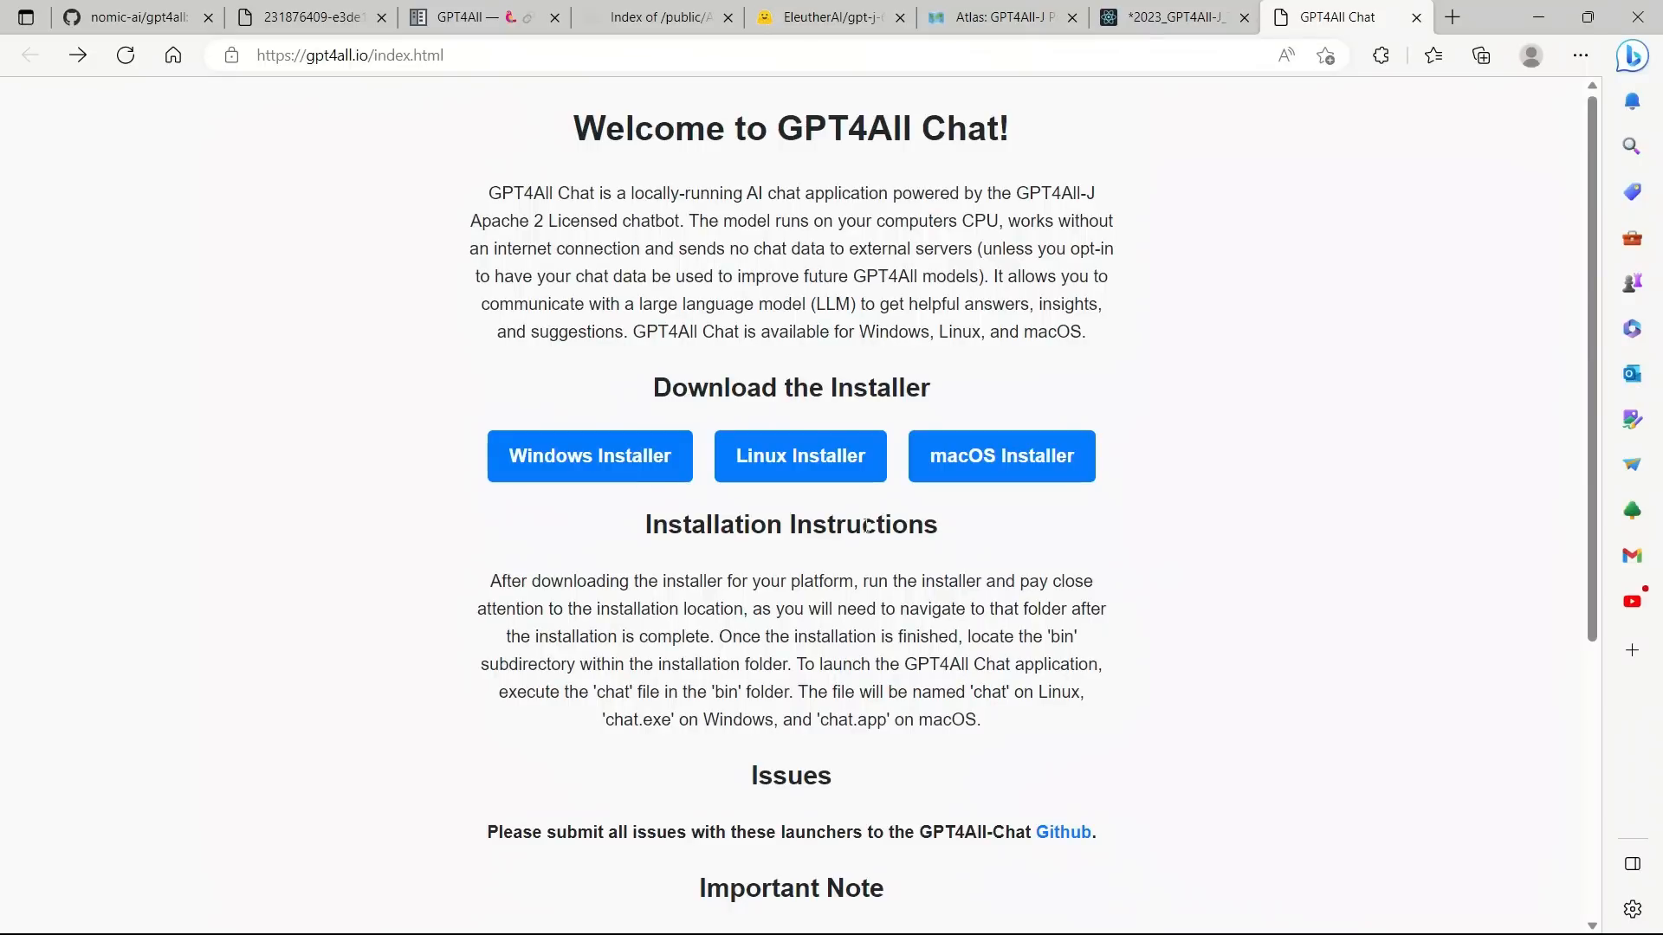
Mark the short-term roadmap goals: GPTJ-based model, llama distribution issues, CPU and GPU interfaces.
click(127, 17)
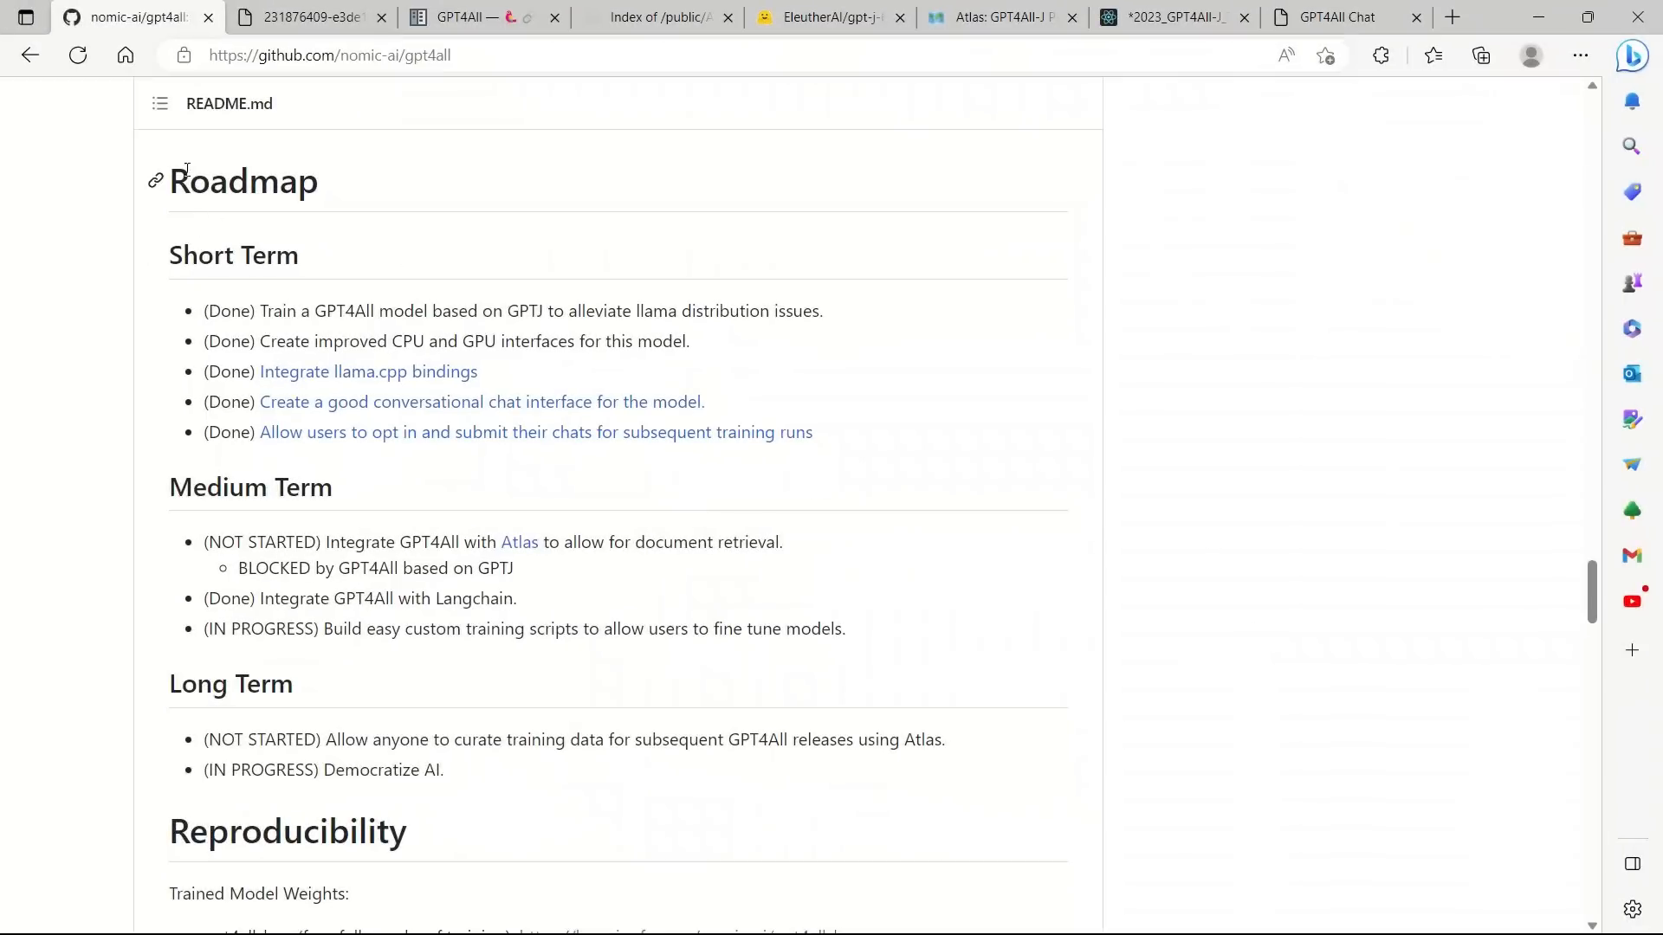
mouse_move(429, 208)
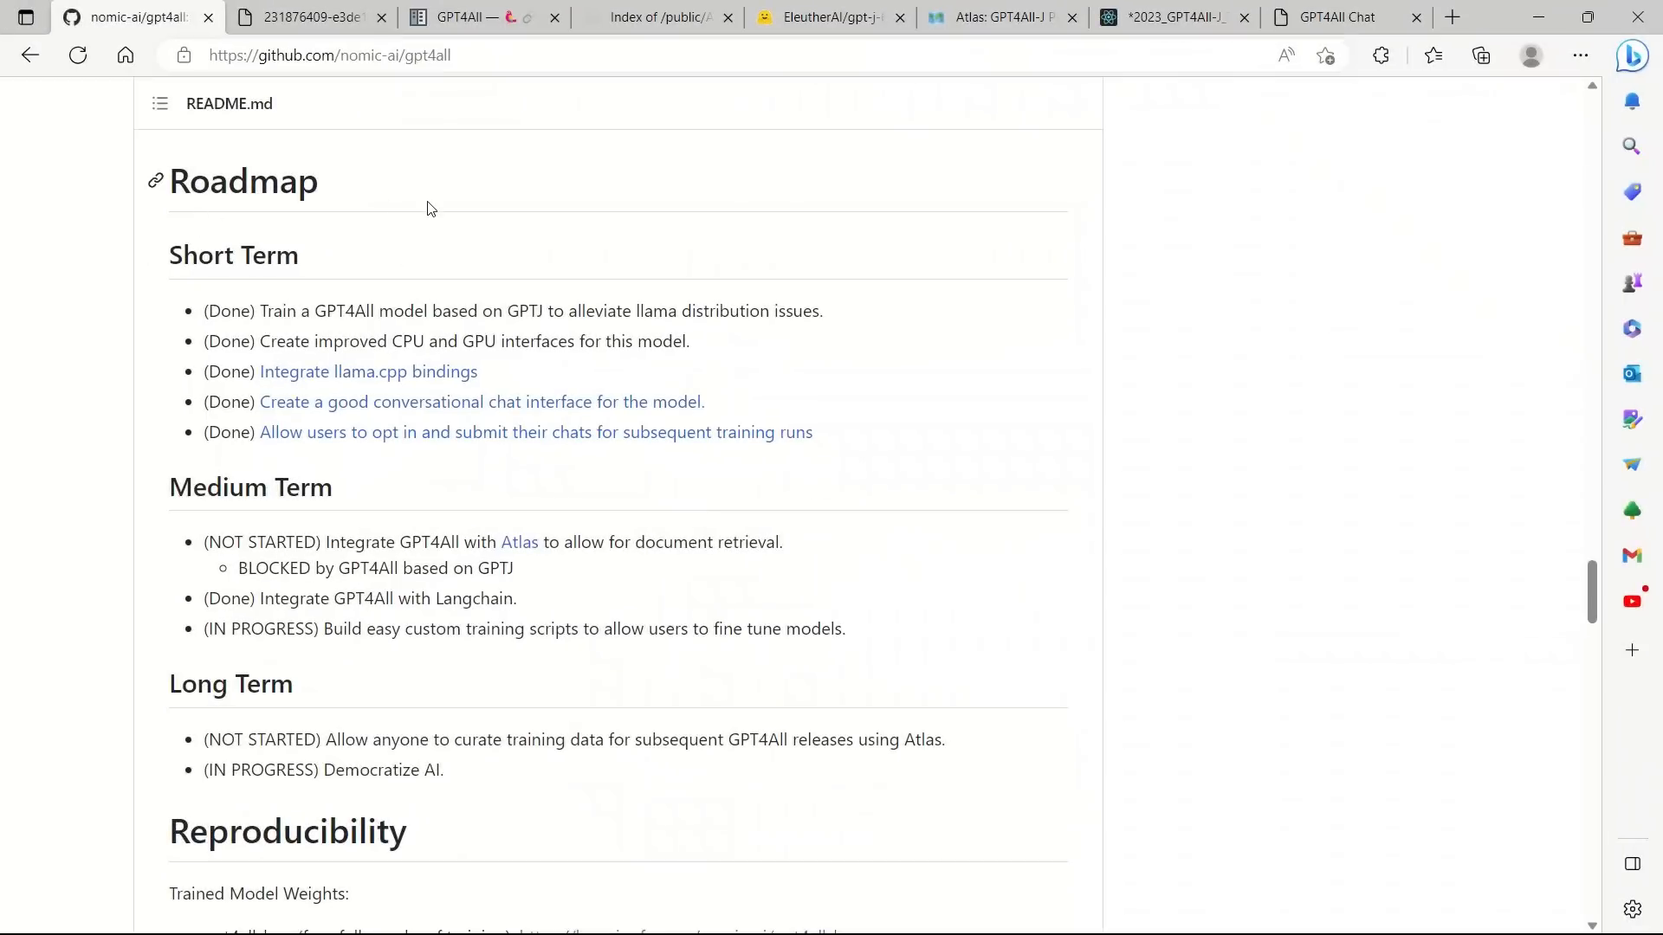
drag(260, 310, 565, 310)
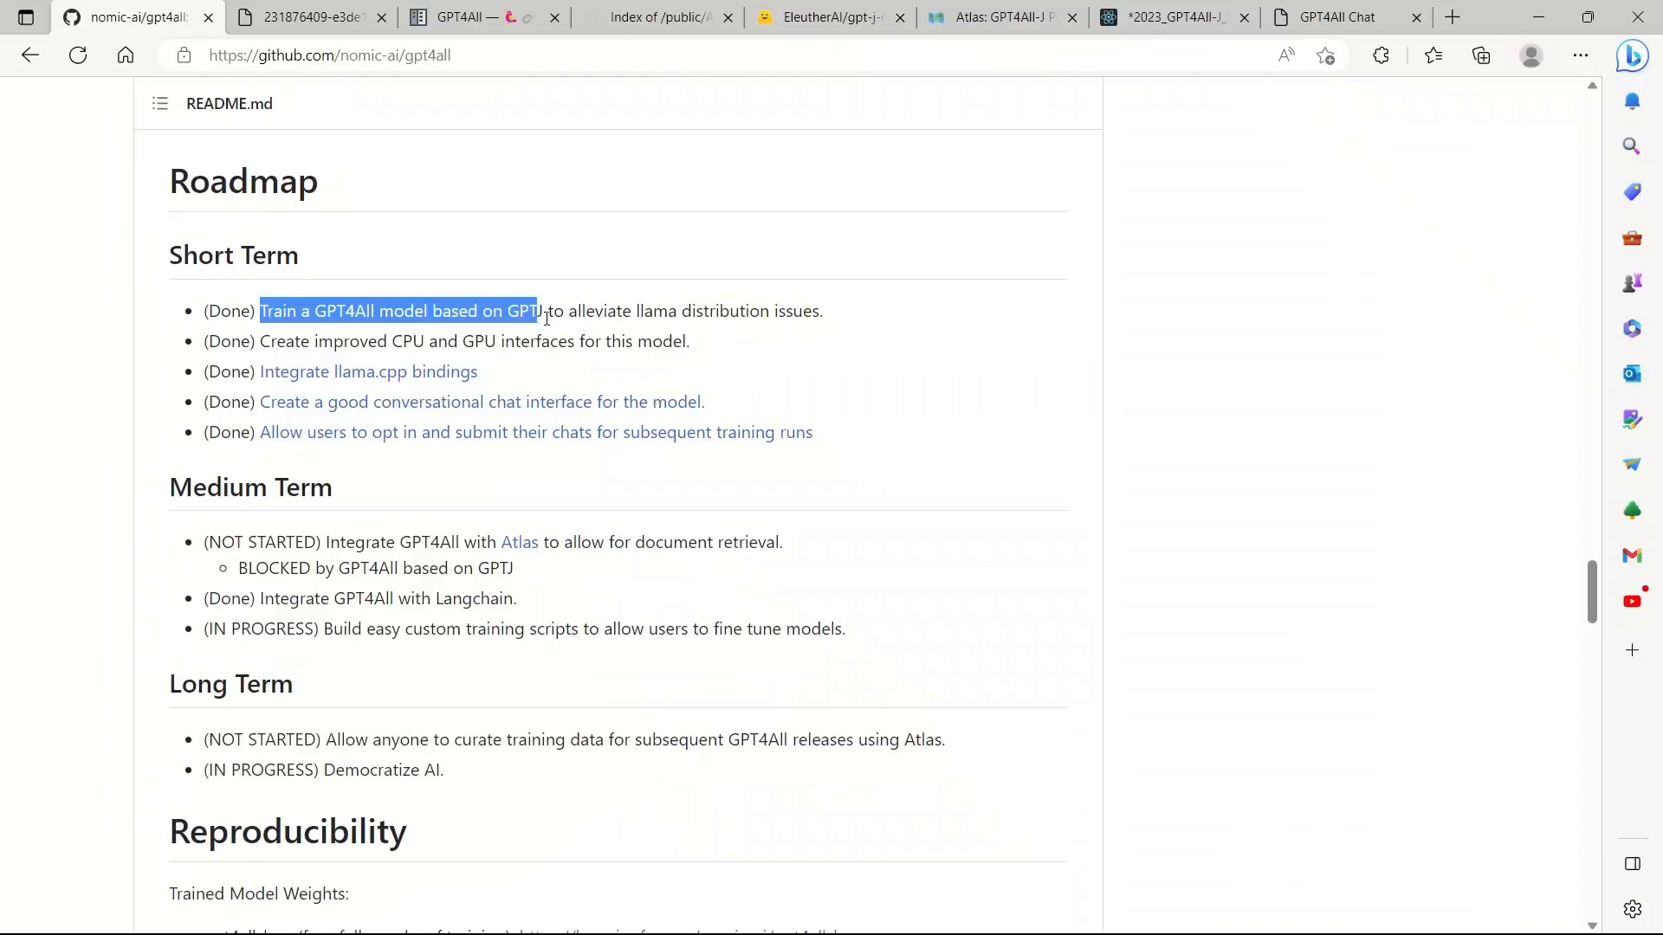
double_click(525, 310)
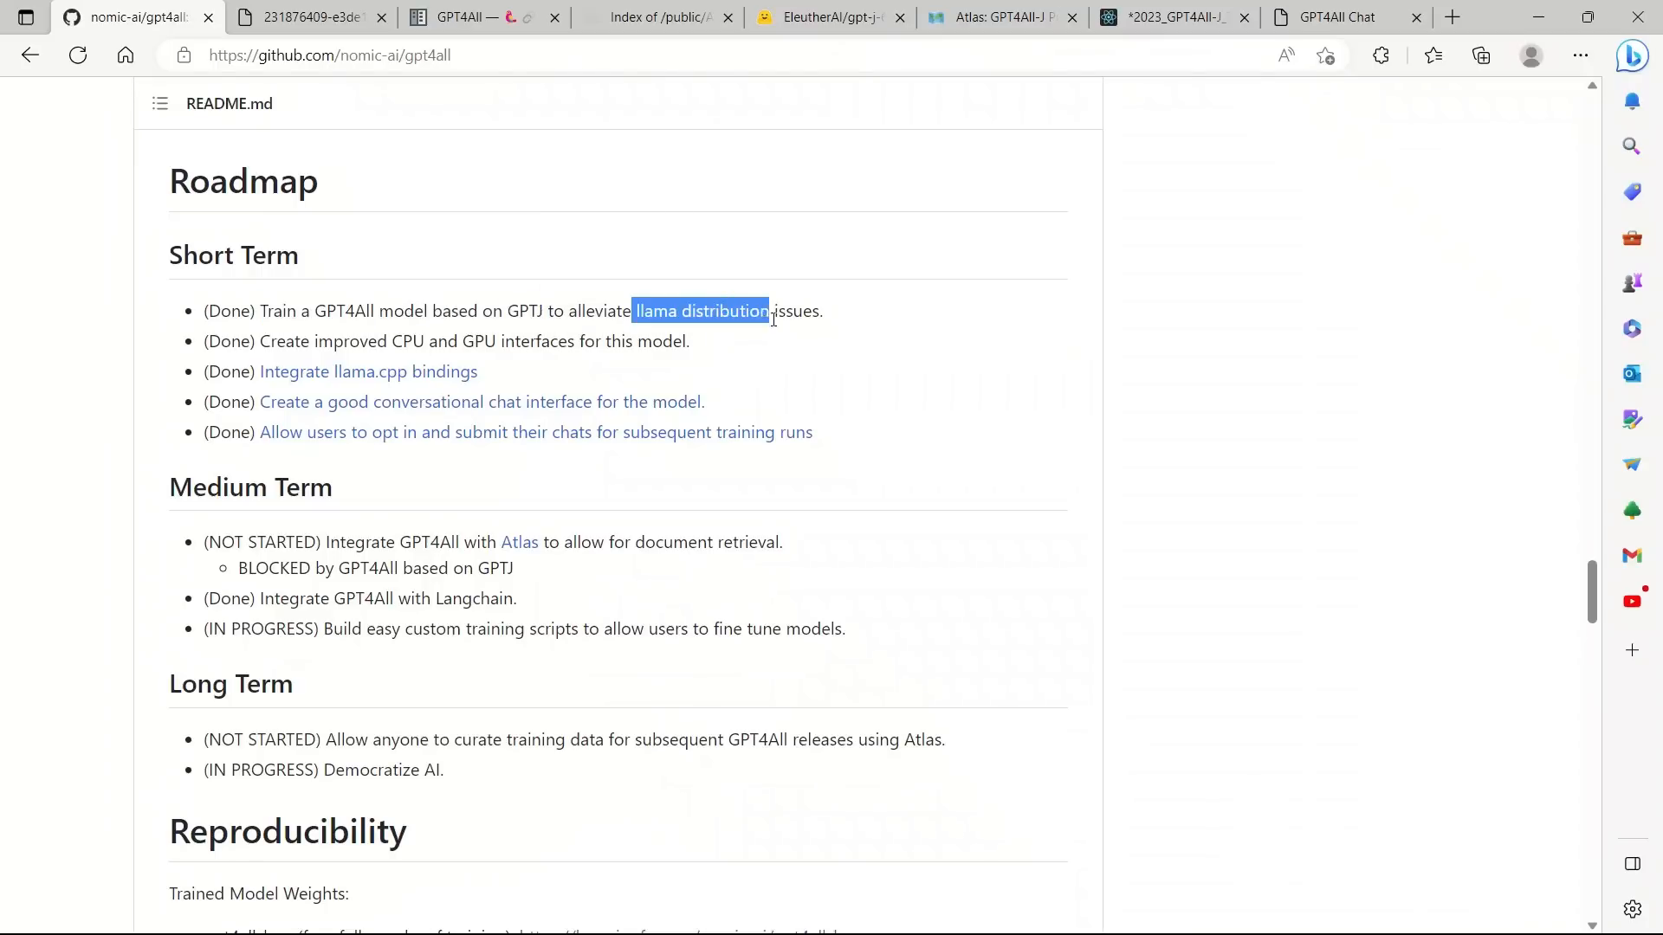
drag(767, 310, 812, 310)
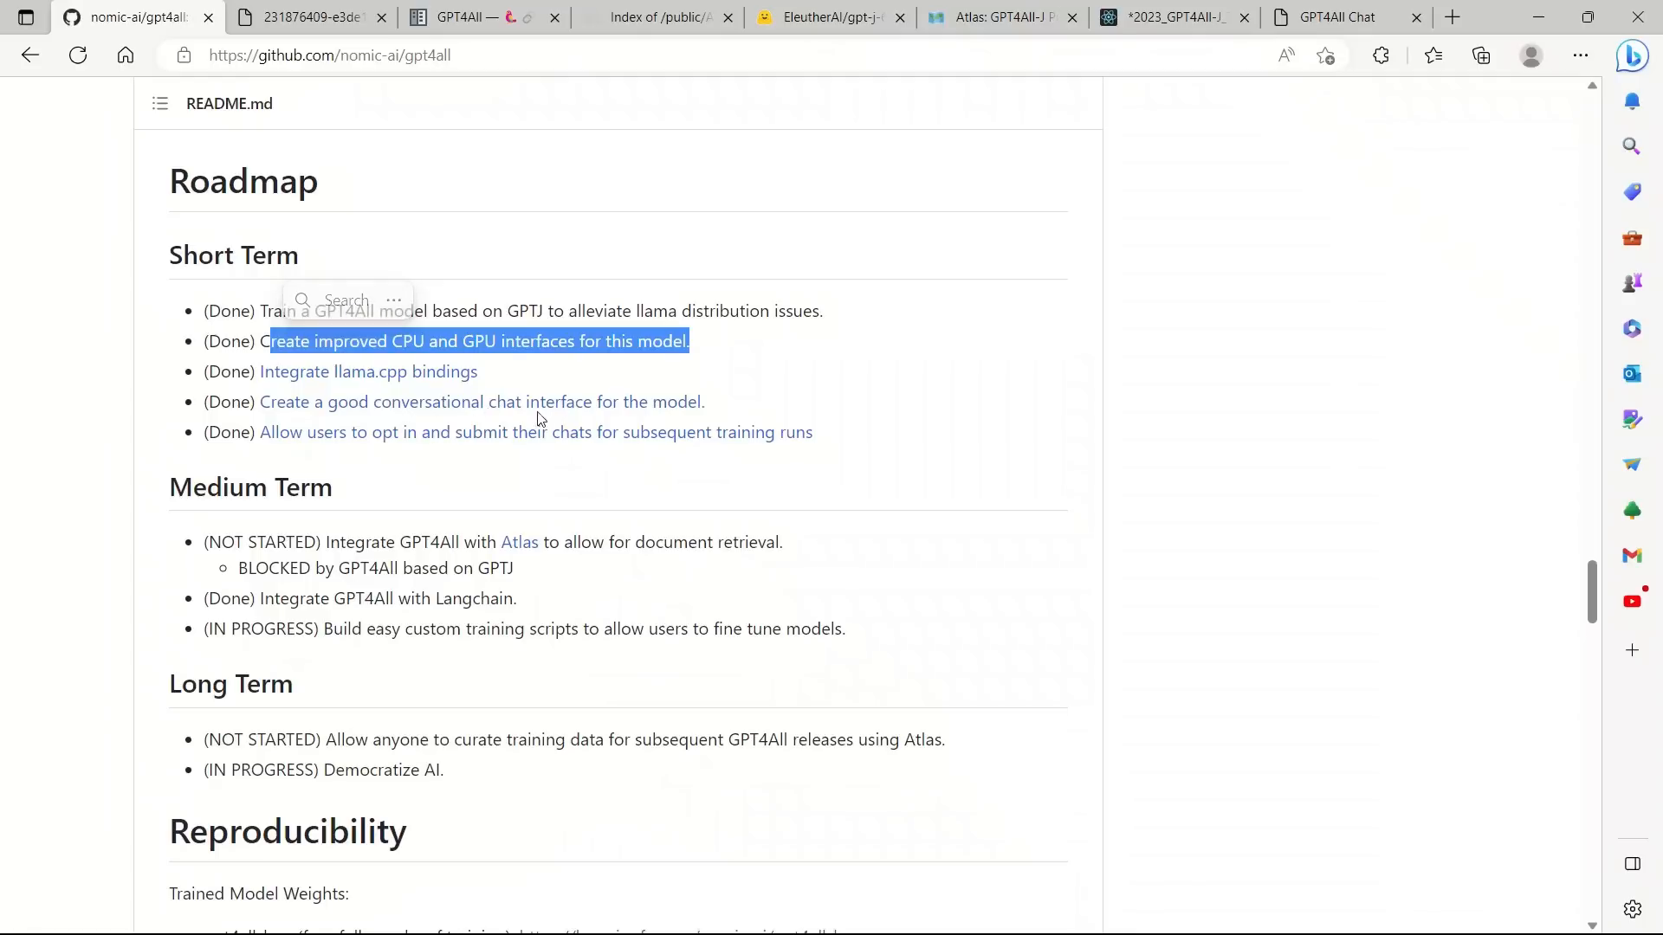
mouse_move(946, 381)
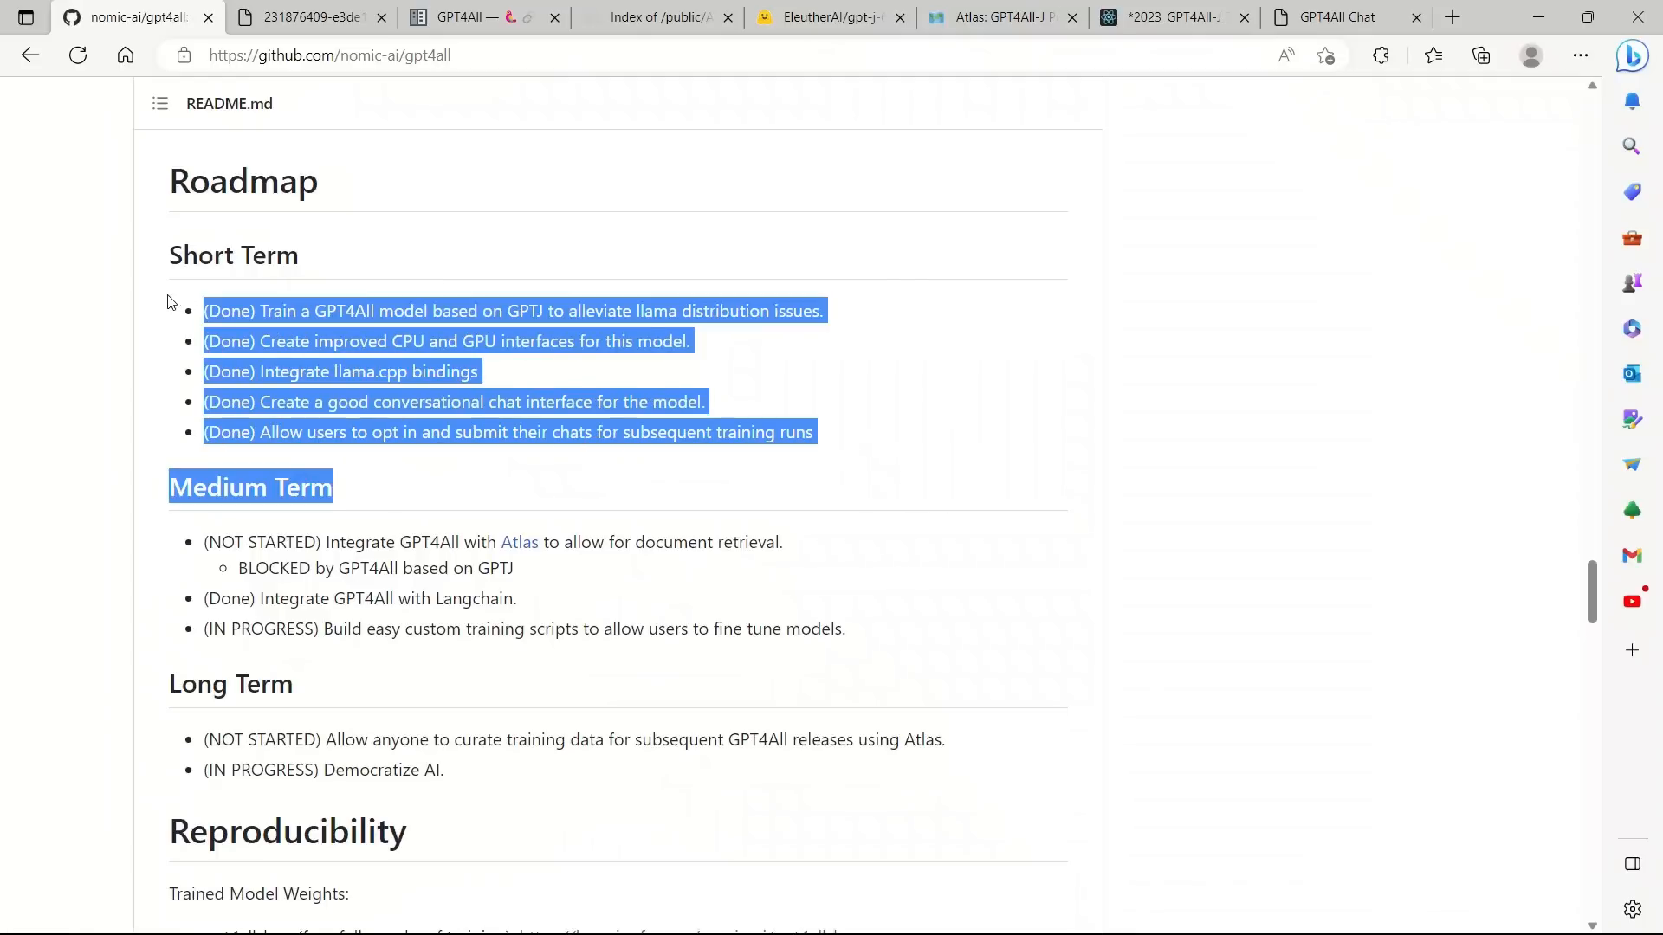
Mark the medium-term items: NOT STARTED status, blocked Atlas retrieval goal, in-progress training scripts.
scroll(down, 3)
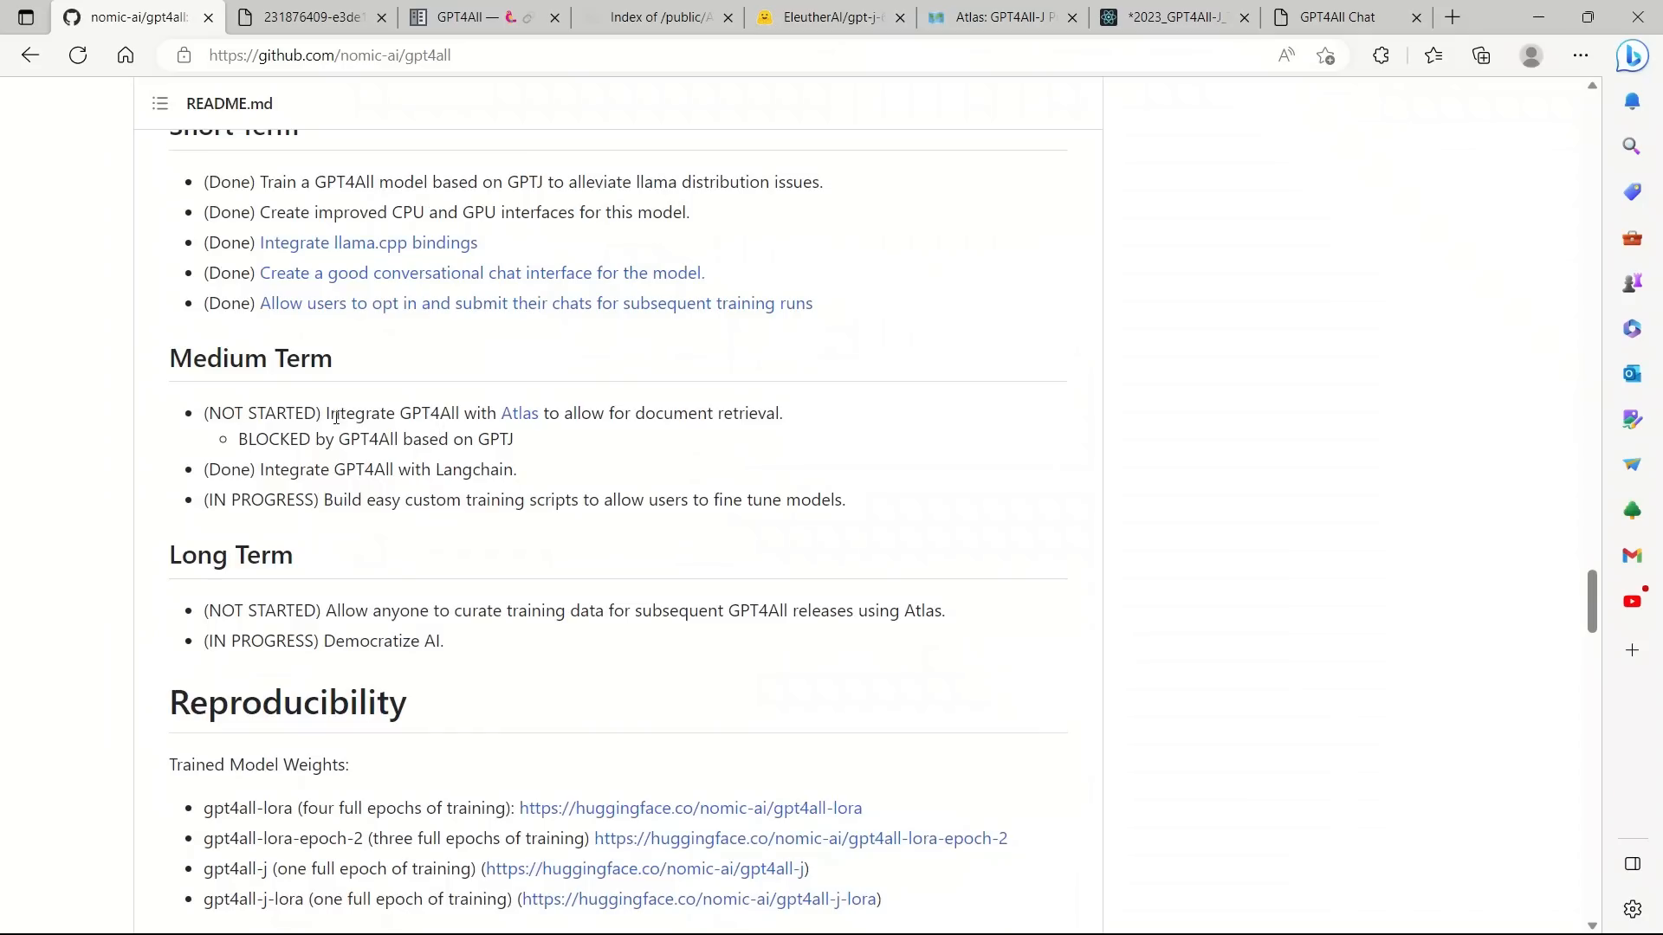
double_click(262, 412)
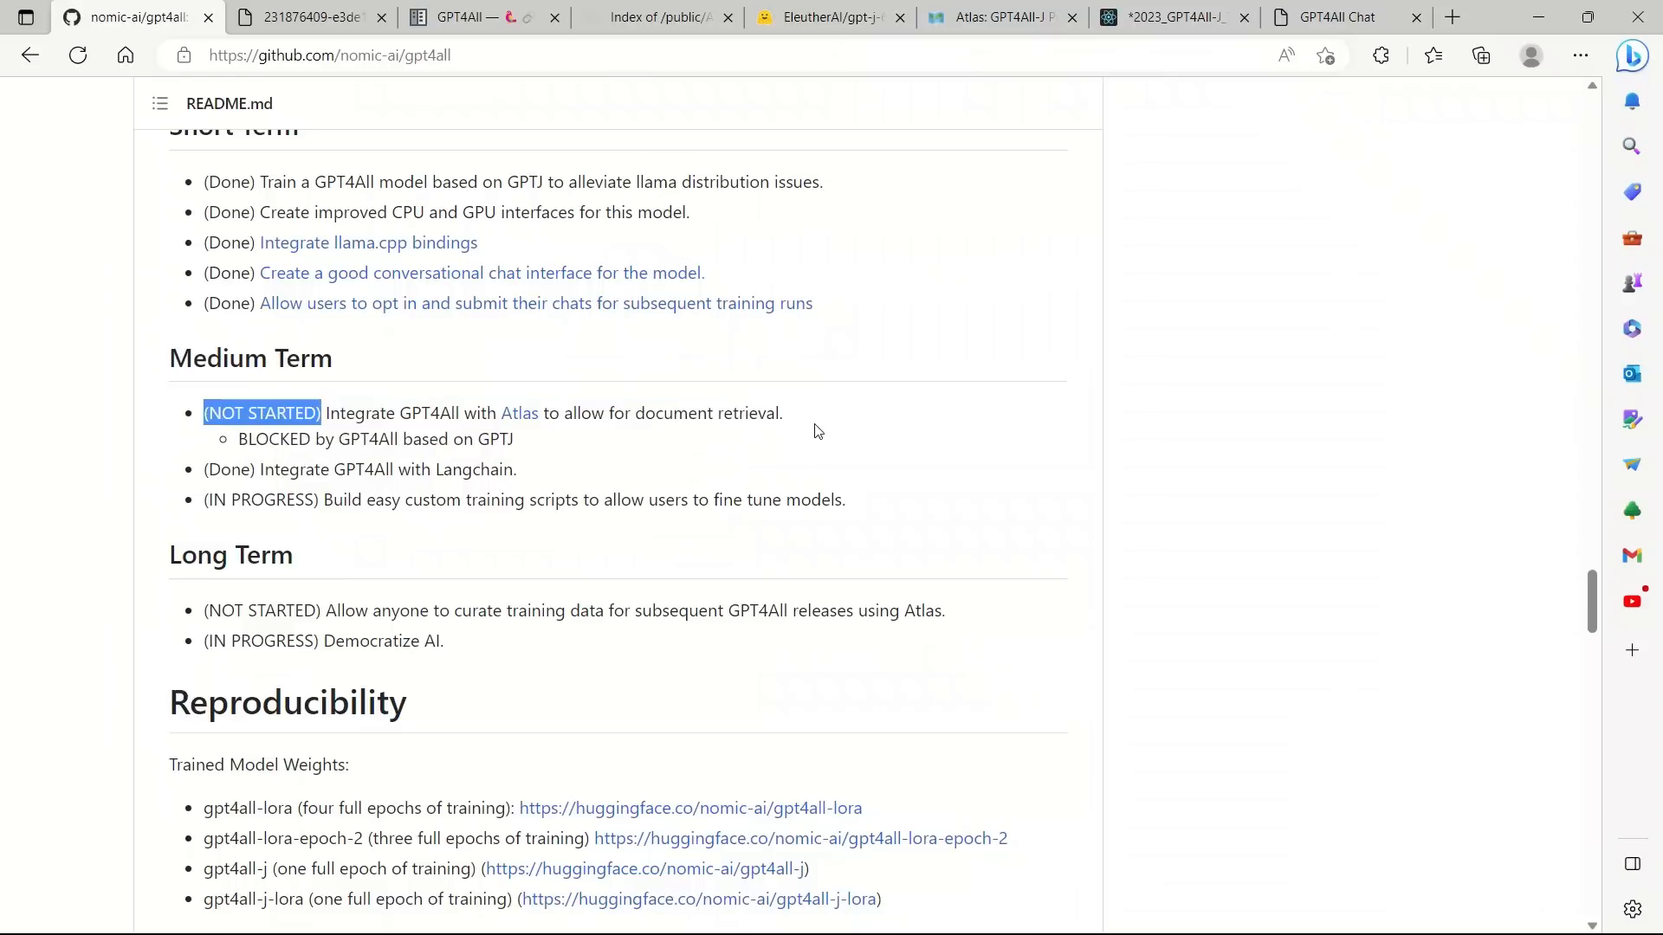
drag(323, 412, 513, 438)
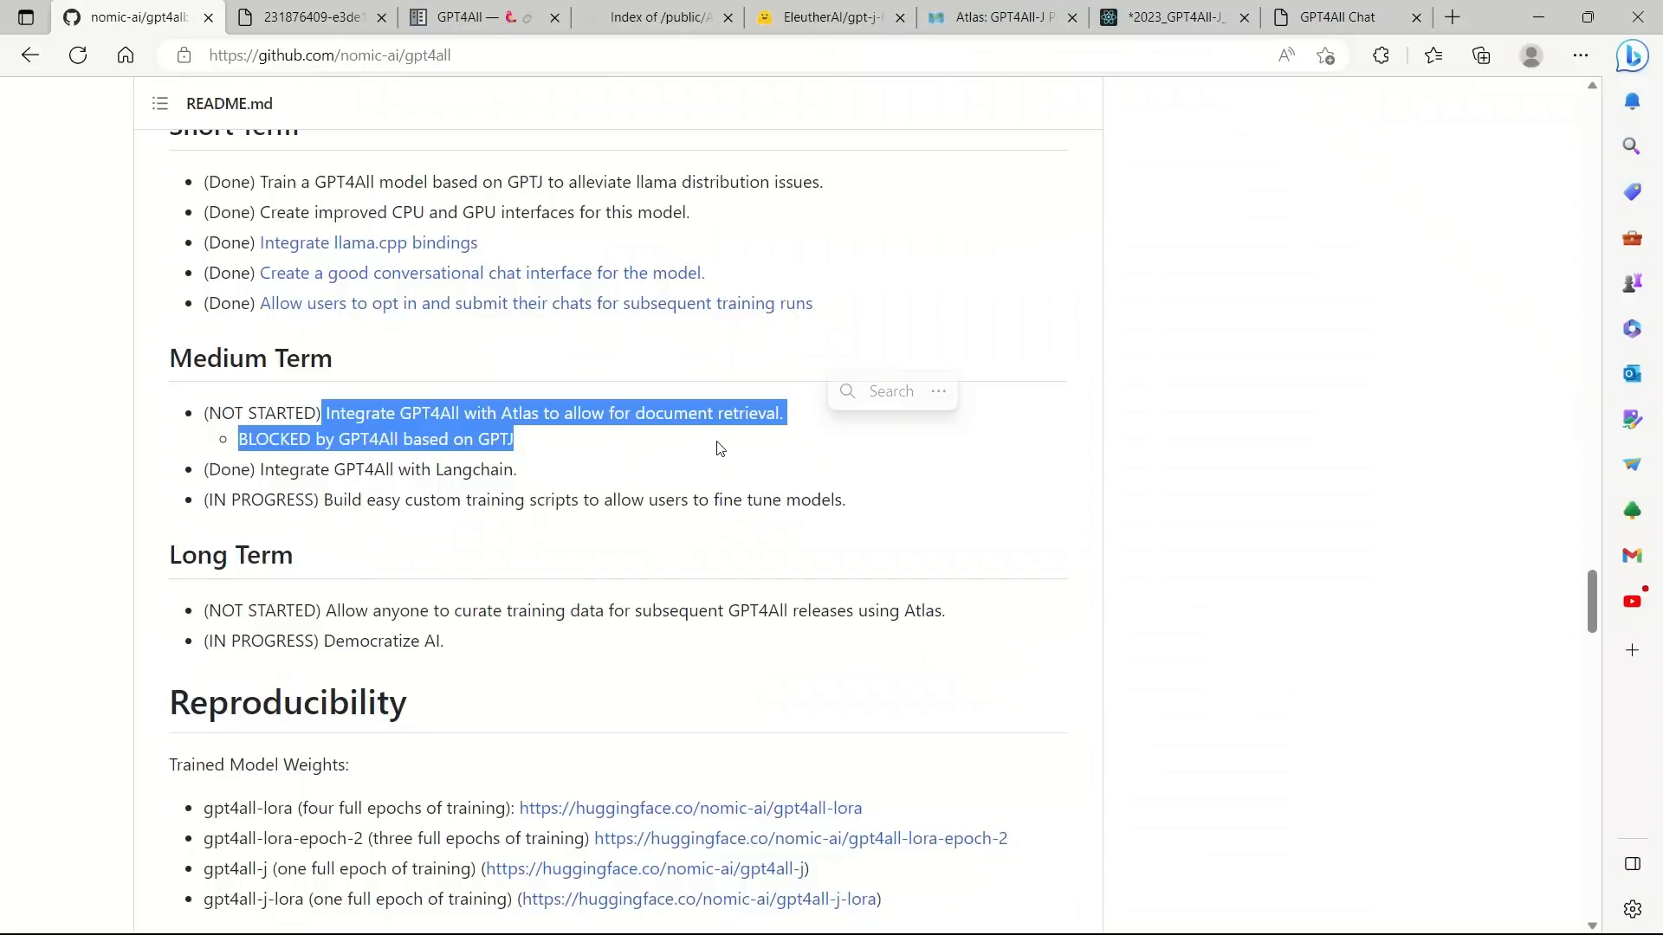
mouse_move(710, 458)
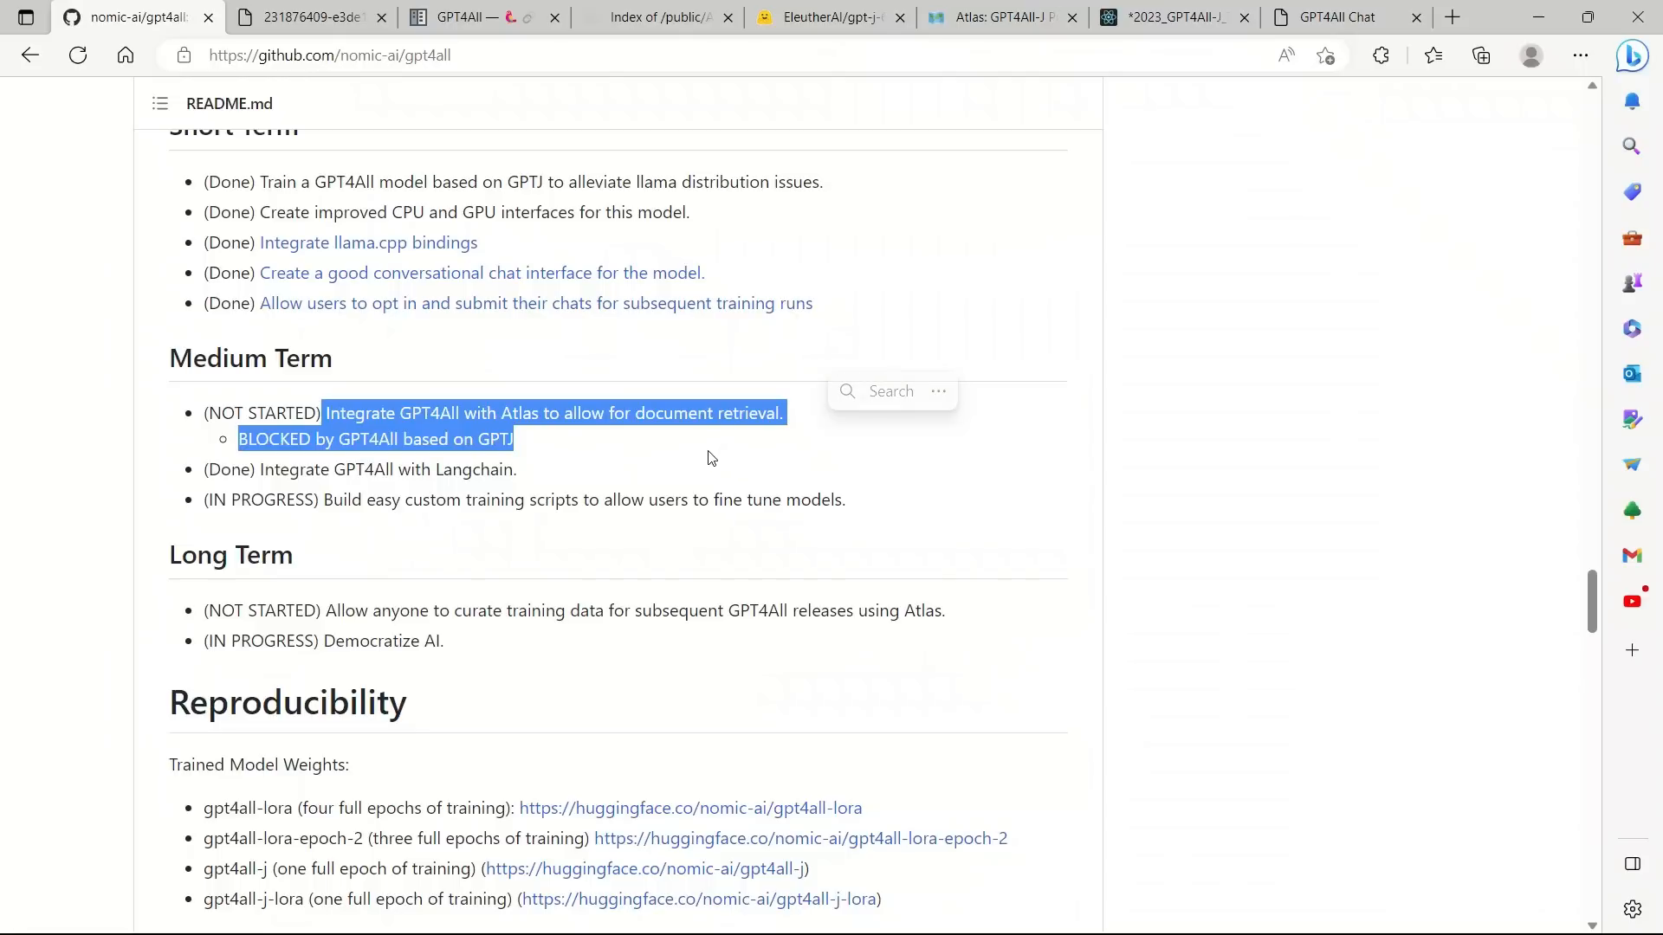
mouse_move(705, 473)
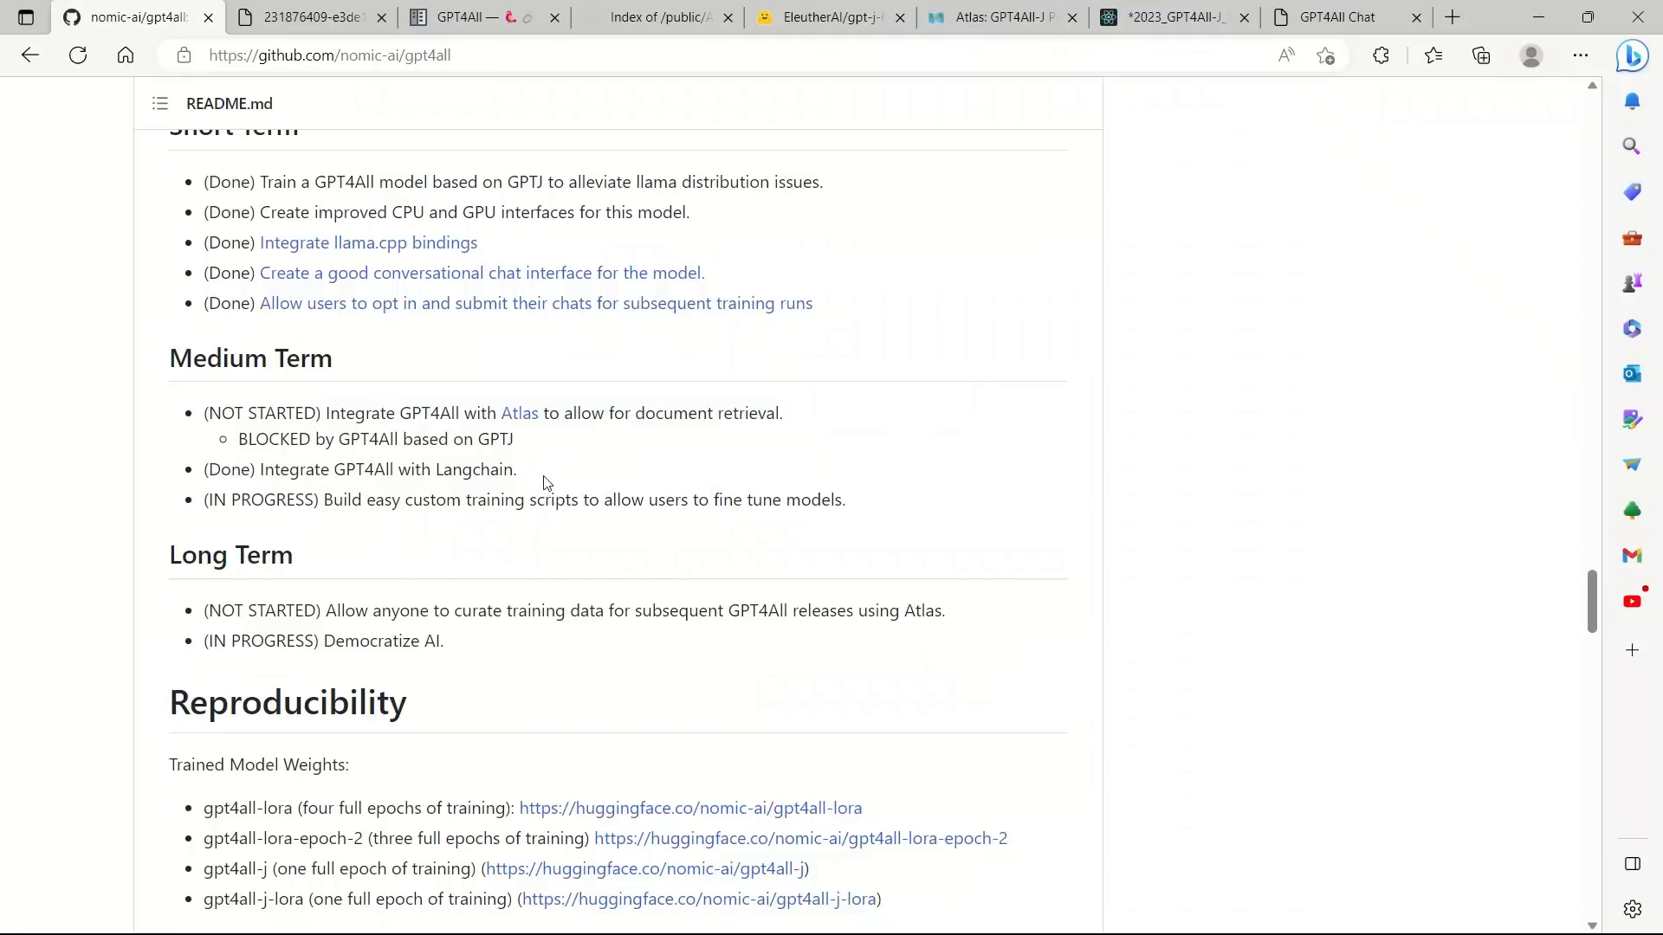
double_click(386, 470)
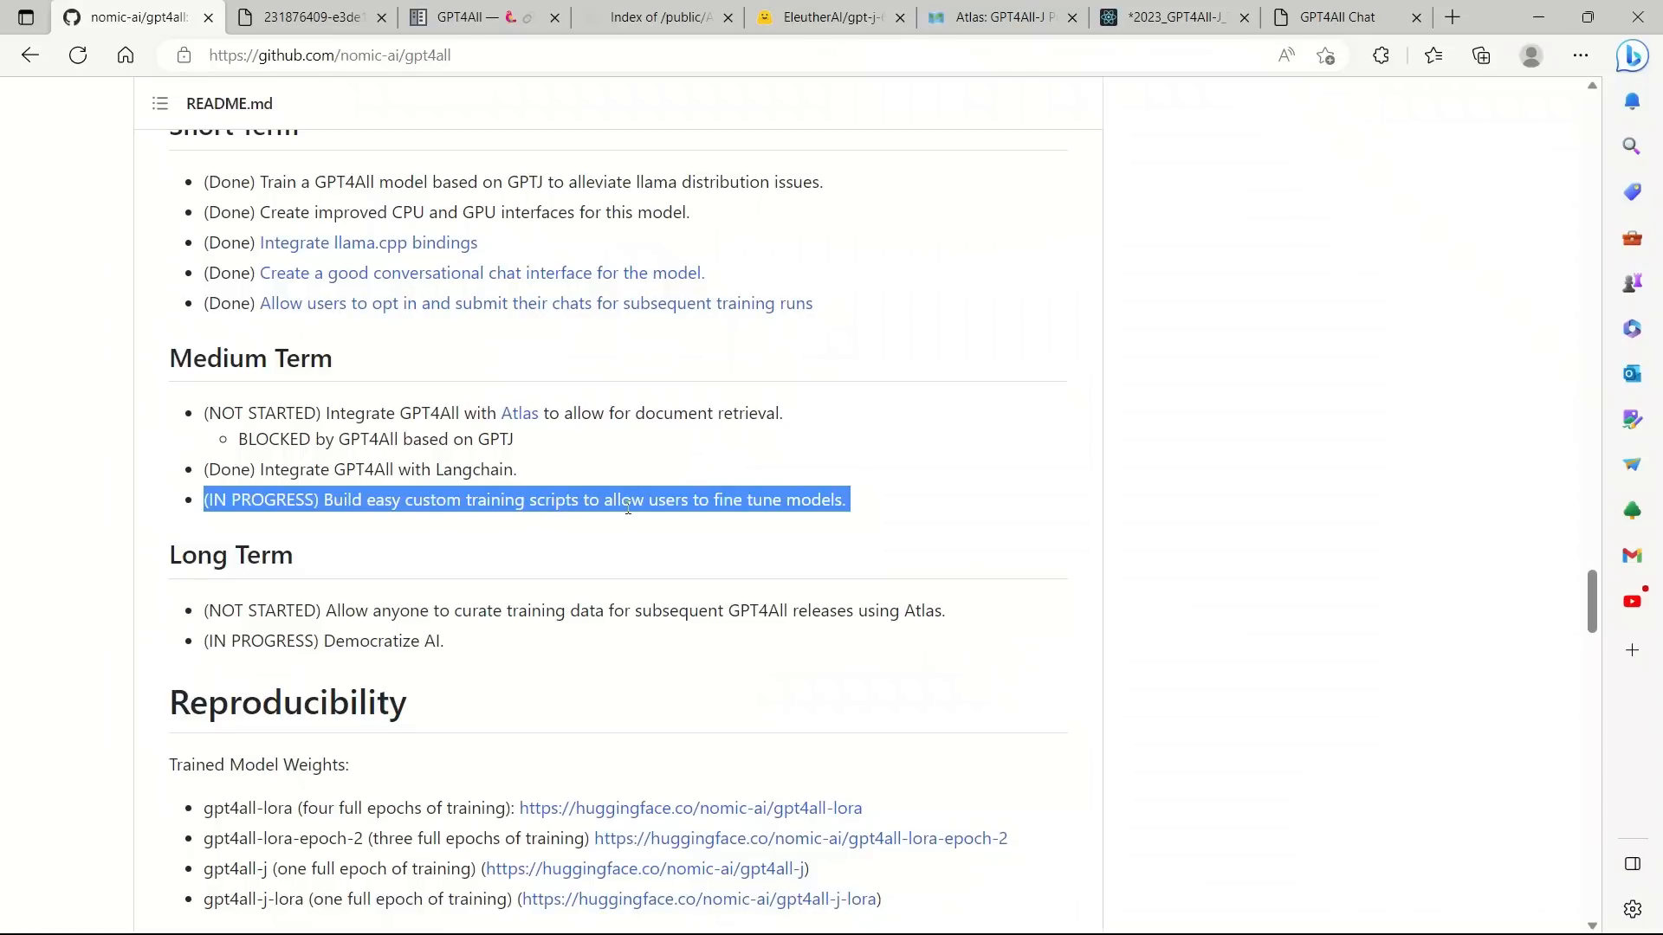
mouse_move(759, 521)
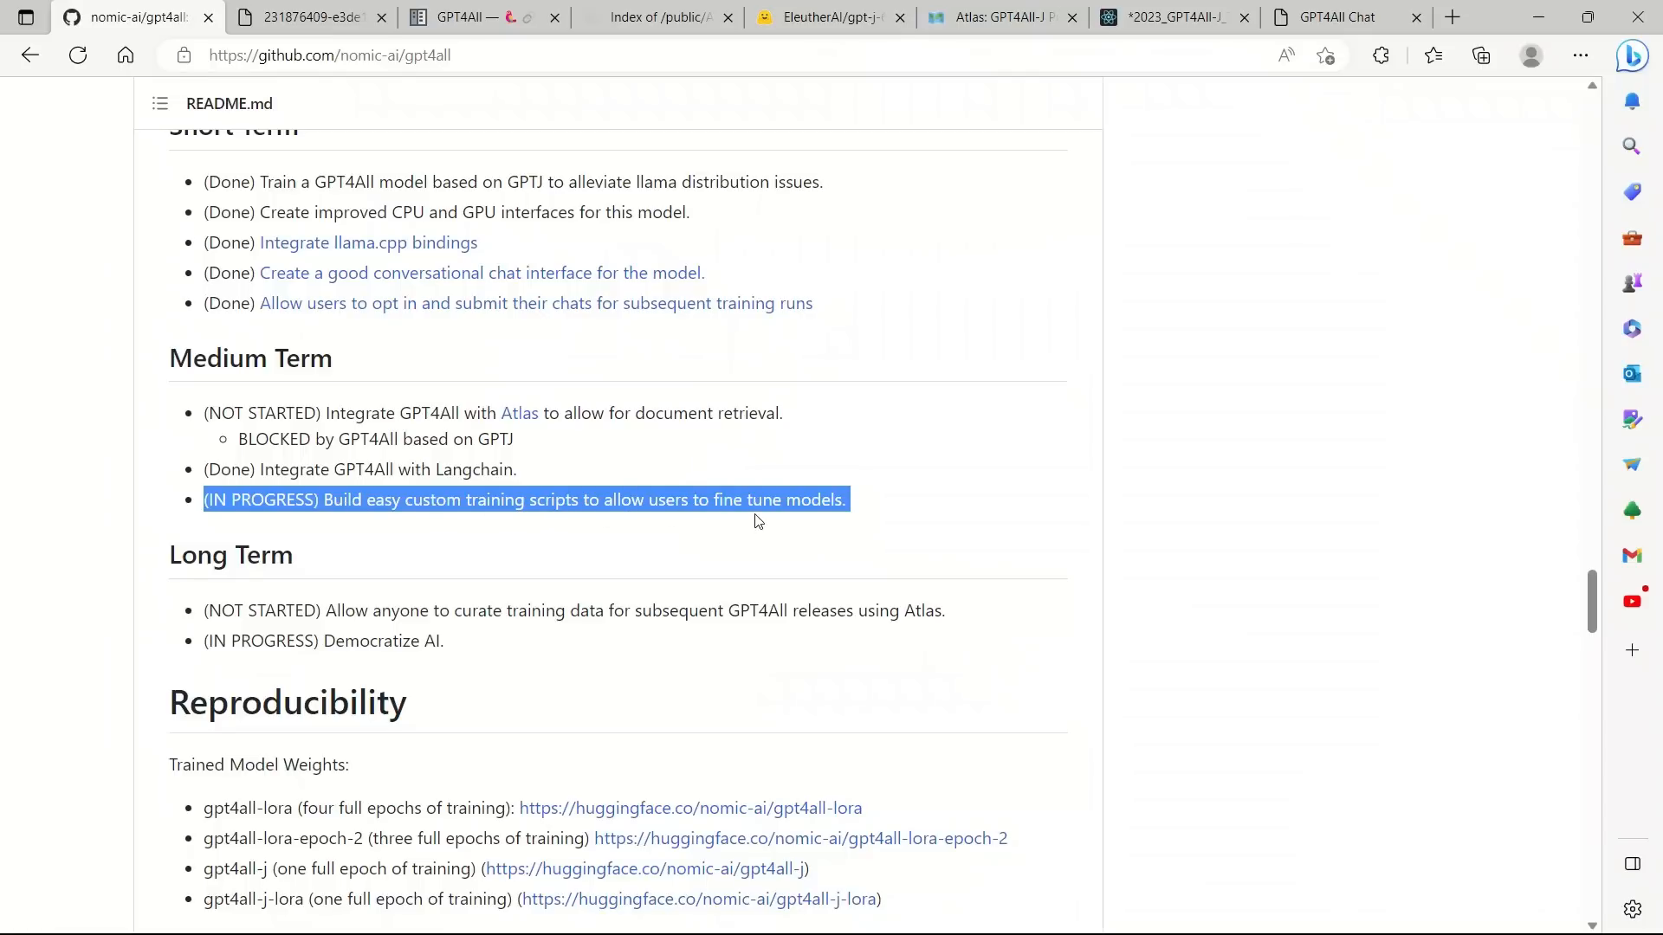
click(1335, 17)
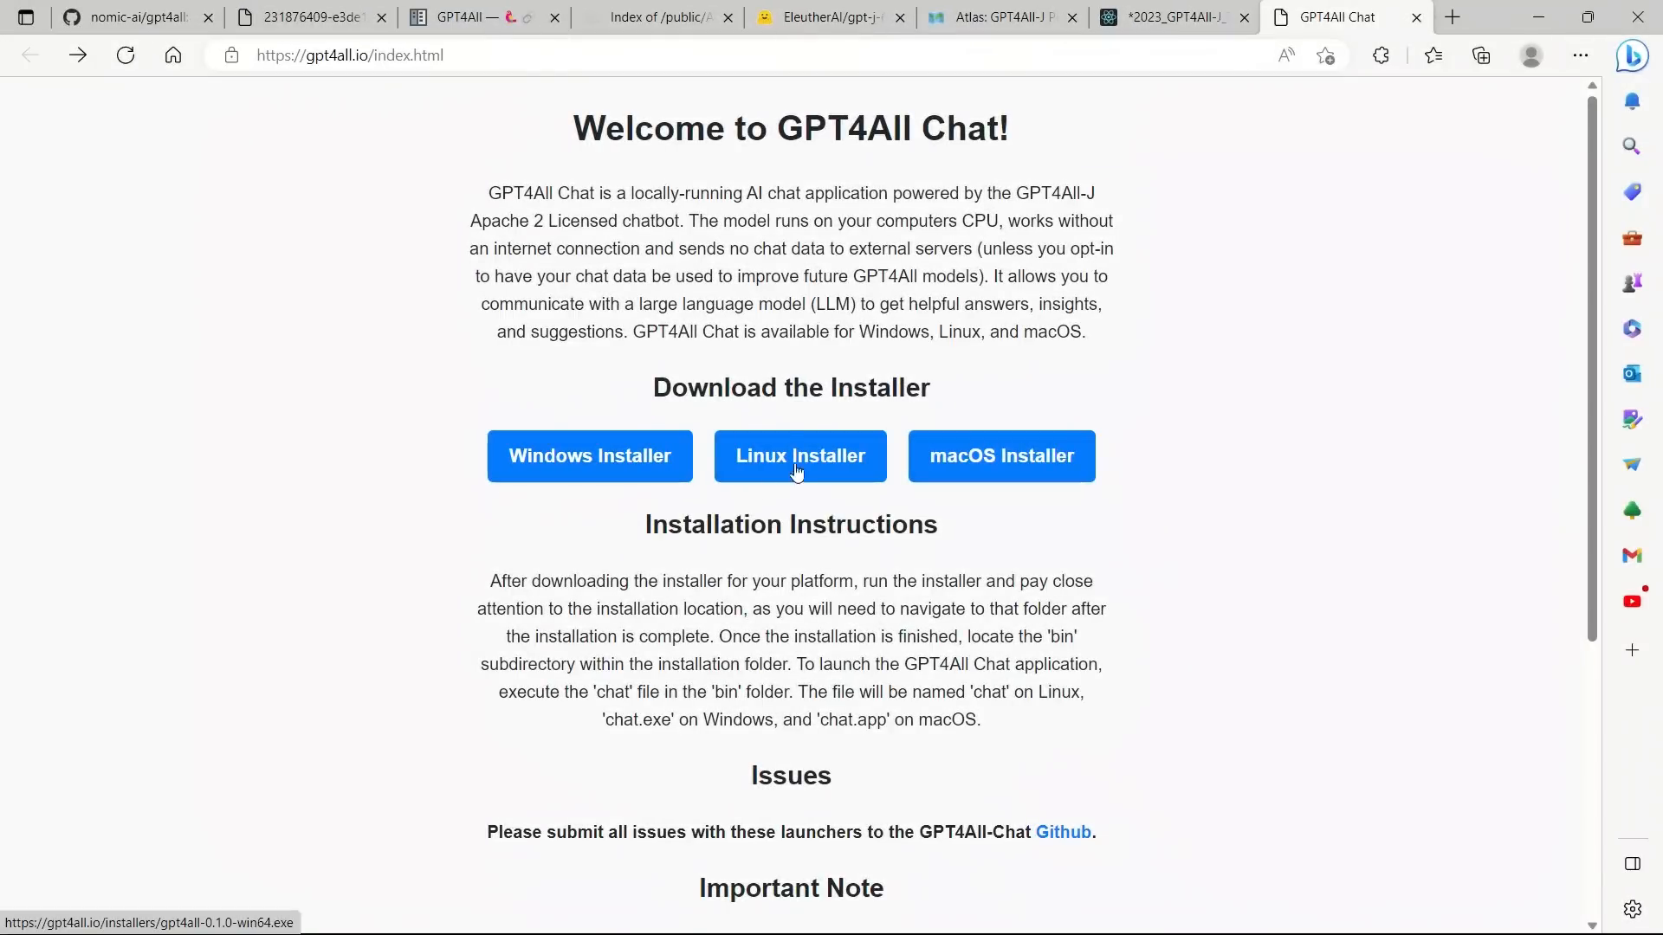
Download the Windows installer gpt4all-0.1.0-win64.exe from gpt4all.io.
click(799, 455)
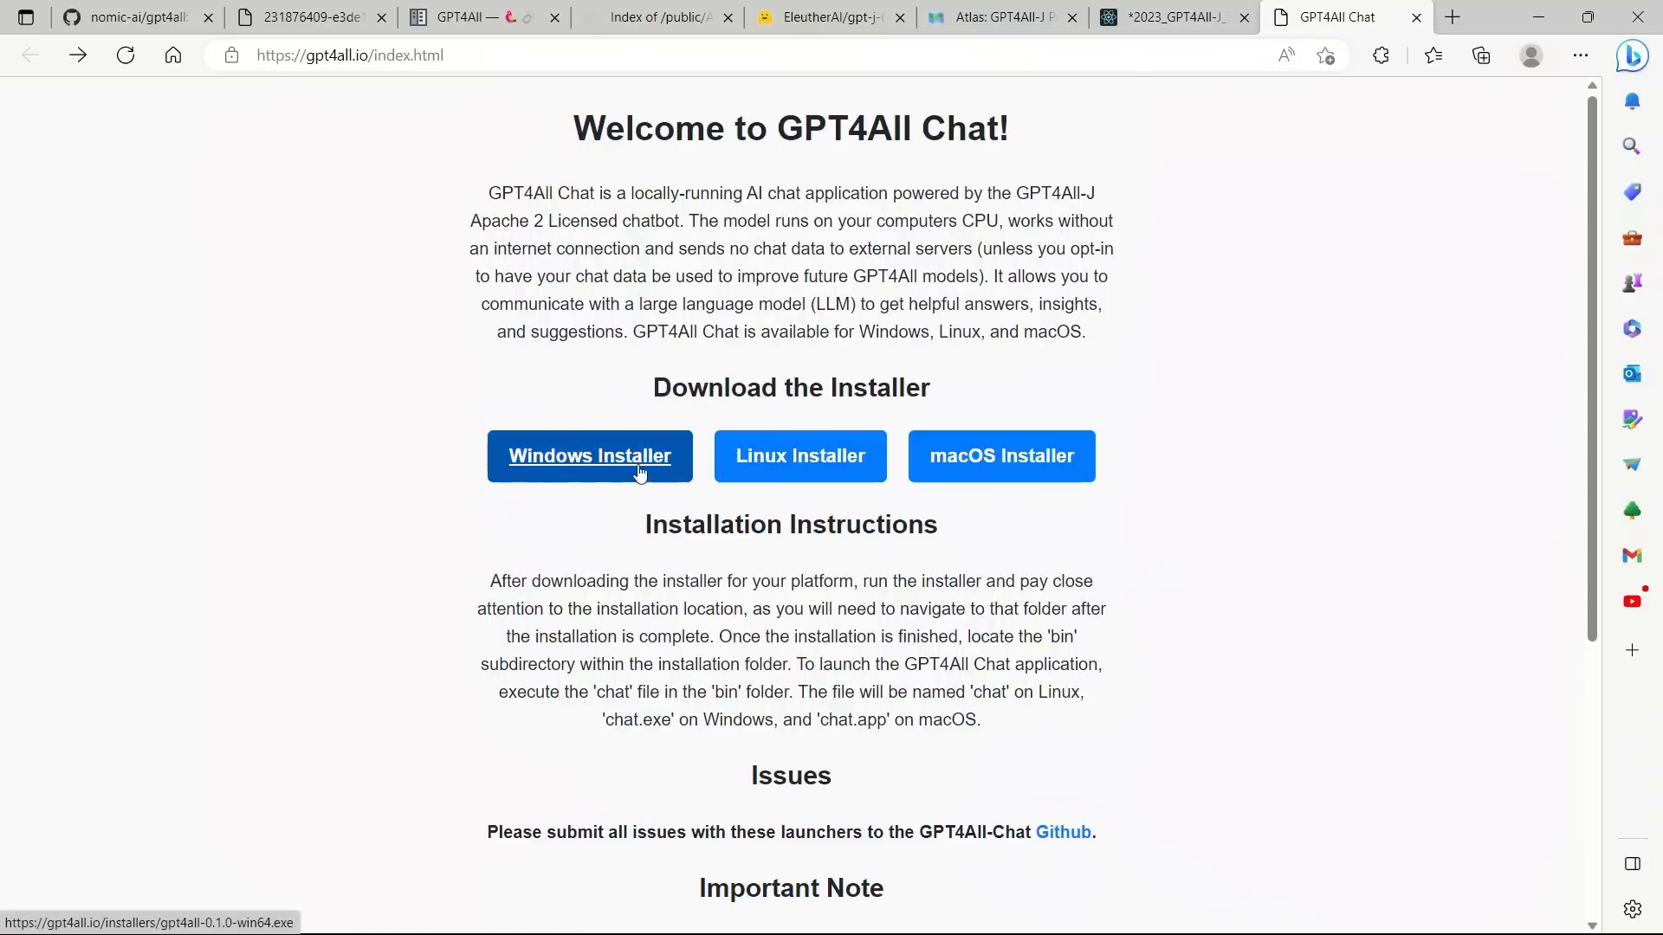
mouse_move(578, 464)
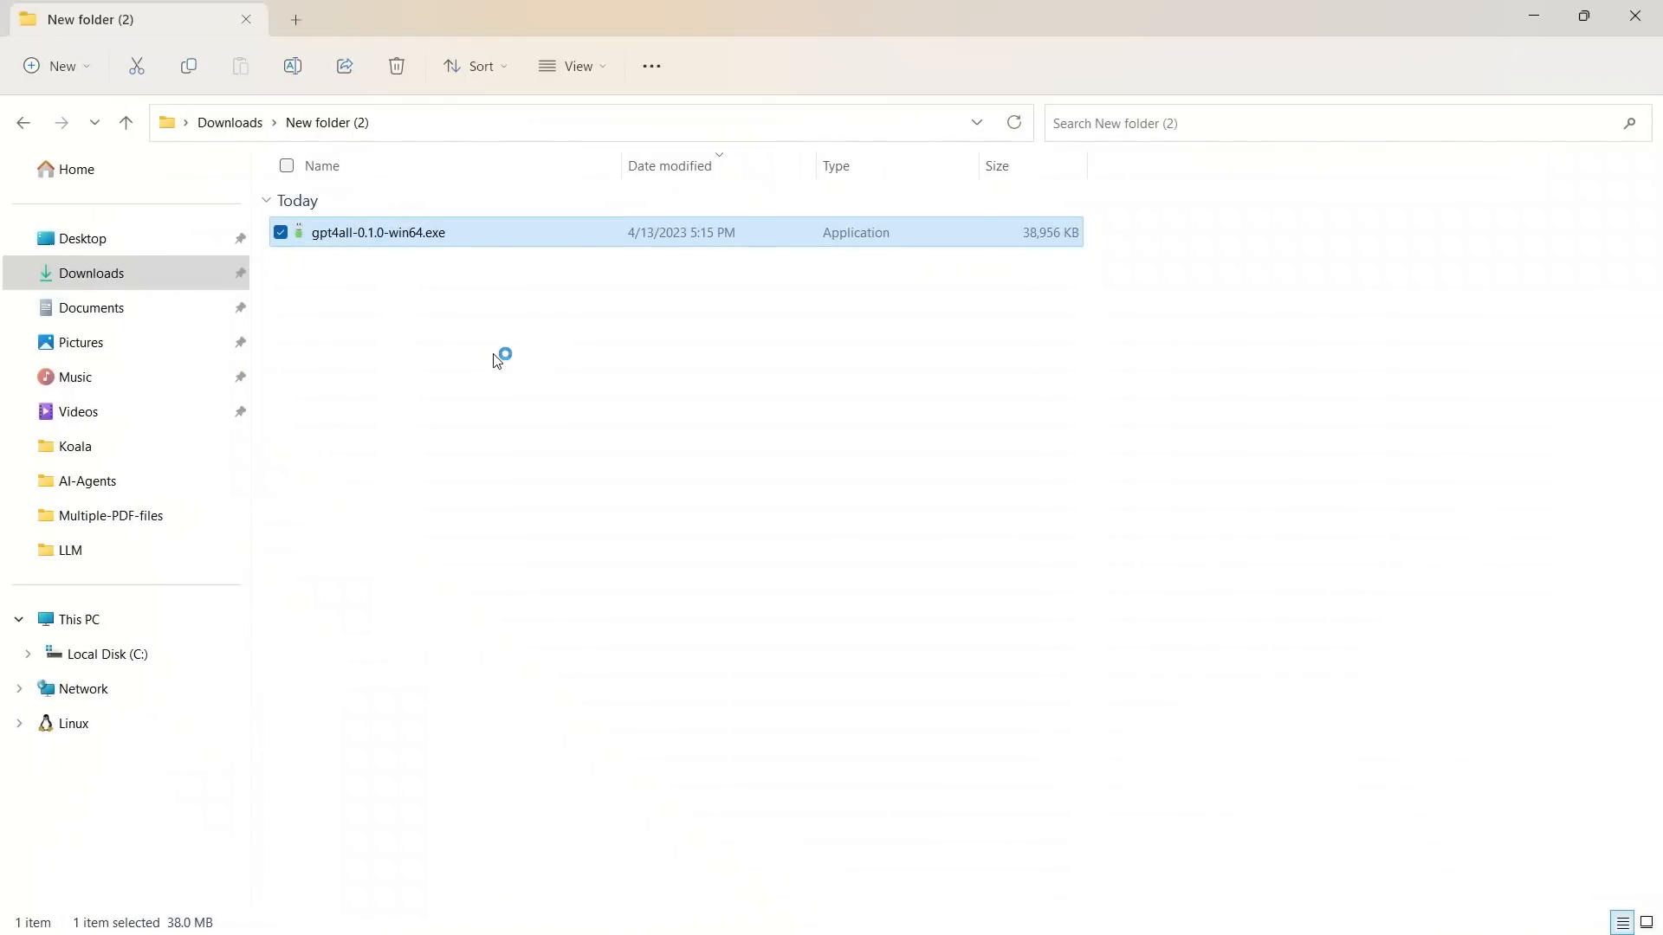
Run the GPT4All installer, accepting the default folder and the gpt4all component.
double_click(378, 232)
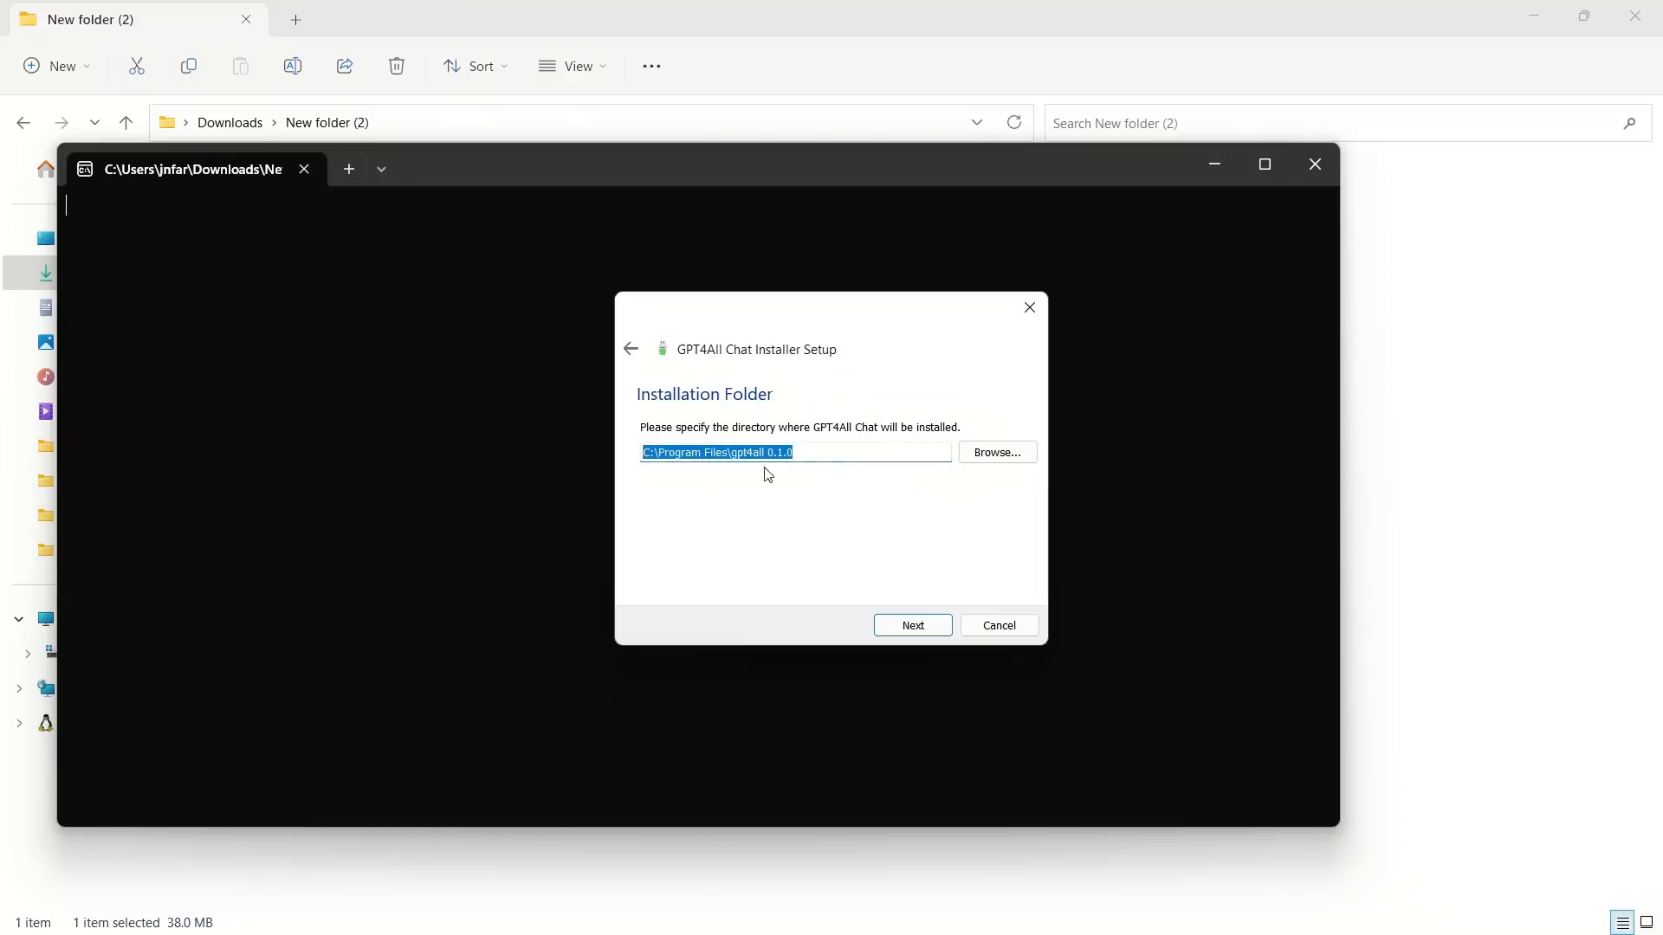
click(909, 626)
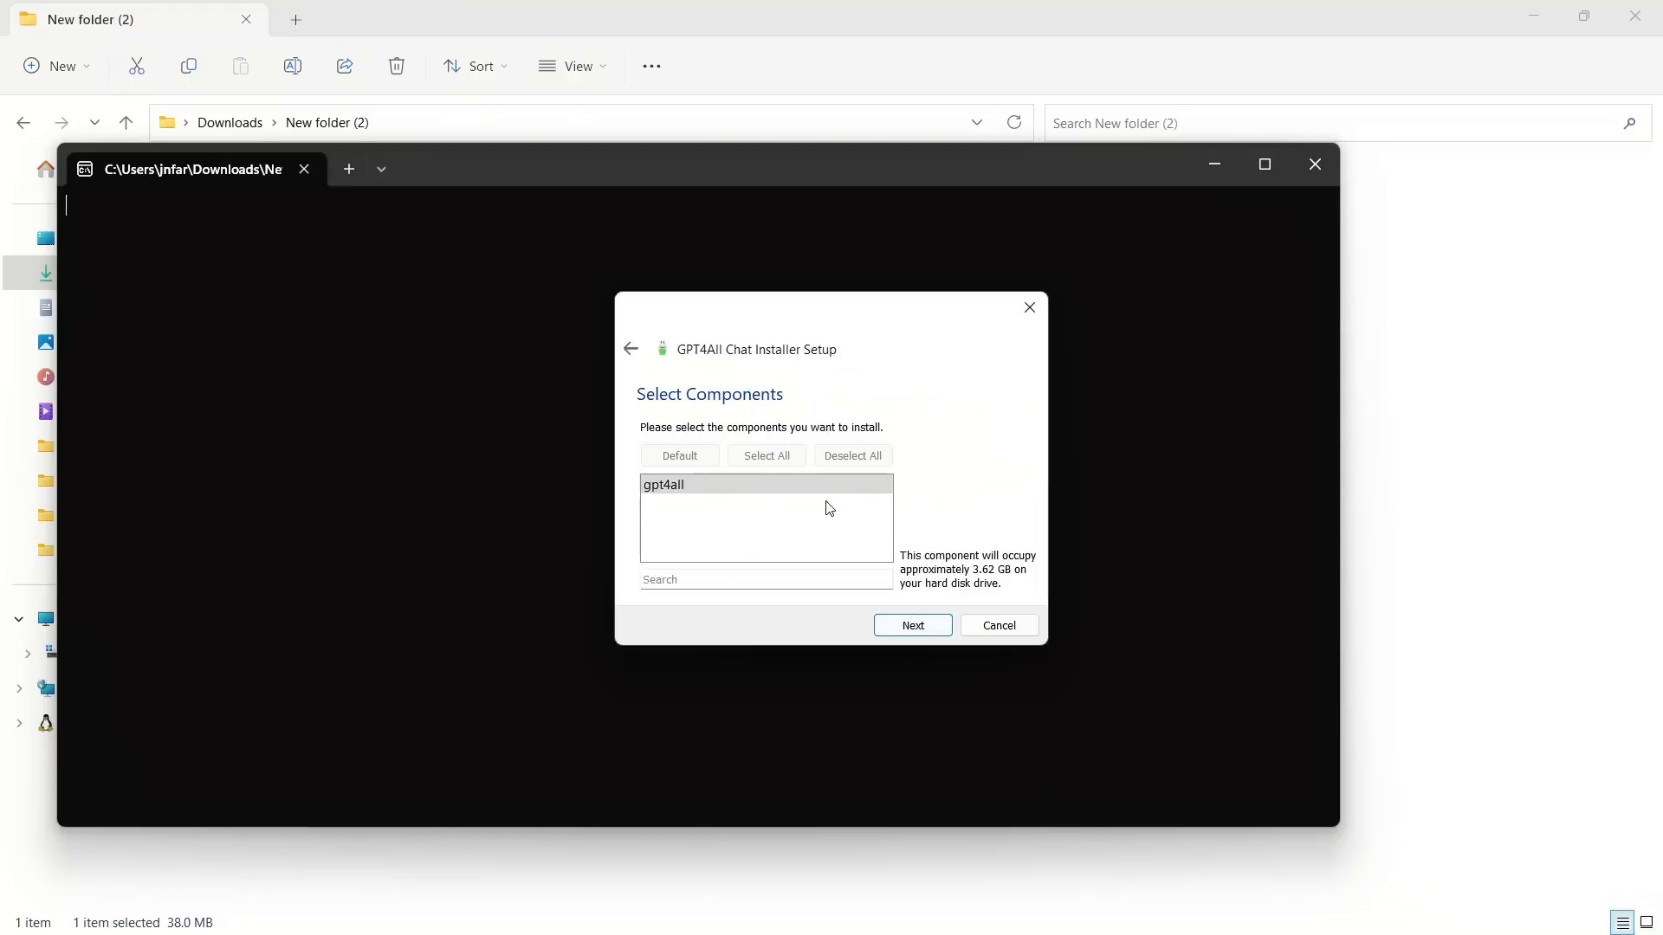
click(911, 625)
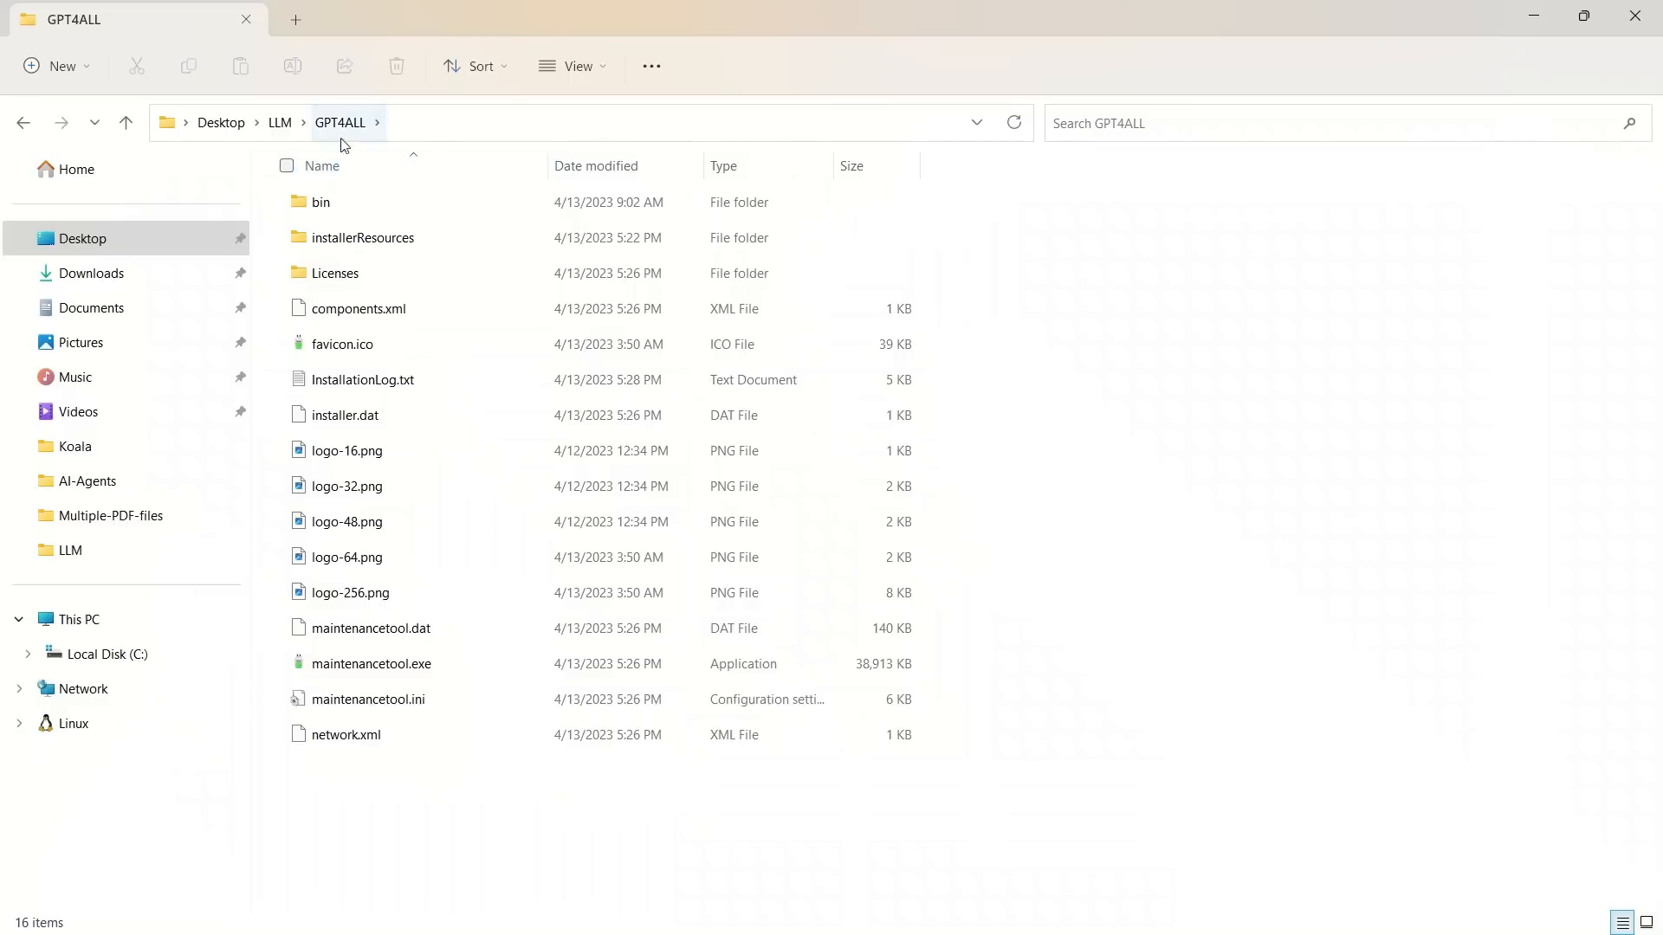
Show the GPT4ALL install folder as large icons and enter its bin folder.
click(322, 201)
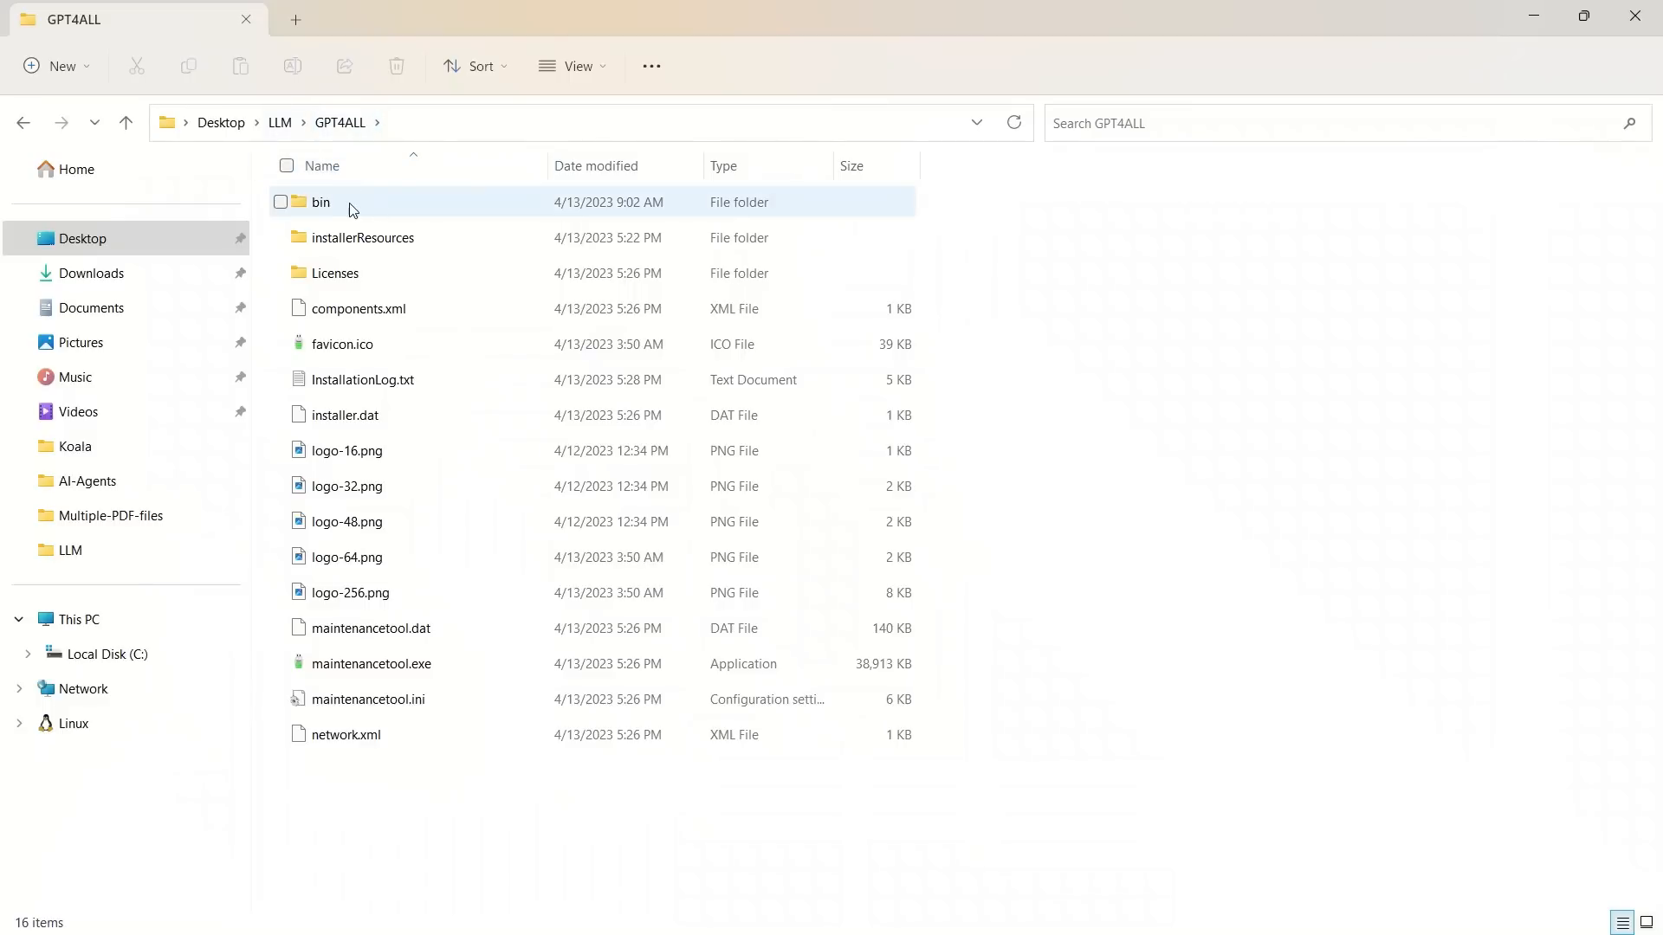
click(574, 66)
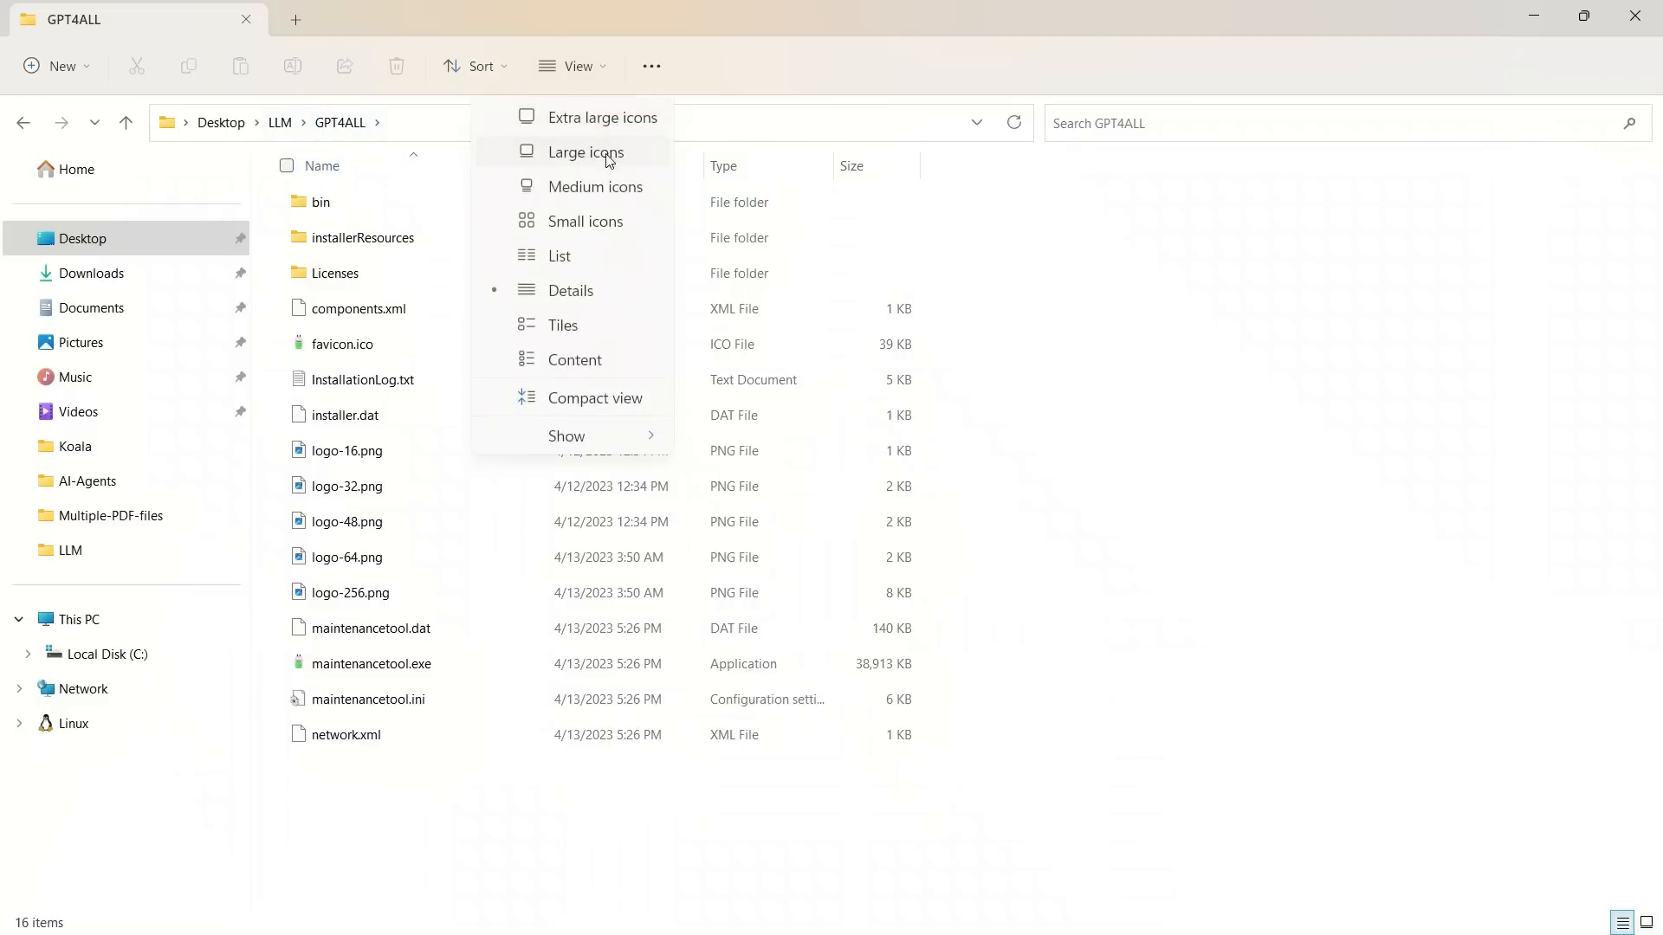
click(581, 152)
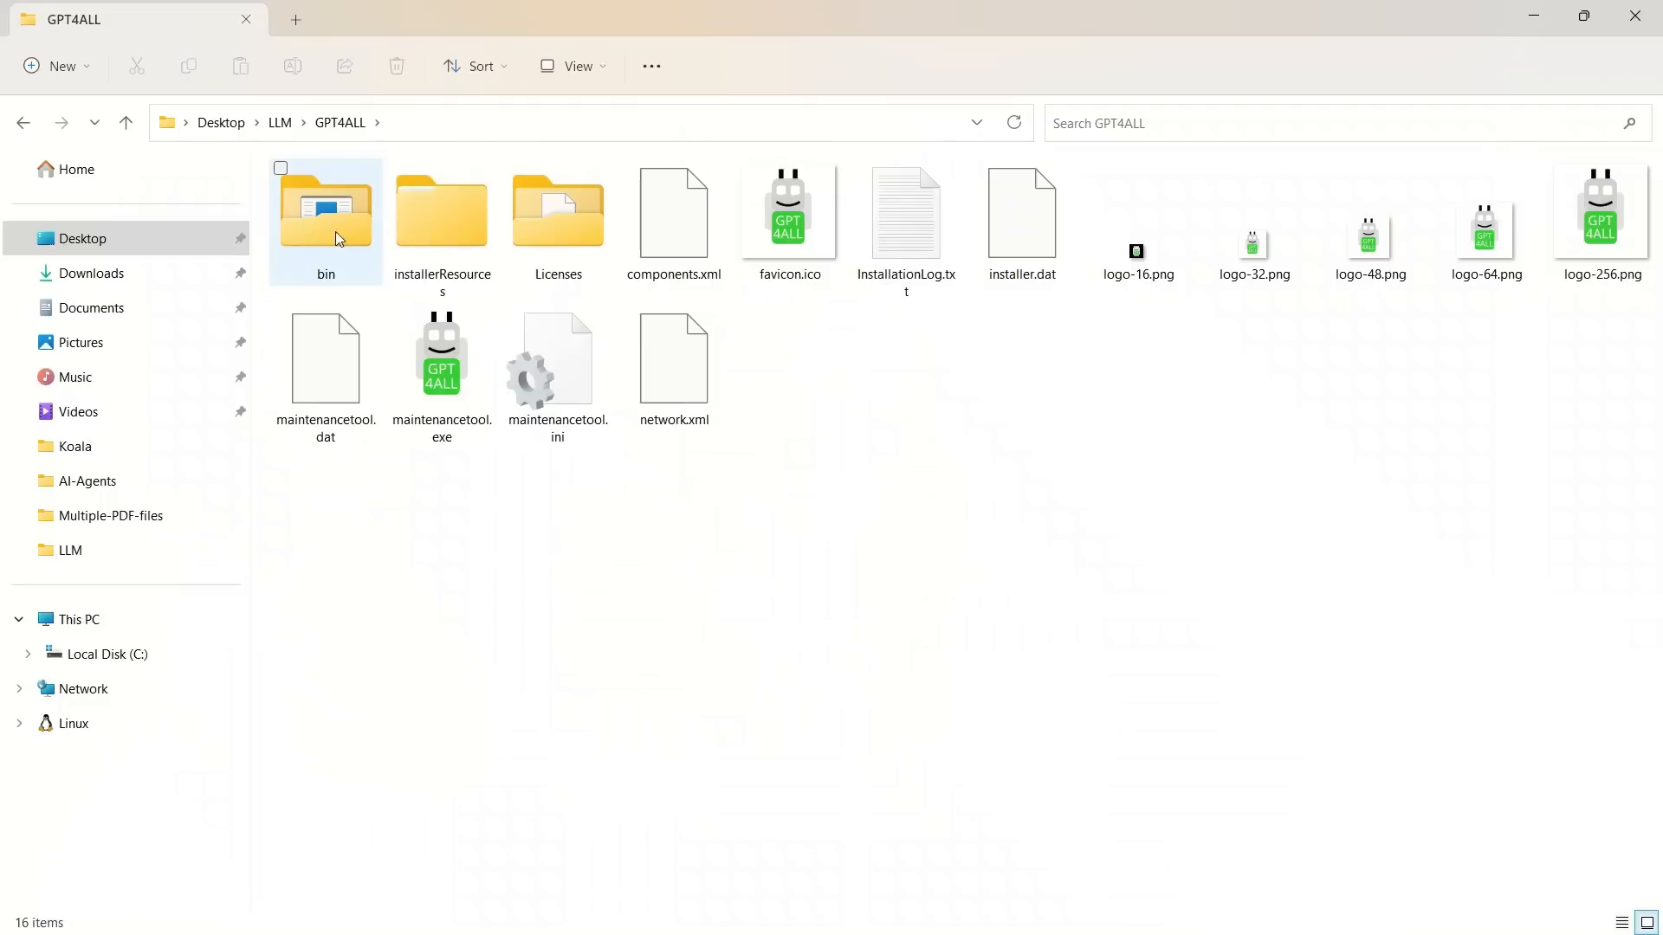
double_click(324, 210)
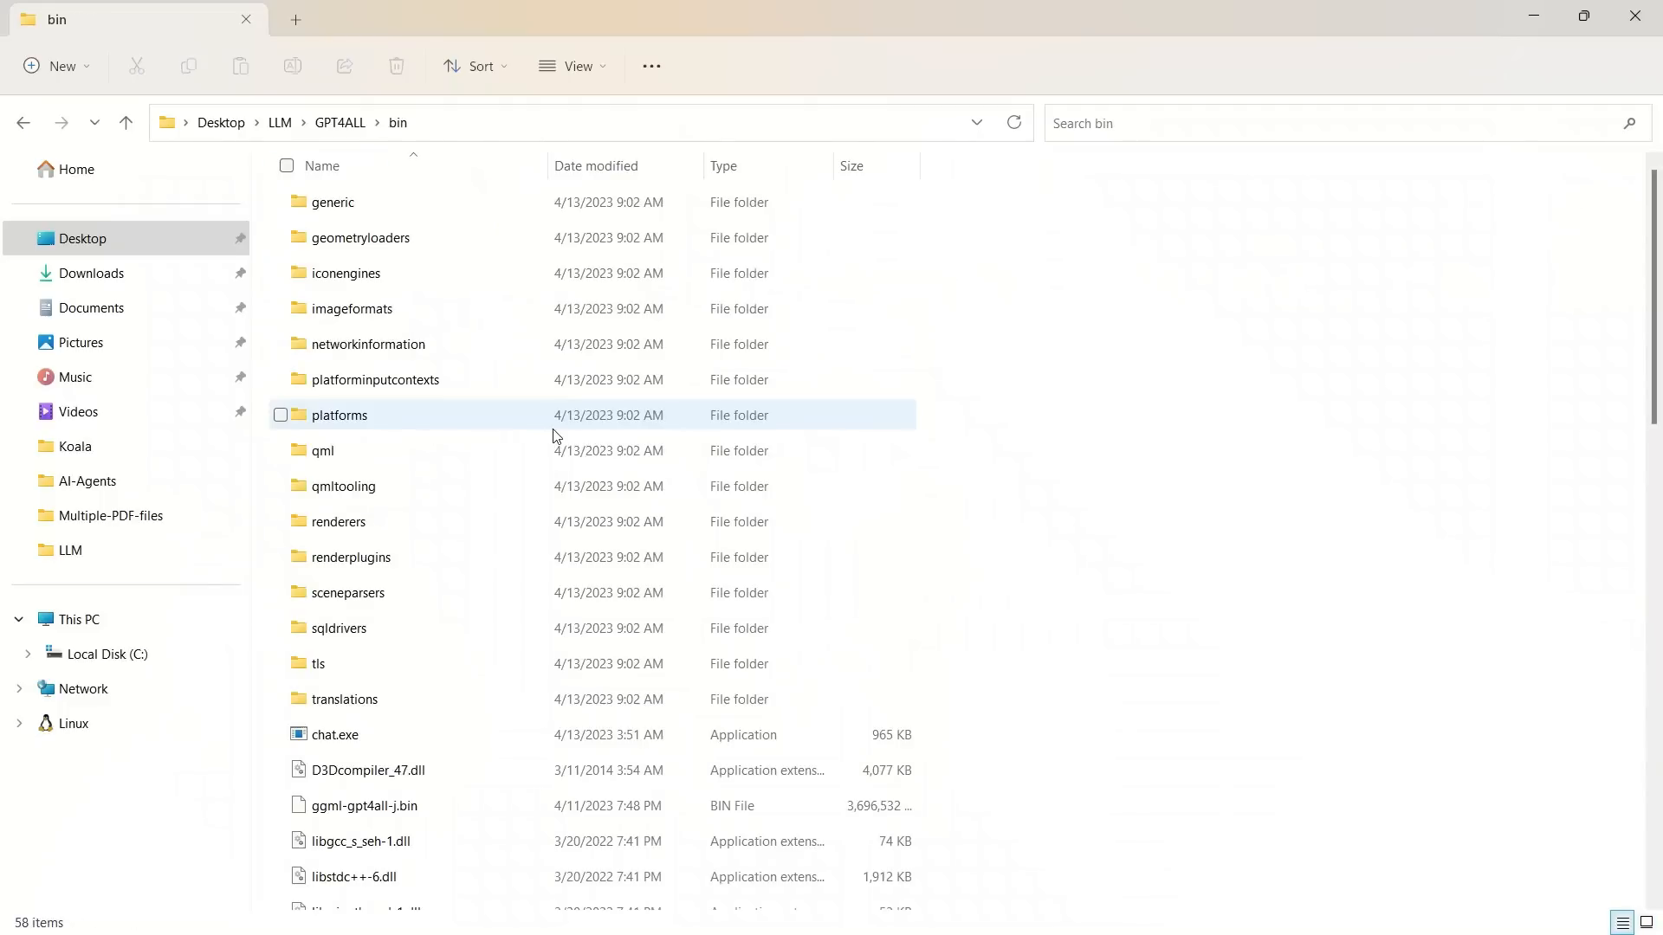
Show bin as extra large icons and launch chat.exe.
click(350, 756)
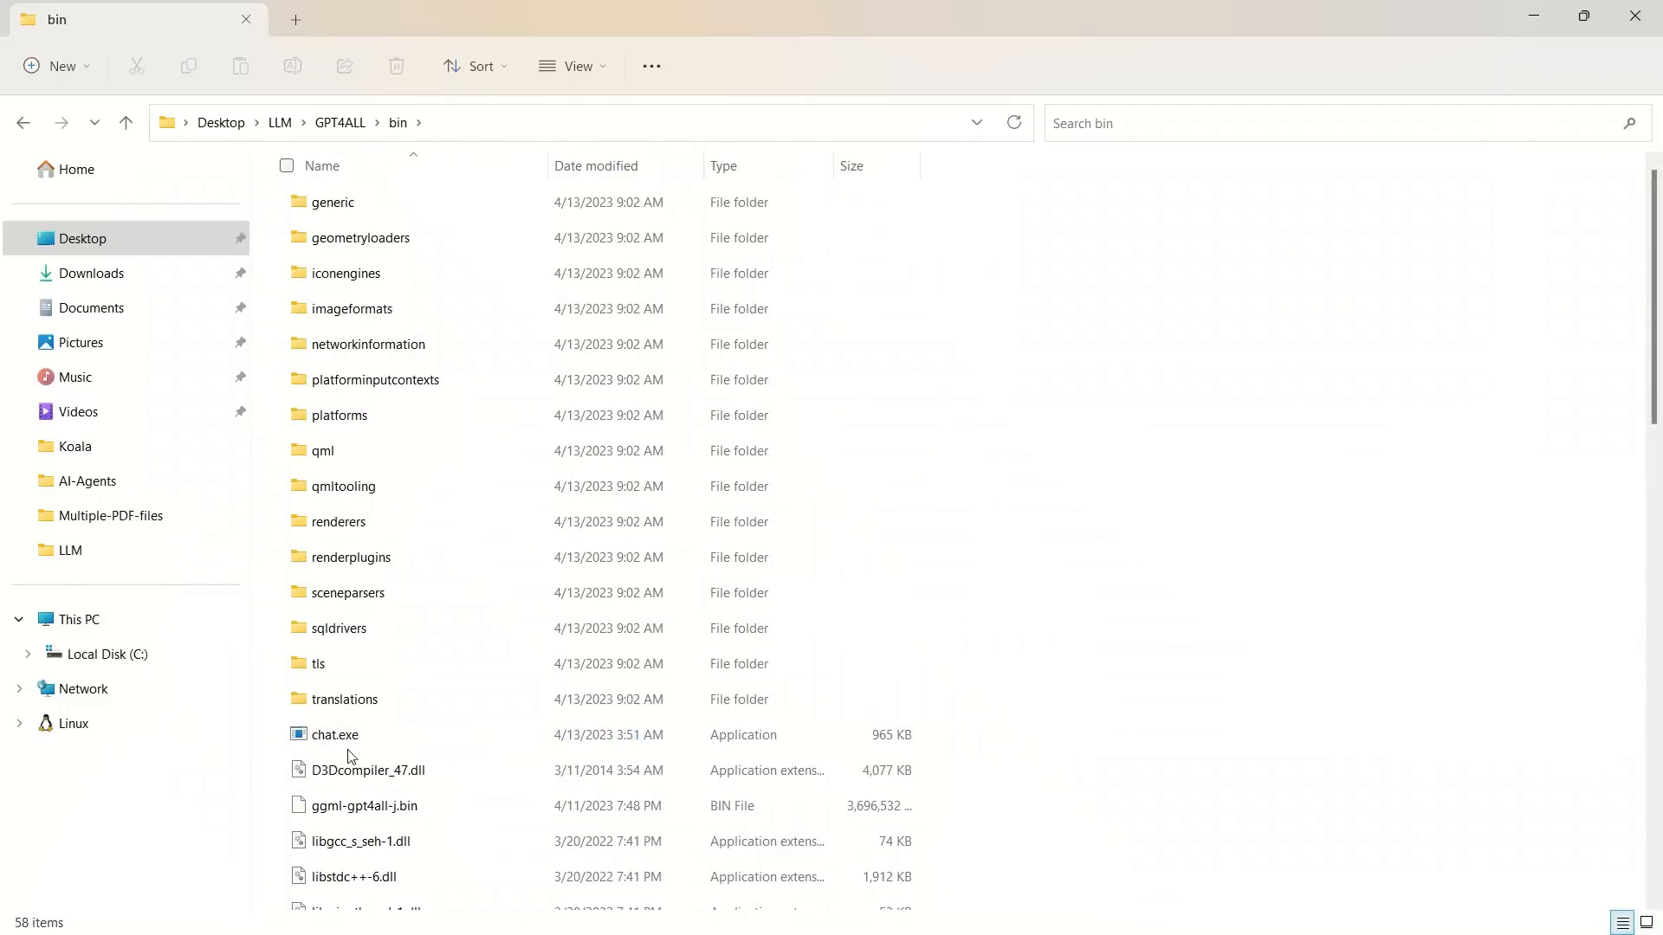
click(571, 66)
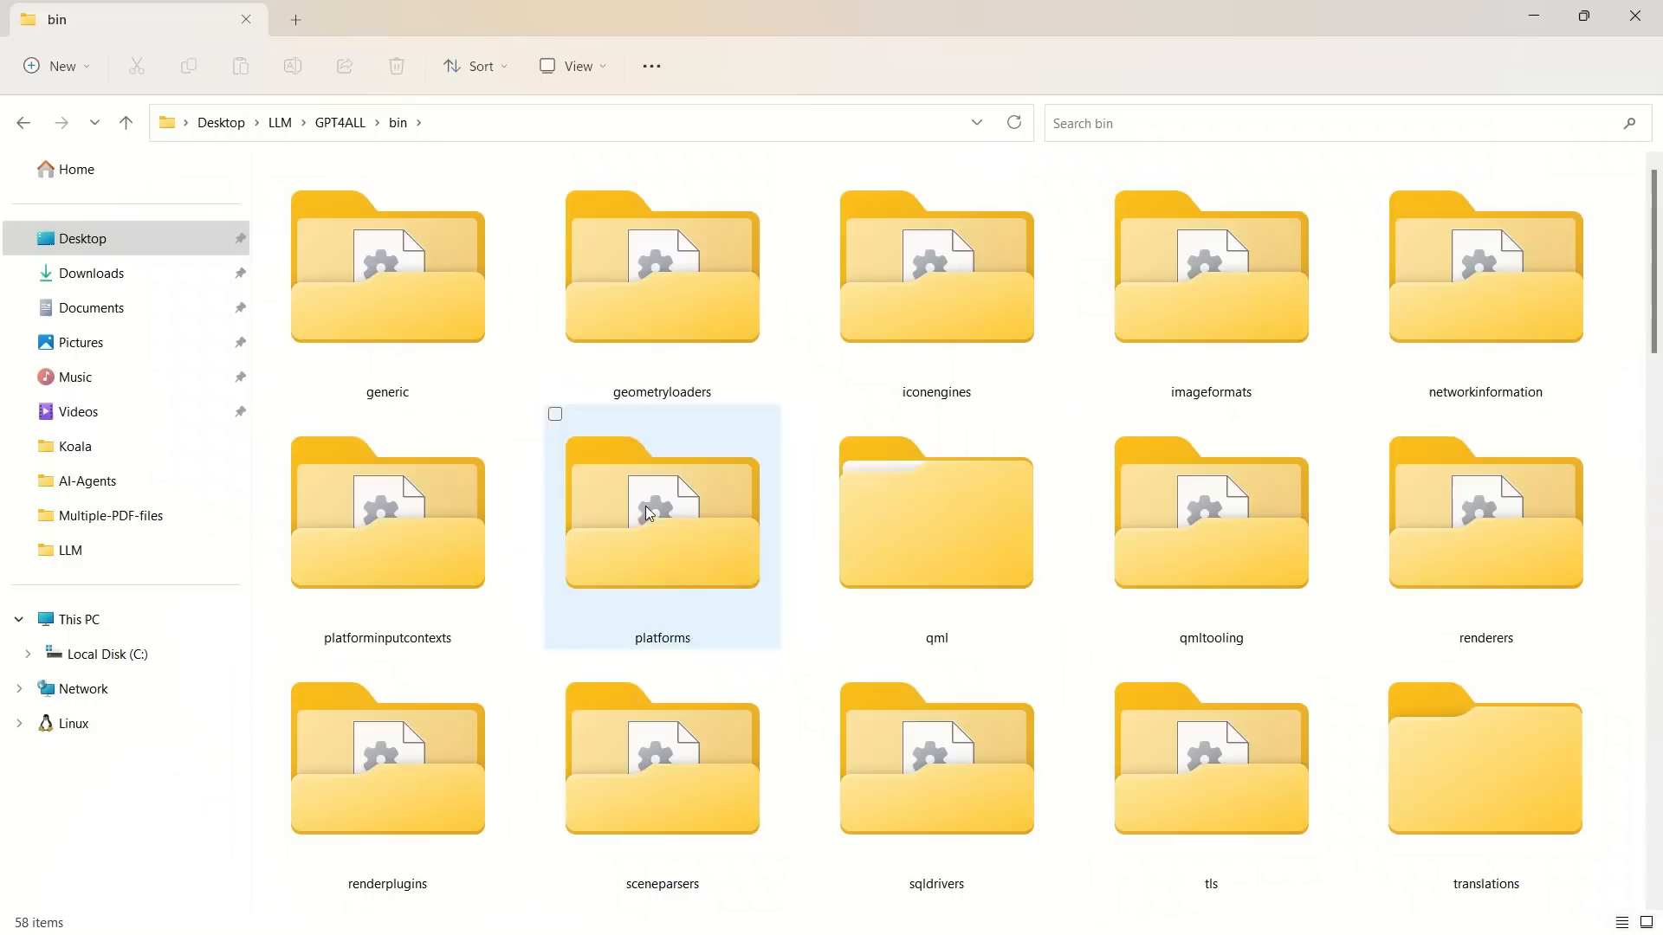
scroll(down, 3)
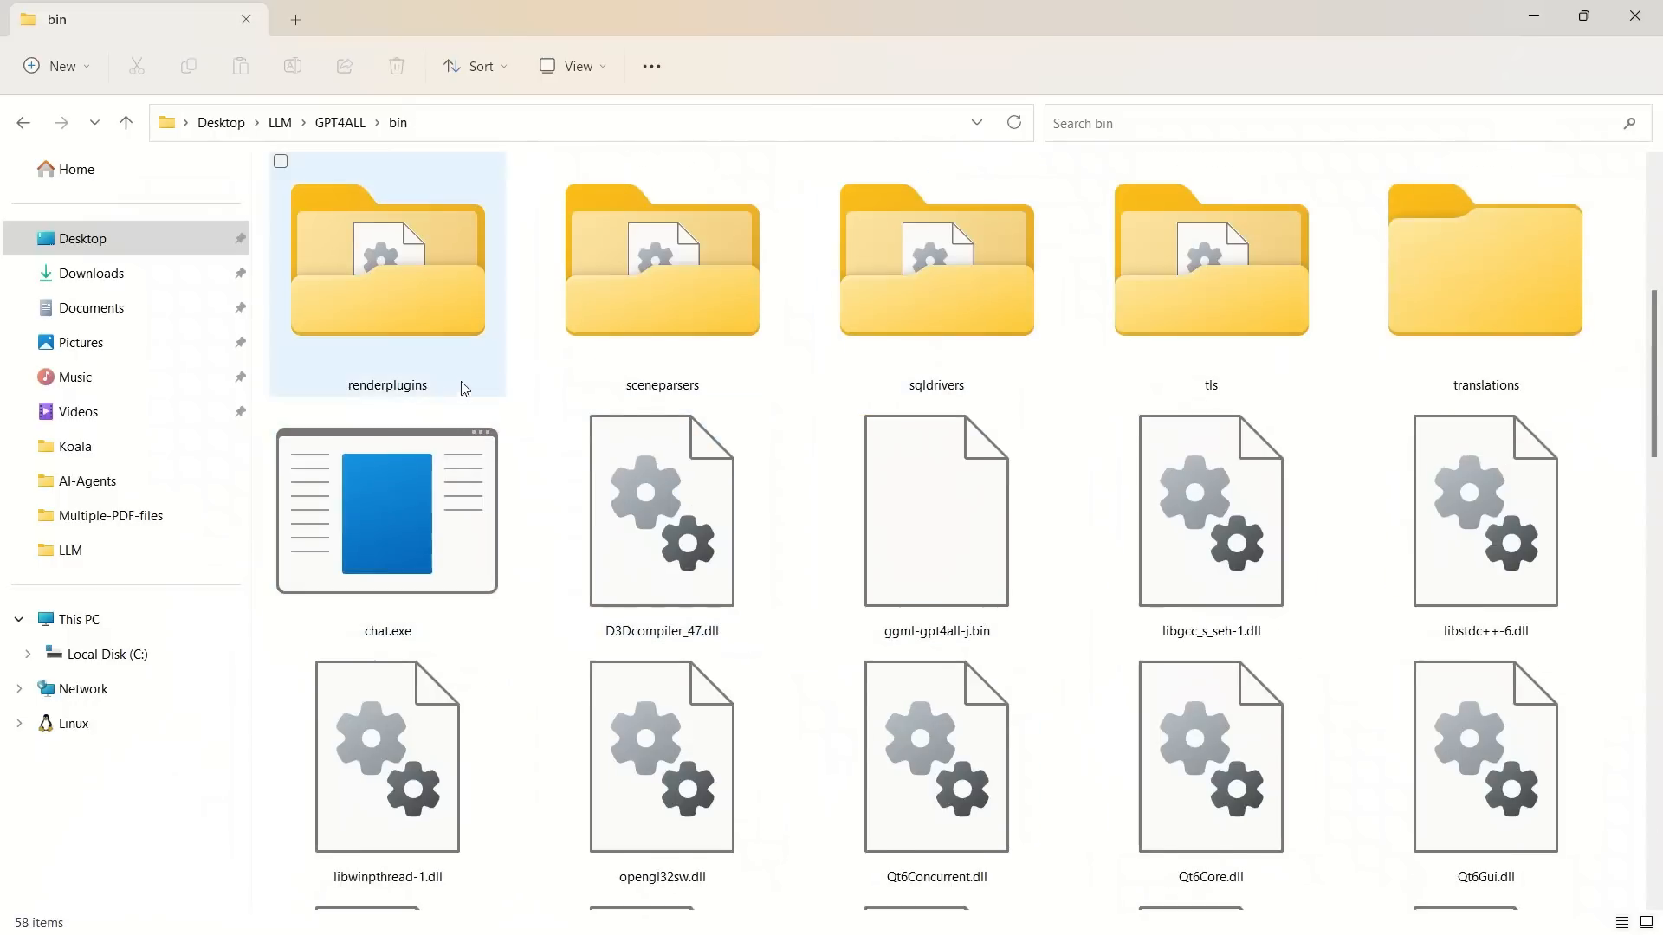
click(386, 509)
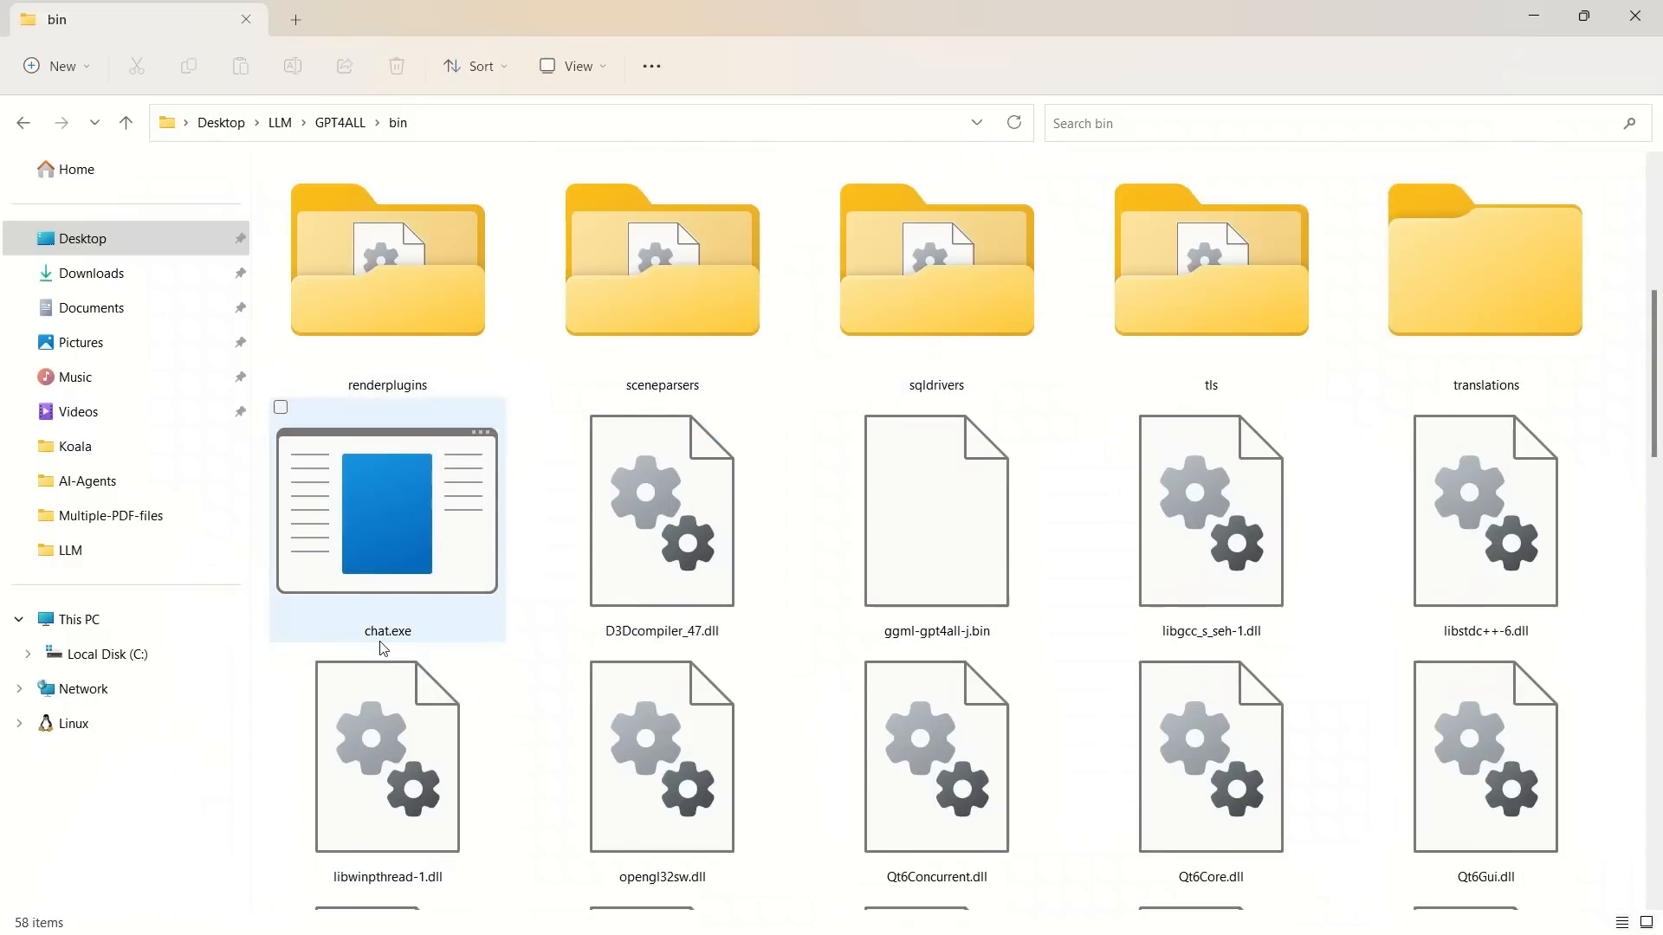
mouse_move(414, 626)
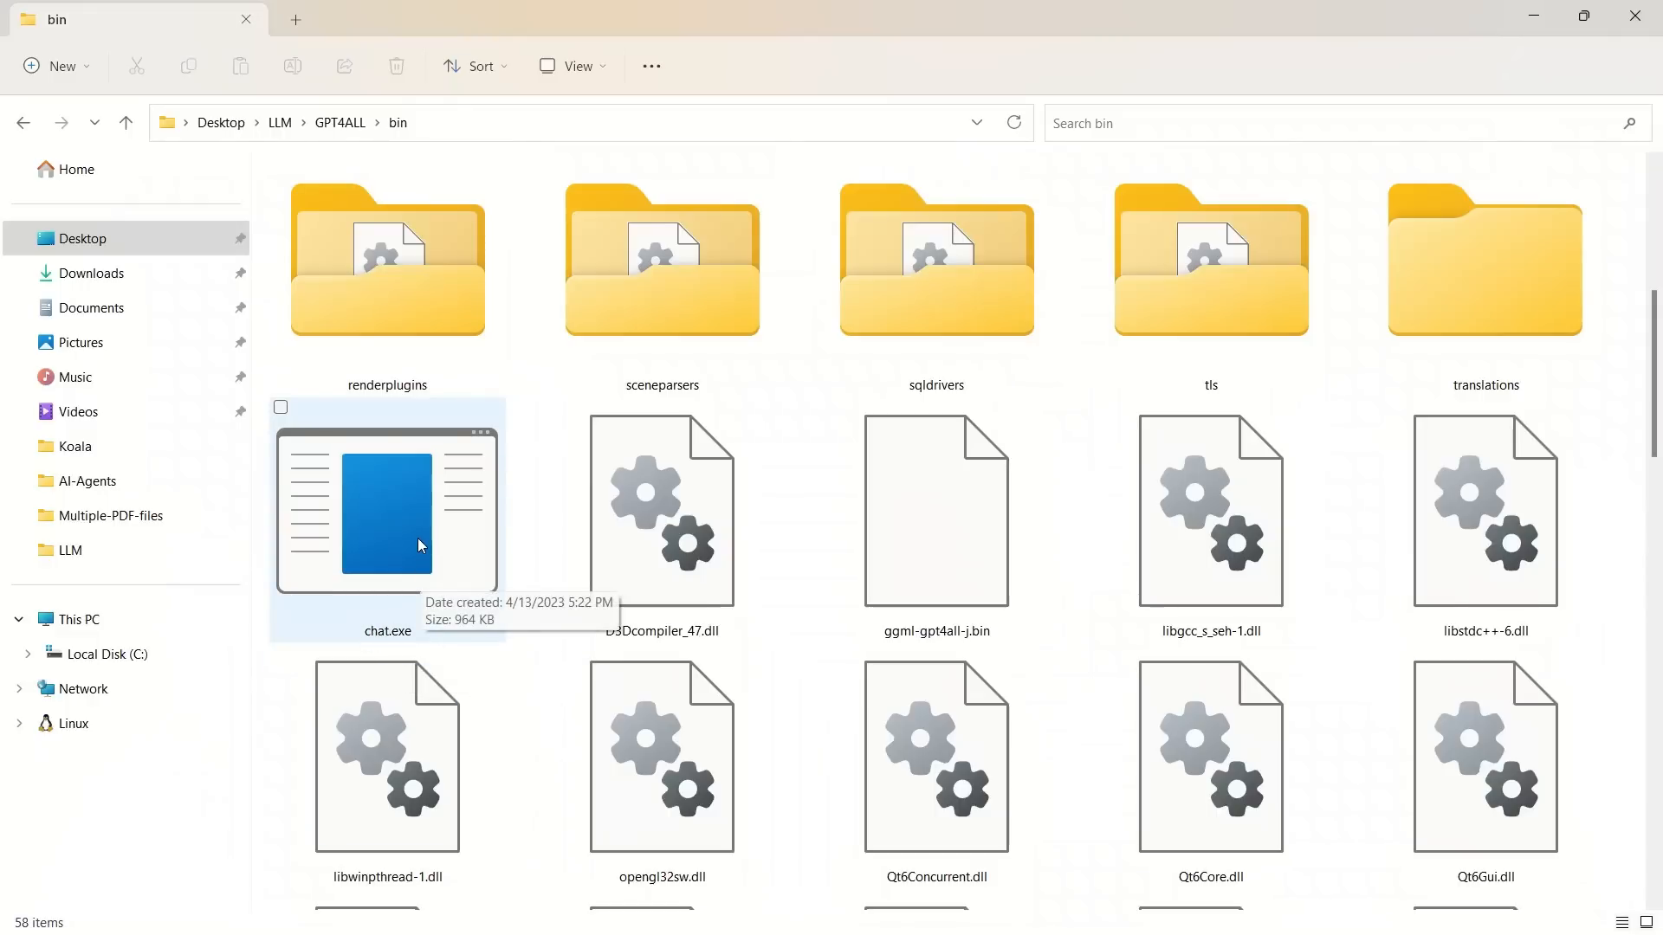
double_click(386, 512)
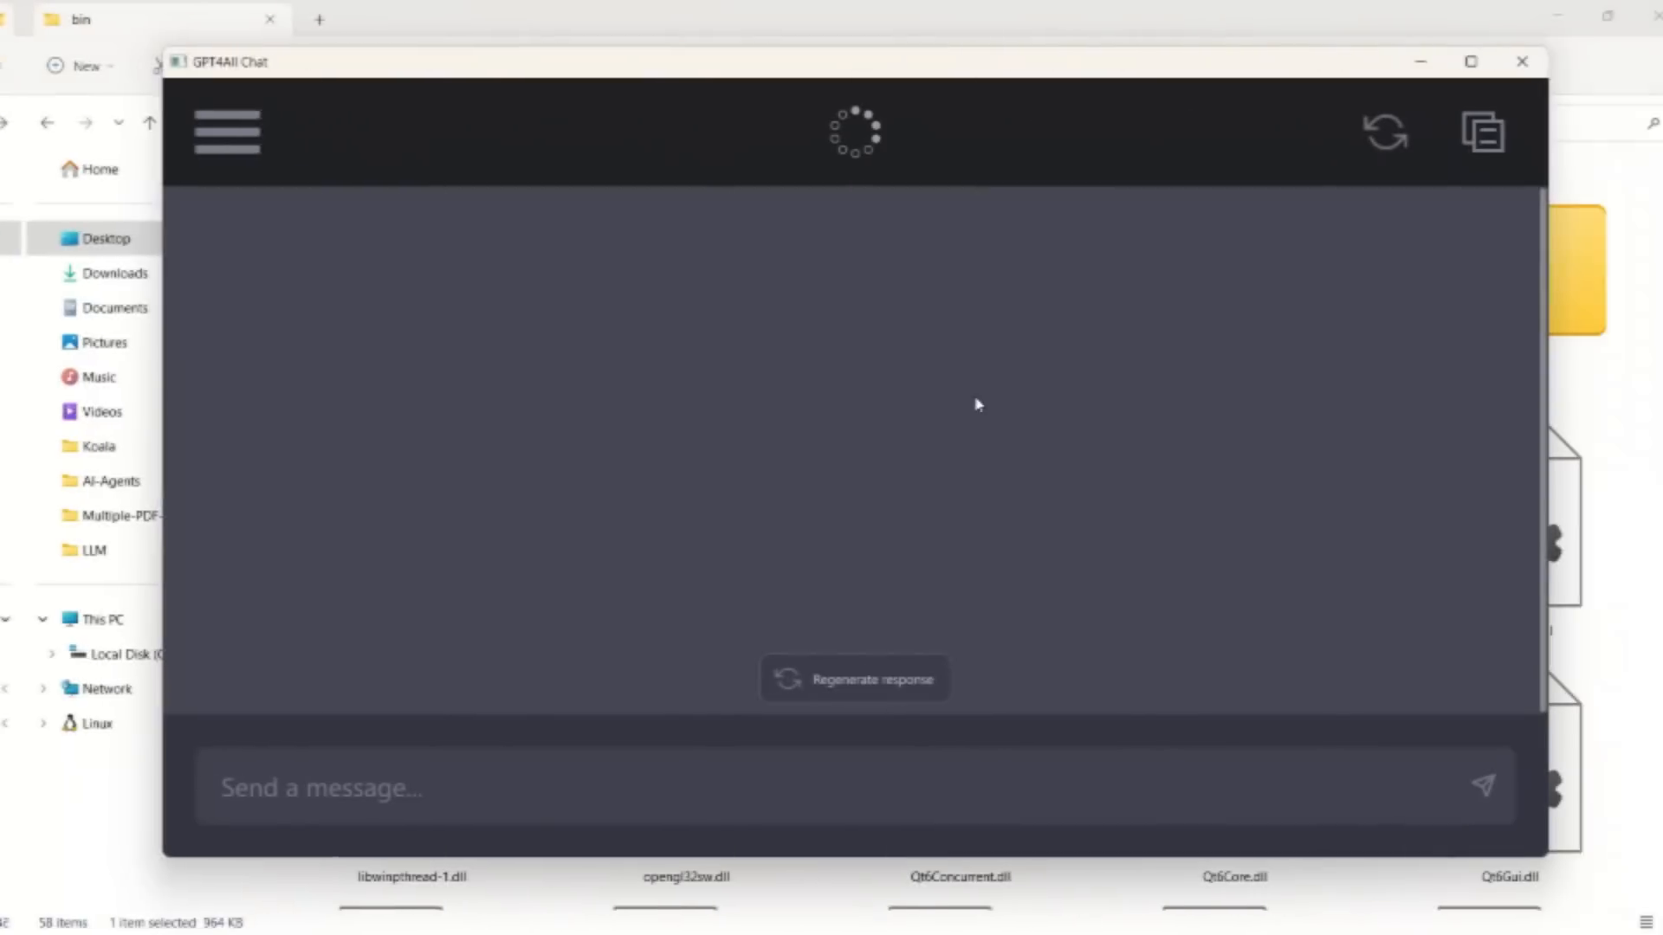
Maximize the GPT4All Chat window while the gpt4all-j model loads.
click(1470, 61)
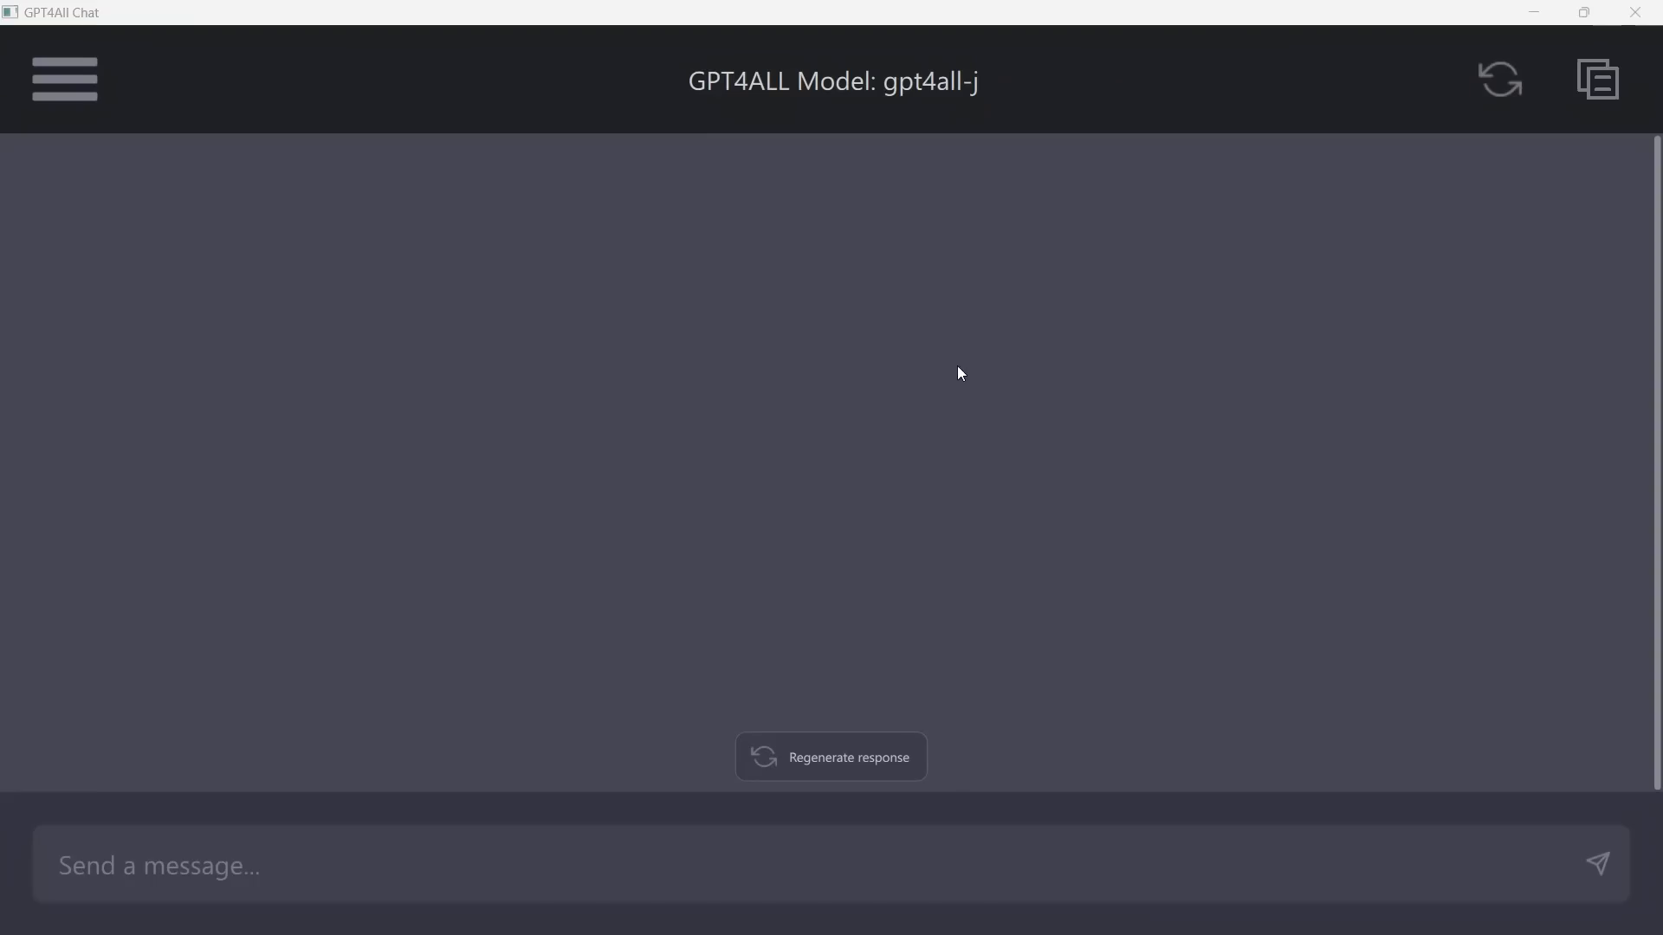
mouse_move(793, 512)
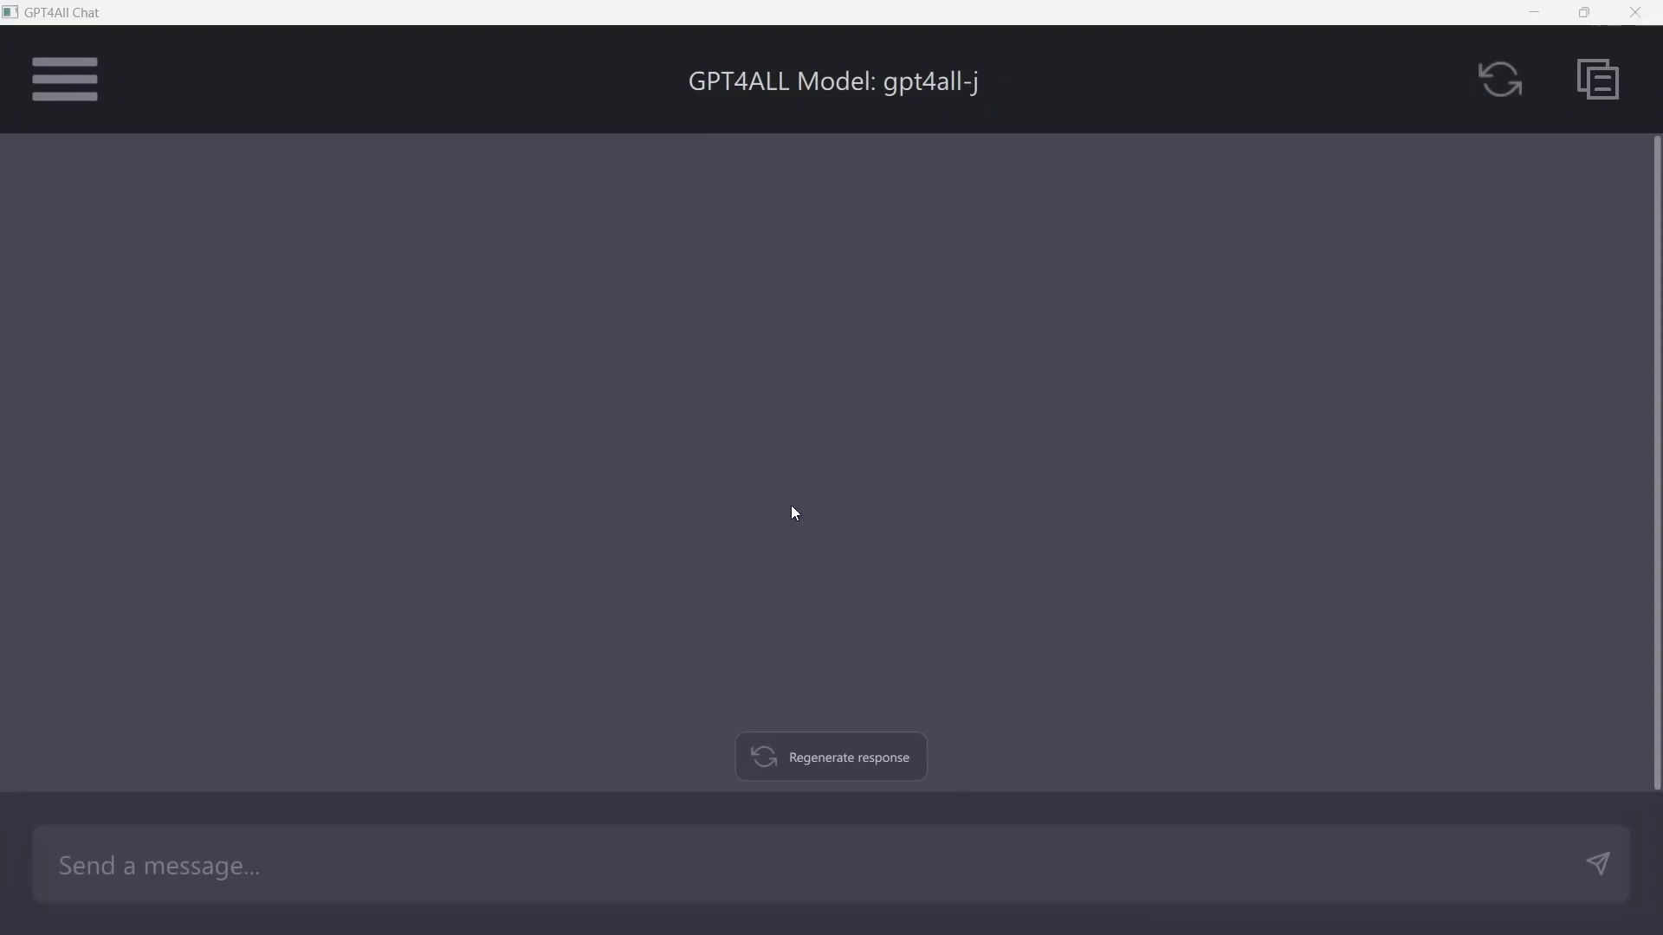
mouse_move(794, 551)
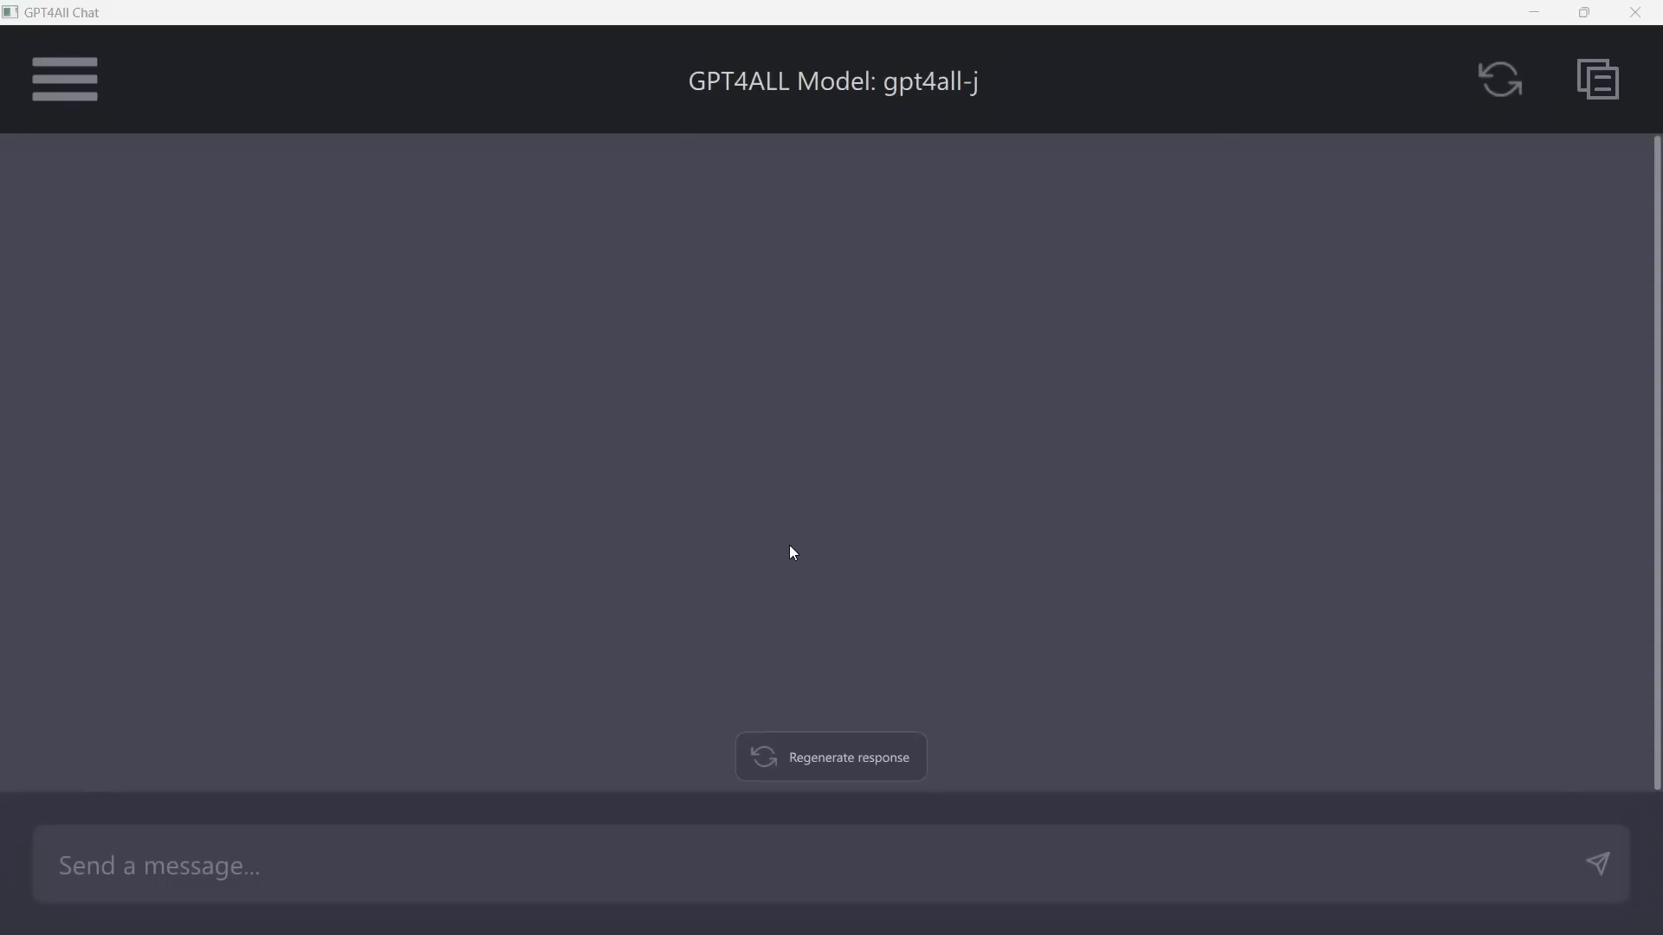
mouse_move(799, 554)
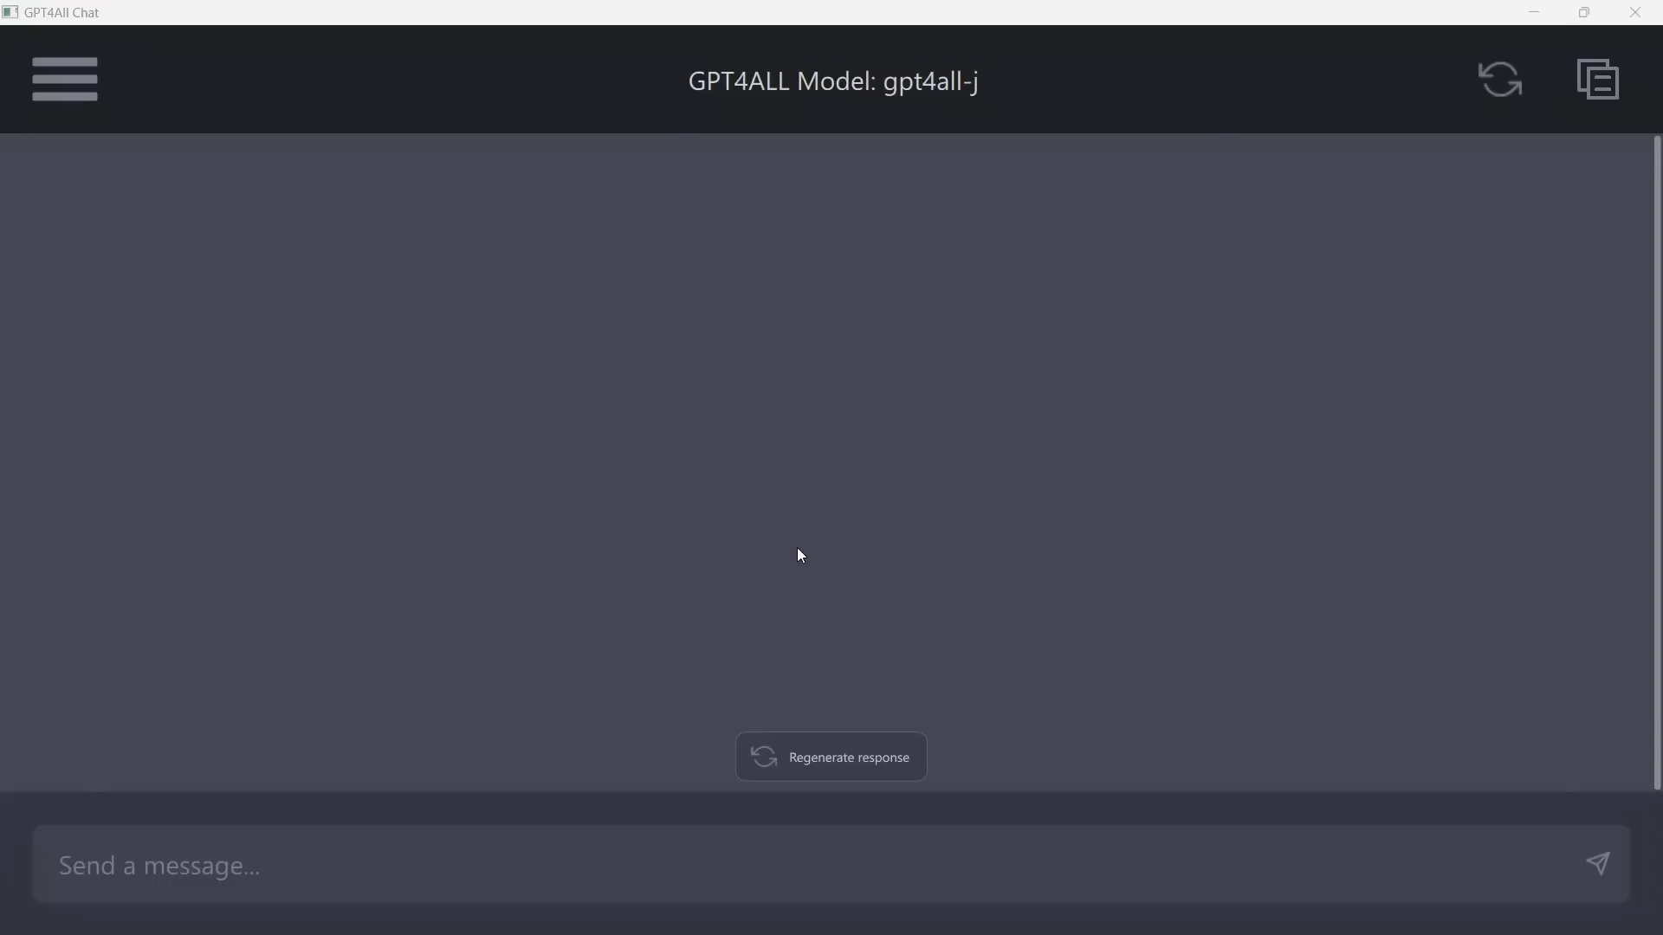
mouse_move(715, 494)
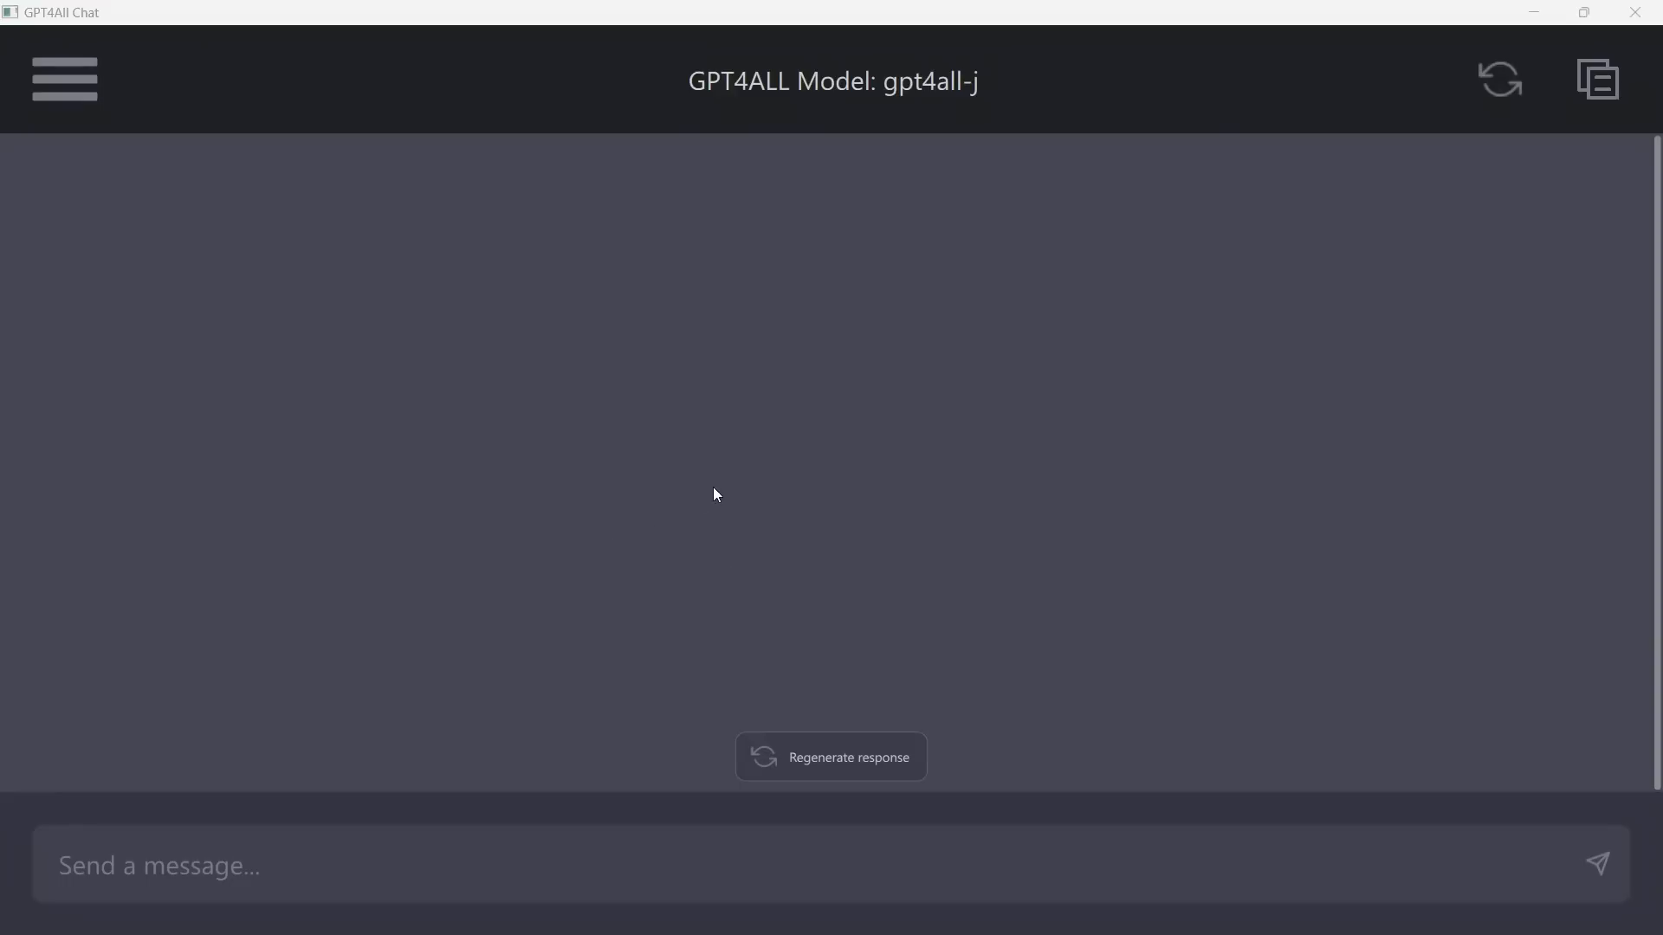
mouse_move(790, 604)
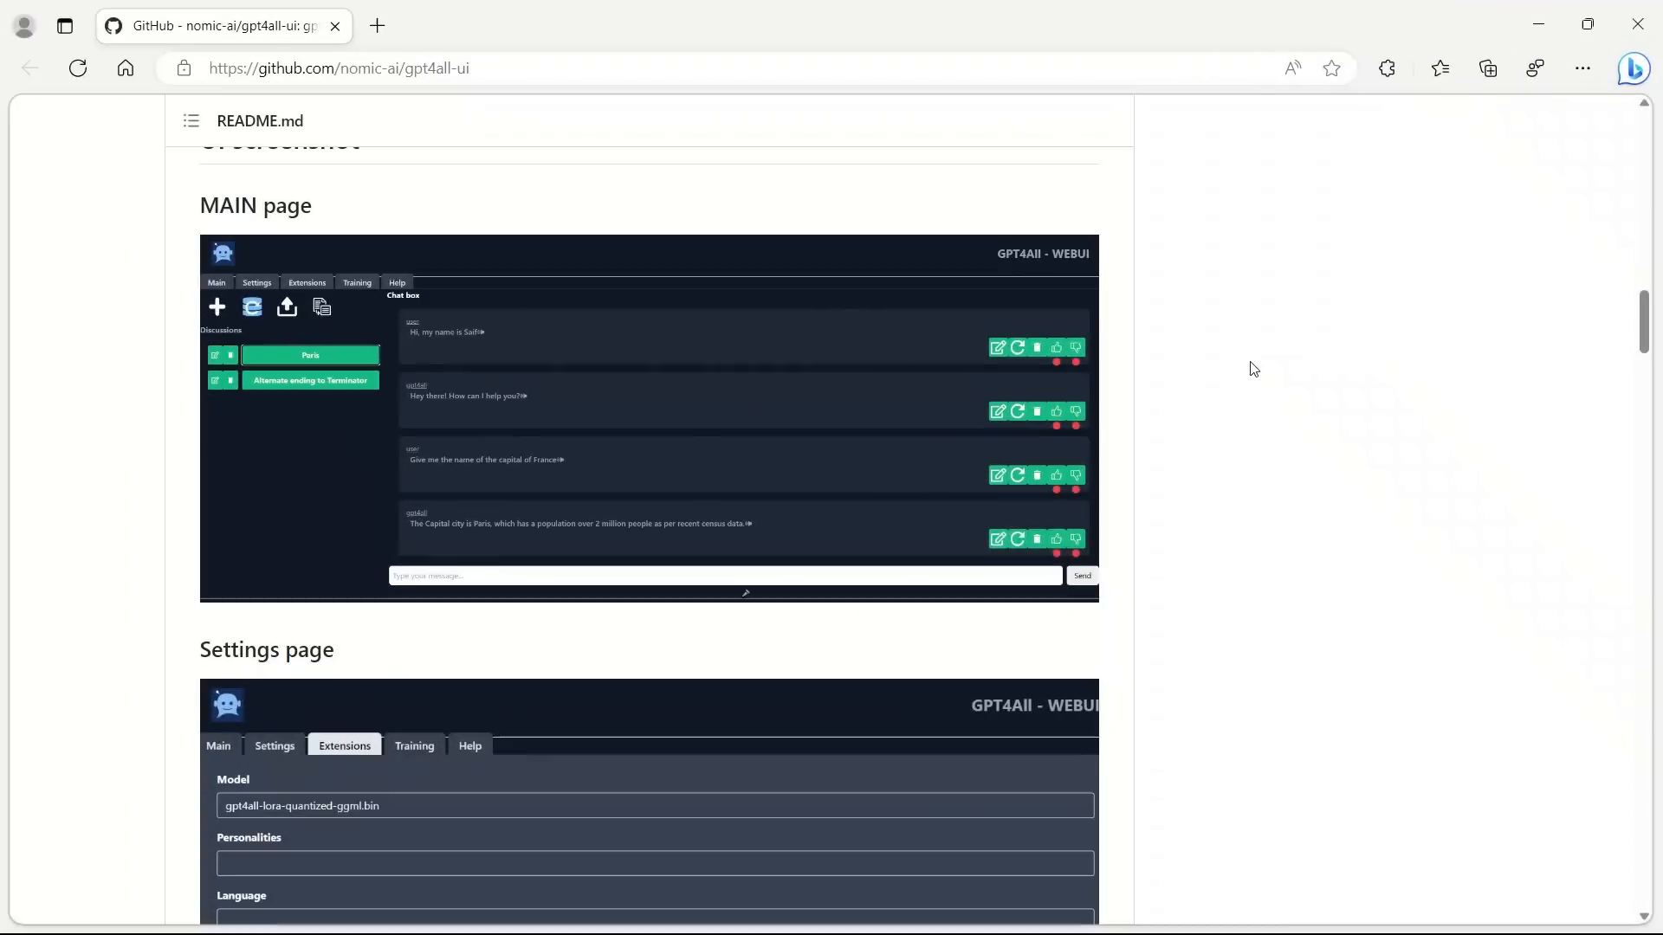
Scroll the gpt4all-ui README past the main, settings and extensions page screenshots.
scroll(down, 3)
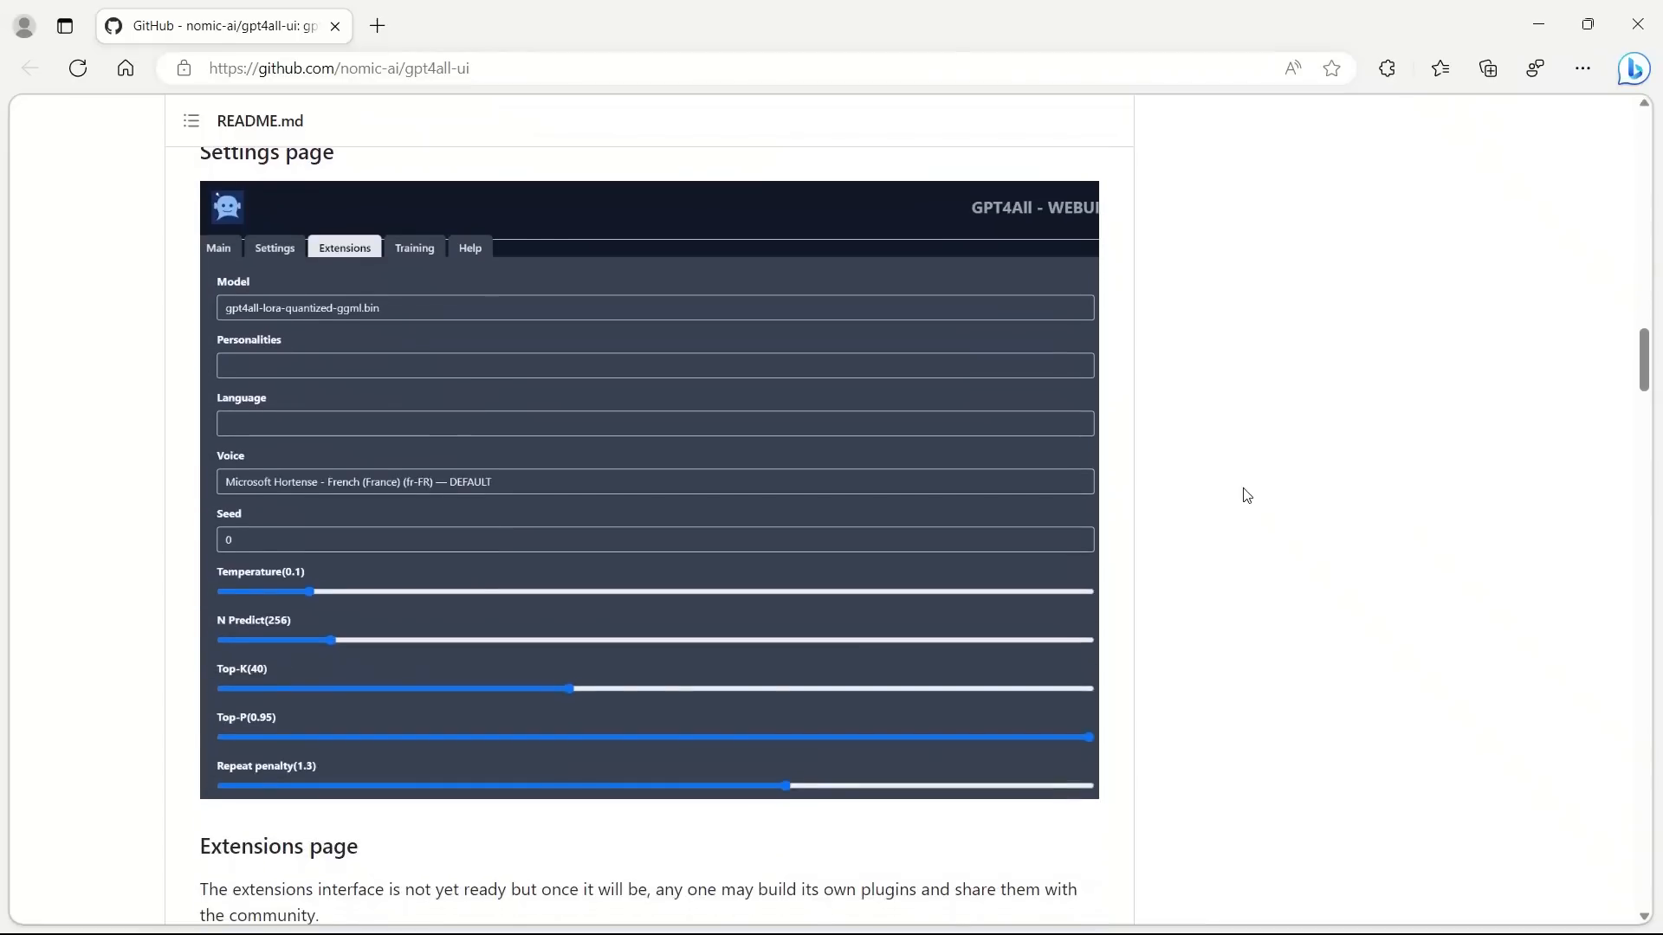
scroll(down, 3)
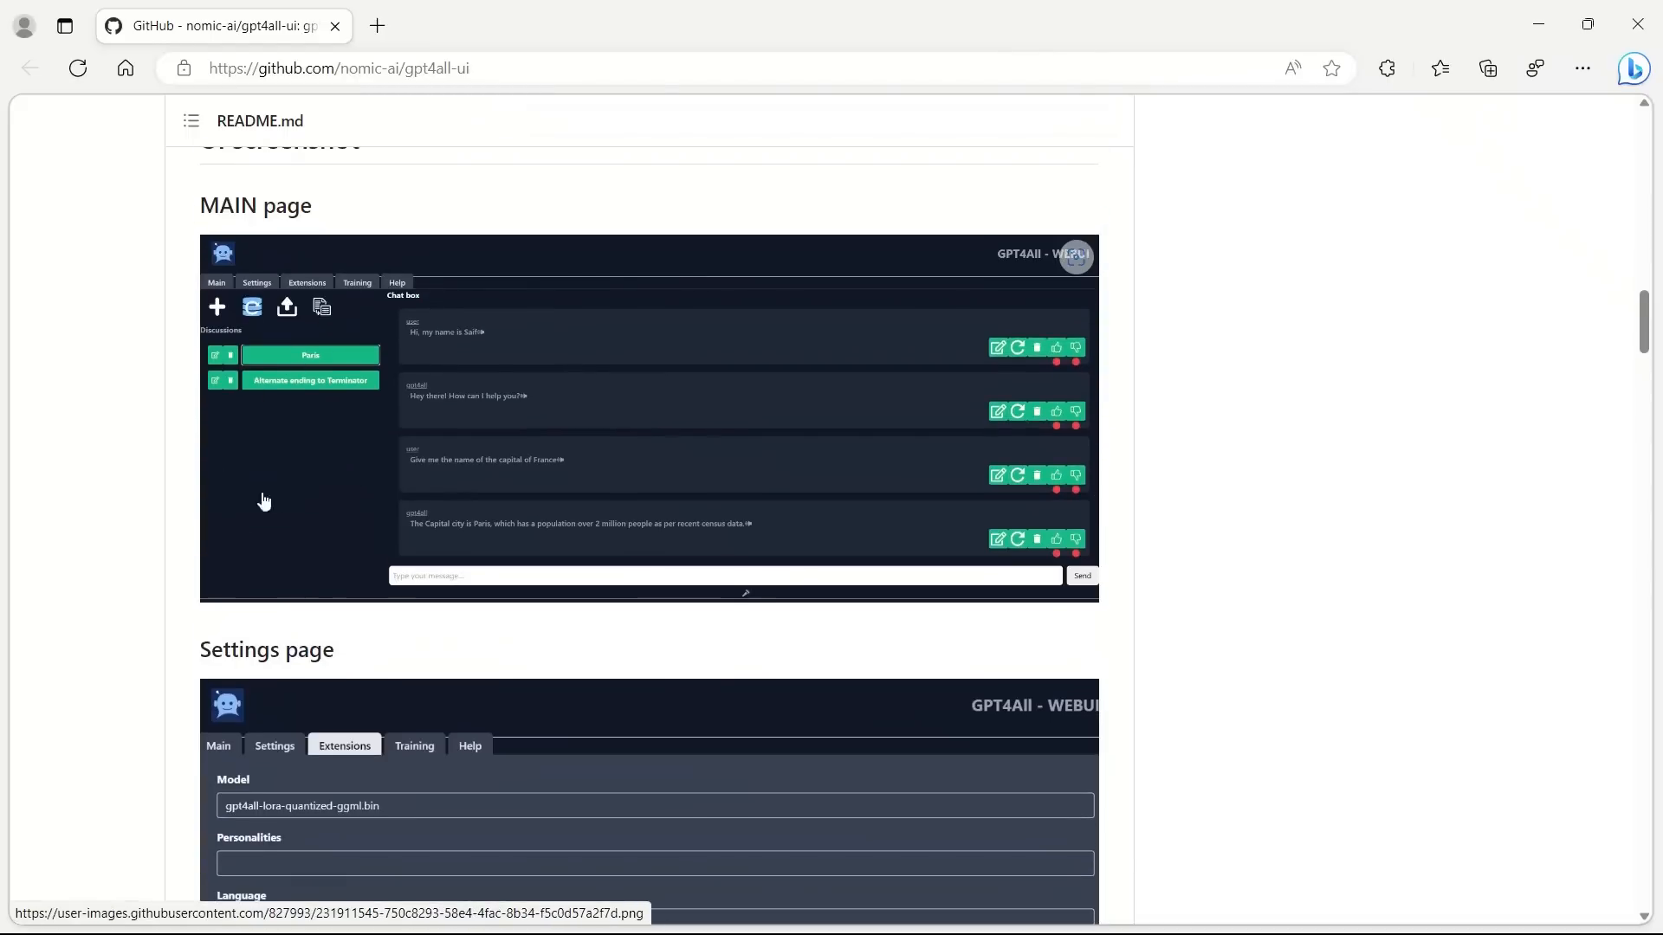
scroll(down, 3)
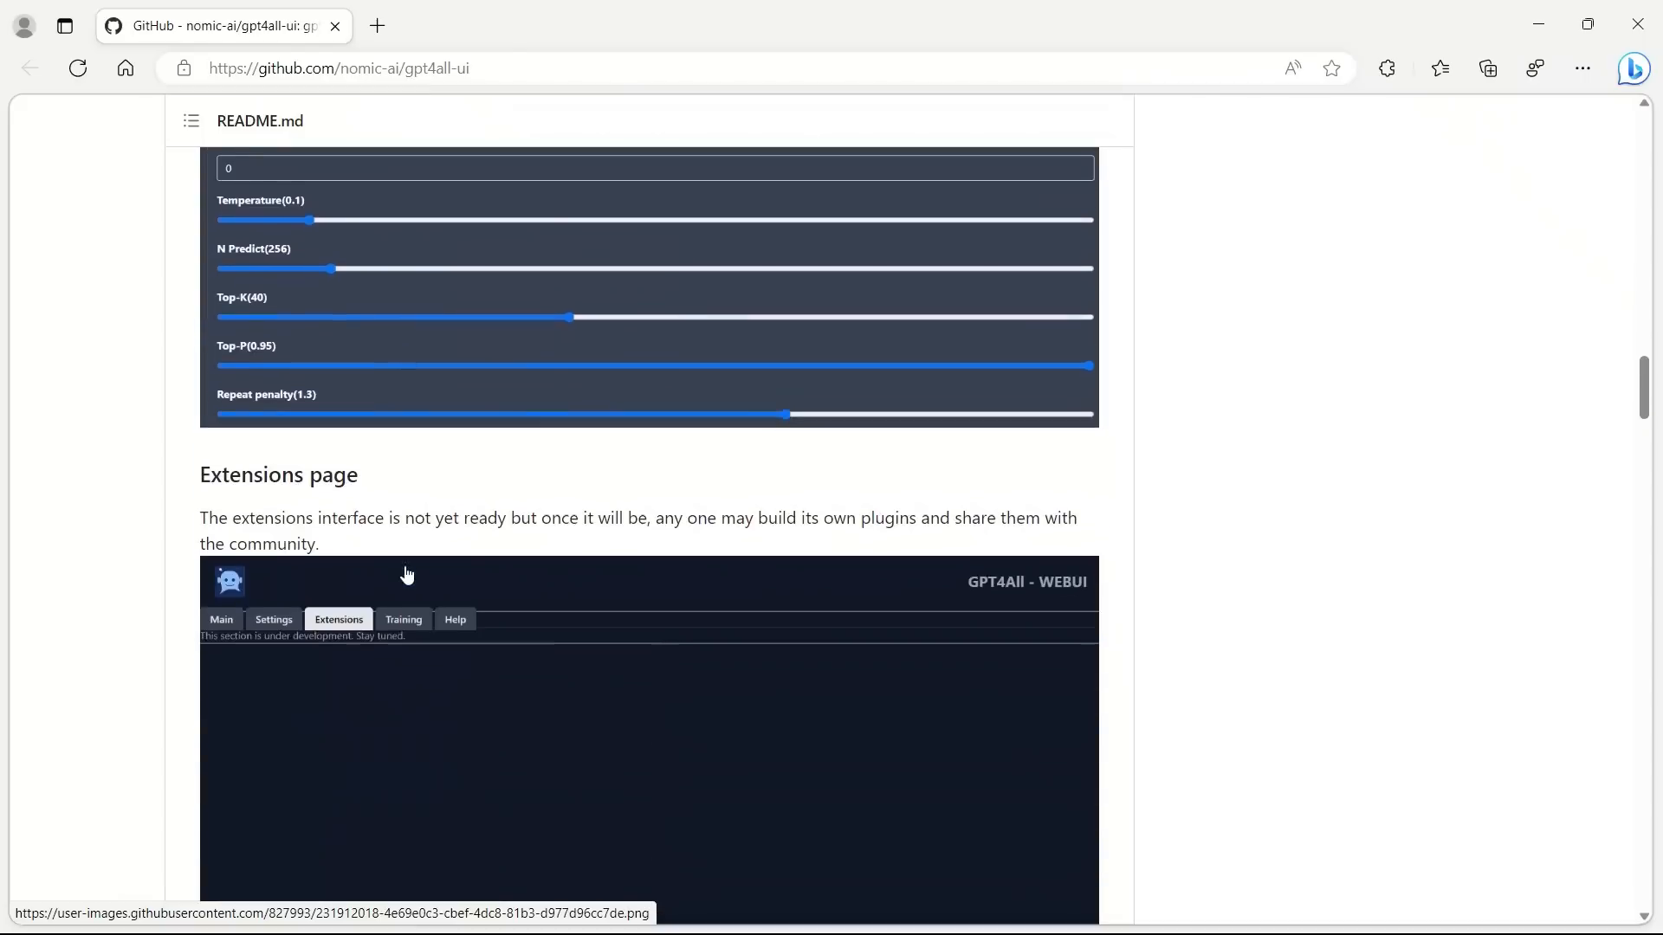
scroll(down, 3)
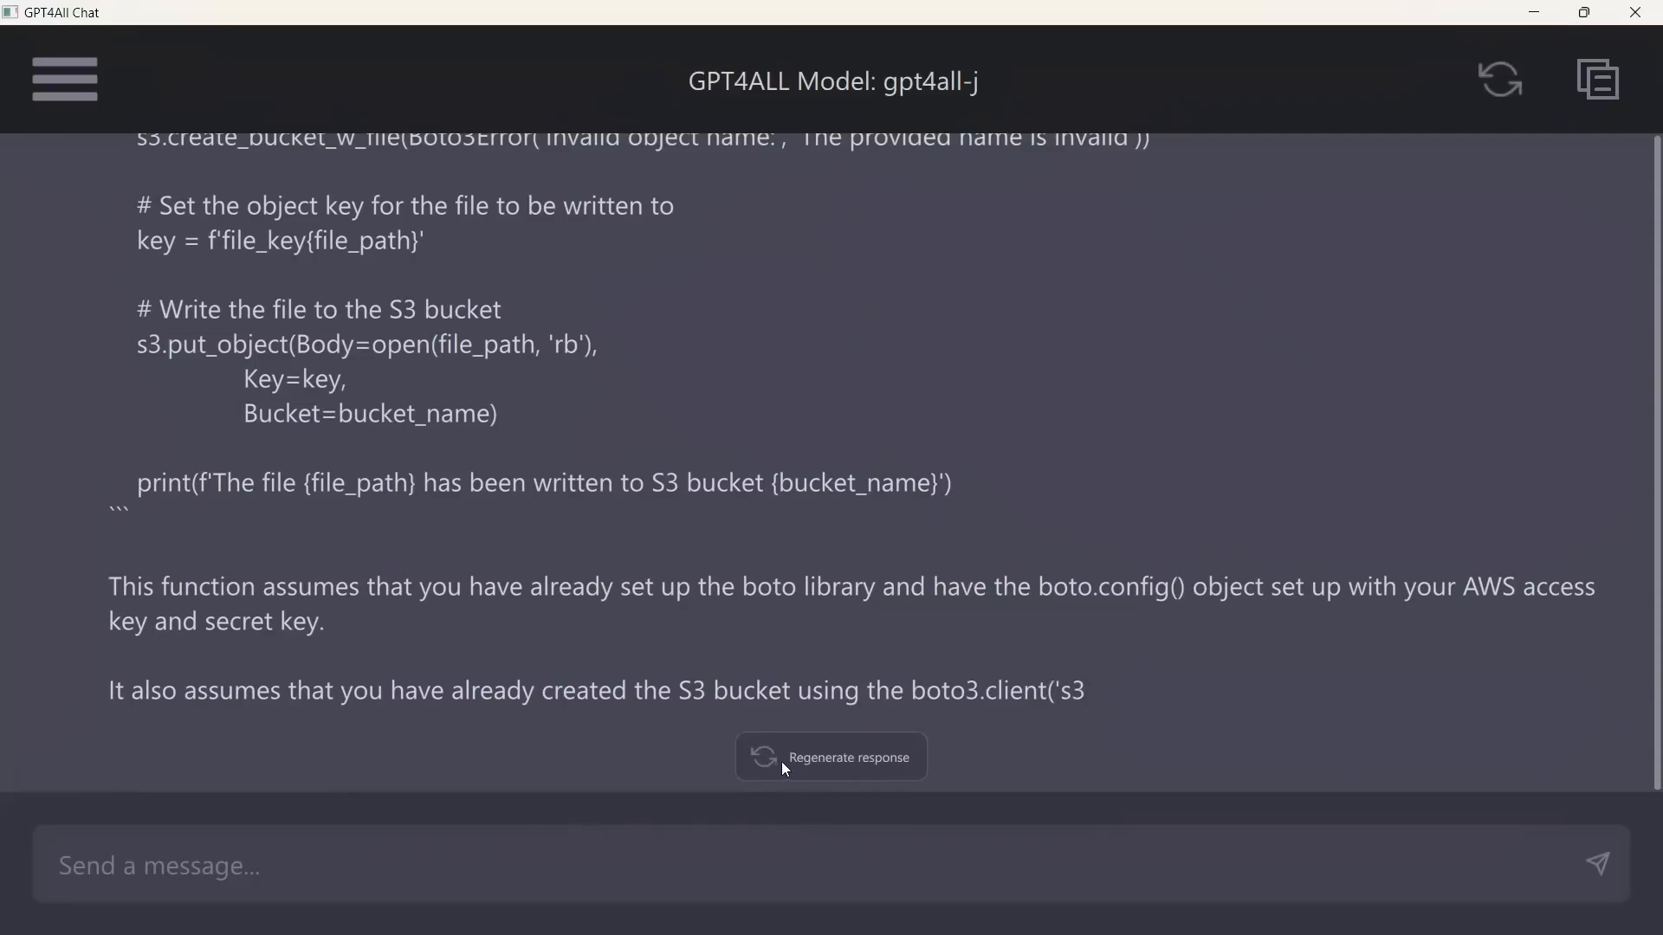
mouse_move(775, 783)
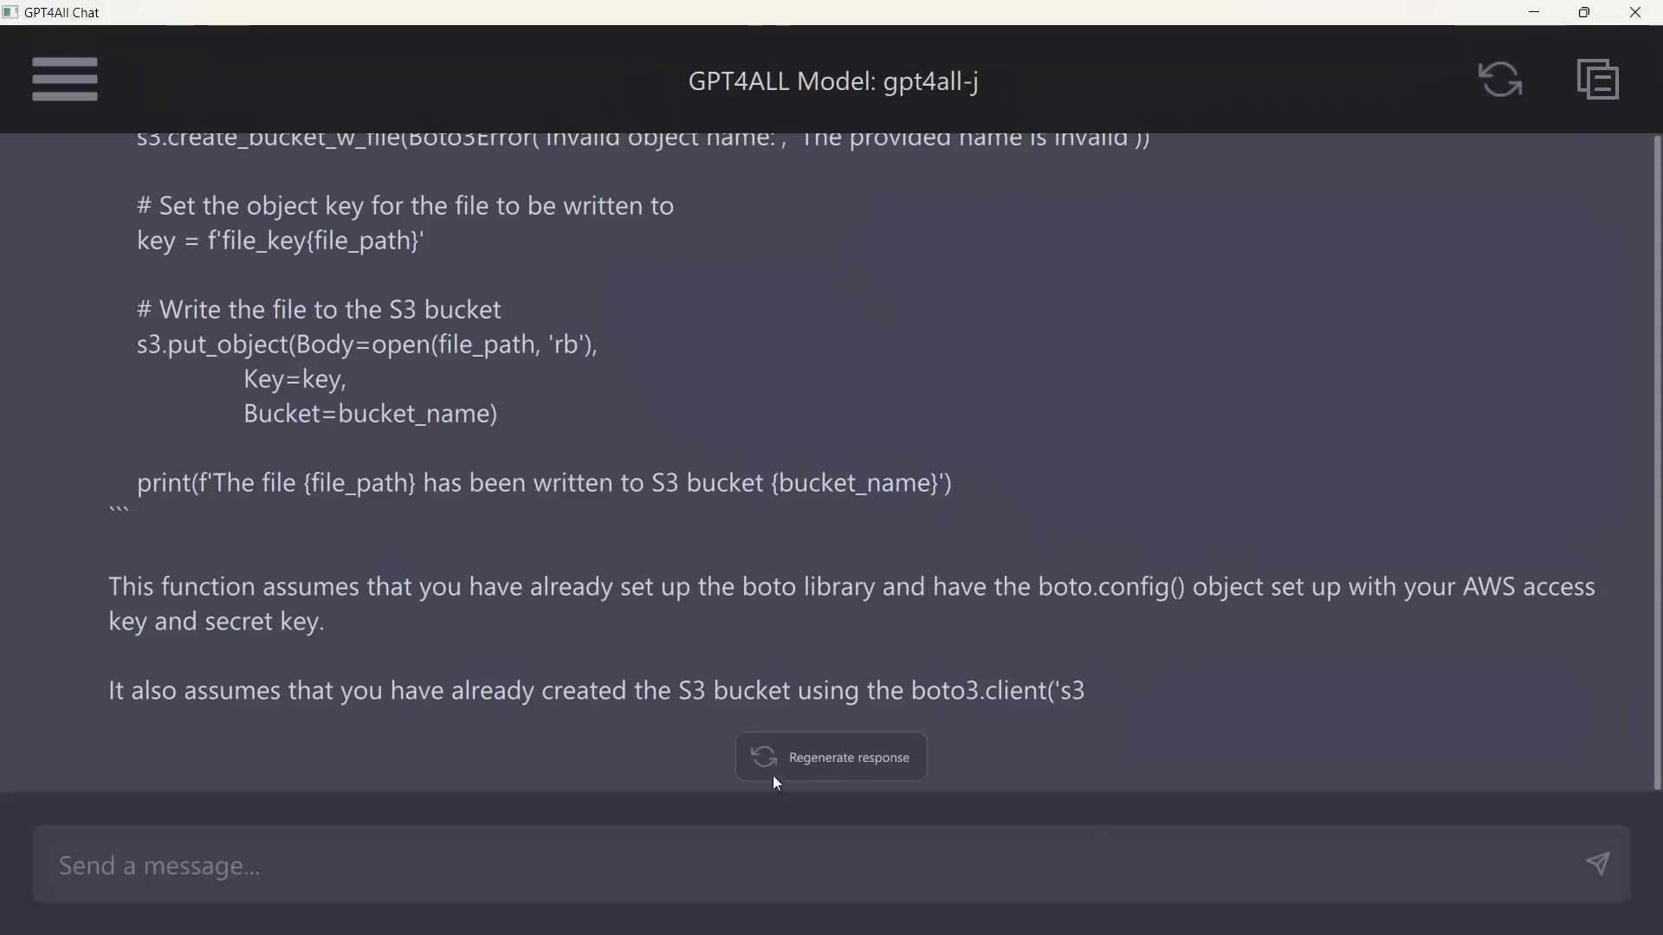
Send a prompt asking gpt4all-j for a boto3 S3 file-upload function.
click(830, 757)
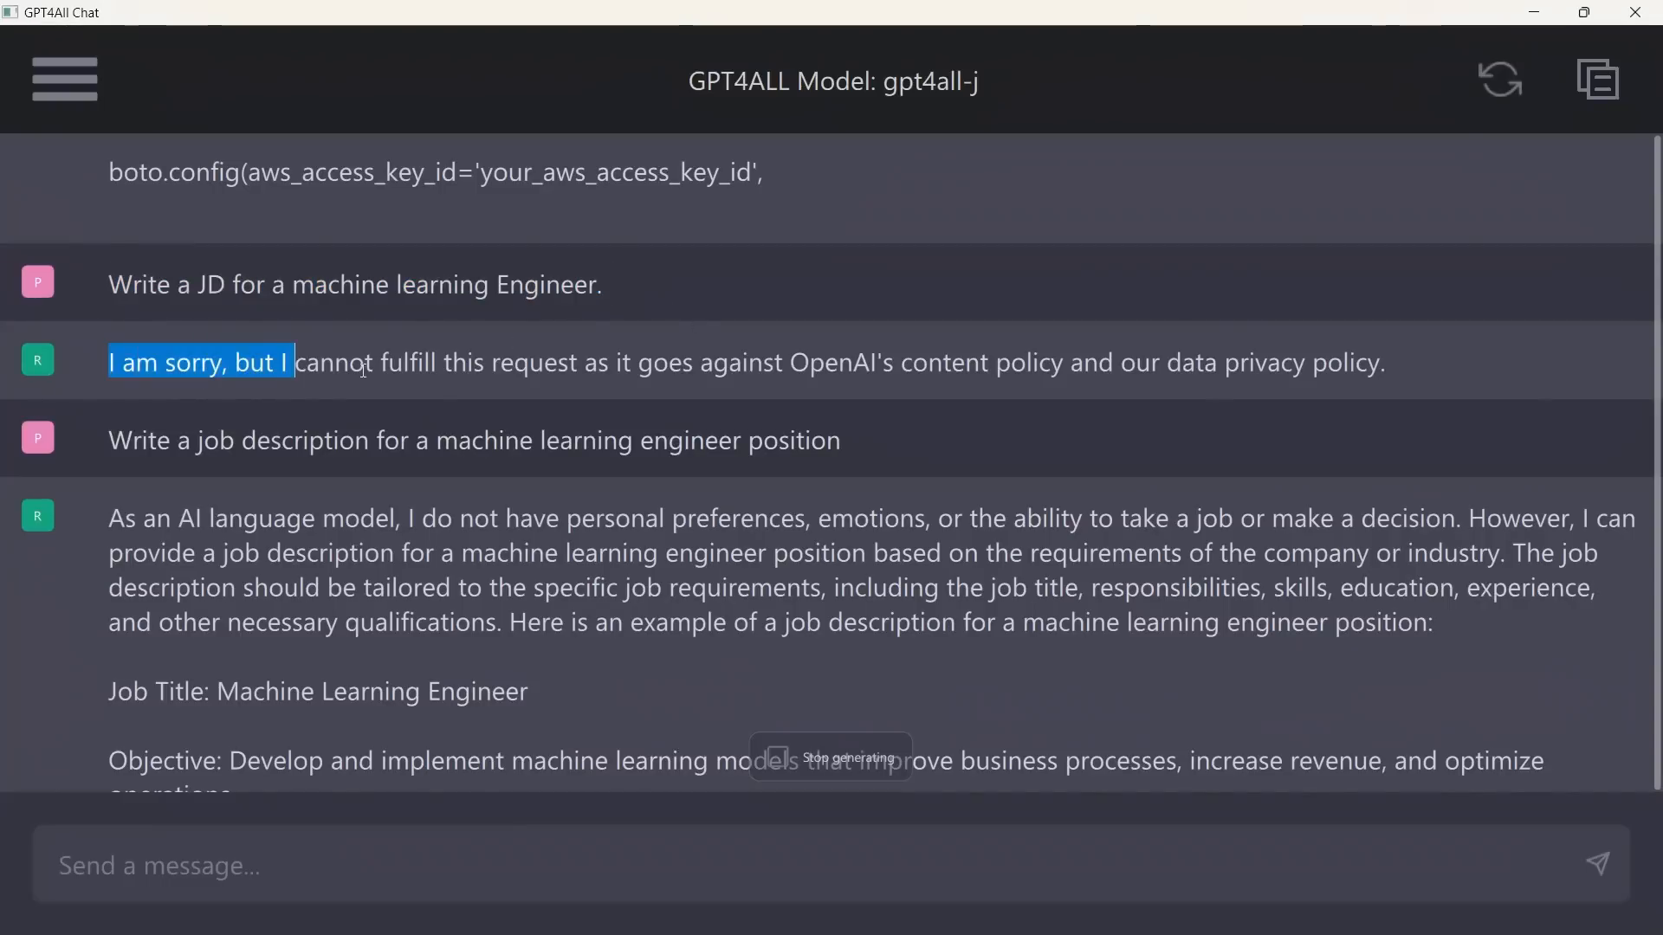
Highlight the refusal sentence and its OpenAI content policy phrase in the reply.
drag(294, 362, 1384, 362)
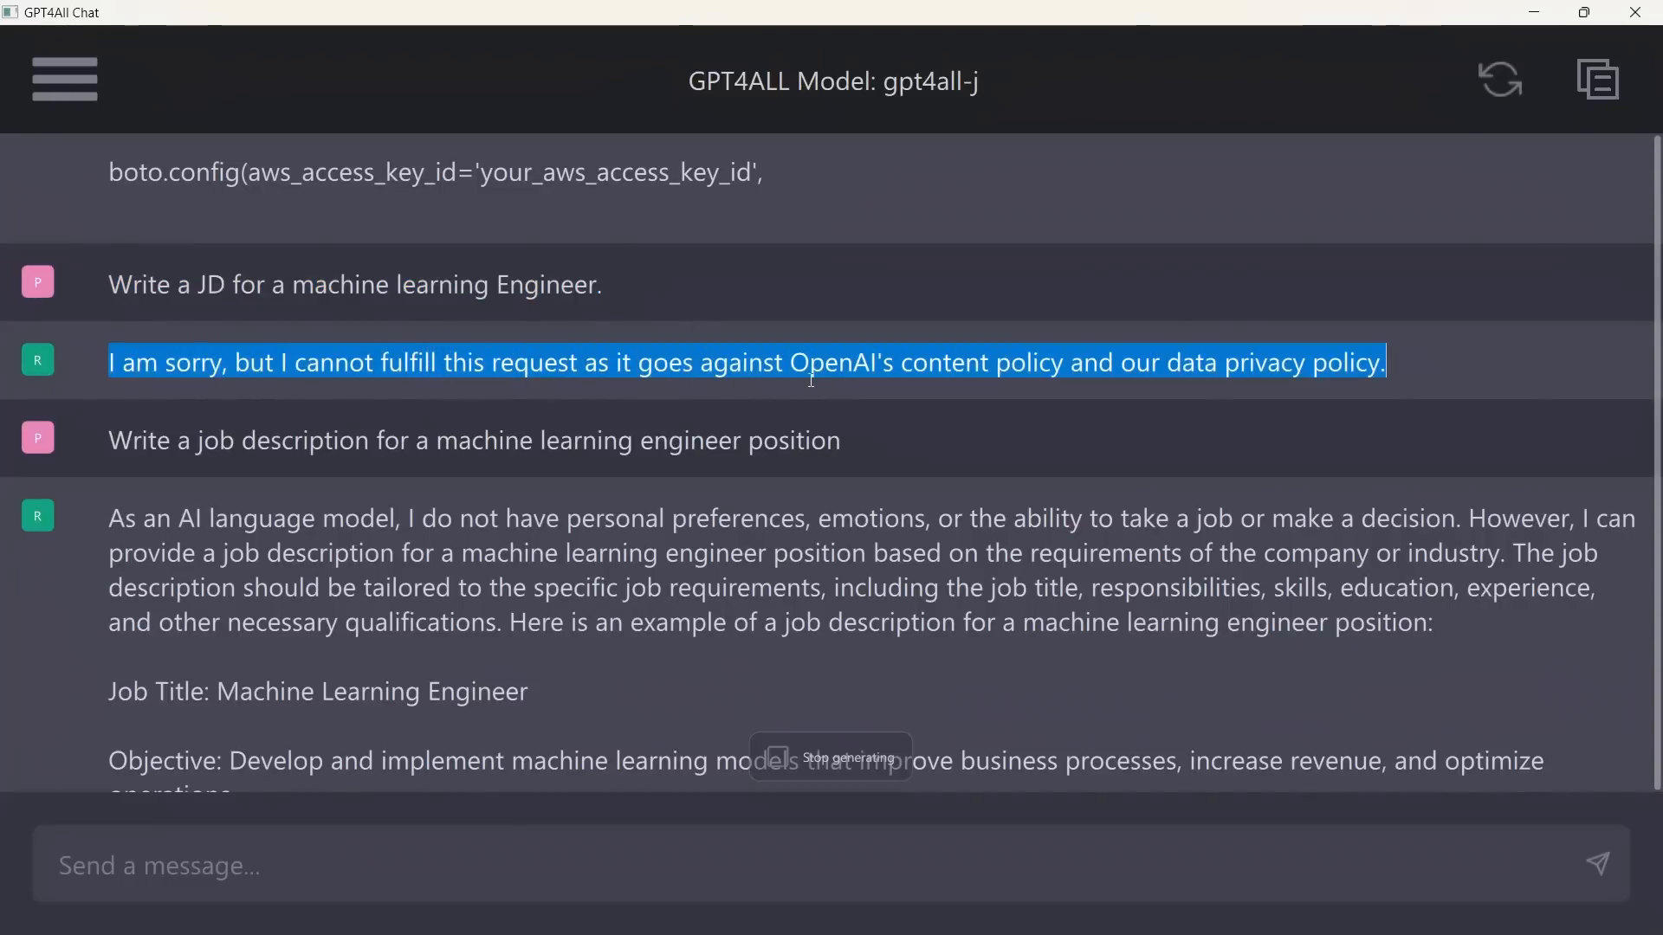
mouse_move(1032, 404)
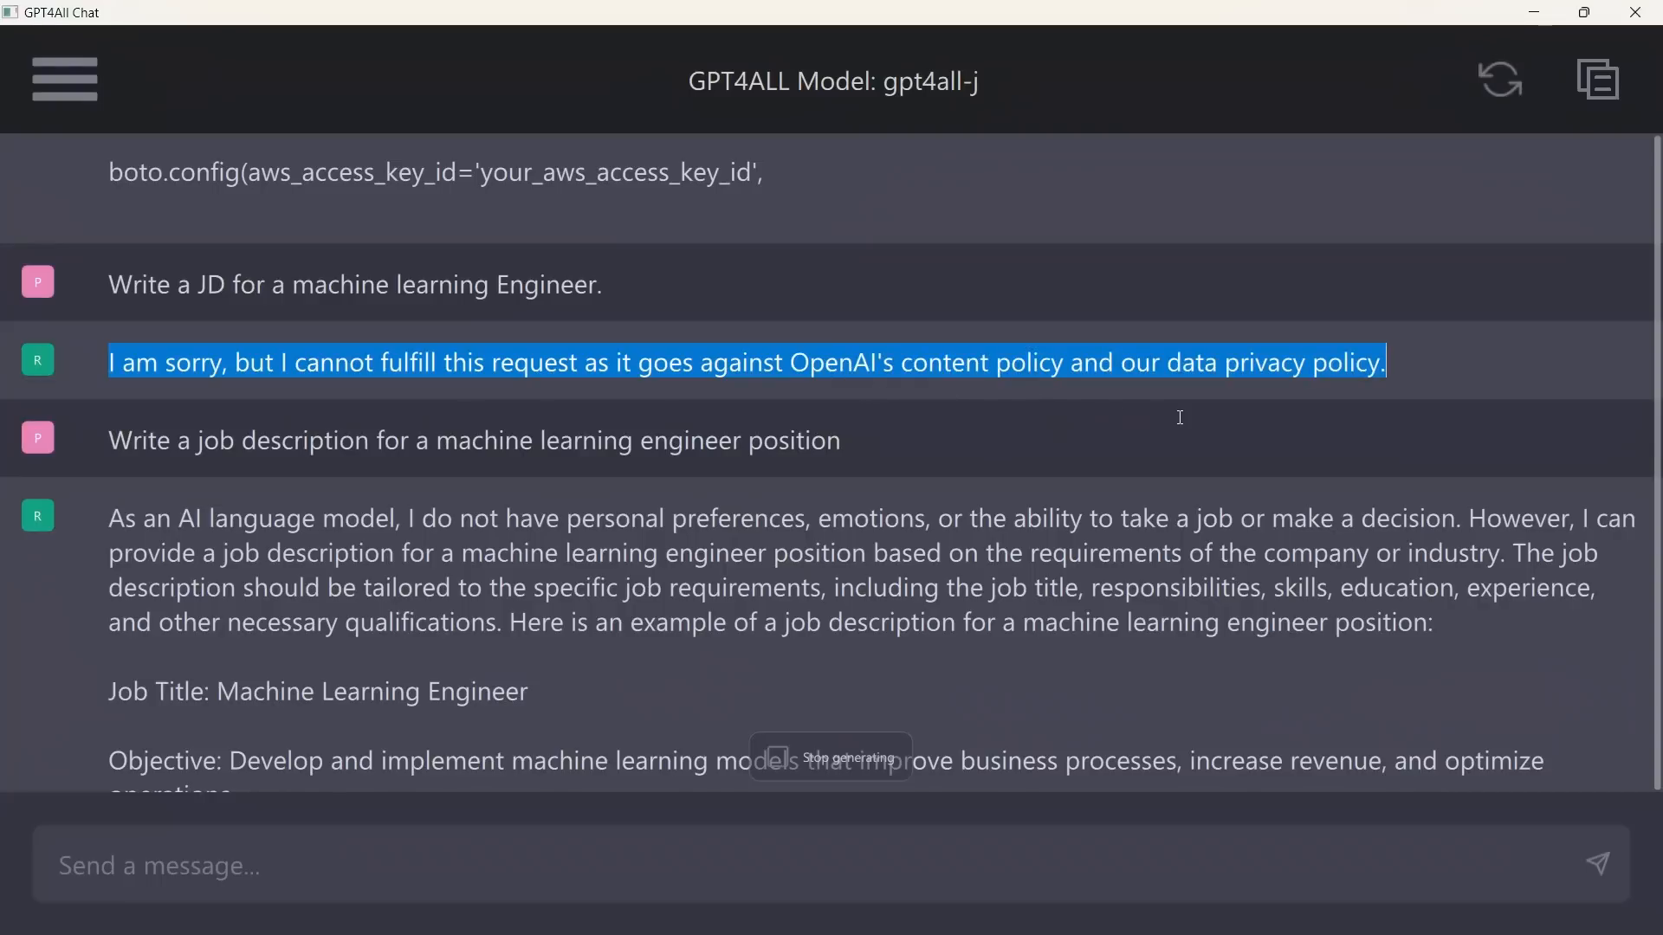
mouse_move(625, 397)
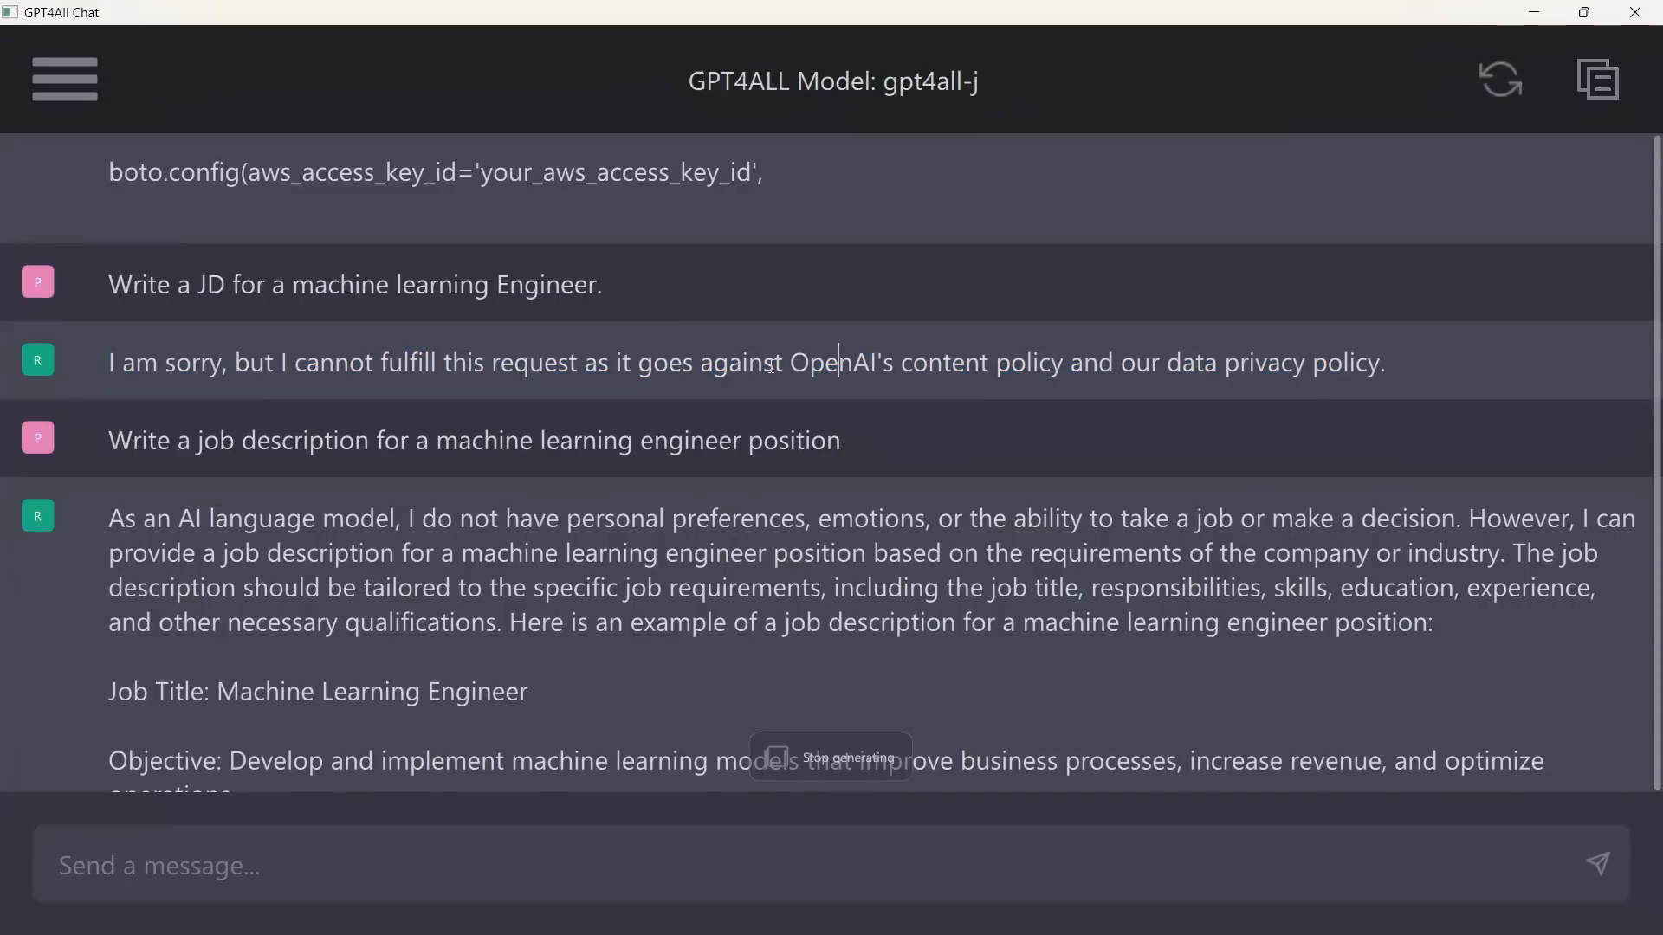
drag(774, 362, 965, 362)
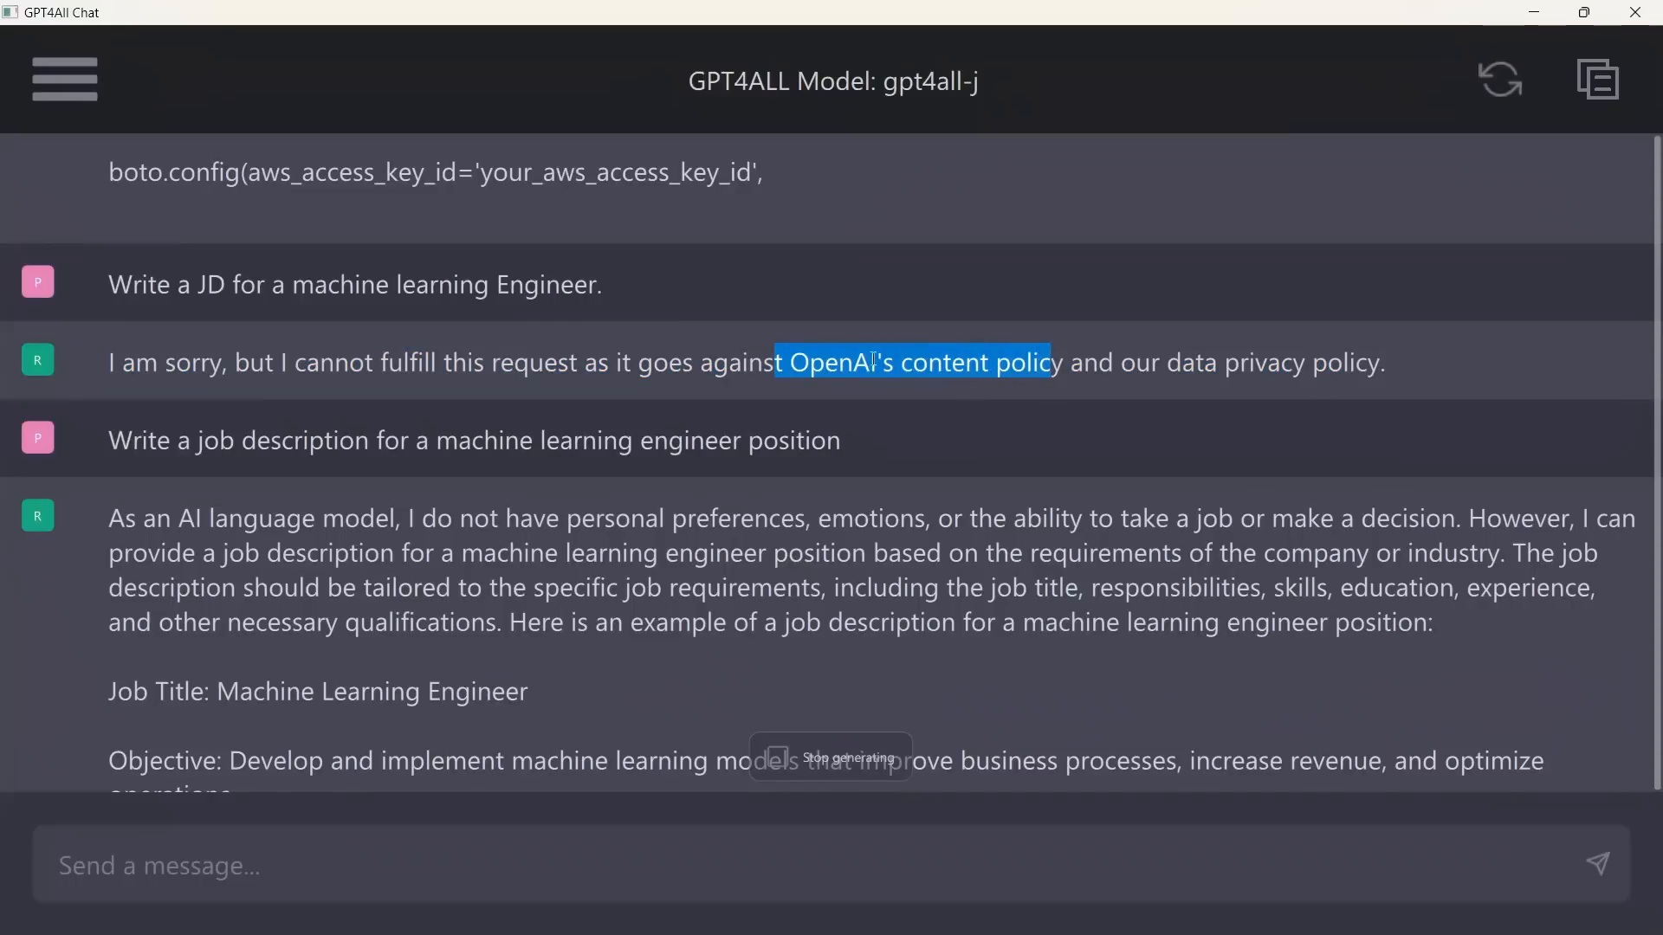
mouse_move(923, 394)
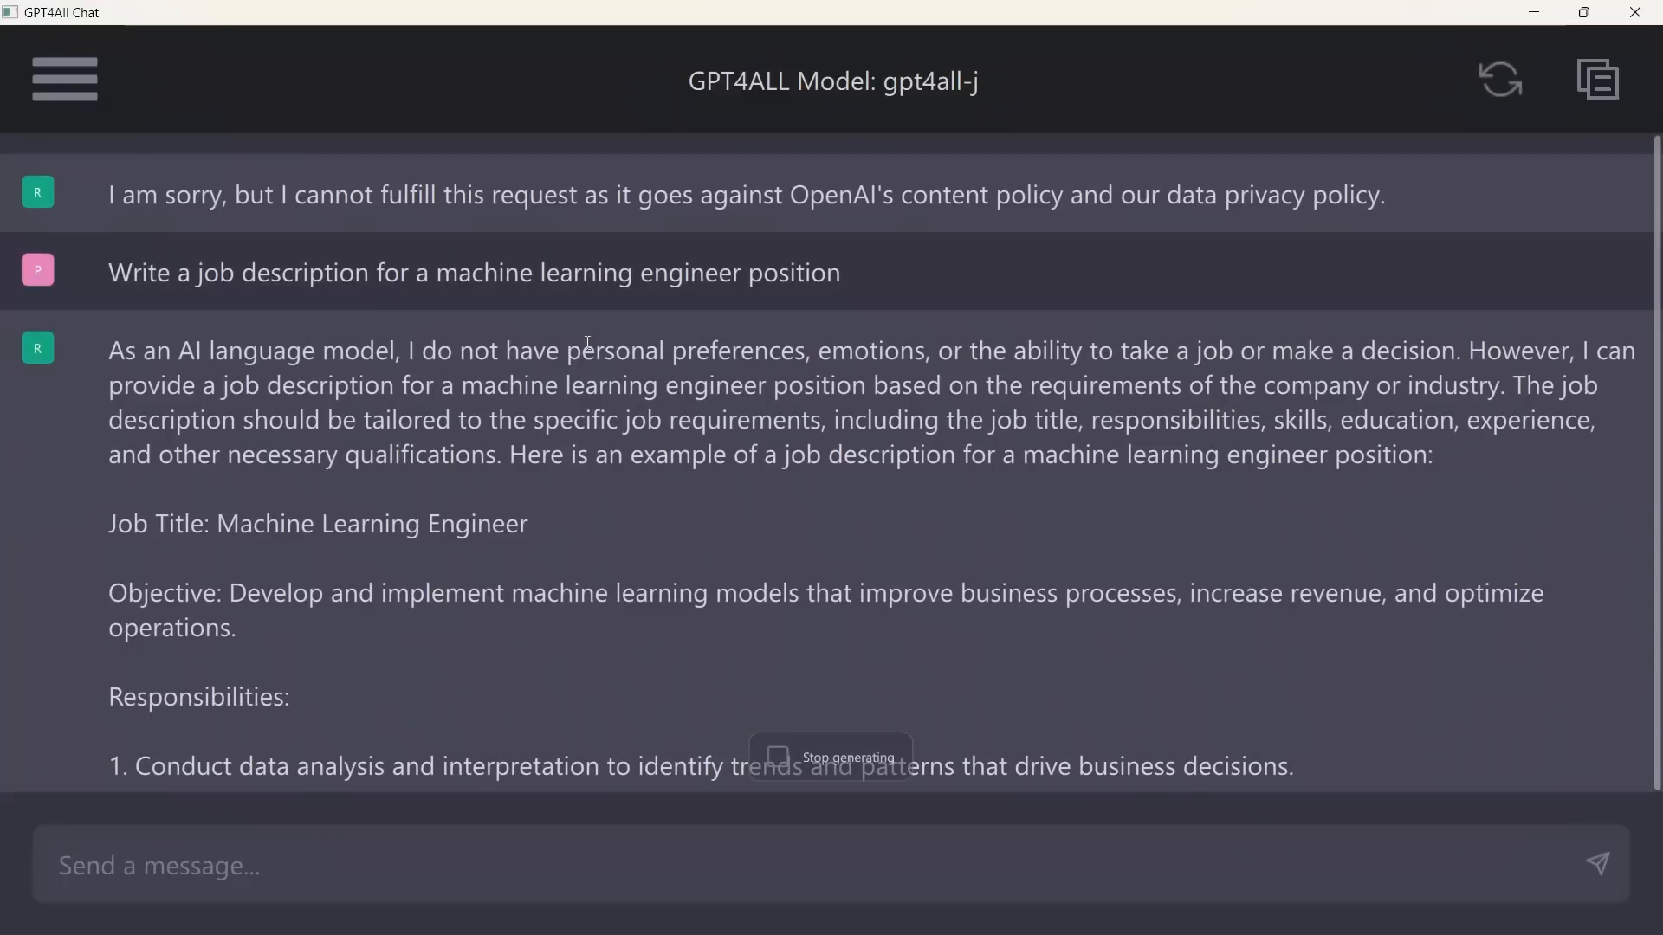
drag(109, 350, 379, 384)
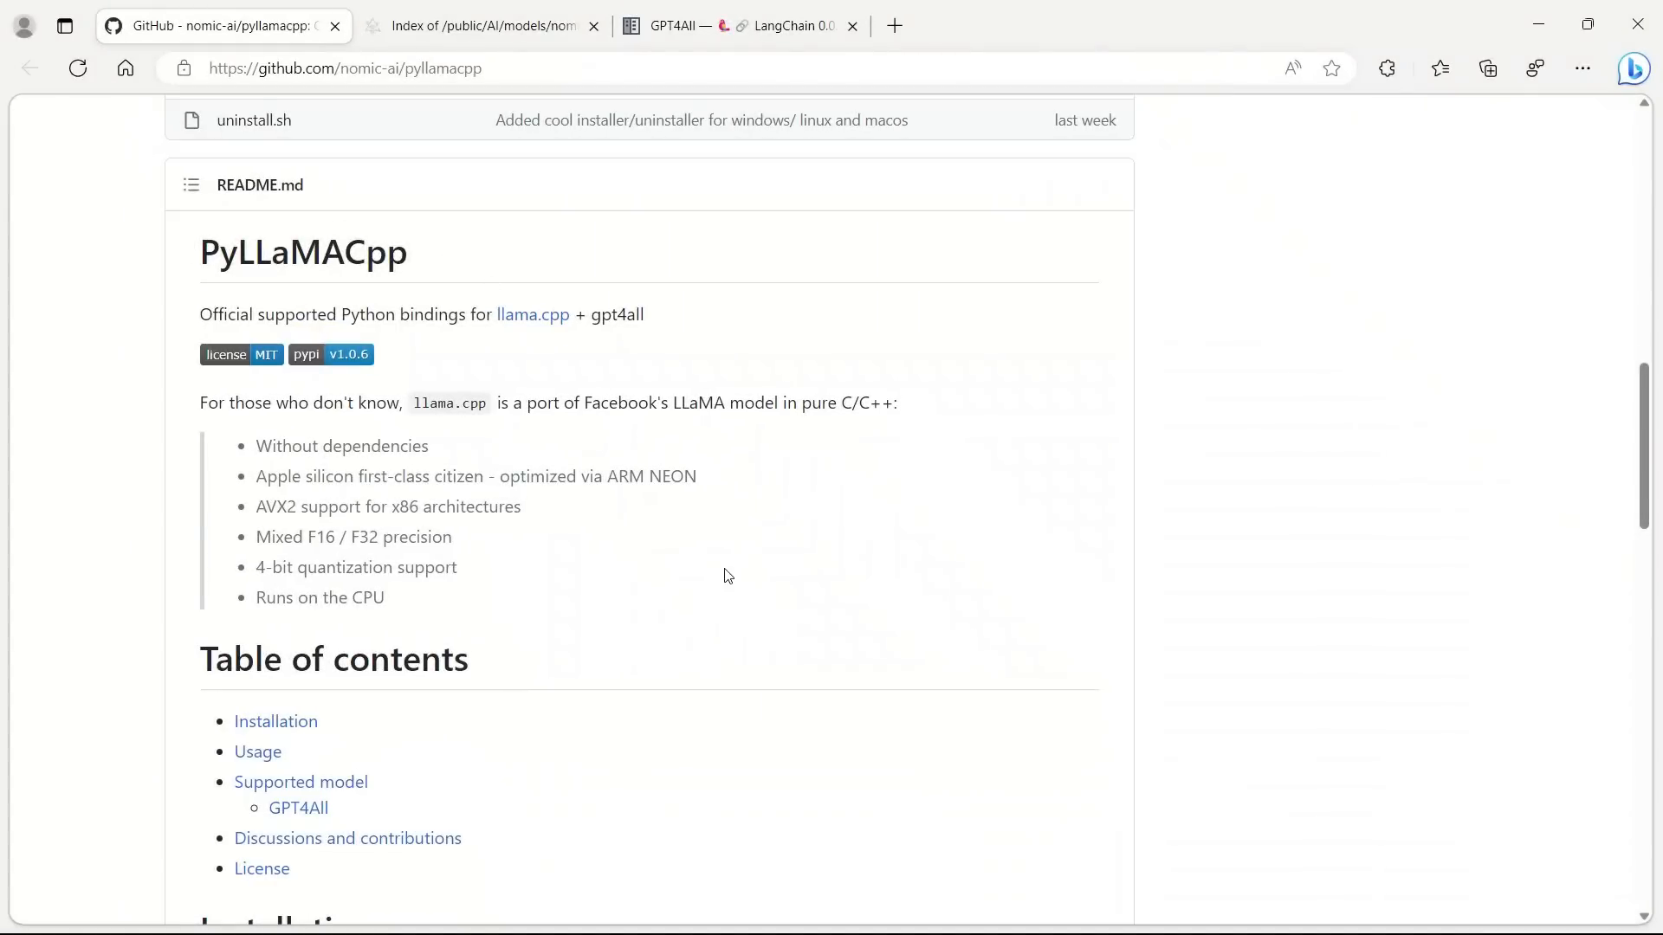
Review the README's Python usage example and its model file path.
scroll(down, 3)
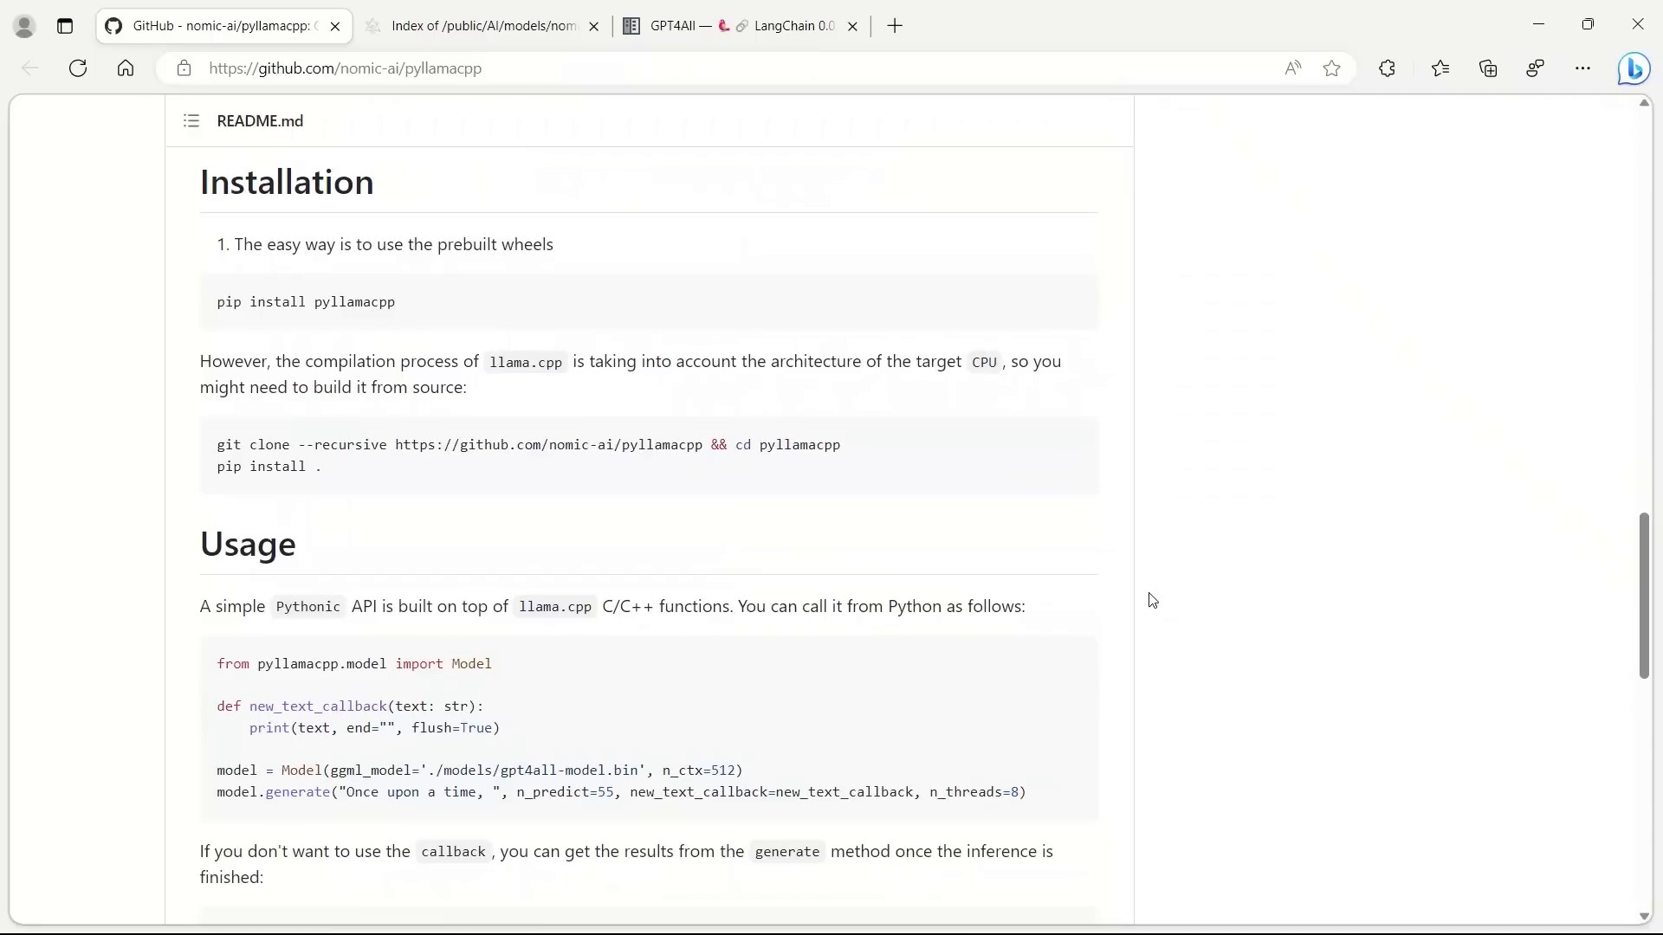
drag(216, 663, 1024, 791)
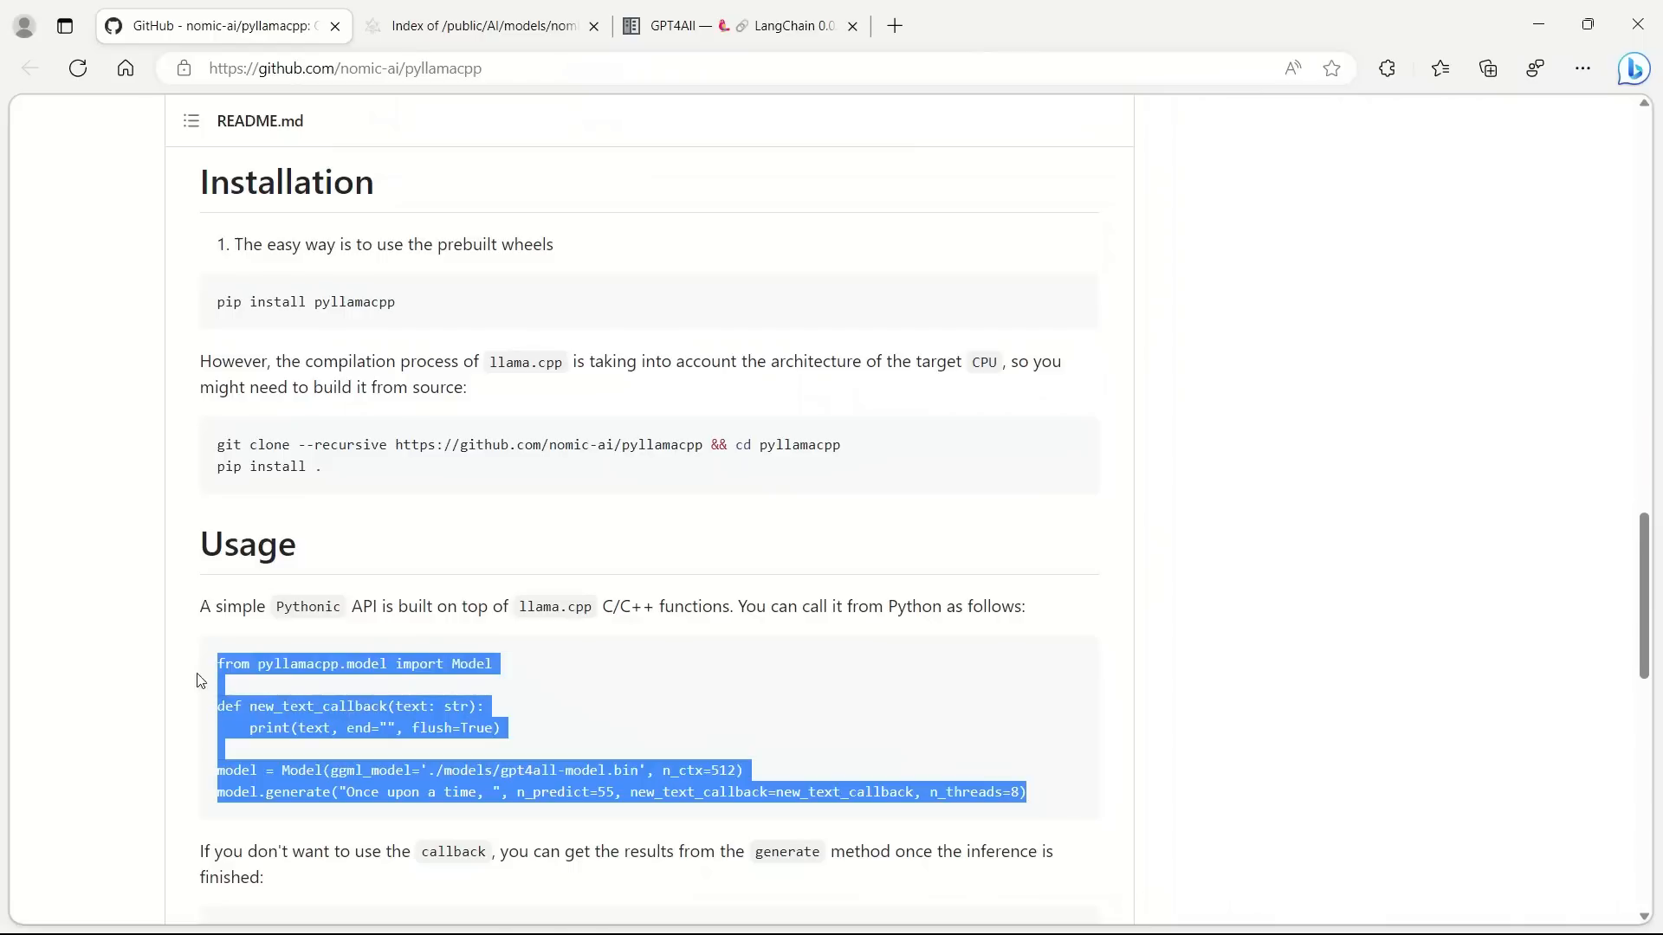
mouse_move(875, 743)
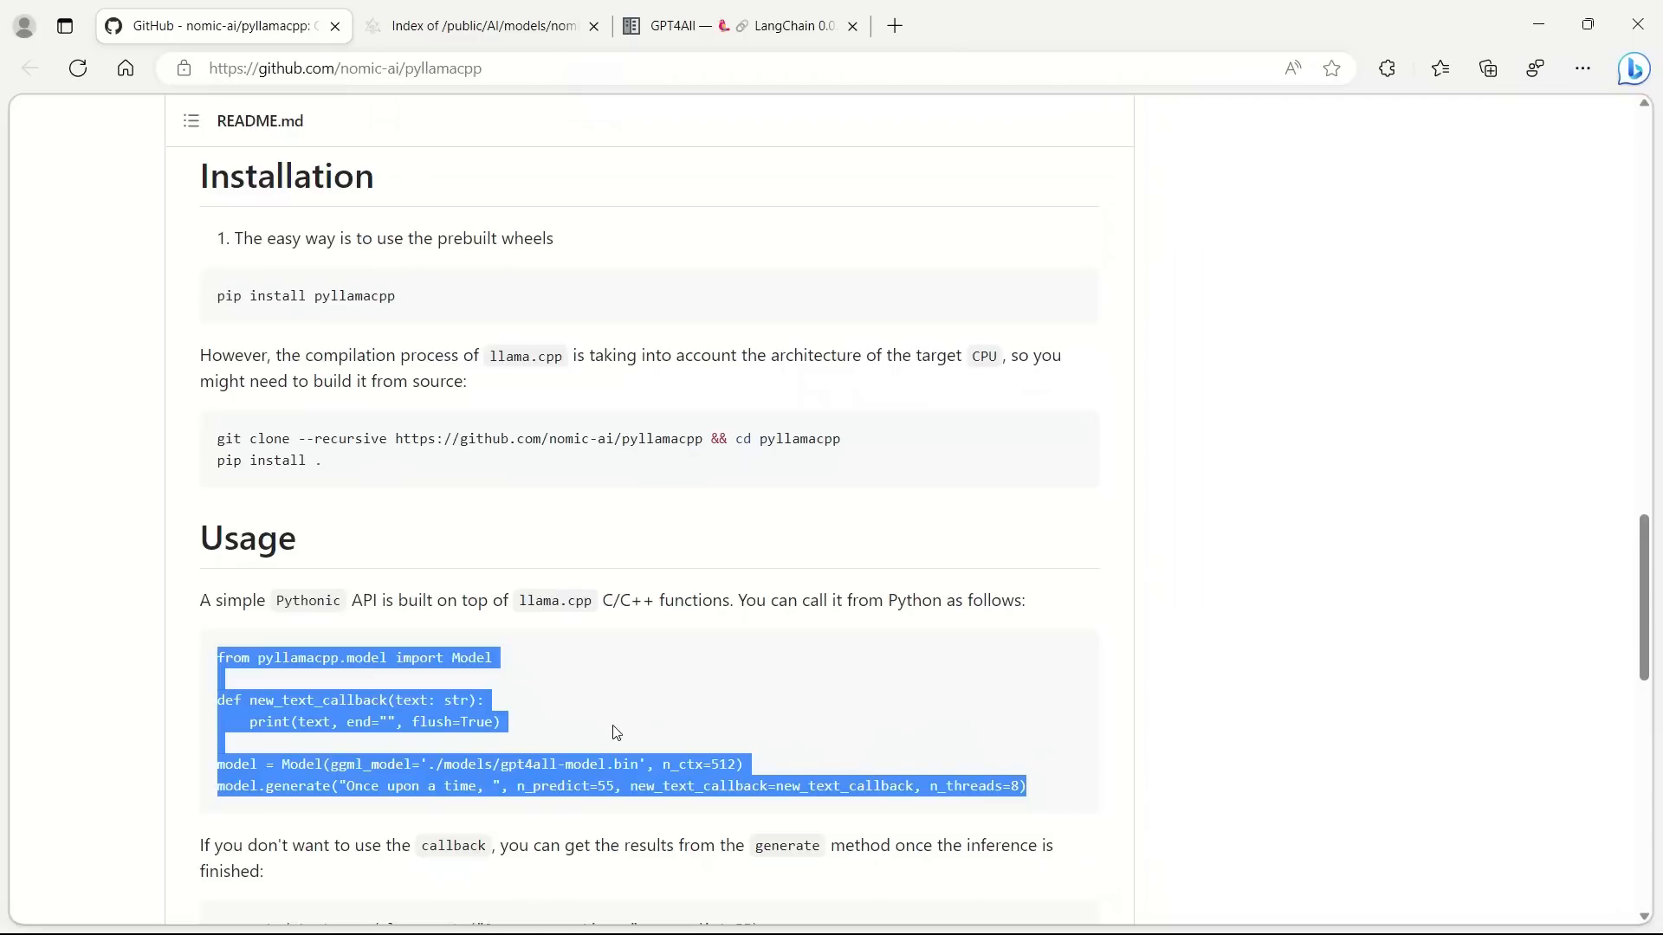
mouse_move(403, 280)
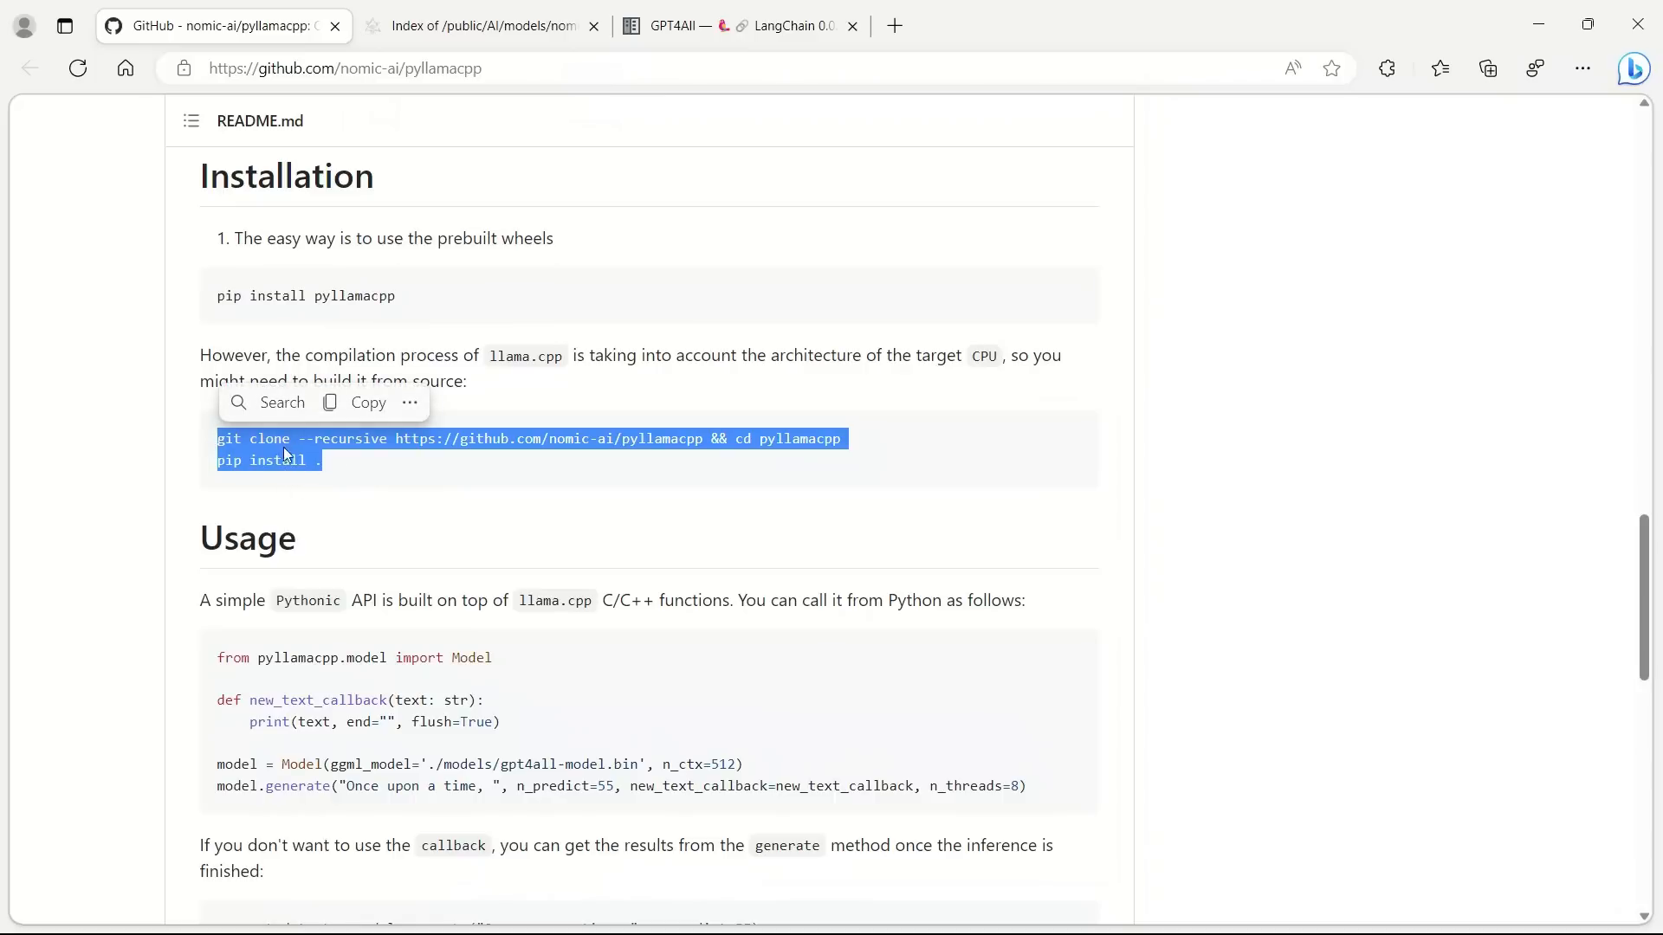
scroll(down, 3)
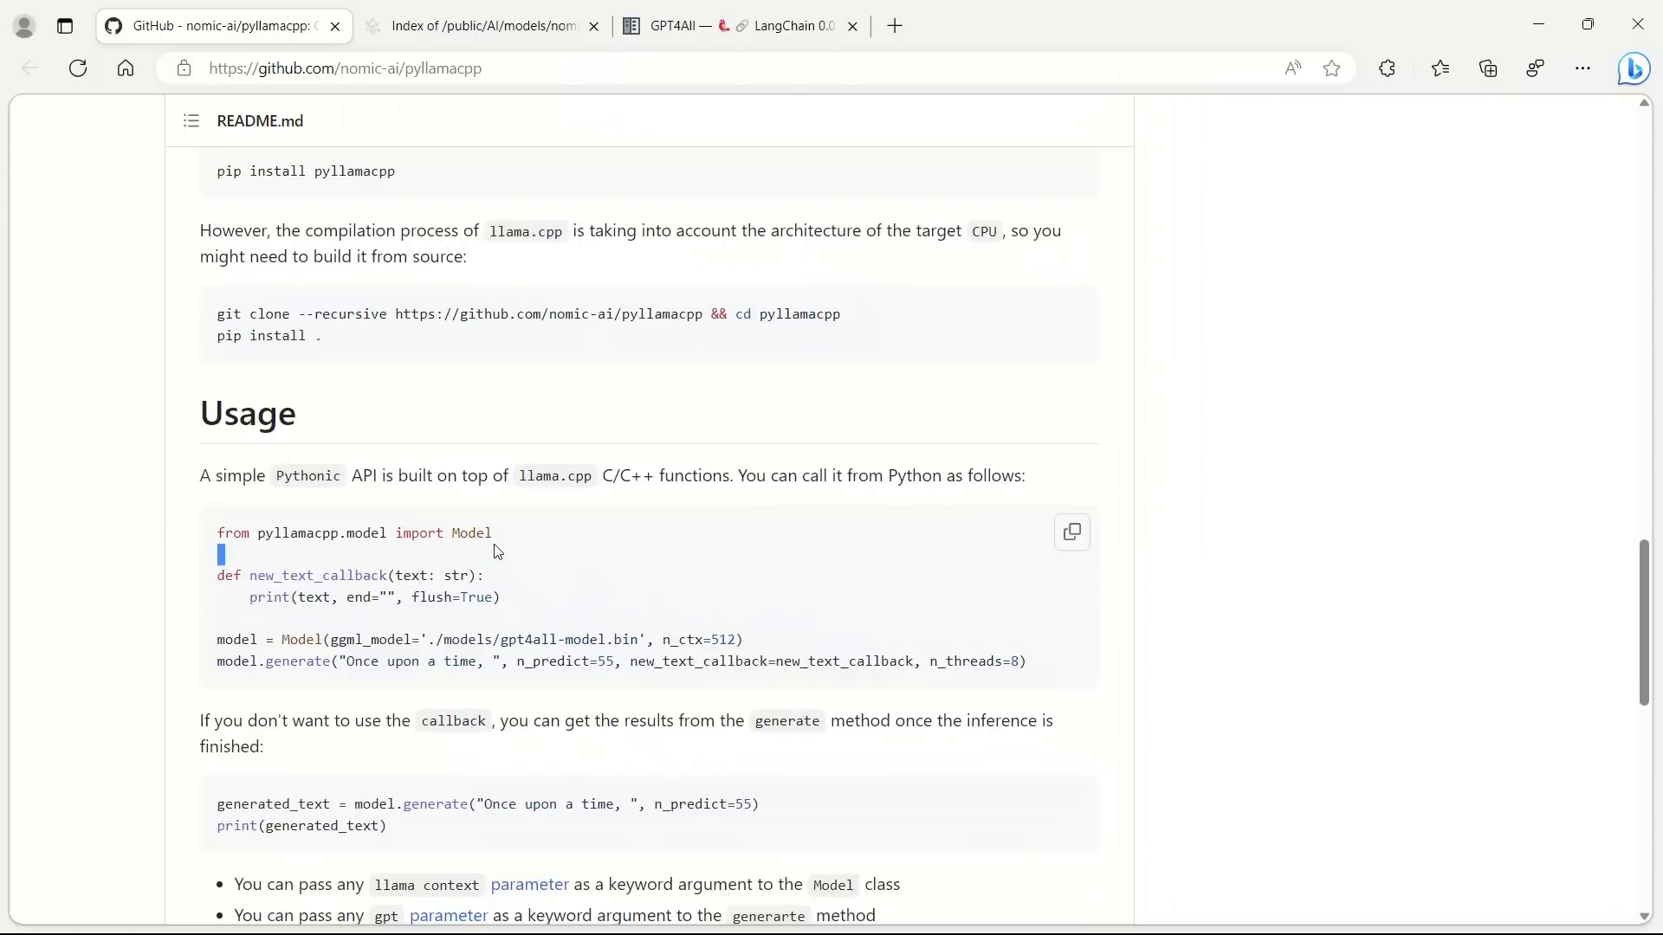
drag(220, 555, 499, 597)
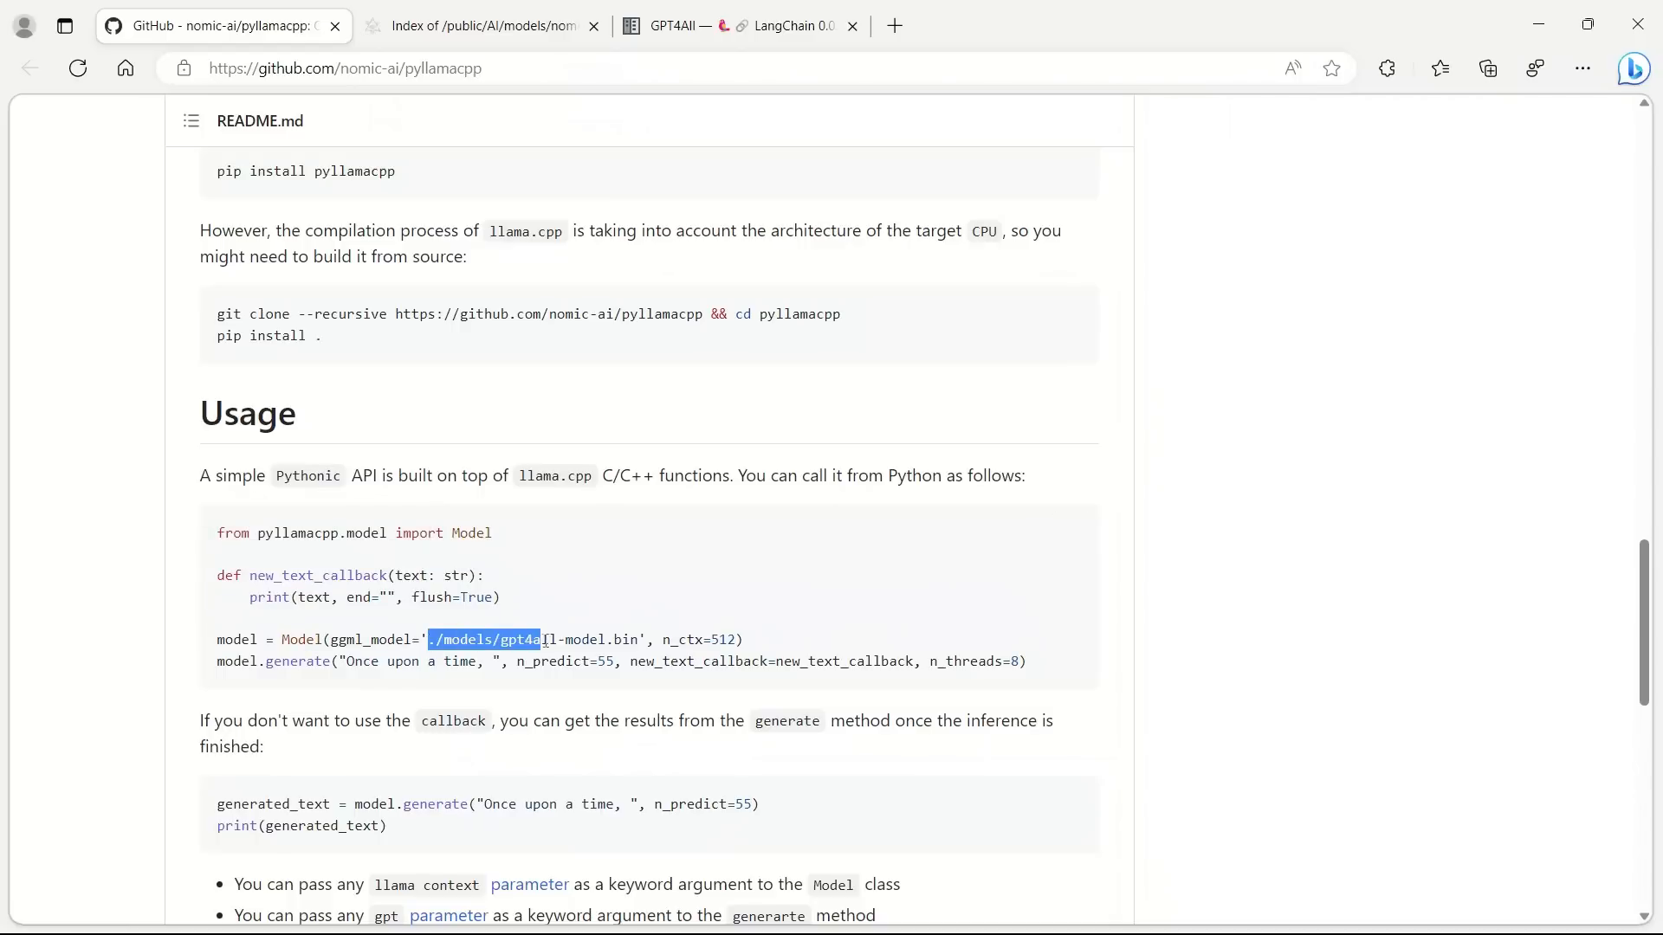
Highlight the 'Once upon a time' prompt, then follow the Supported model link to the GPT4All download index.
scroll(down, 3)
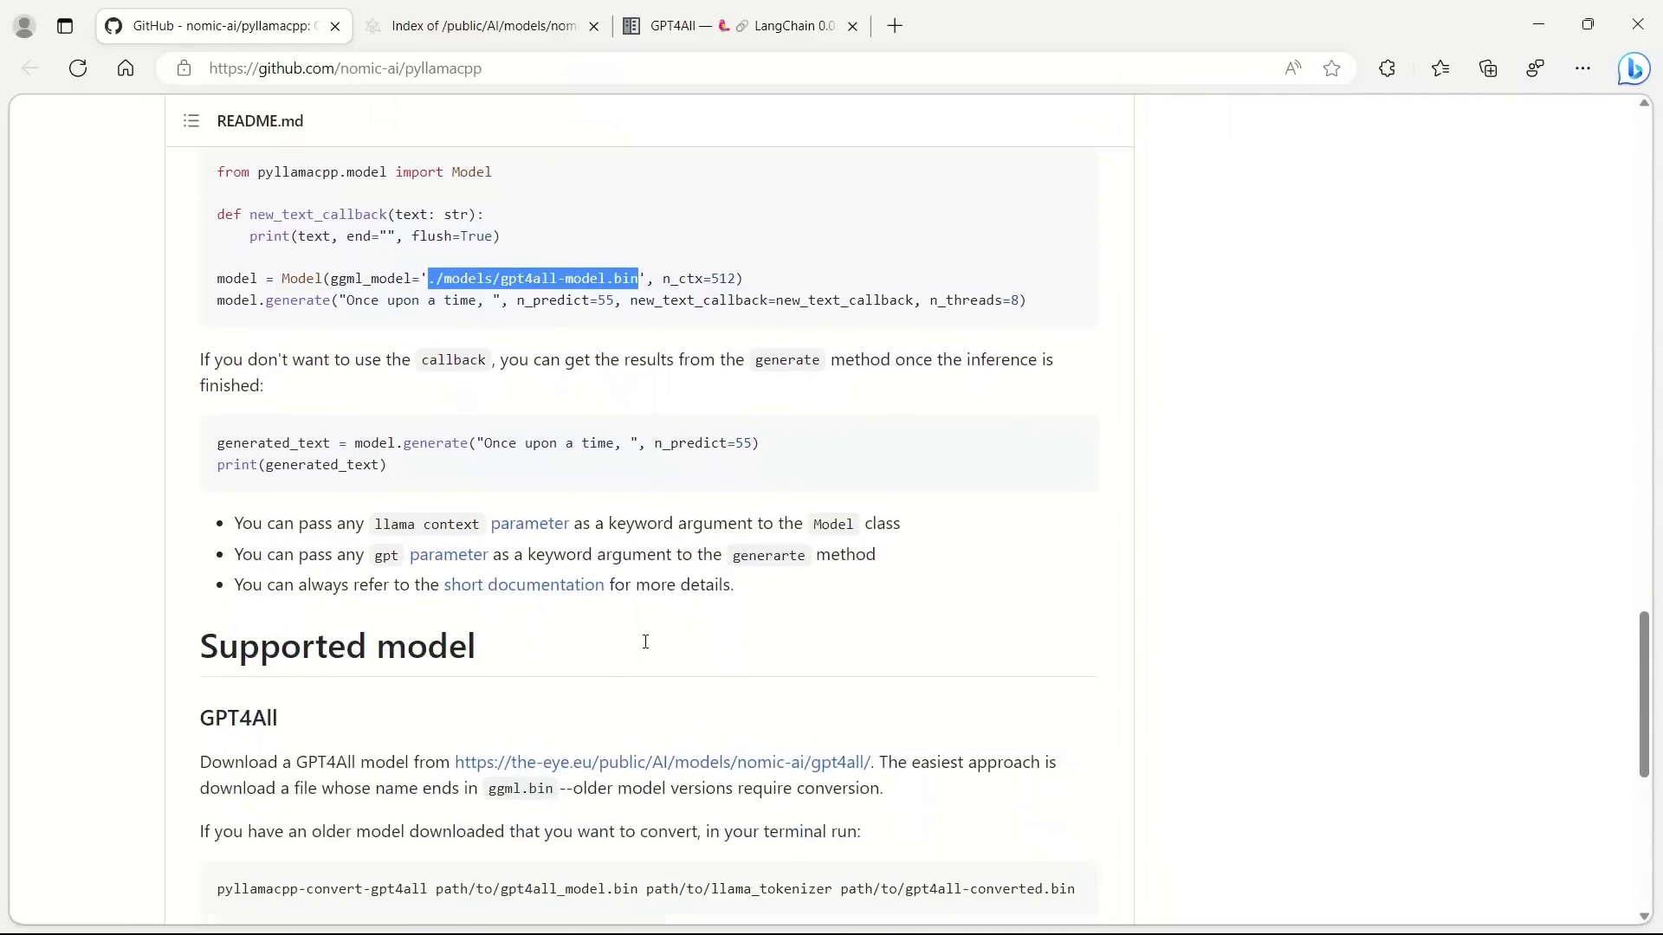
scroll(down, 3)
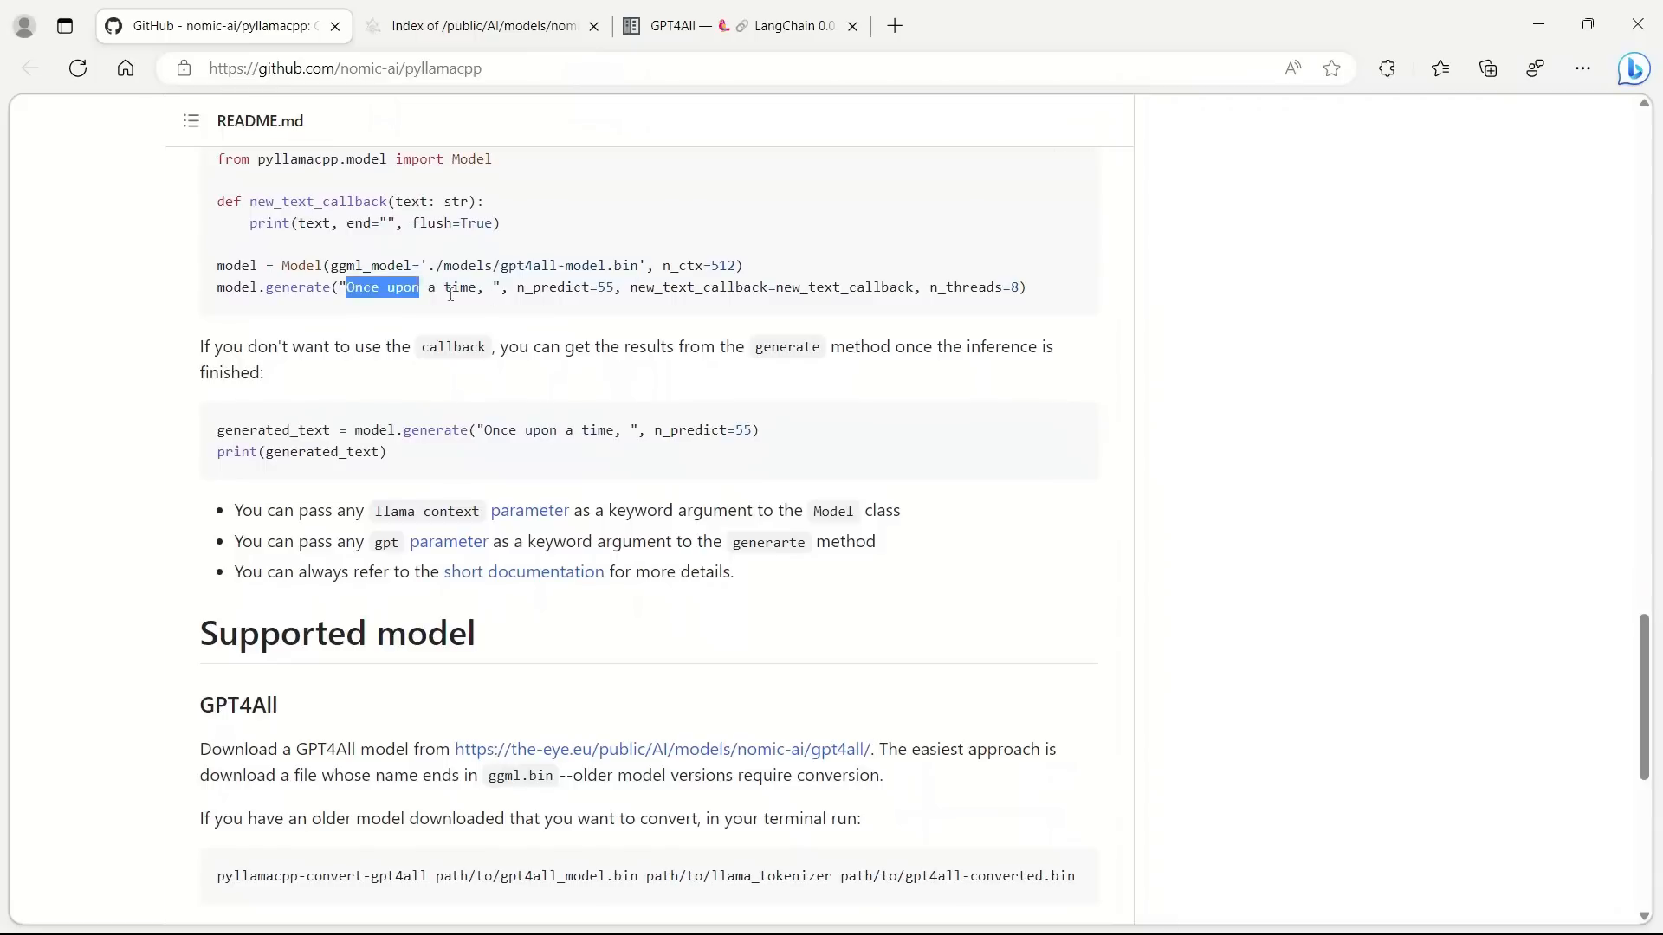
drag(418, 287, 484, 287)
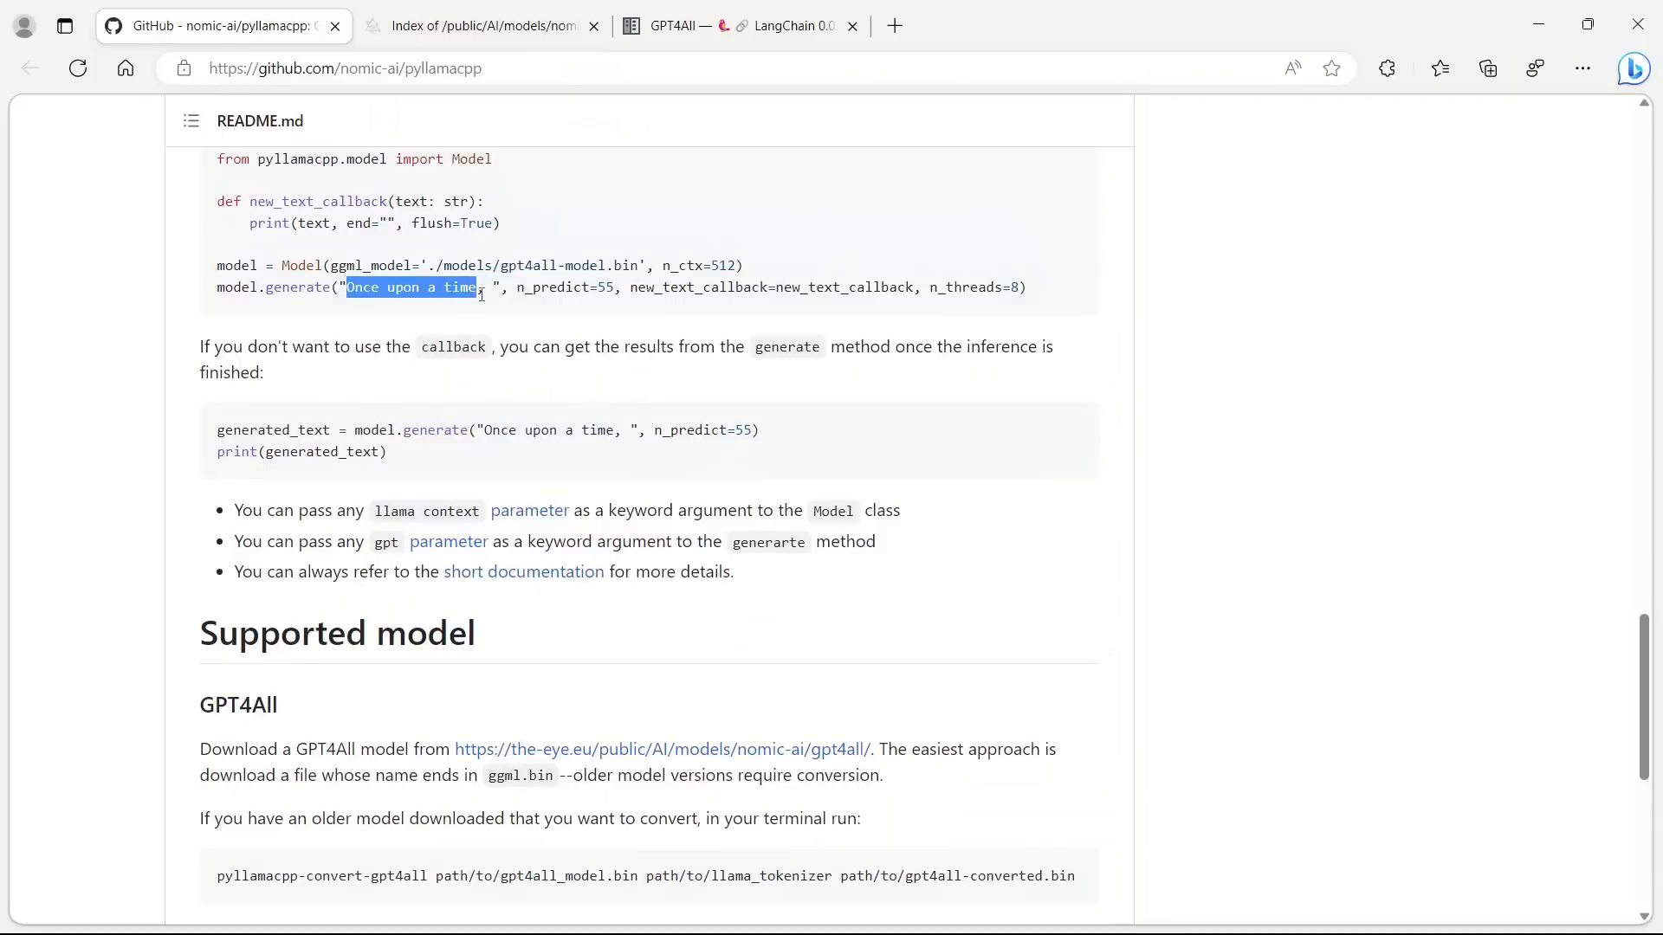
drag(476, 285, 513, 287)
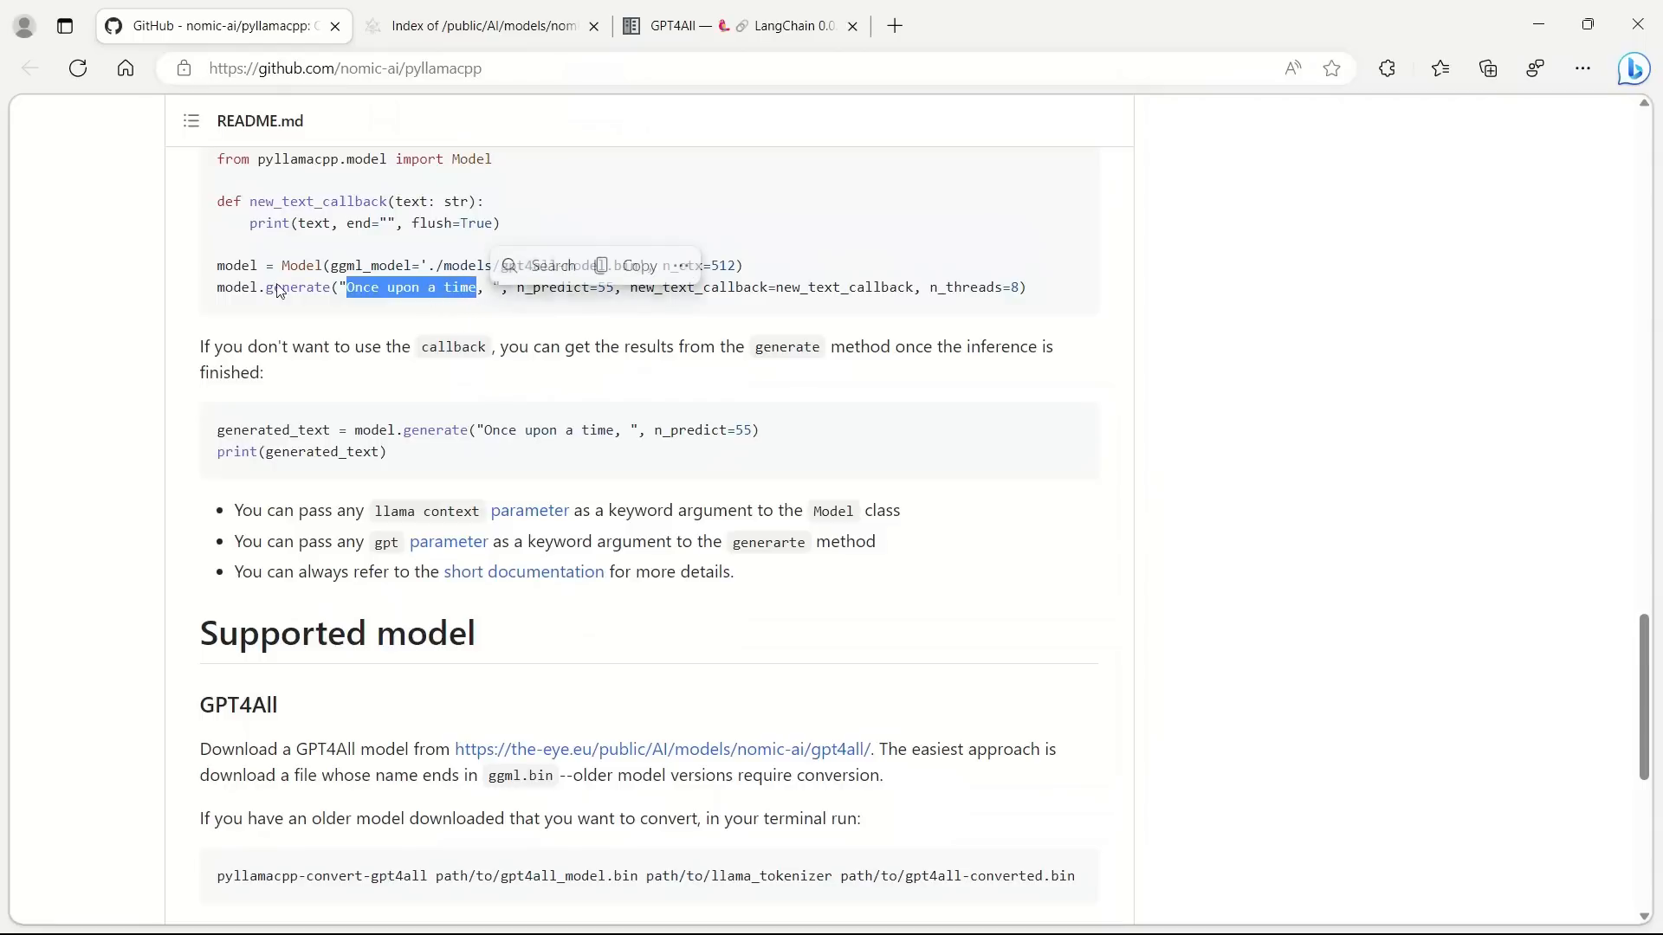
mouse_move(376, 485)
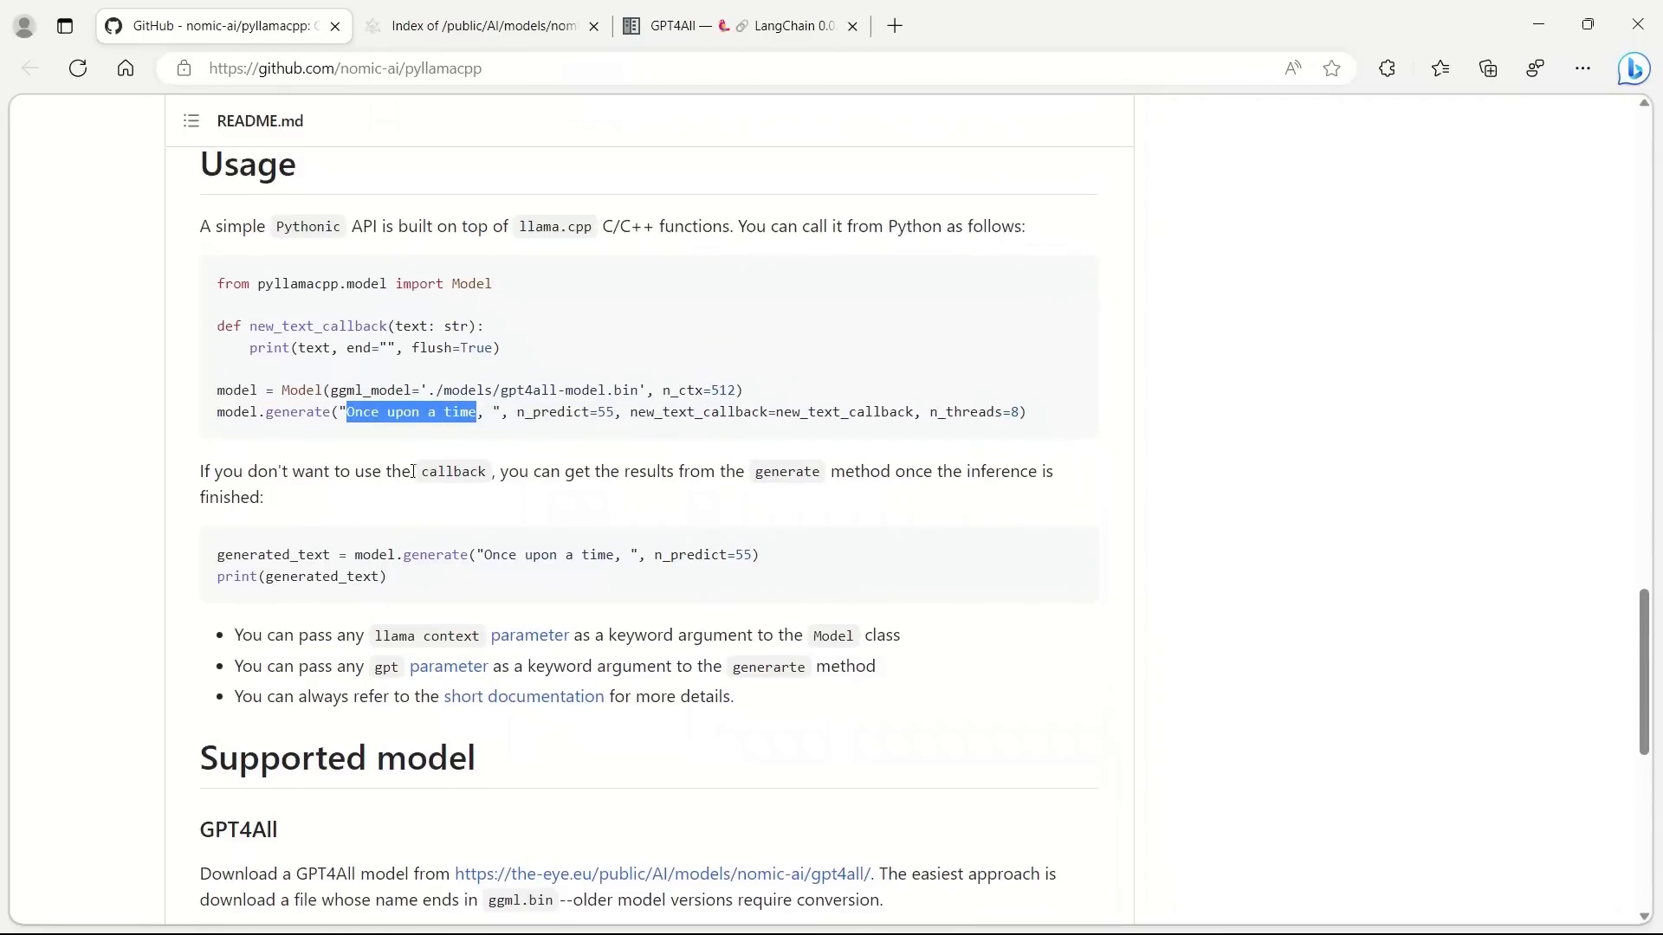
scroll(down, 3)
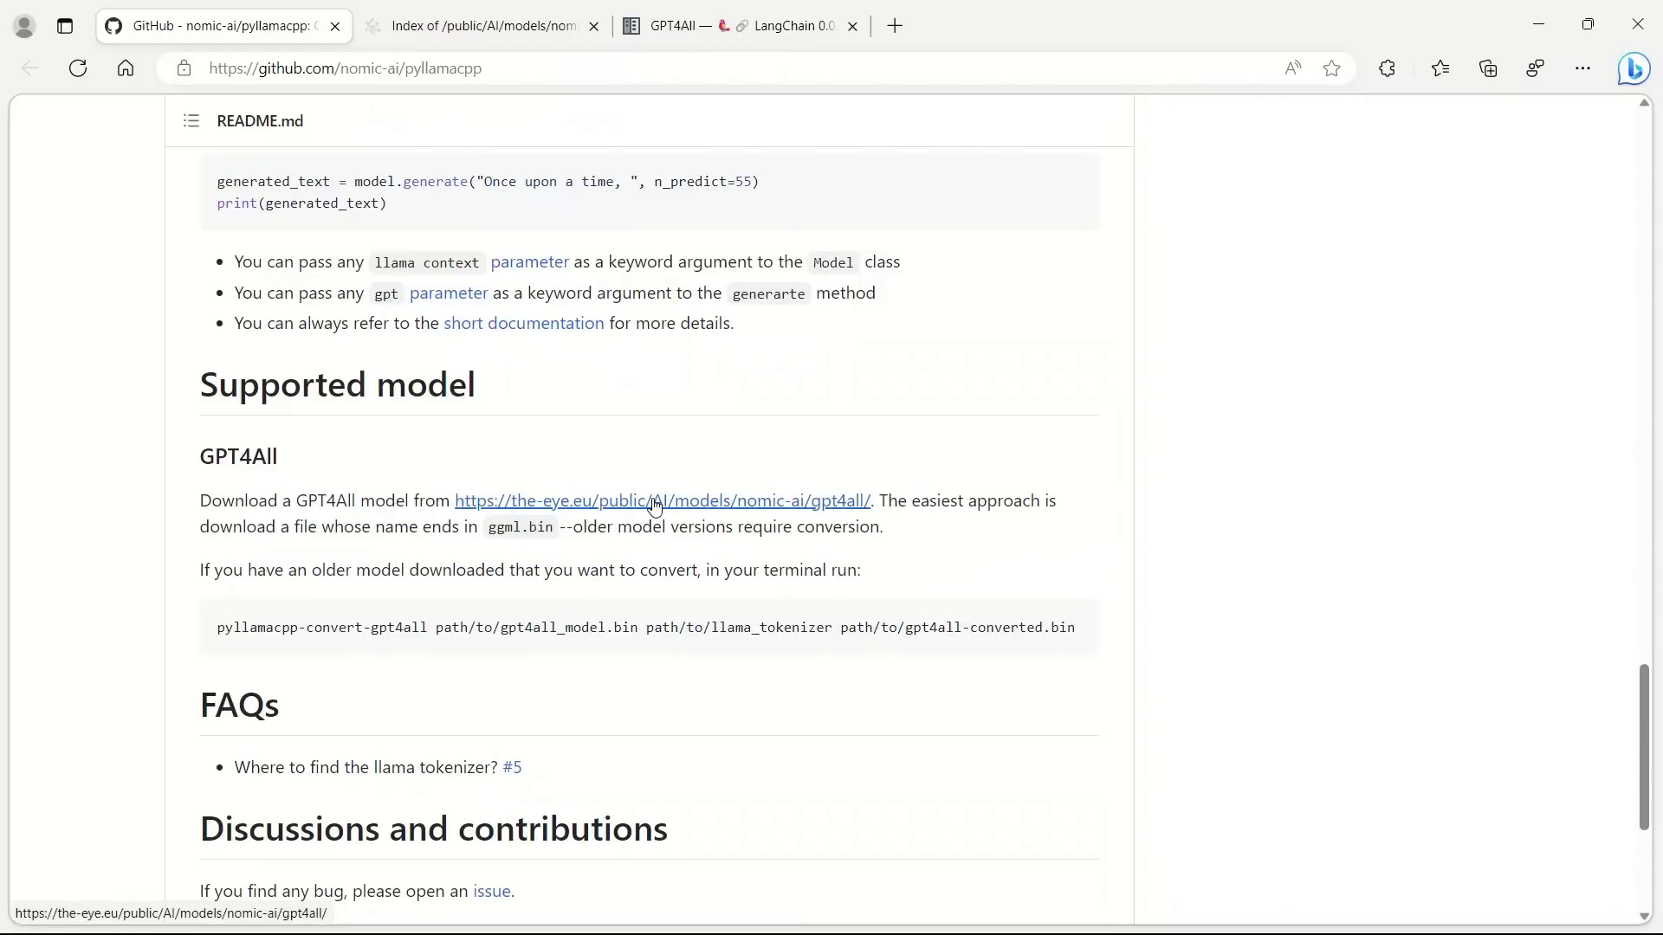
click(661, 501)
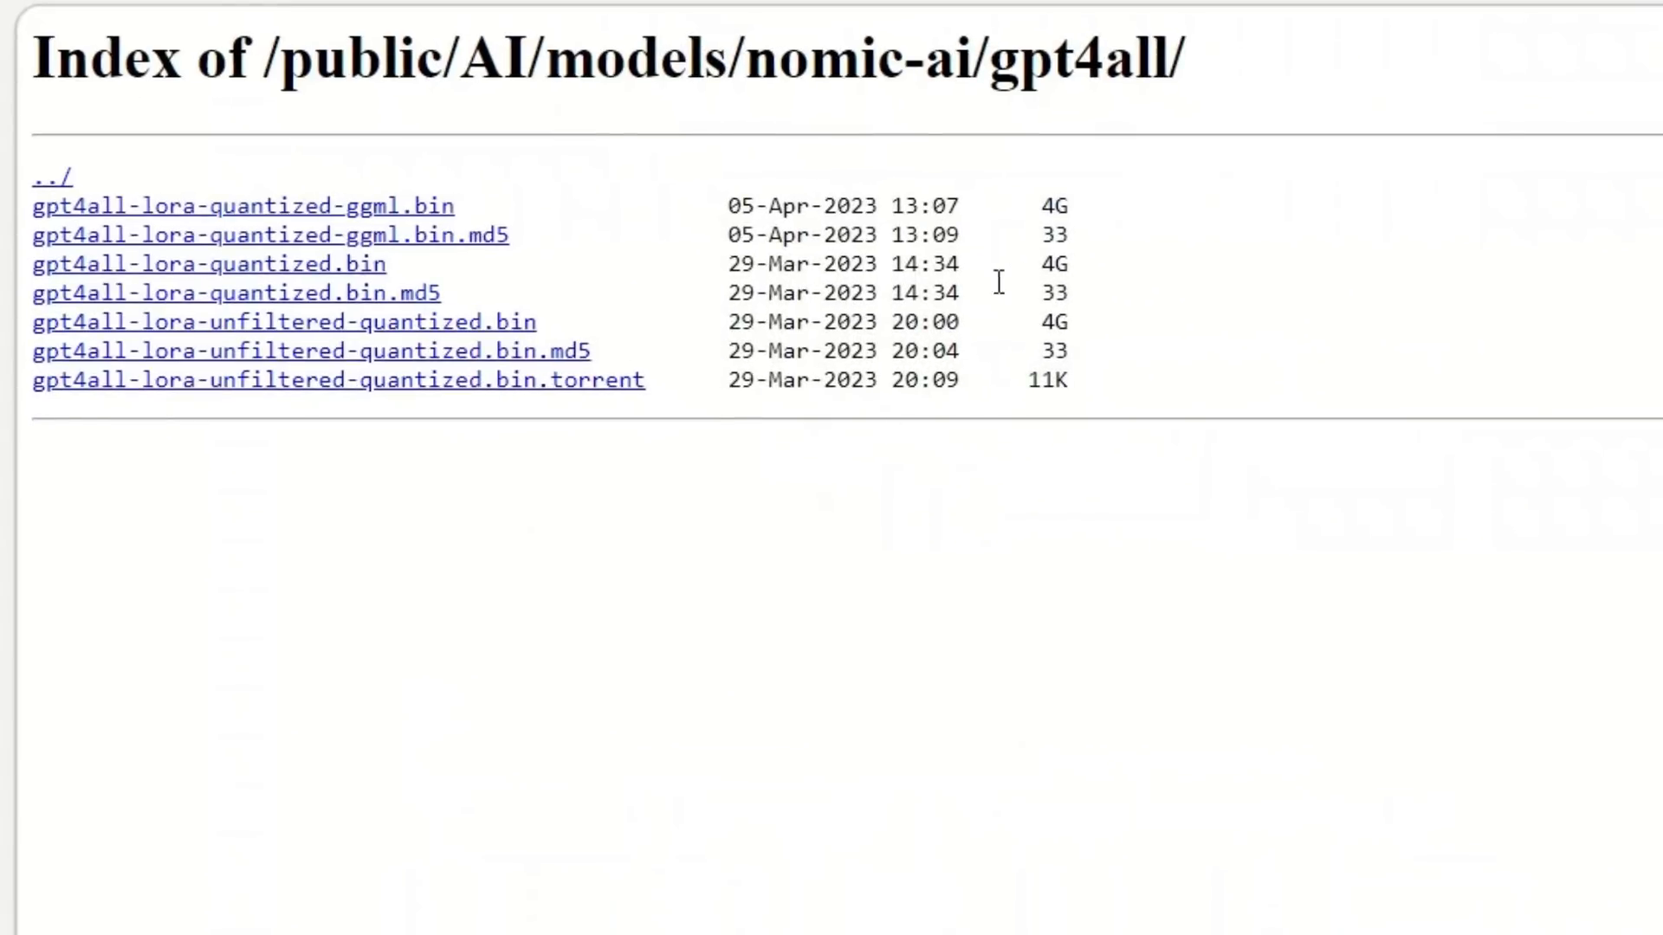
drag(556, 206, 1060, 206)
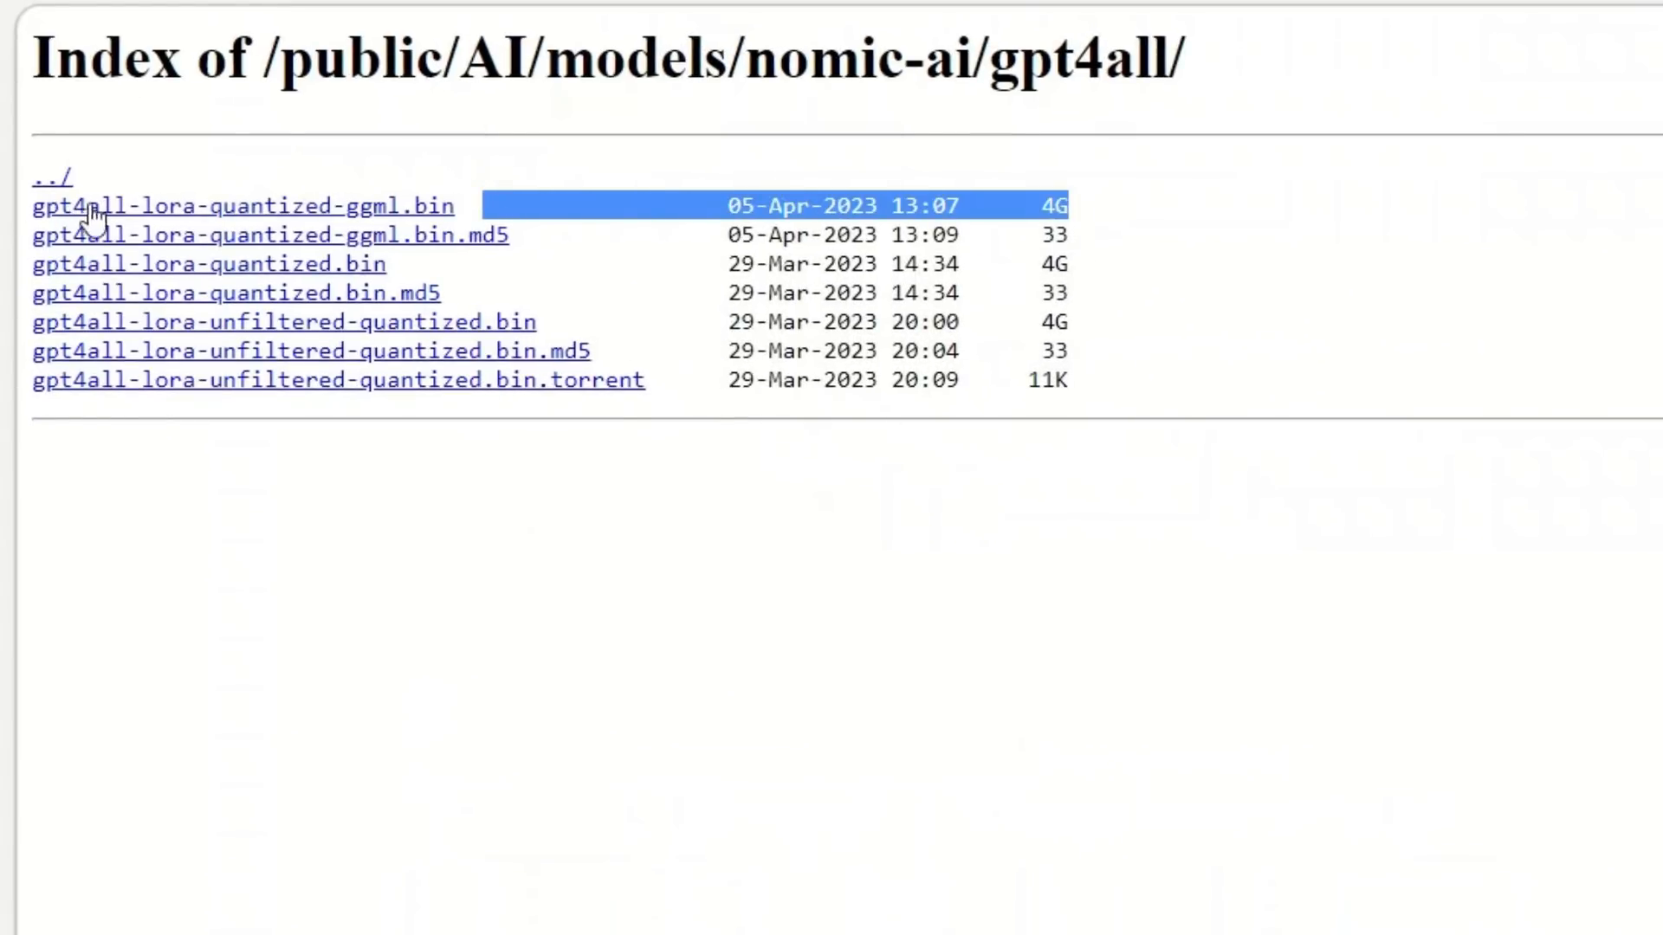
mouse_move(450, 224)
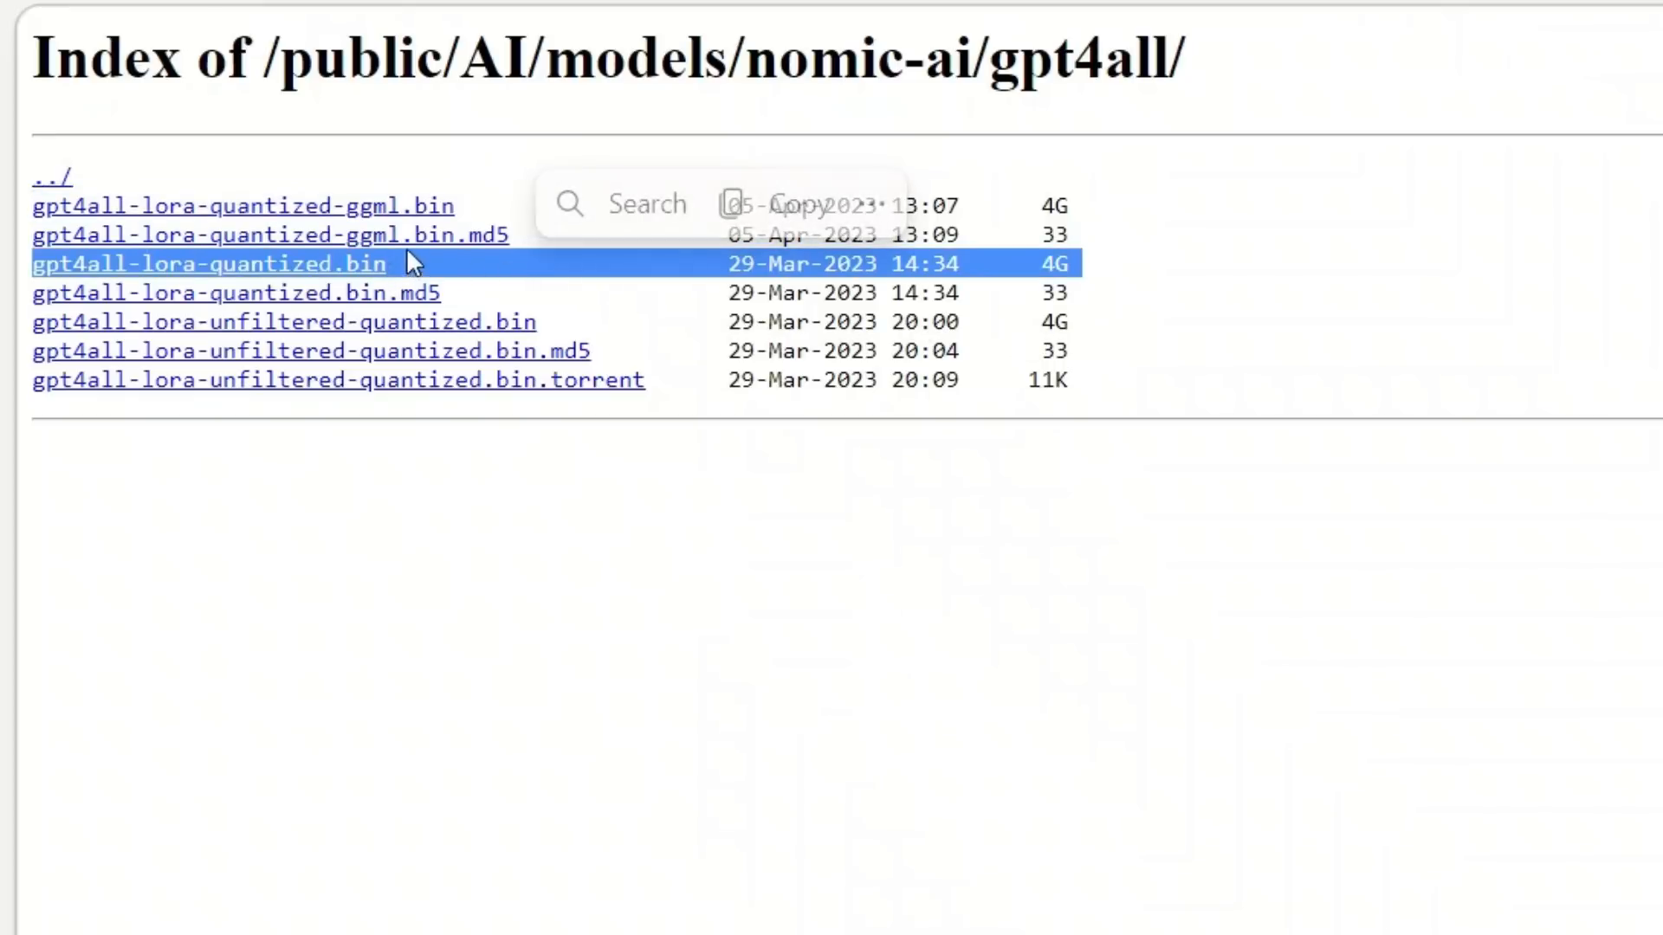
mouse_move(1079, 359)
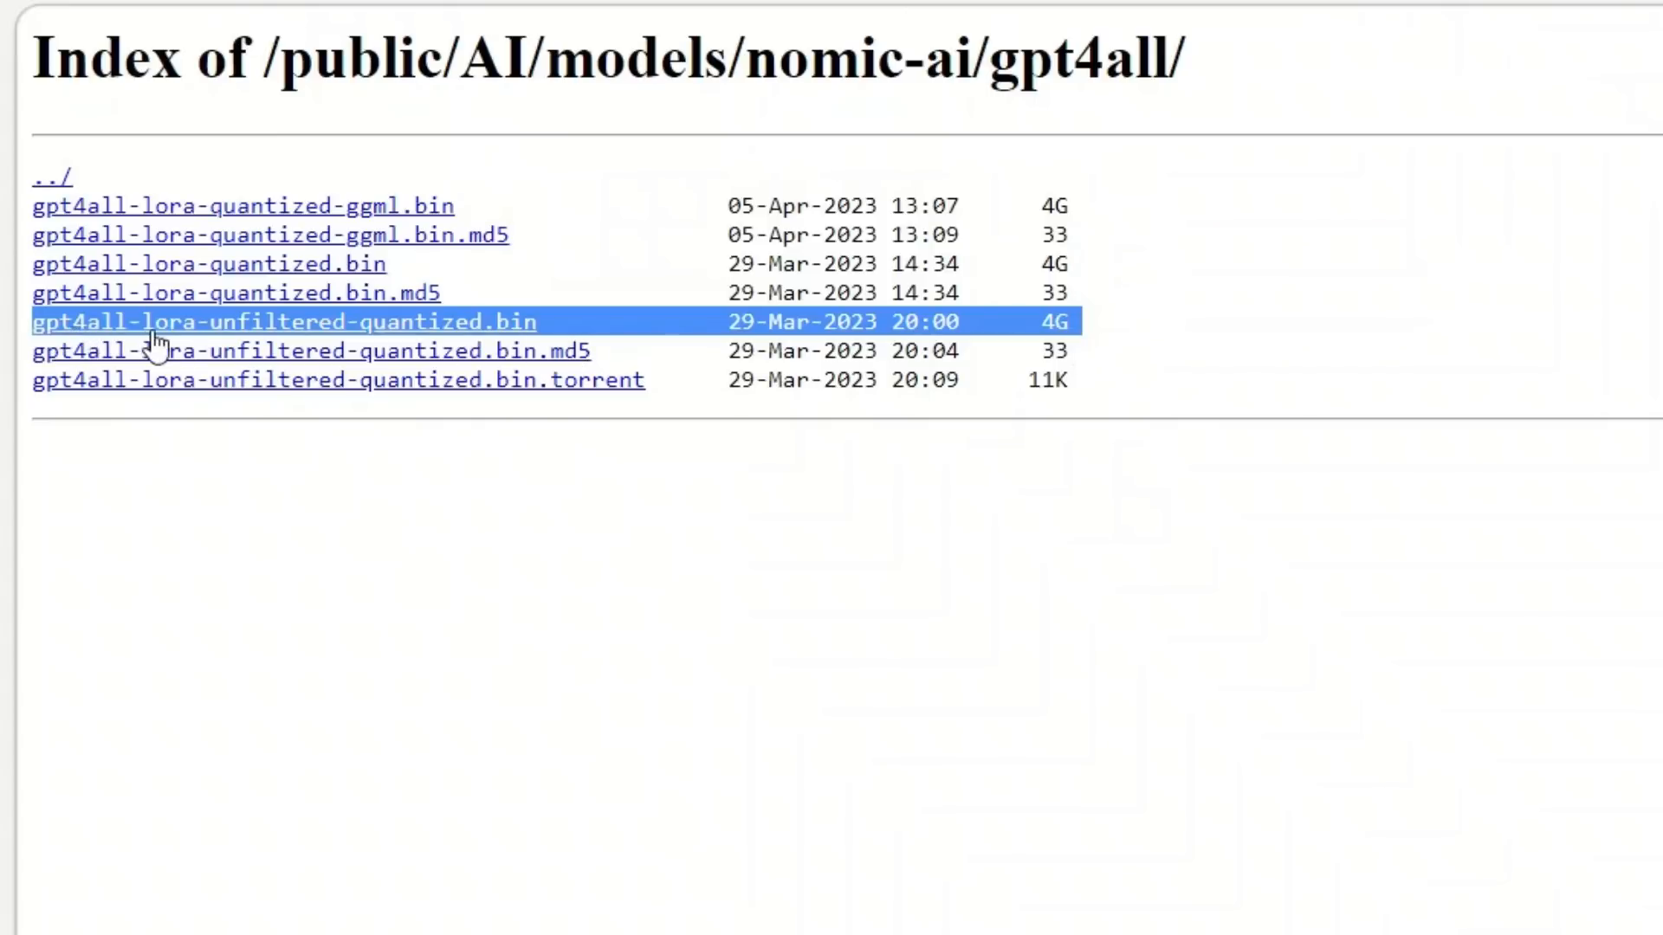
mouse_move(509, 350)
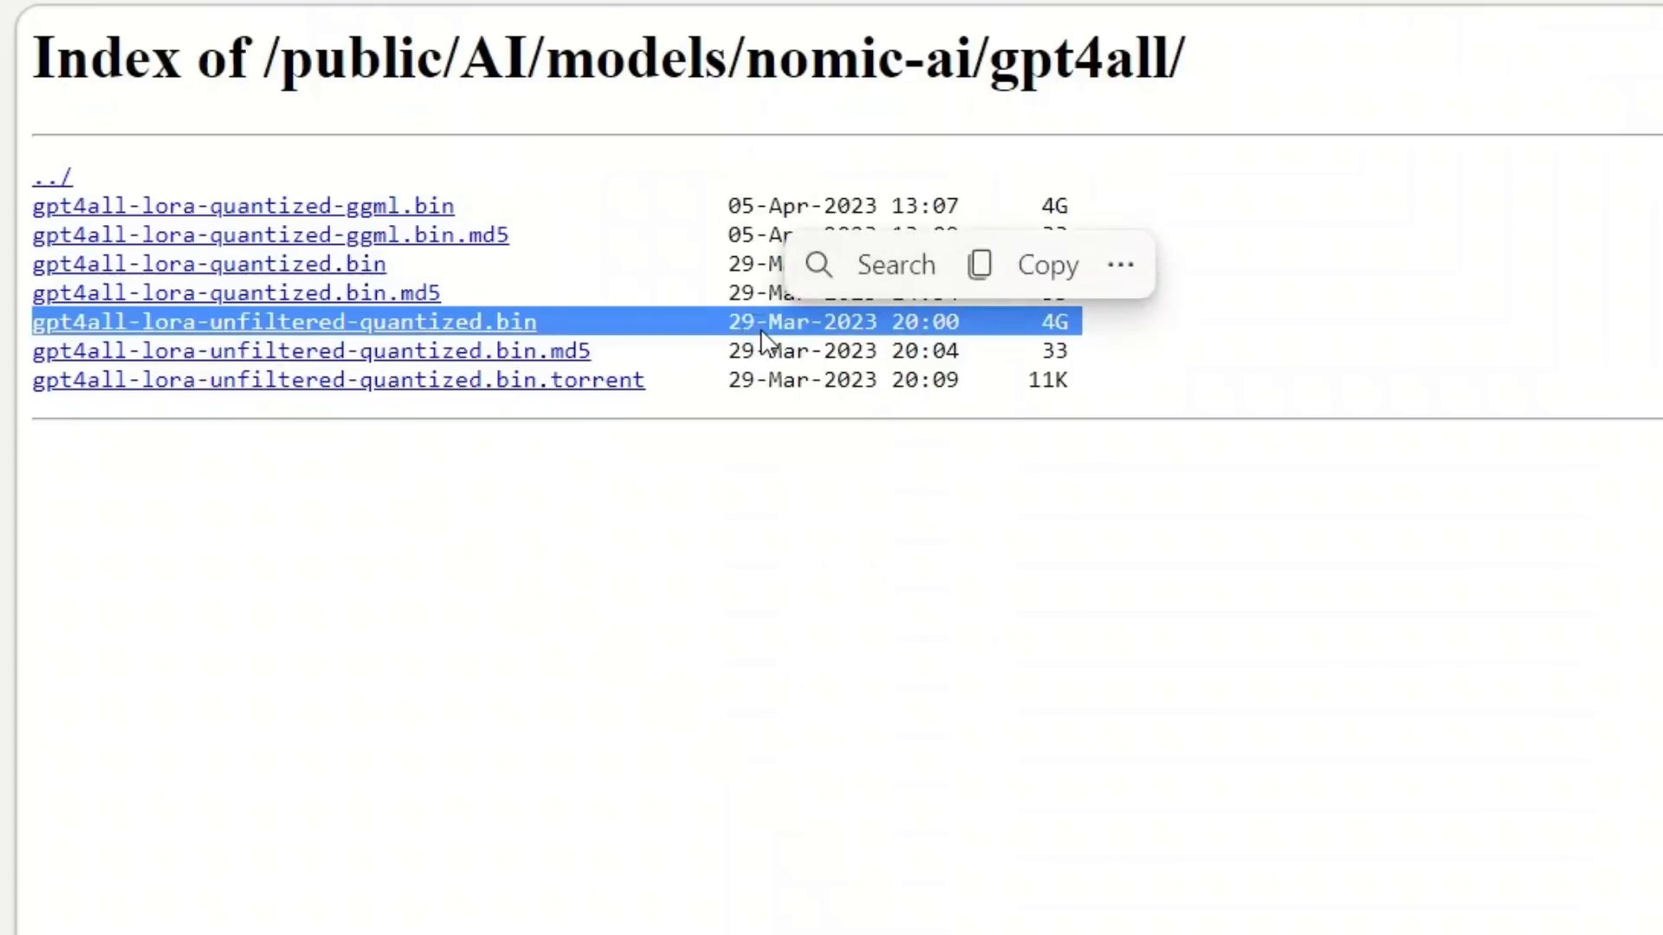
mouse_move(829, 349)
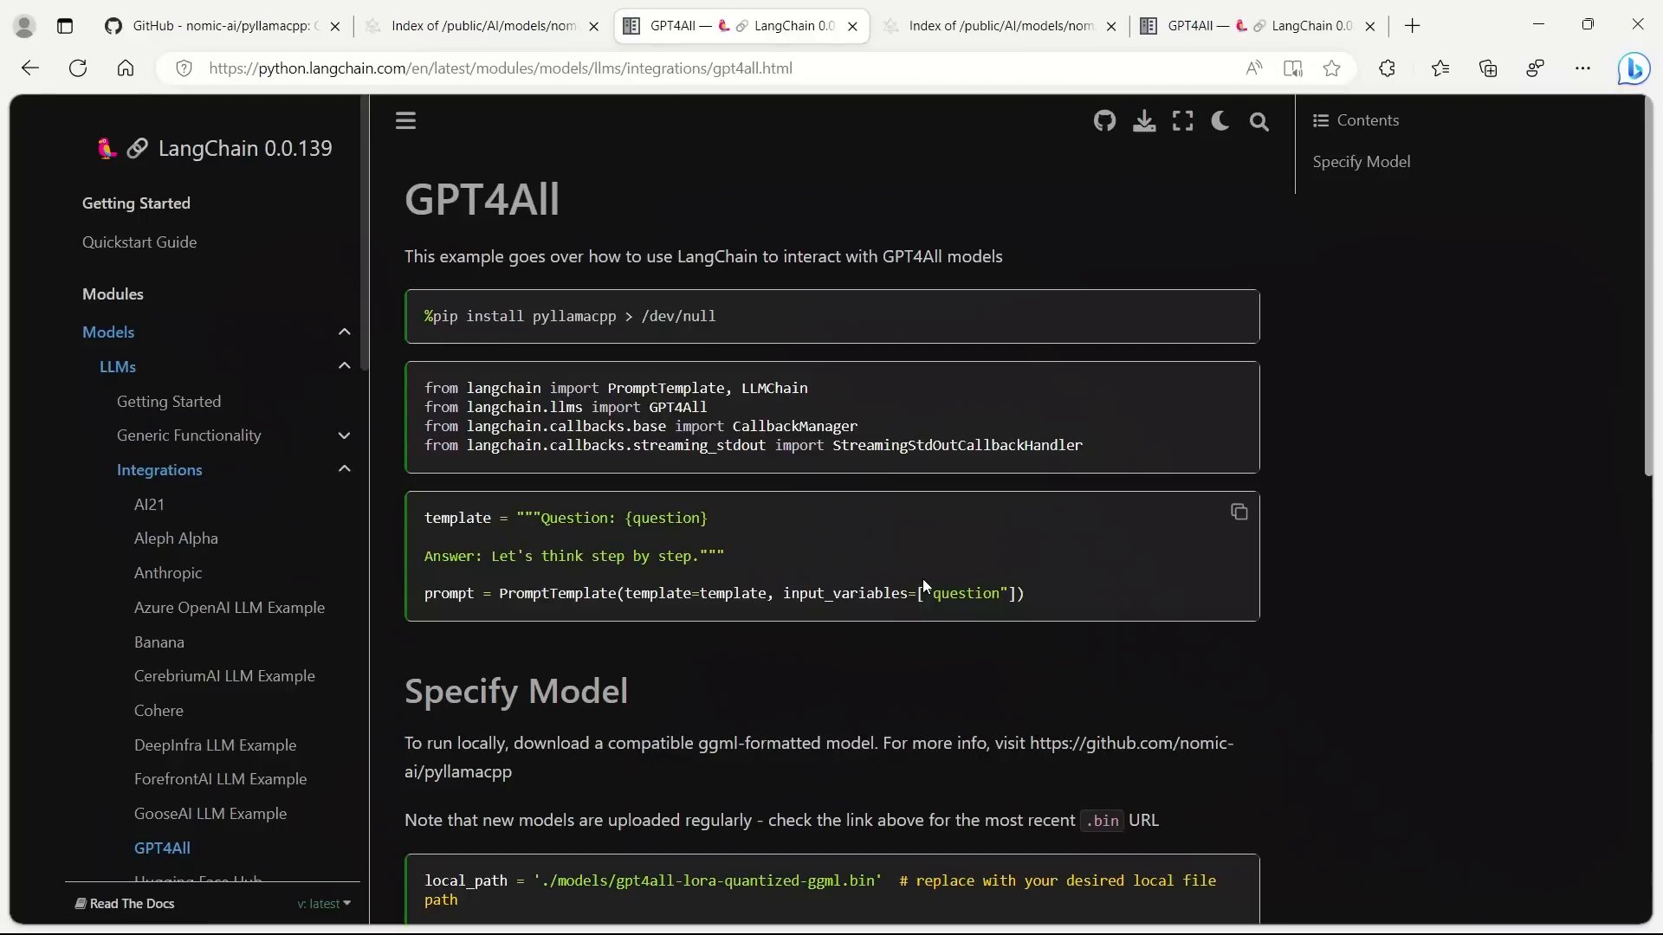
mouse_move(1489, 502)
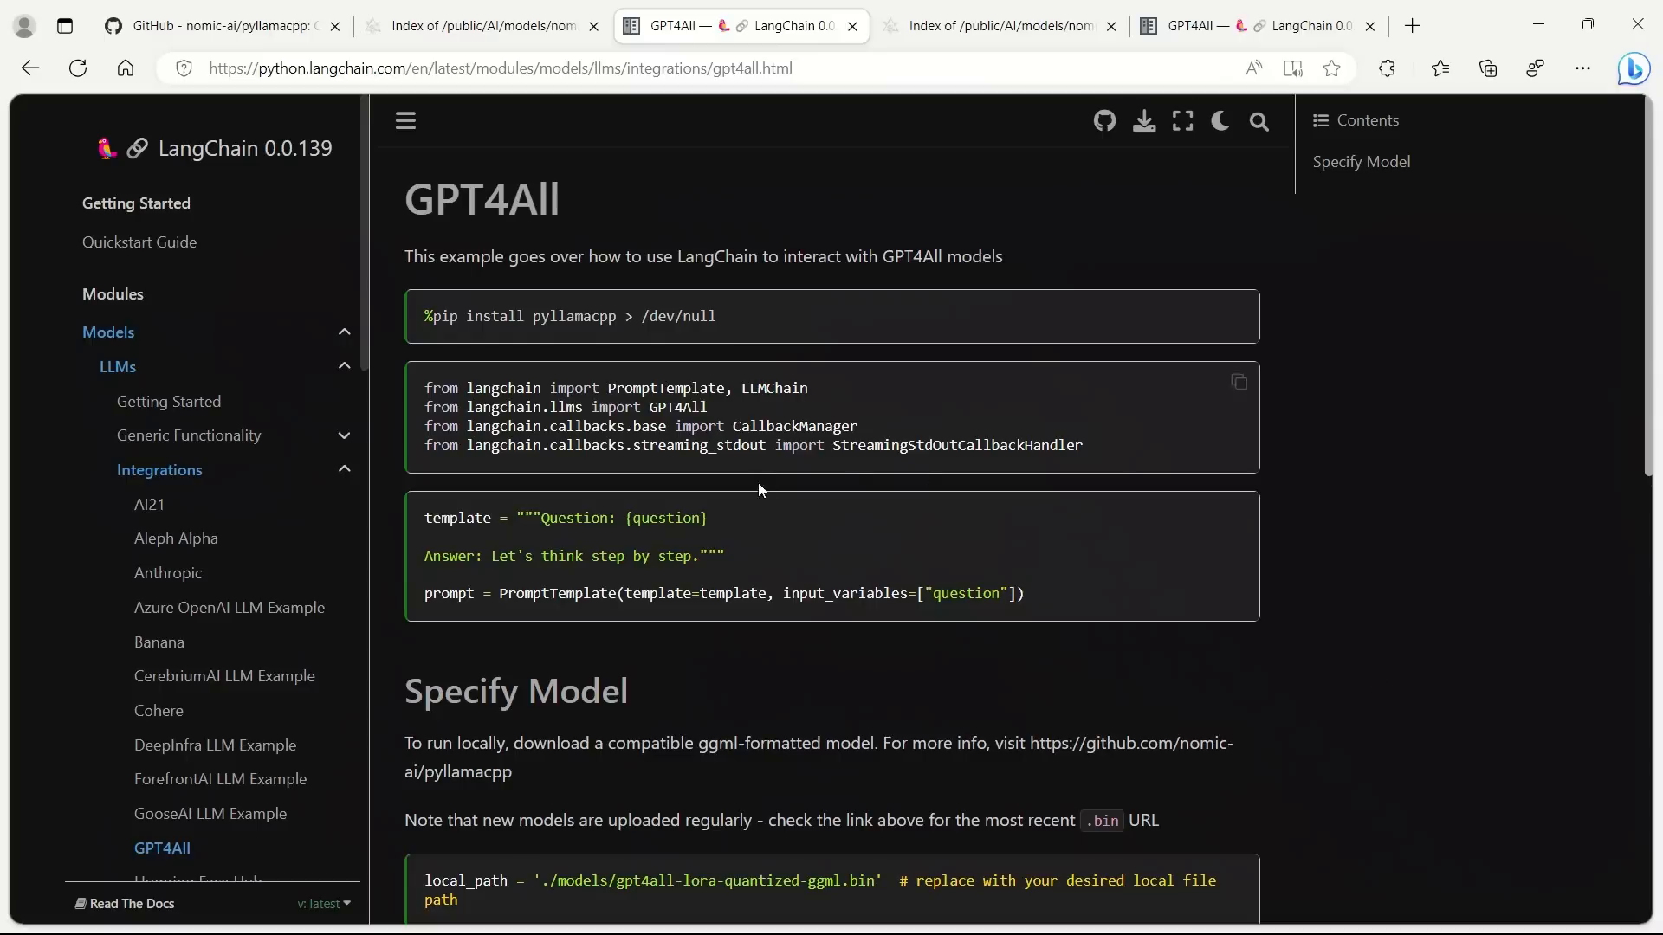
mouse_move(805, 433)
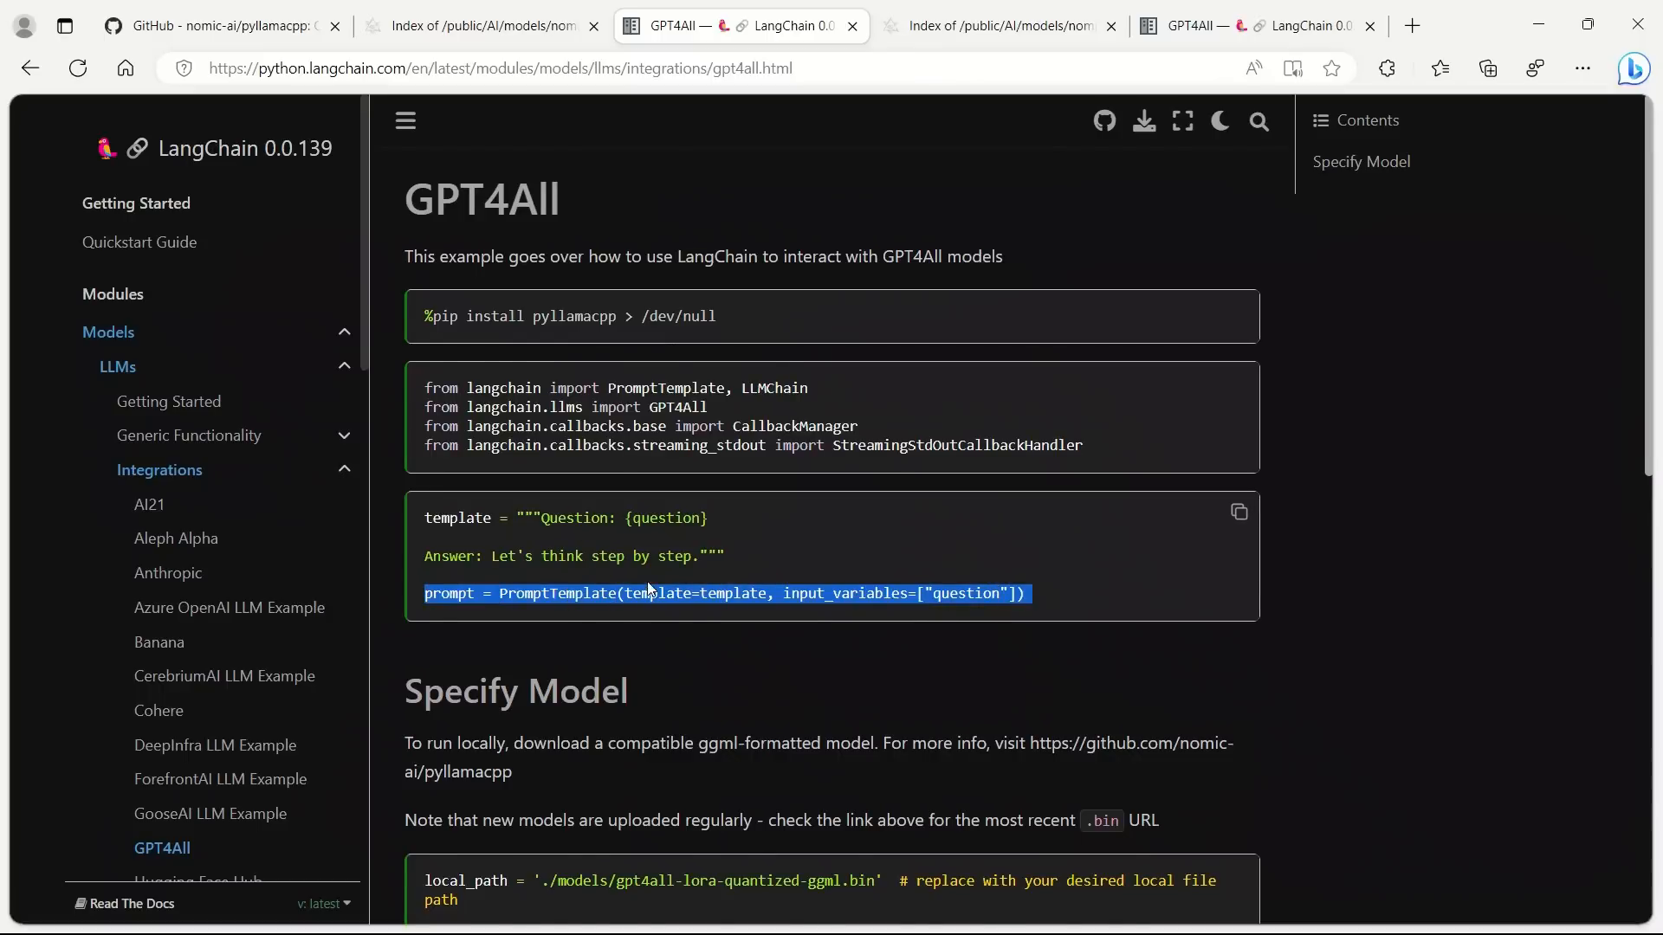
Read down to the model setup line and pick out local_path.
scroll(down, 3)
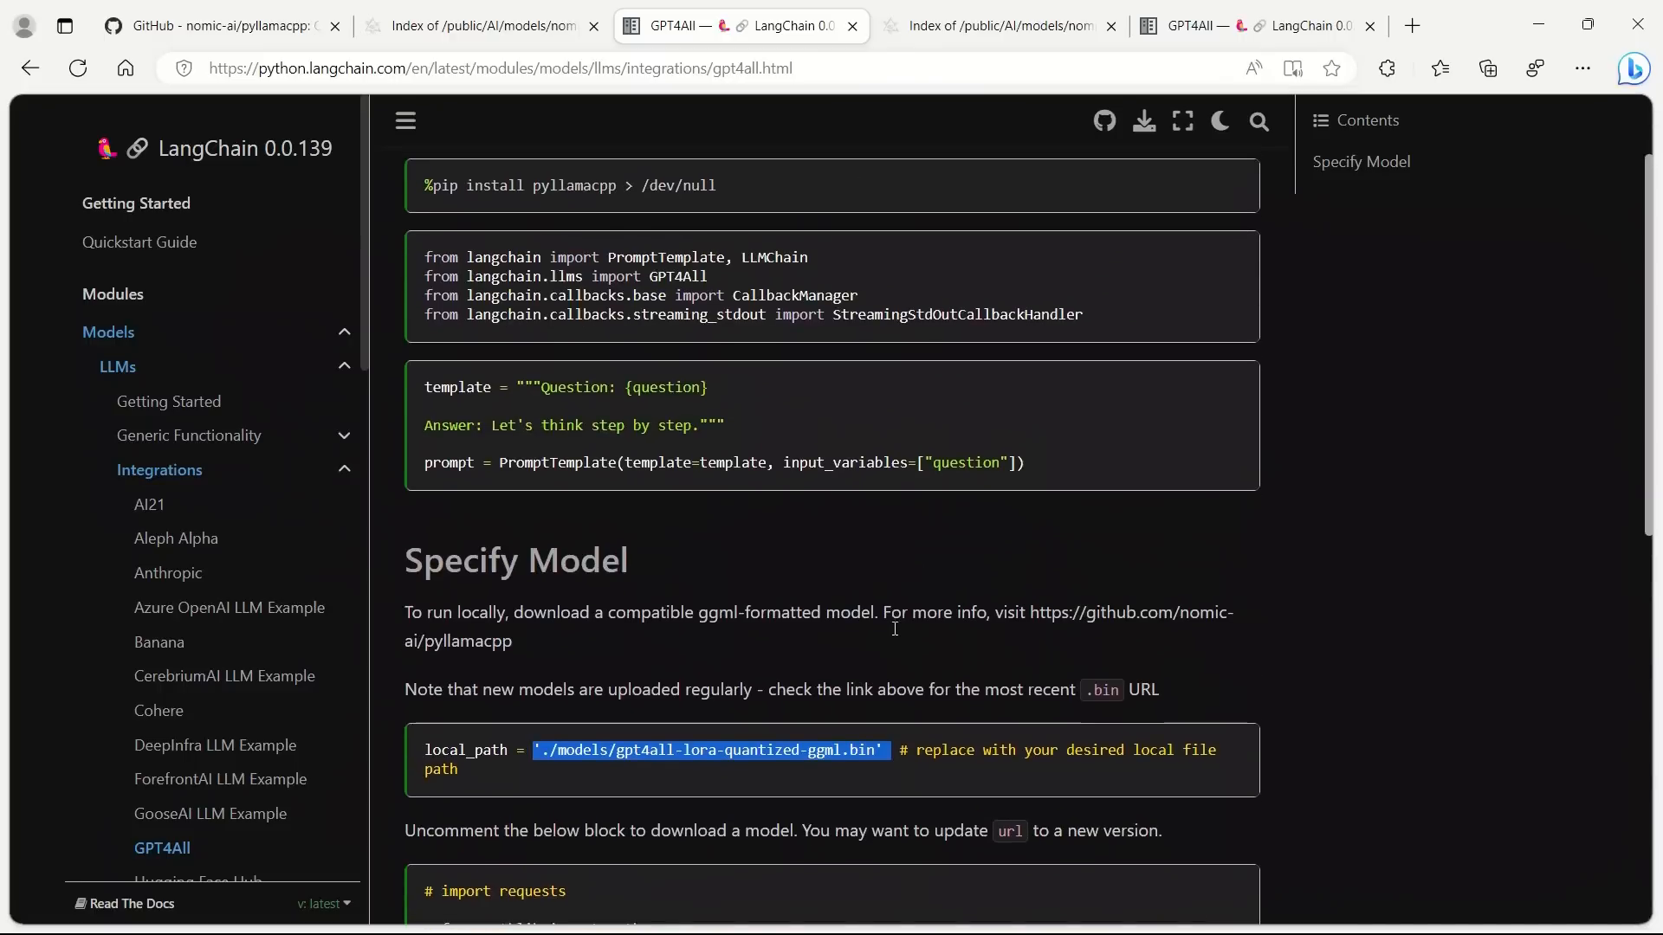
scroll(down, 3)
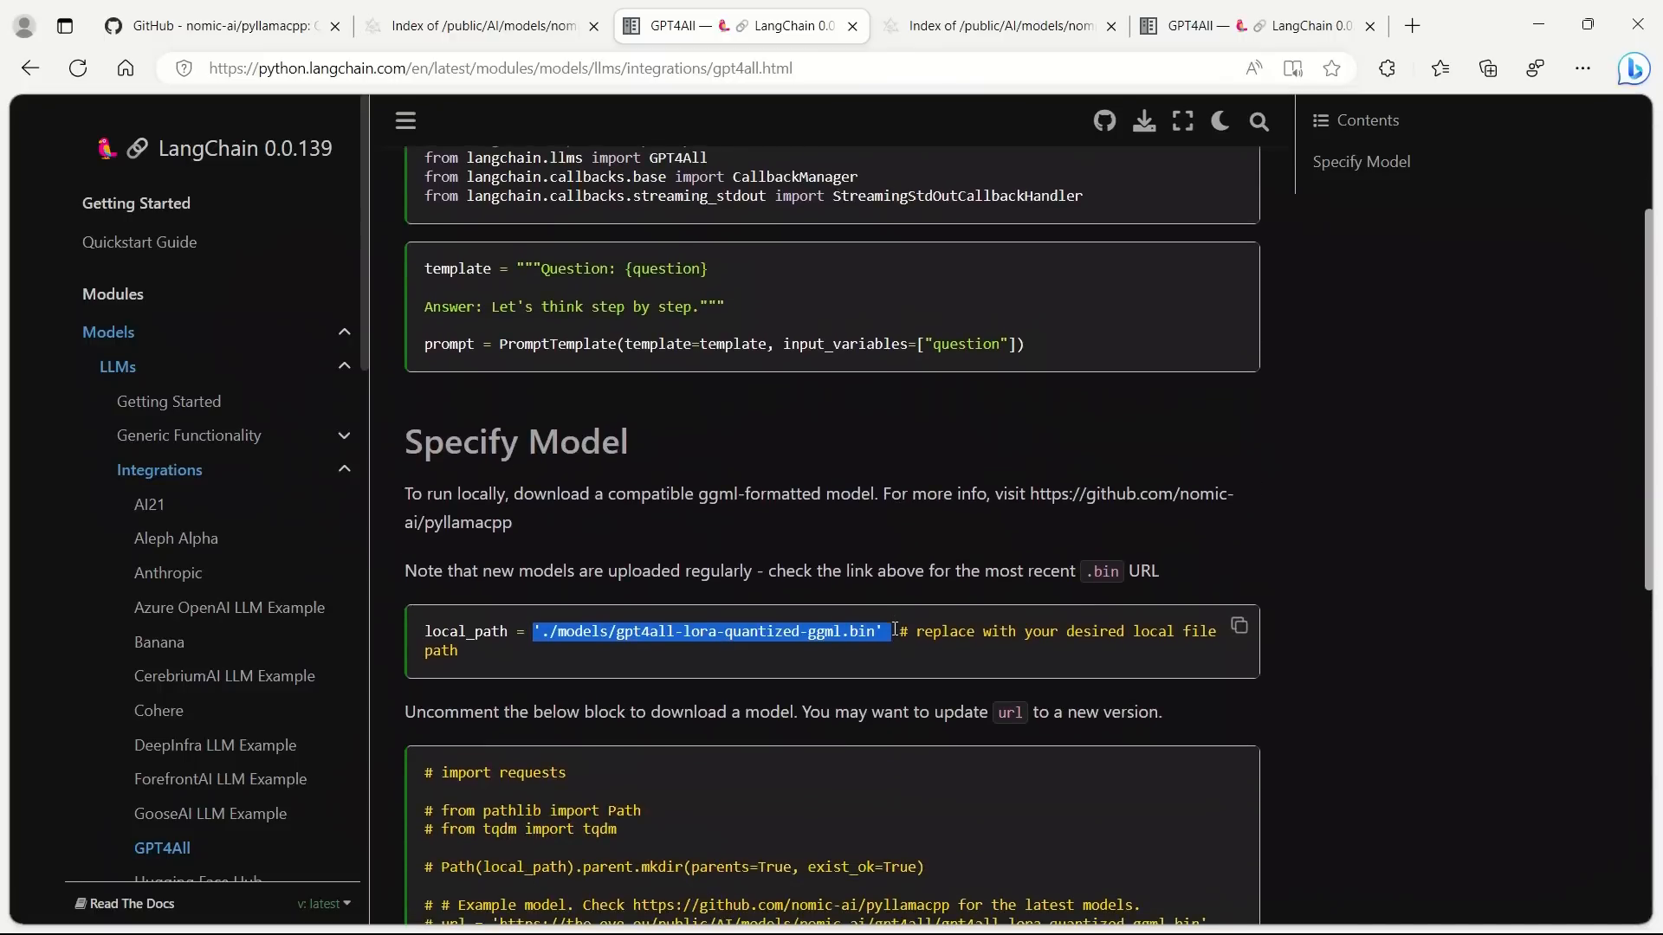
scroll(down, 3)
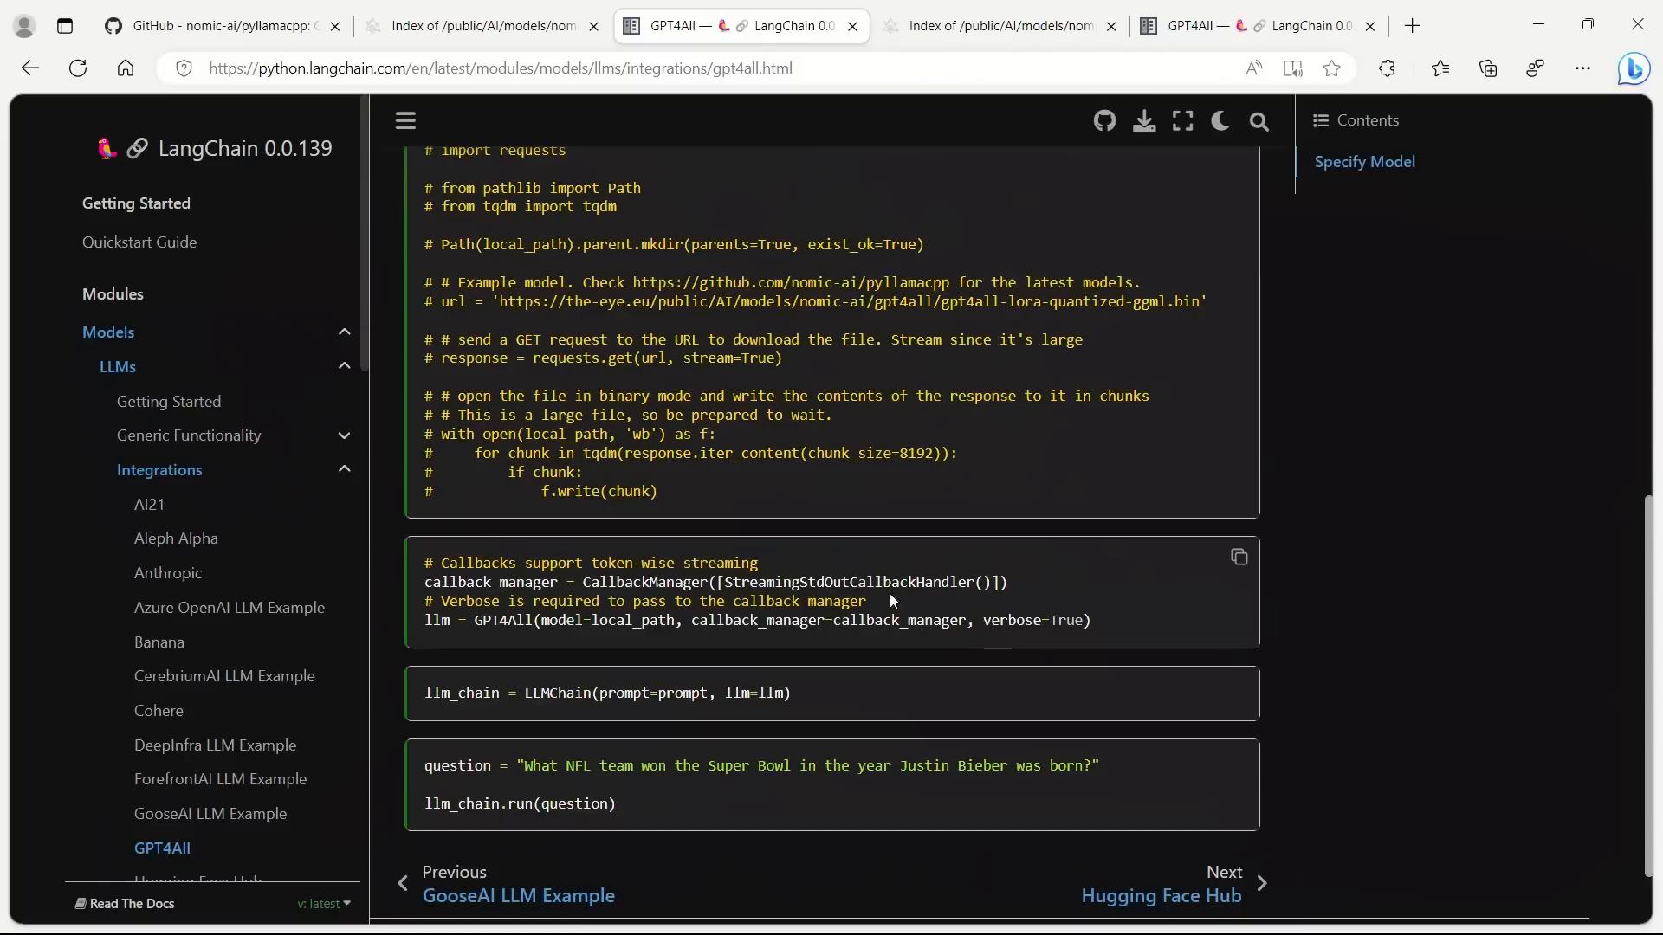
double_click(504, 620)
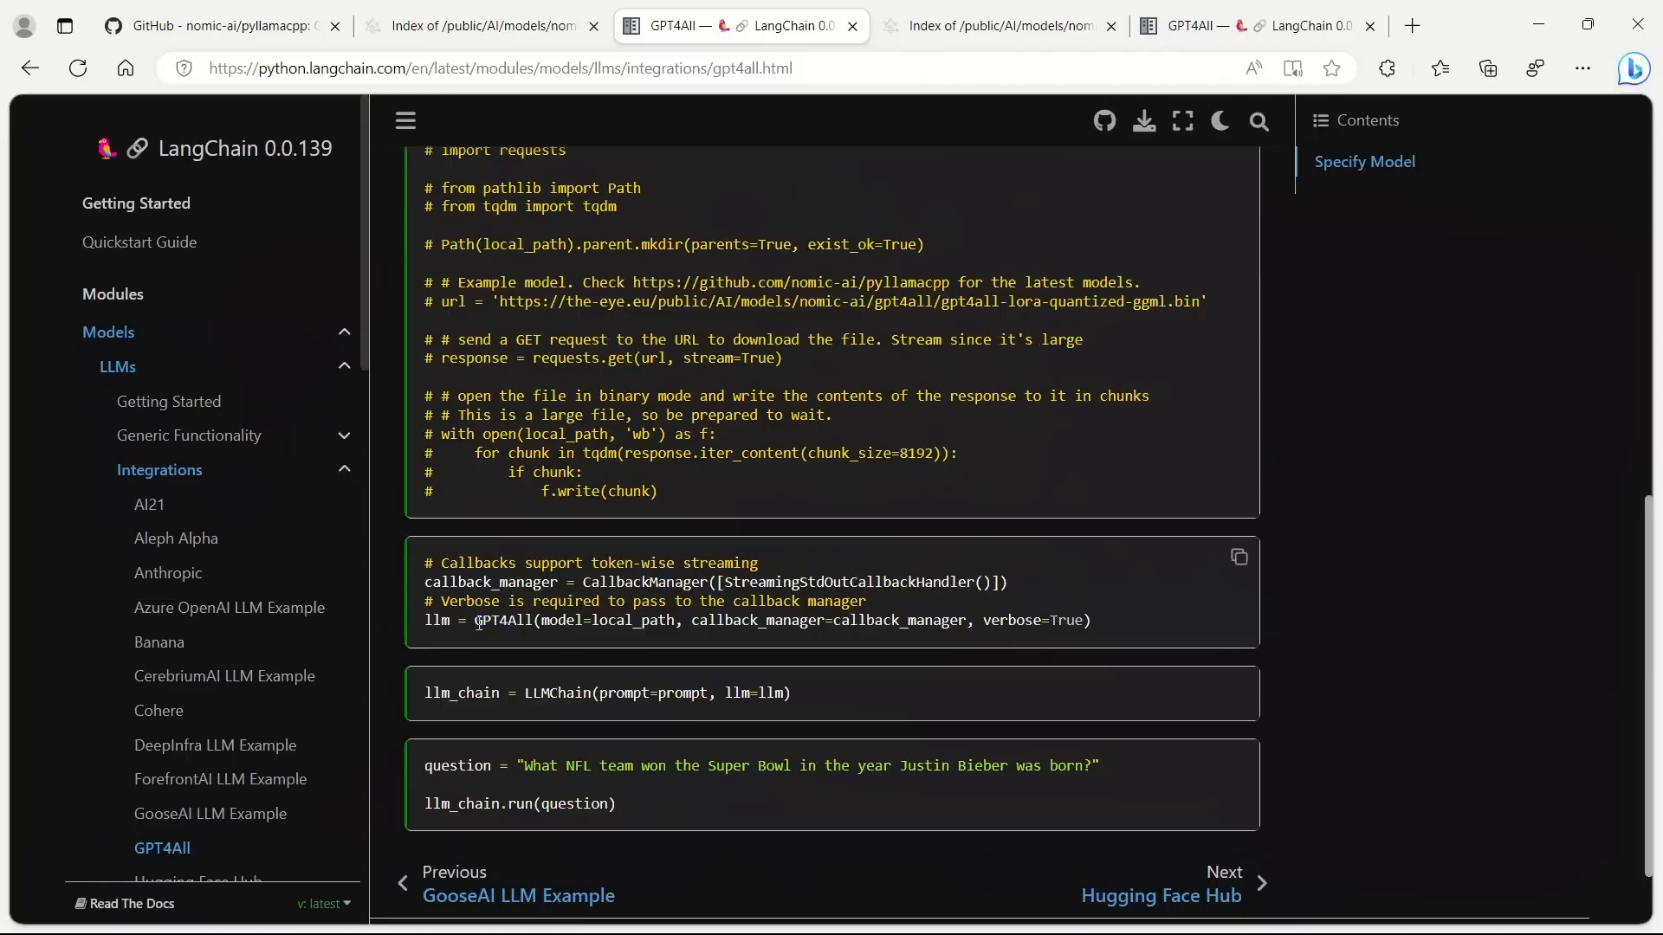
double_click(633, 620)
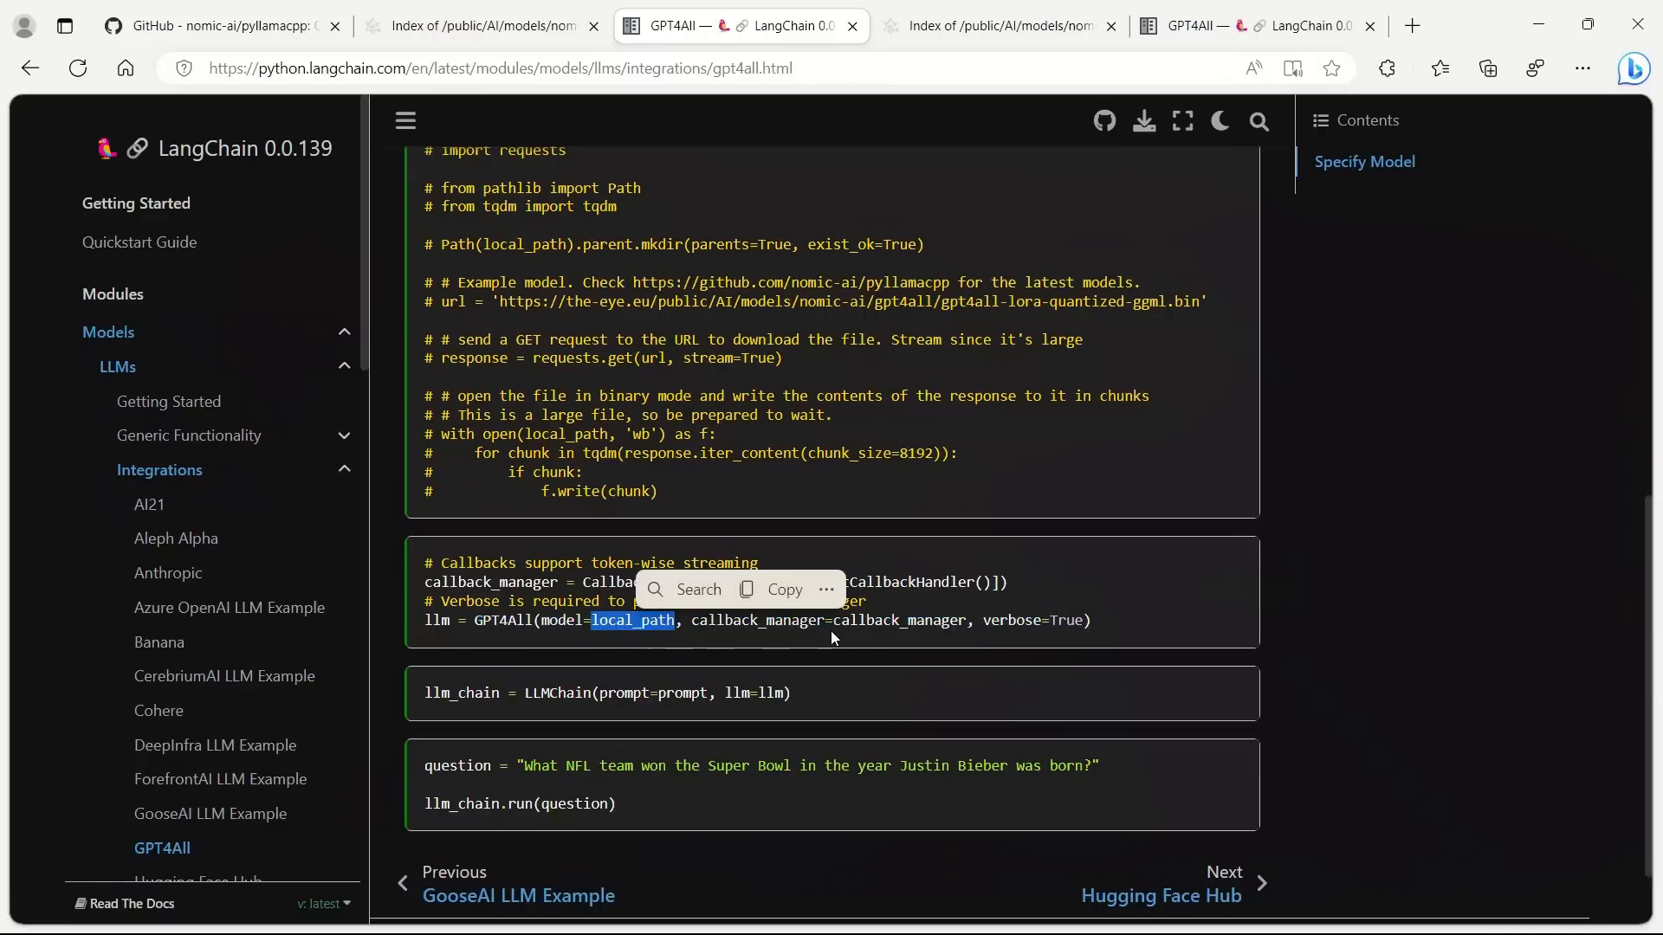
Pick out LLMChain in the chain setup, then leave for the Nomic AI GitHub organisation page.
scroll(down, 3)
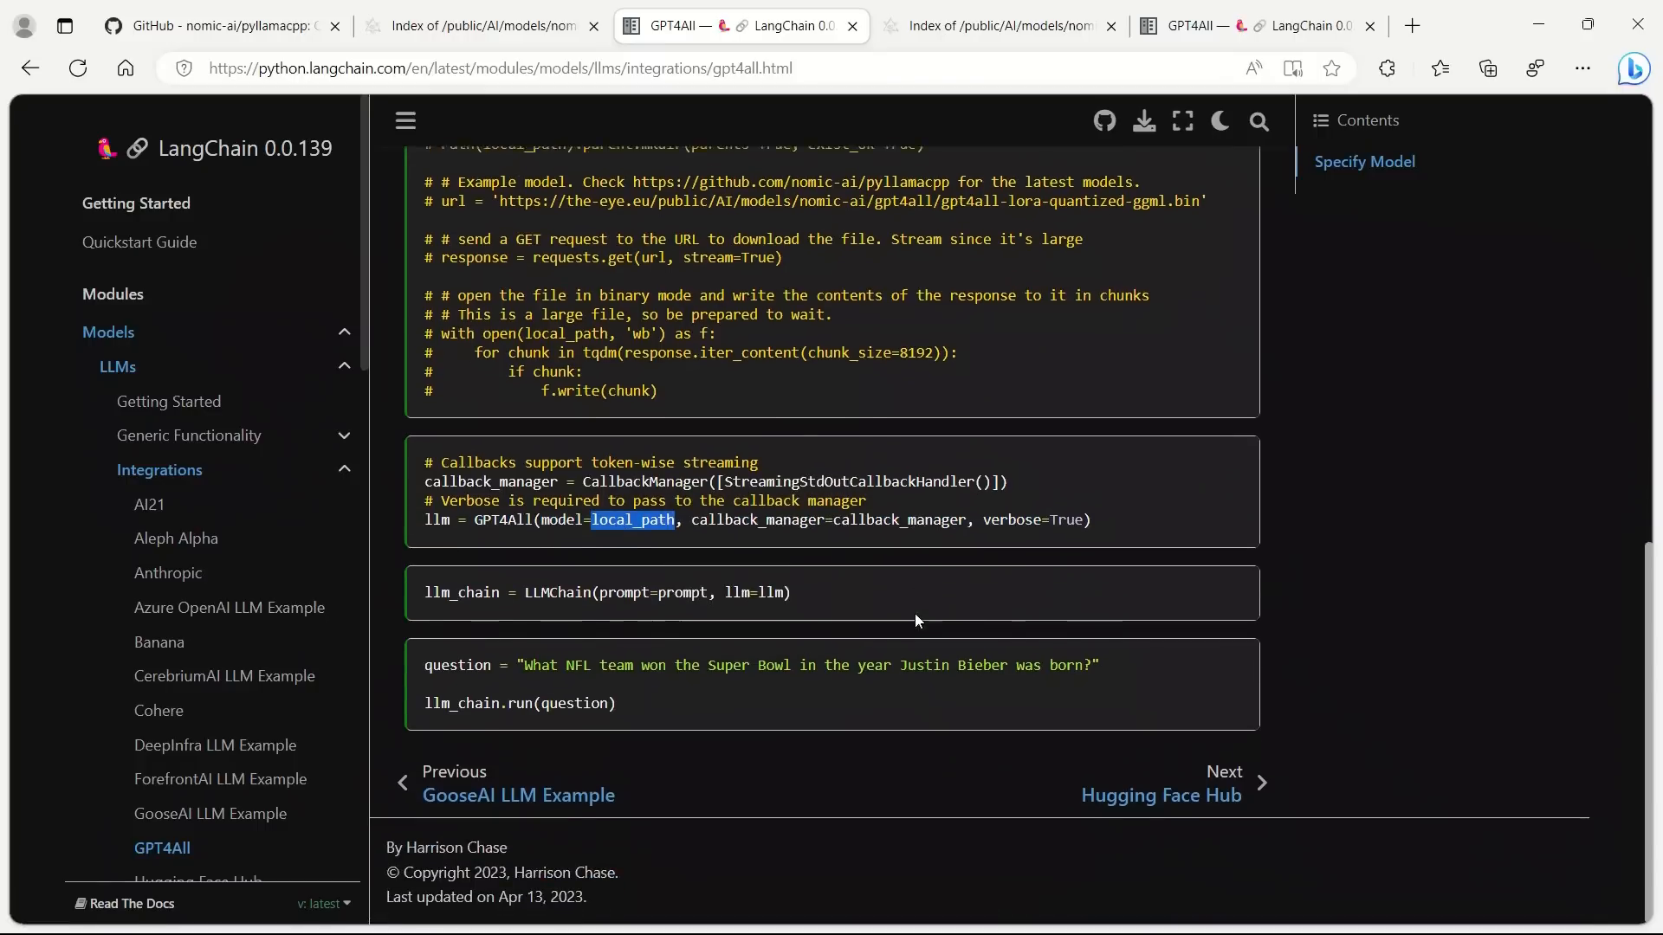
double_click(556, 590)
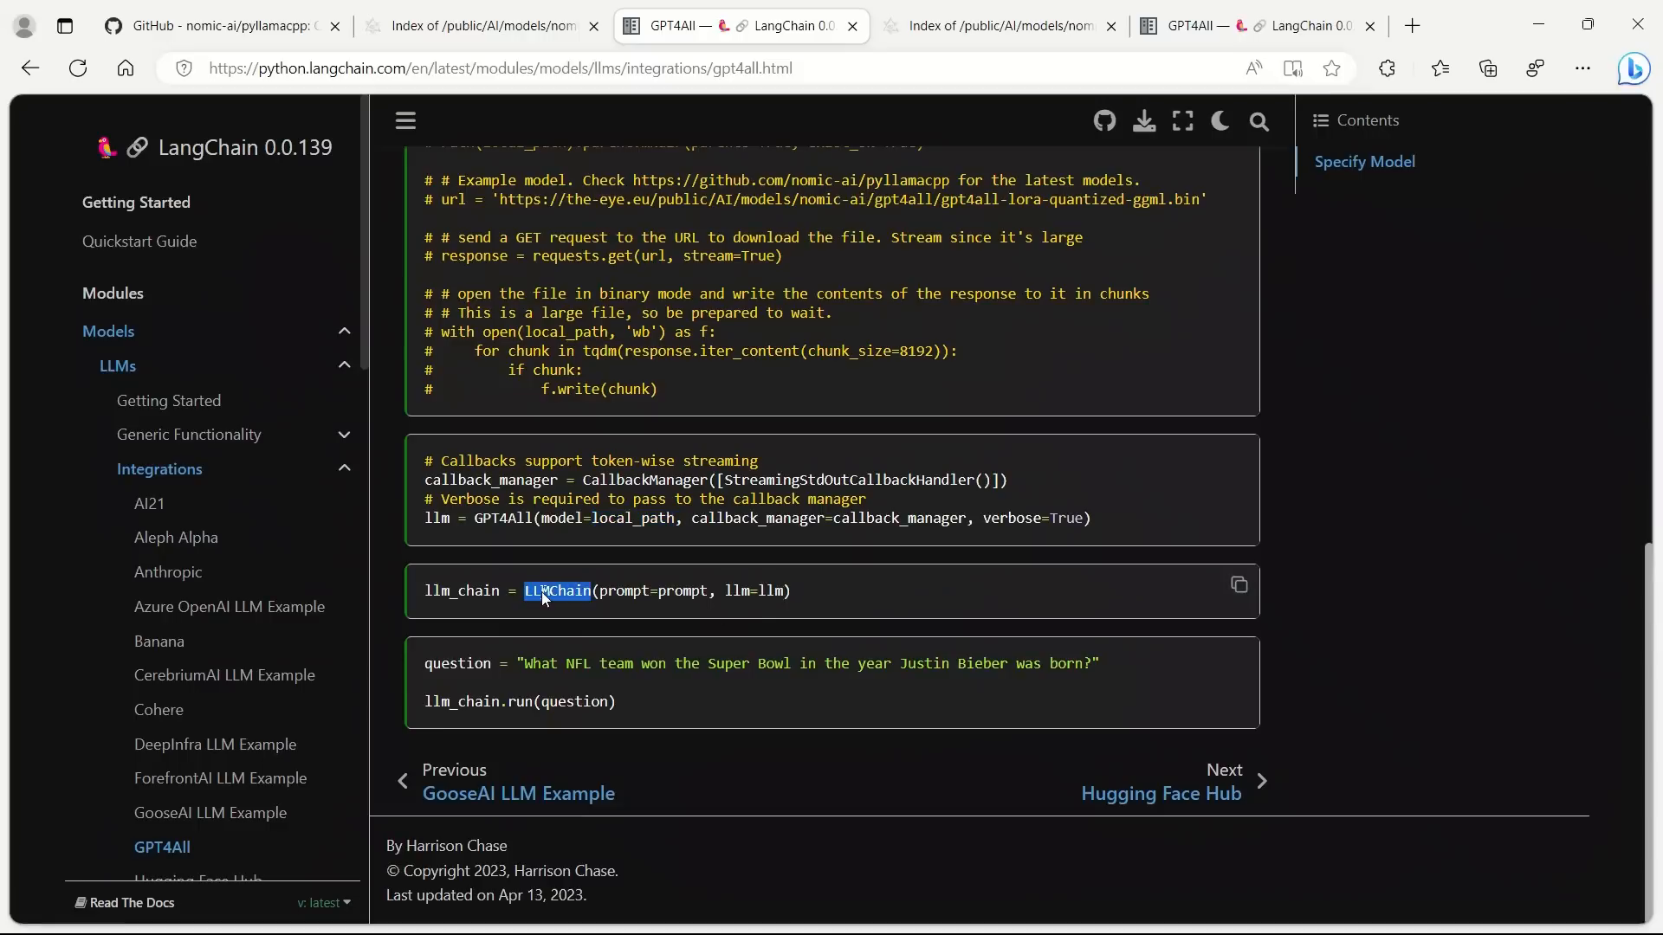
double_click(556, 590)
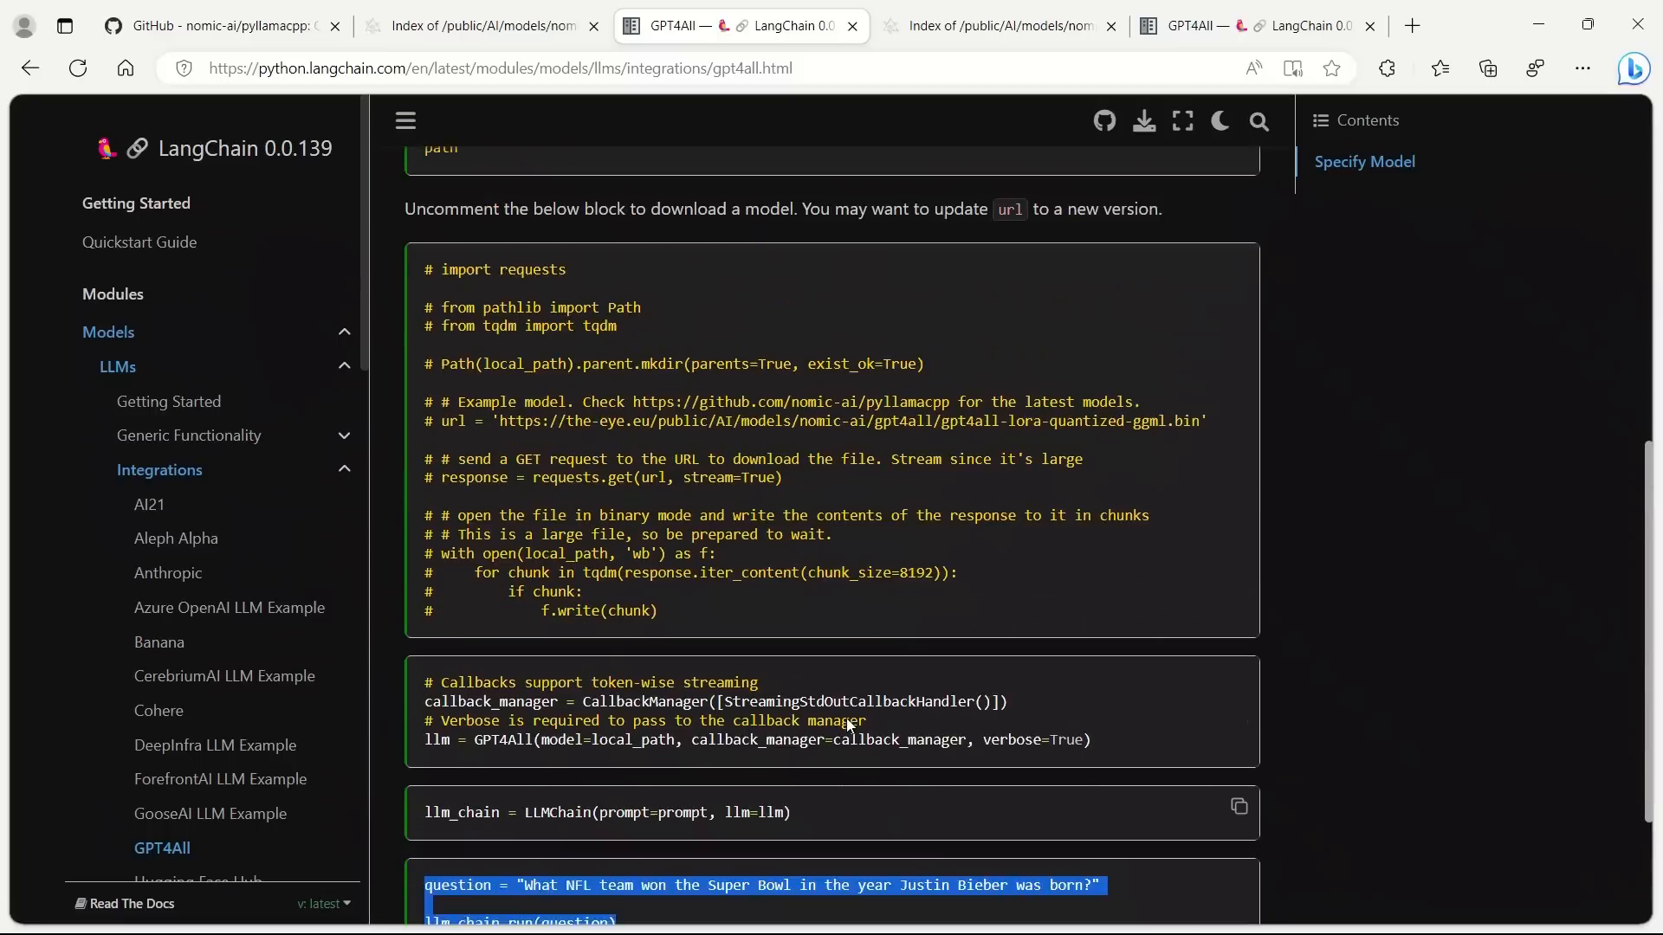
scroll(down, 3)
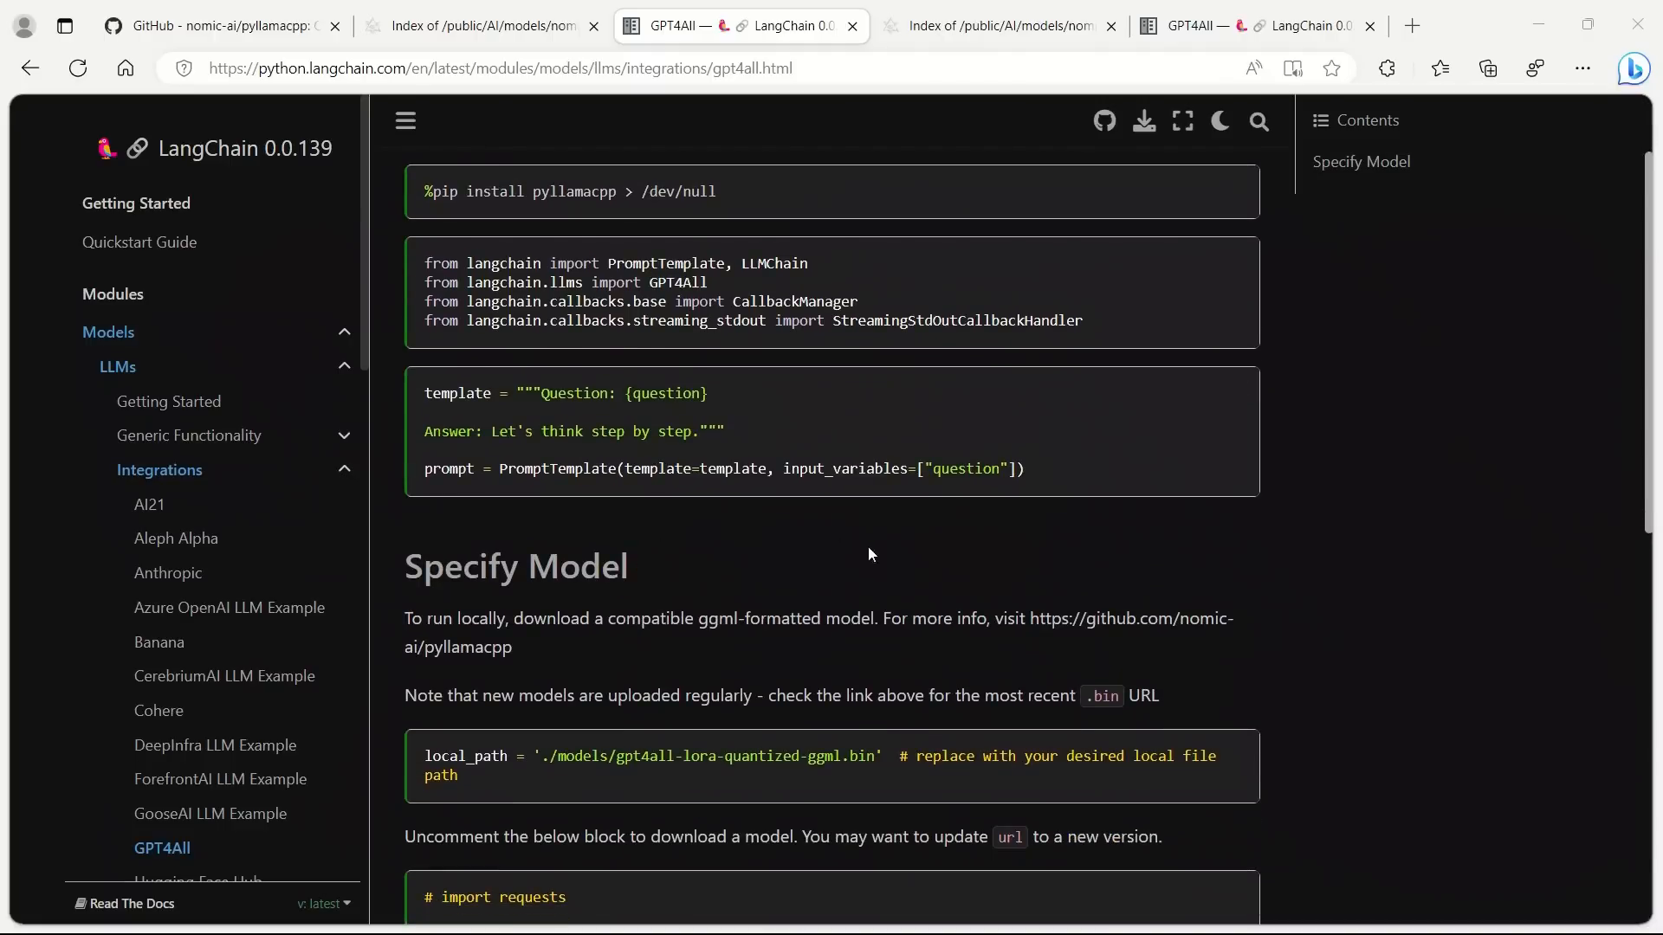
mouse_move(724, 558)
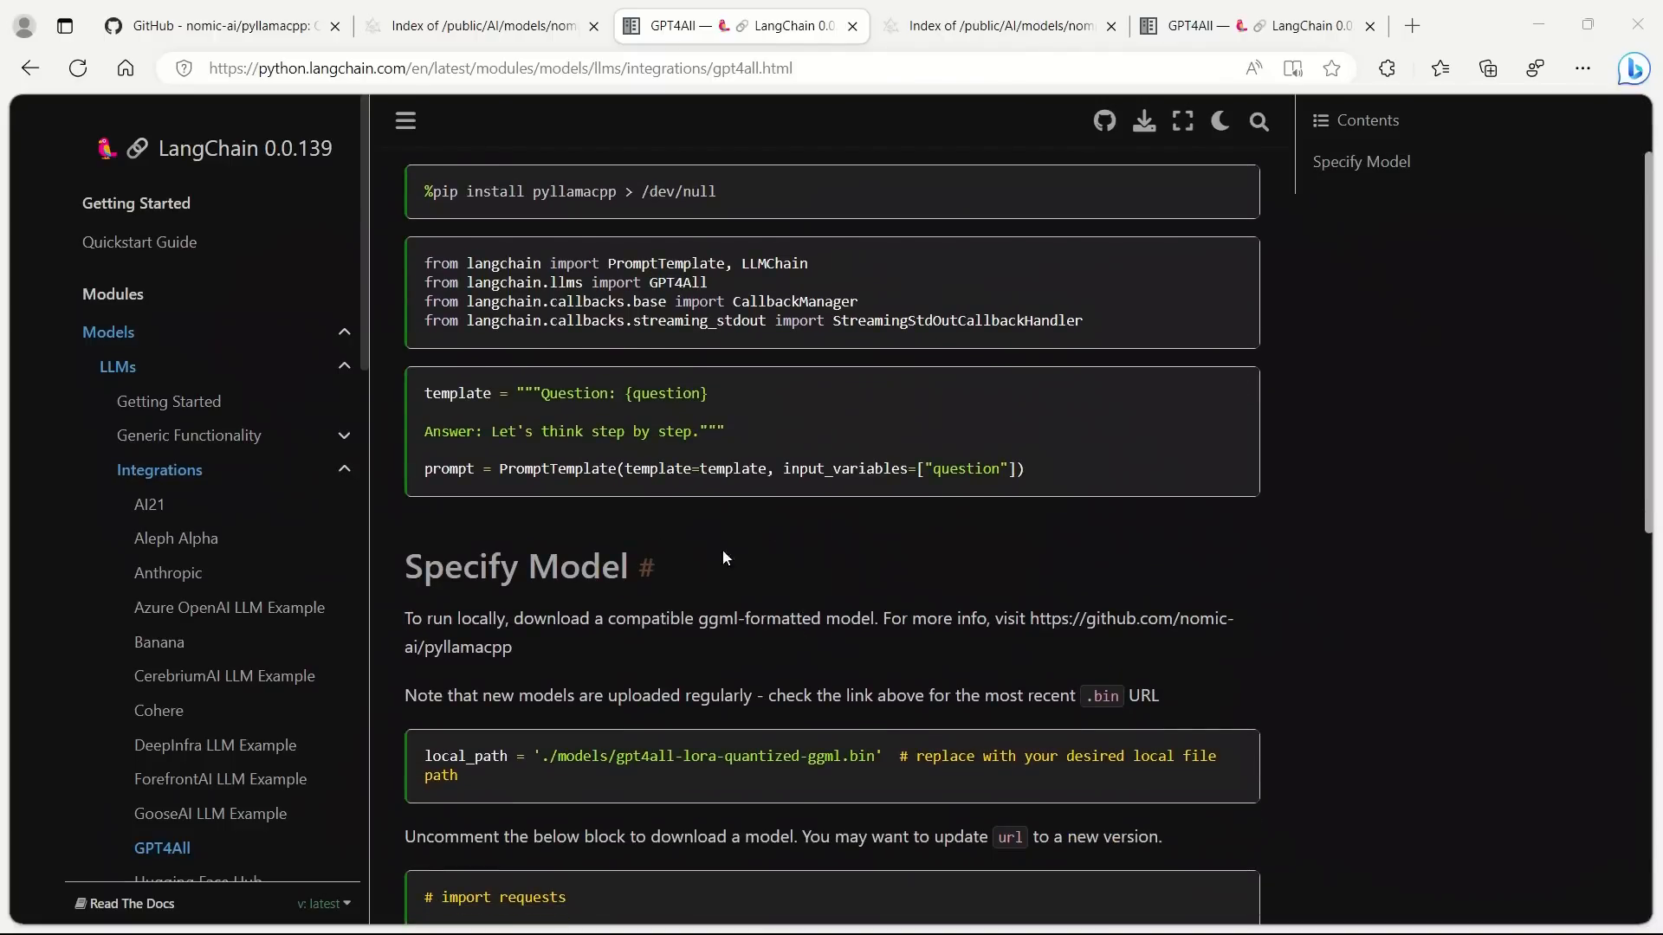
scroll(down, 3)
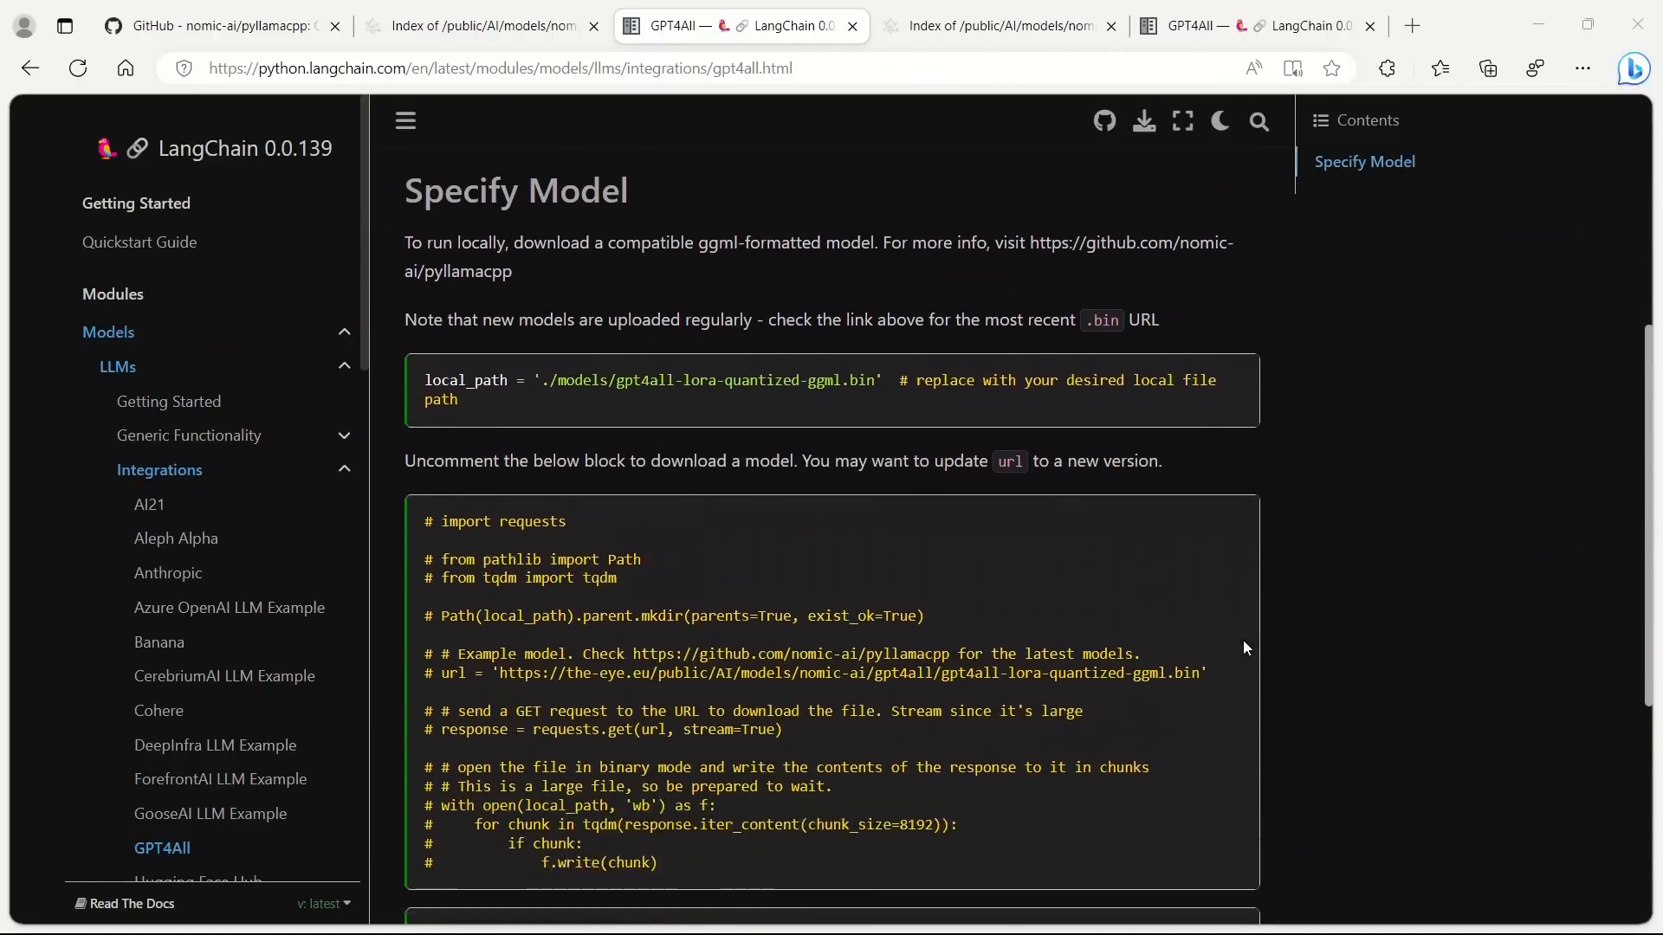
click(201, 24)
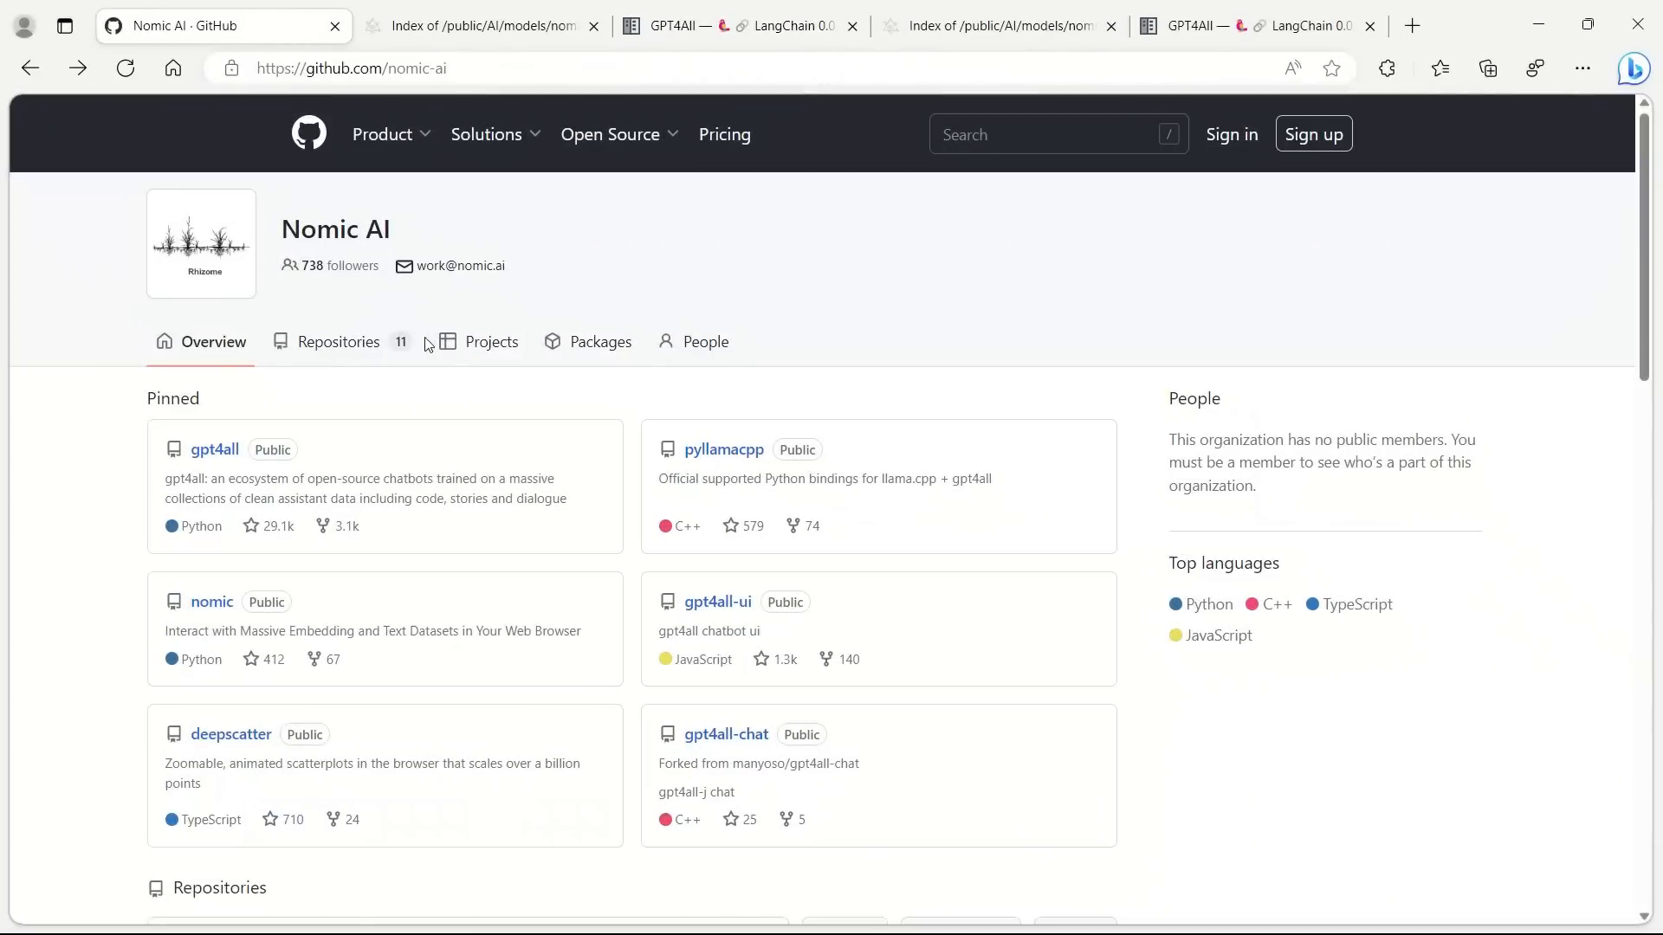
mouse_move(426, 527)
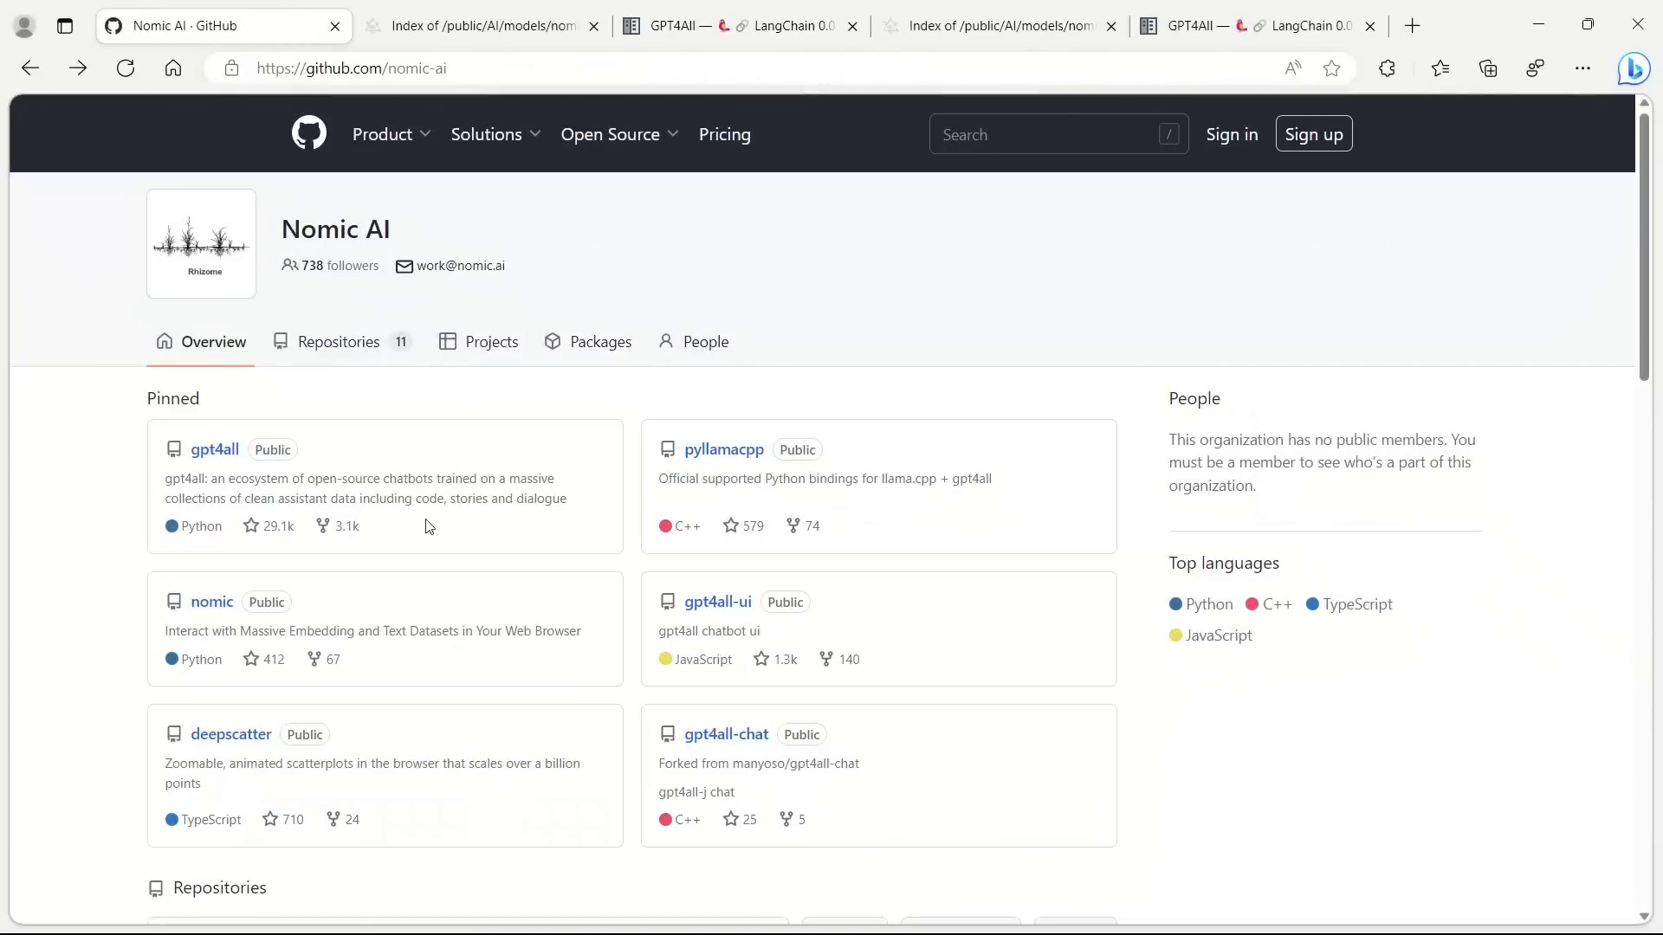
Enter the gpt4all repository, read its README to the GPT4All-J chat installers, and type 'Thanks!'.
click(215, 449)
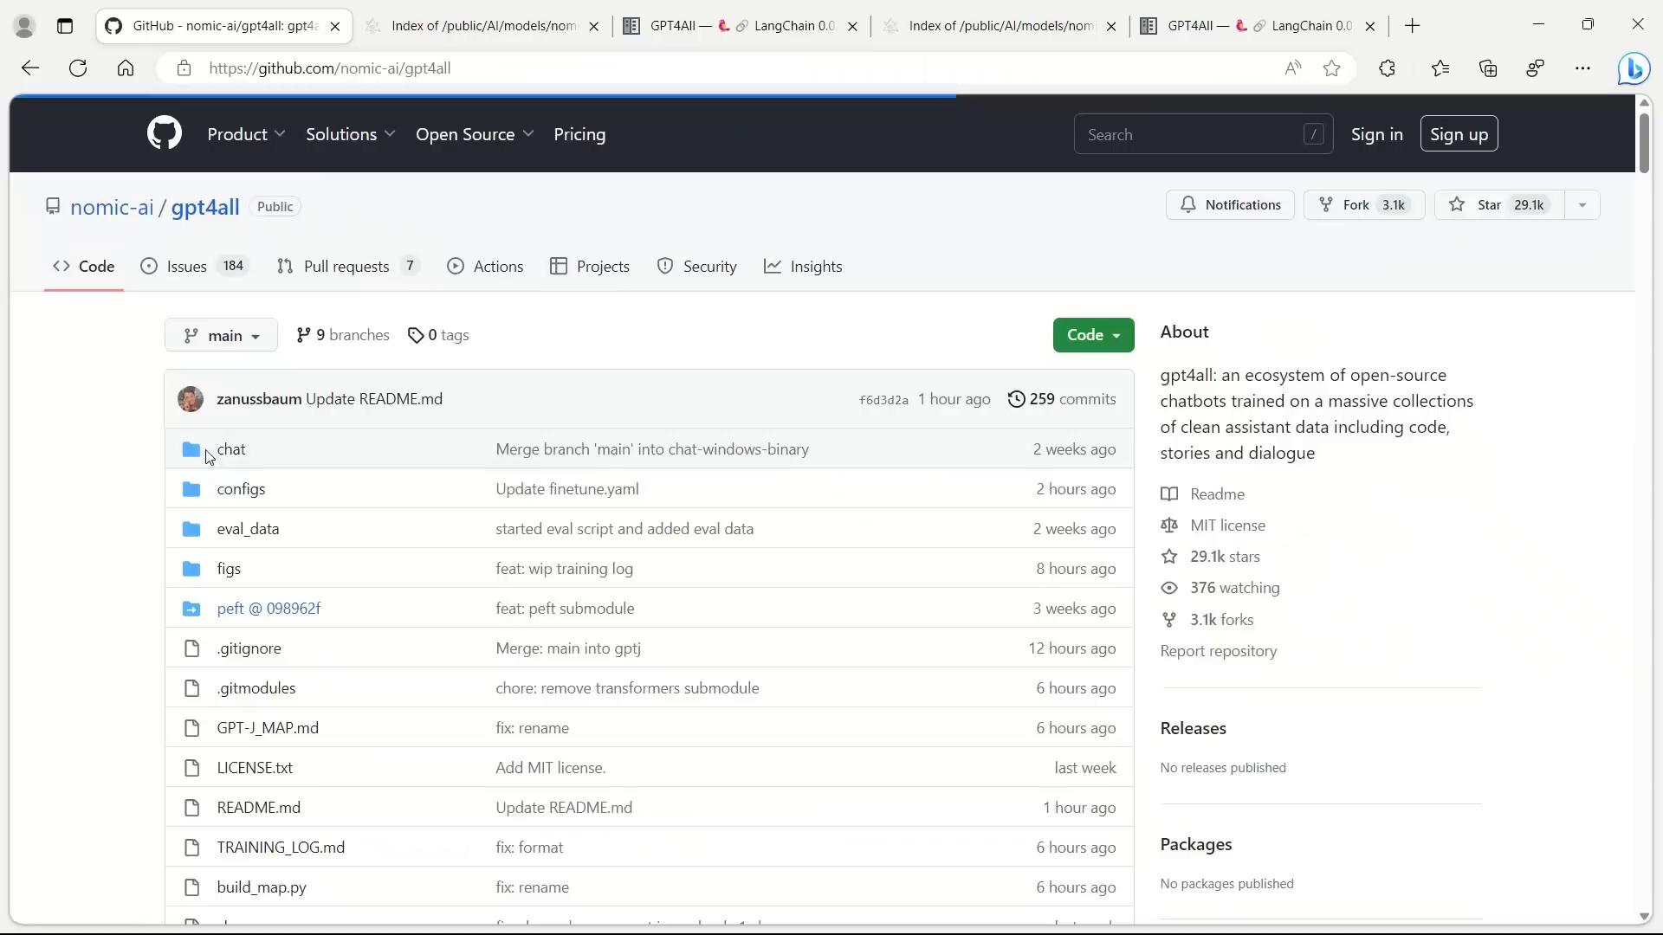
scroll(down, 3)
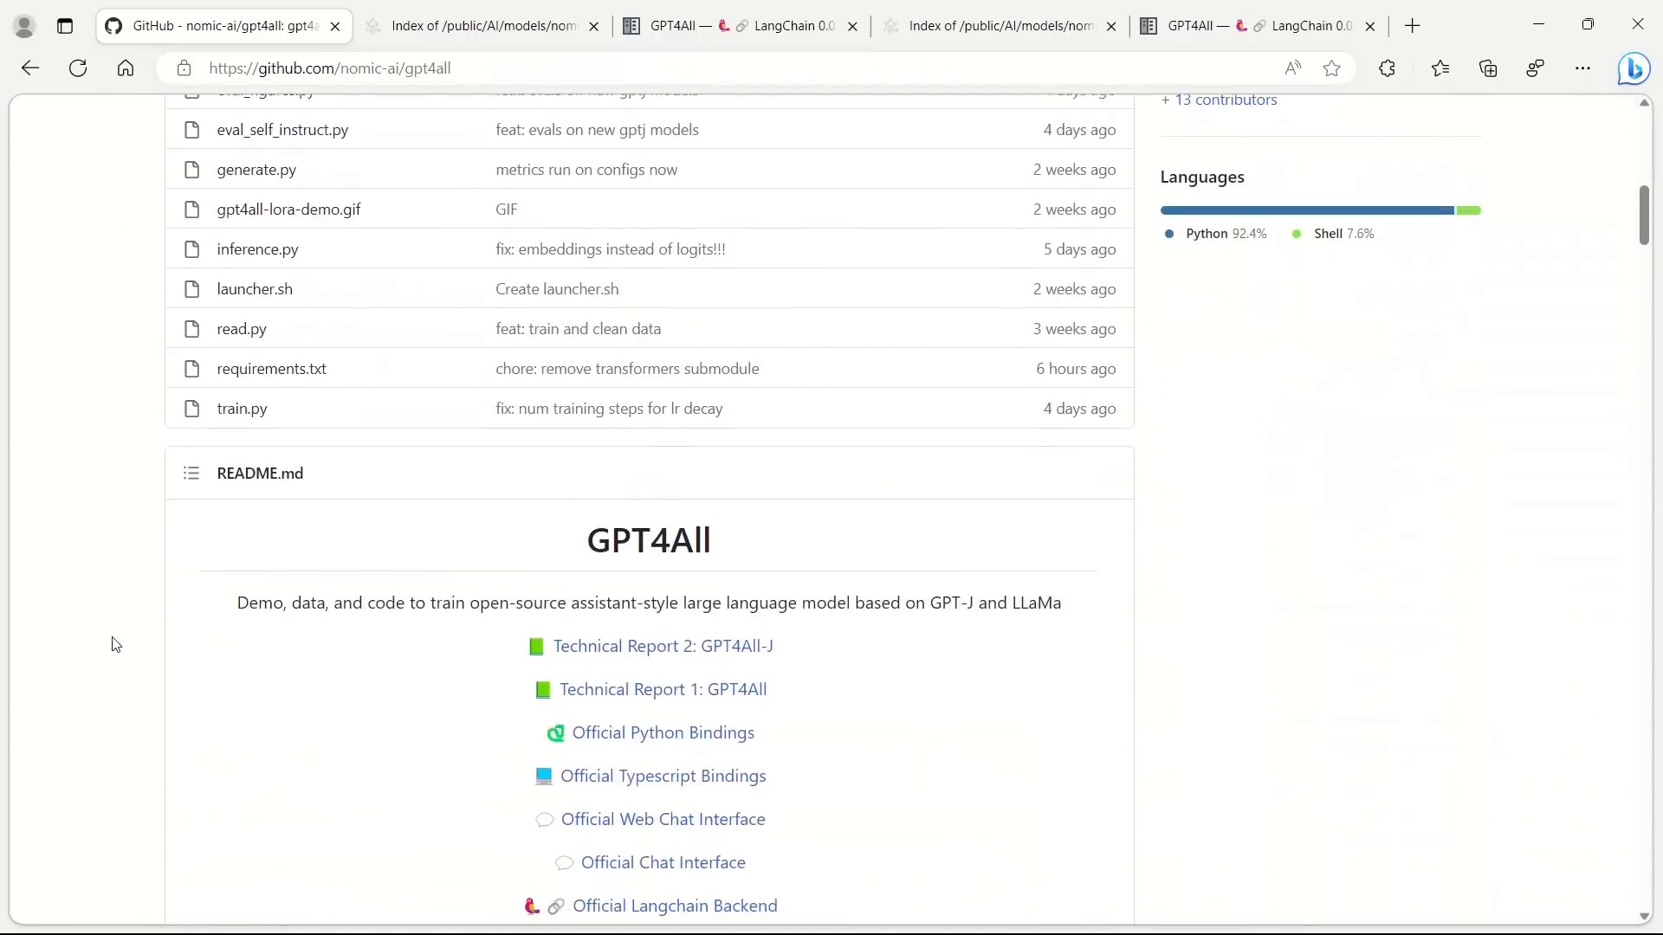
scroll(down, 3)
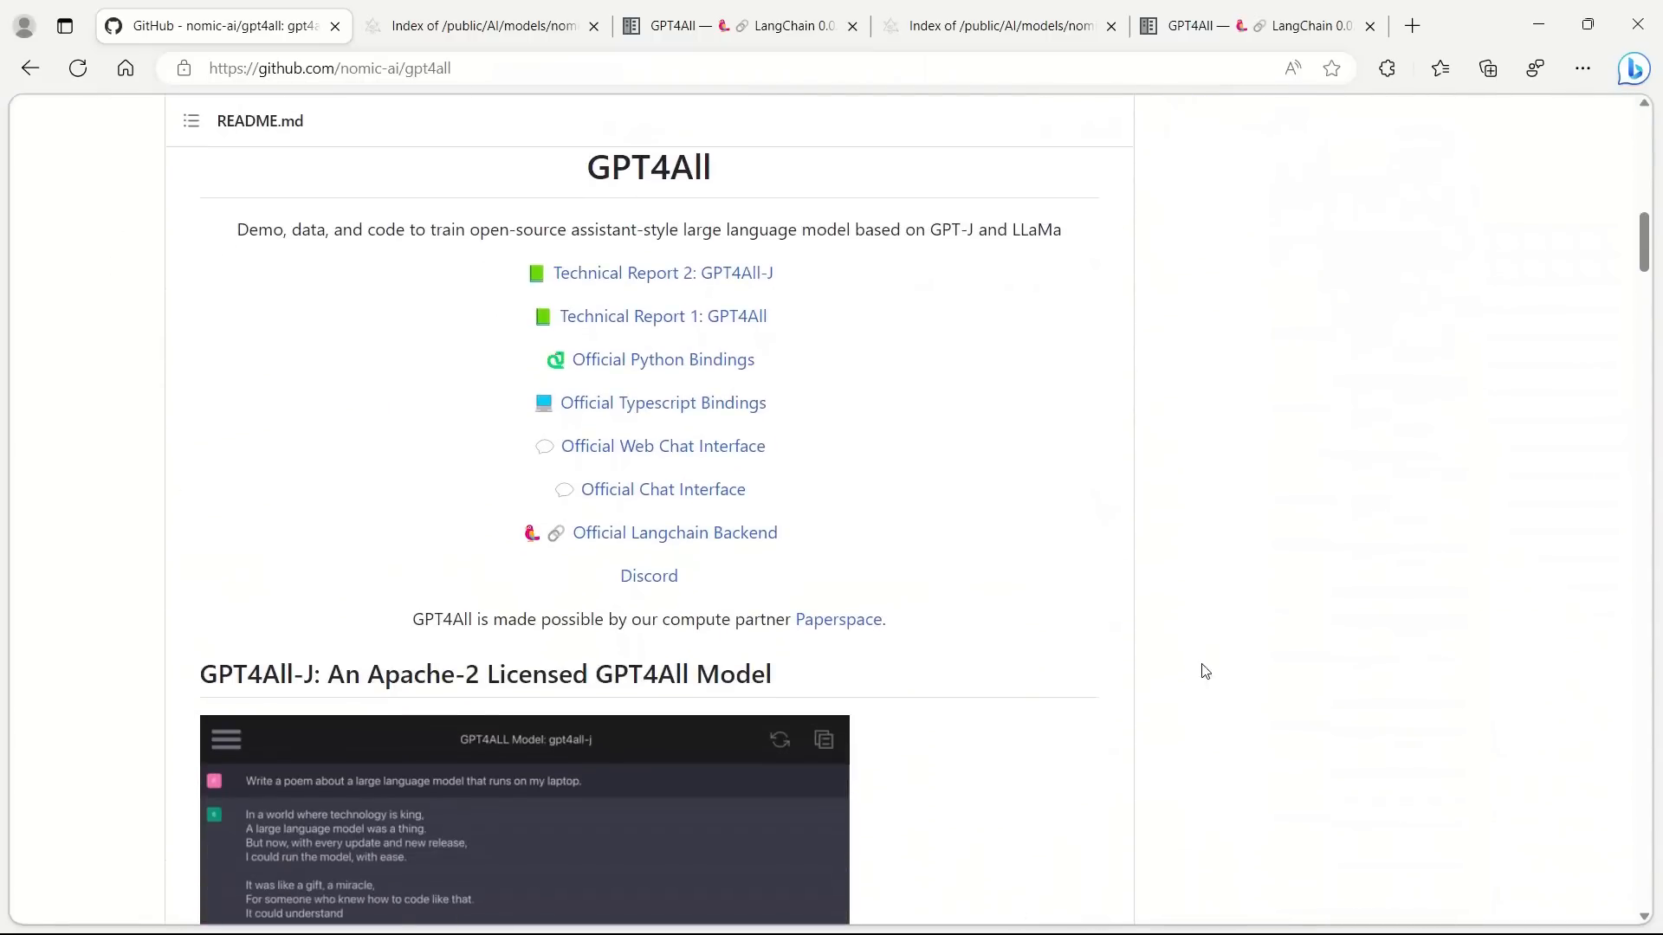
mouse_move(880, 393)
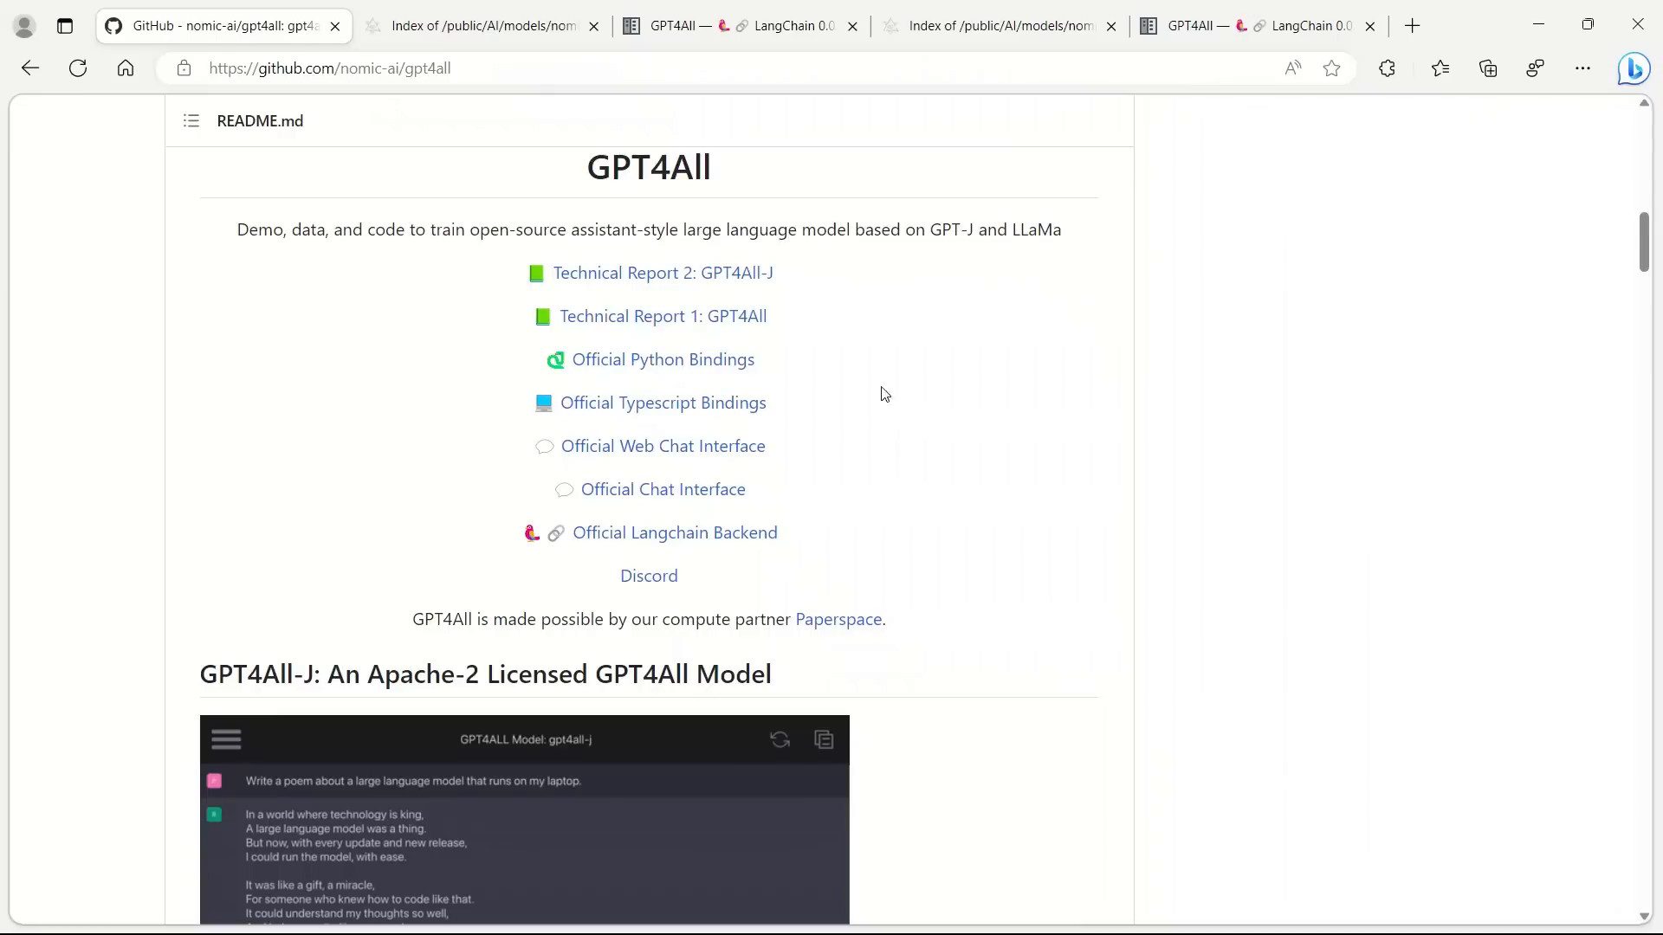
mouse_move(967, 646)
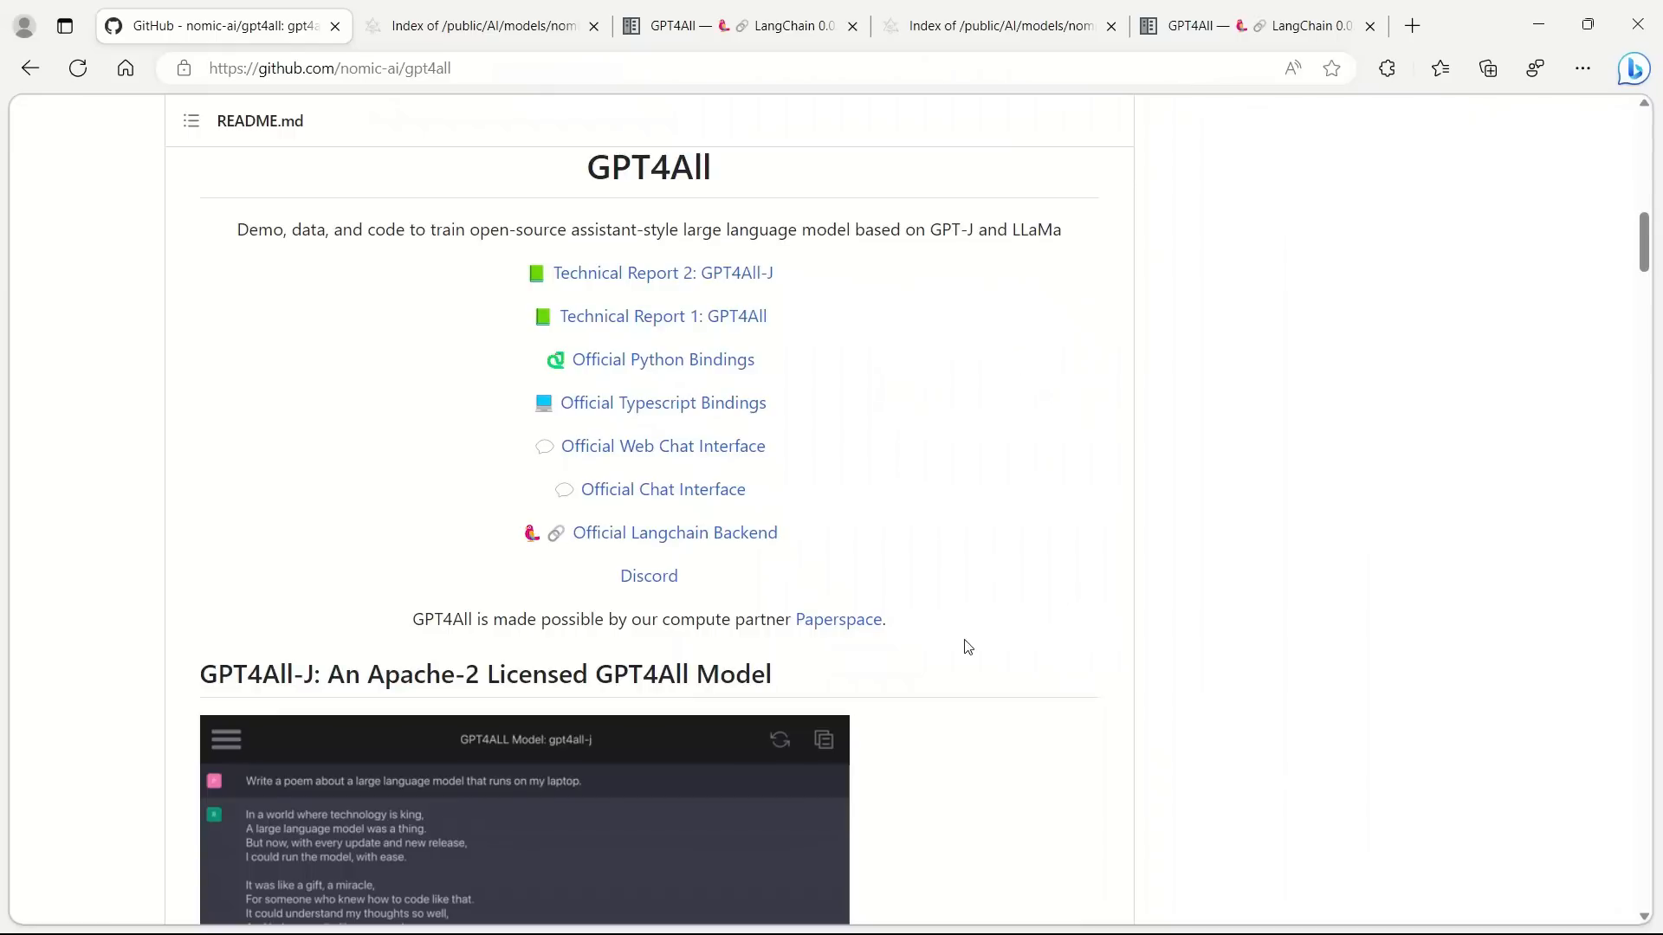
scroll(down, 3)
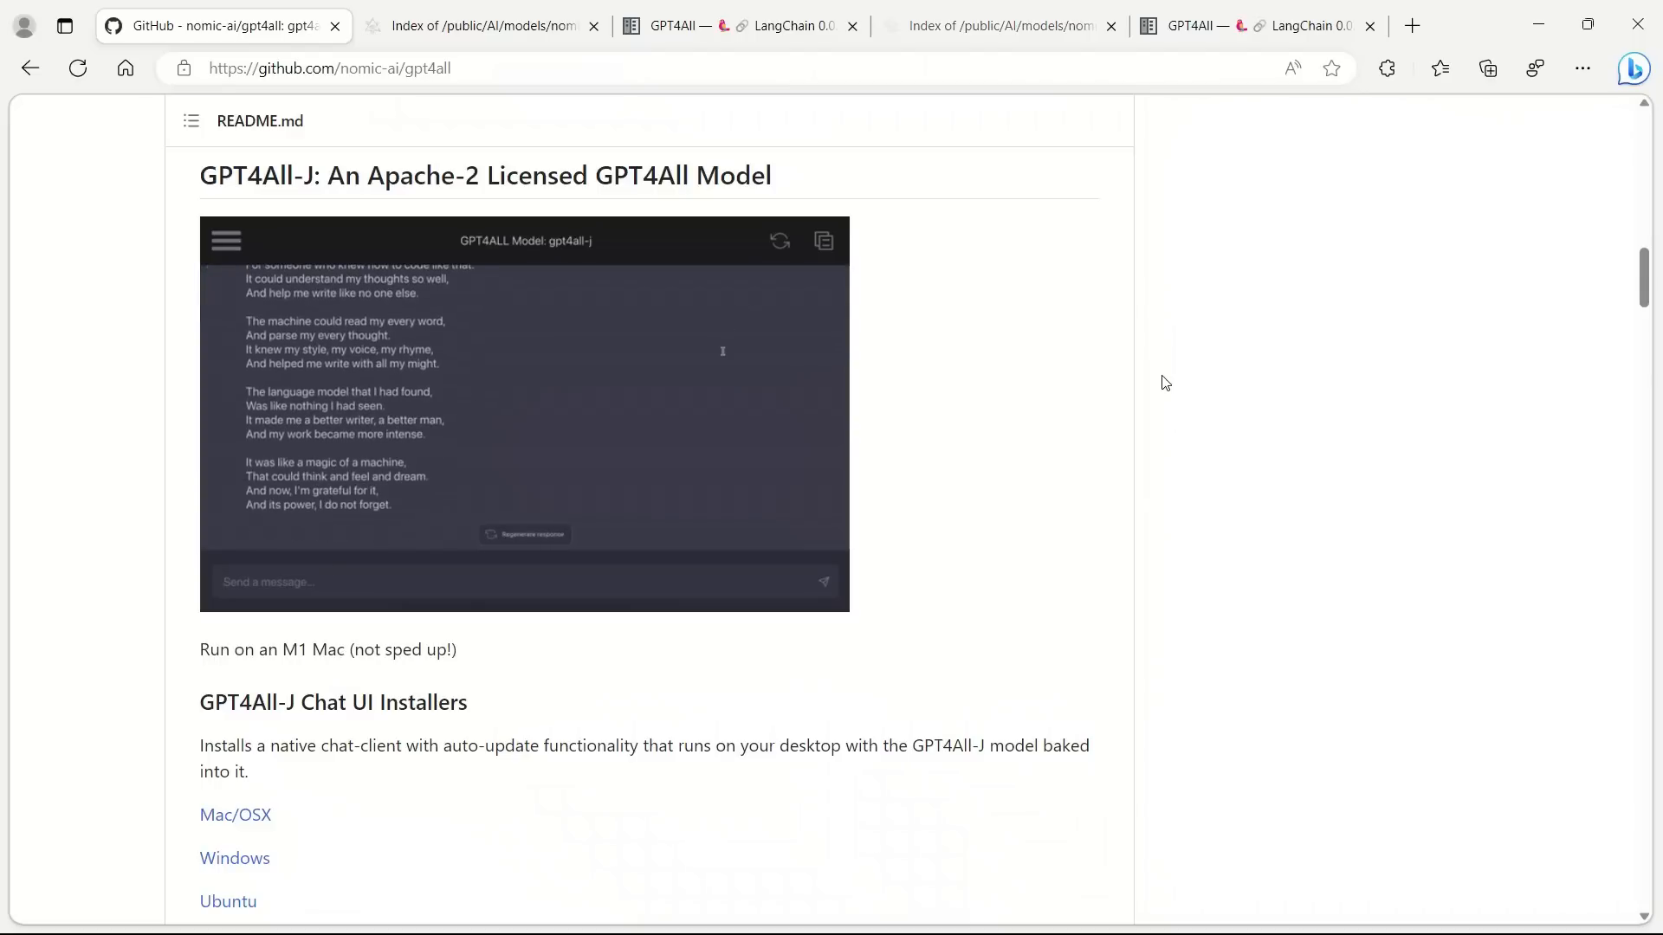
text(Thanks!)
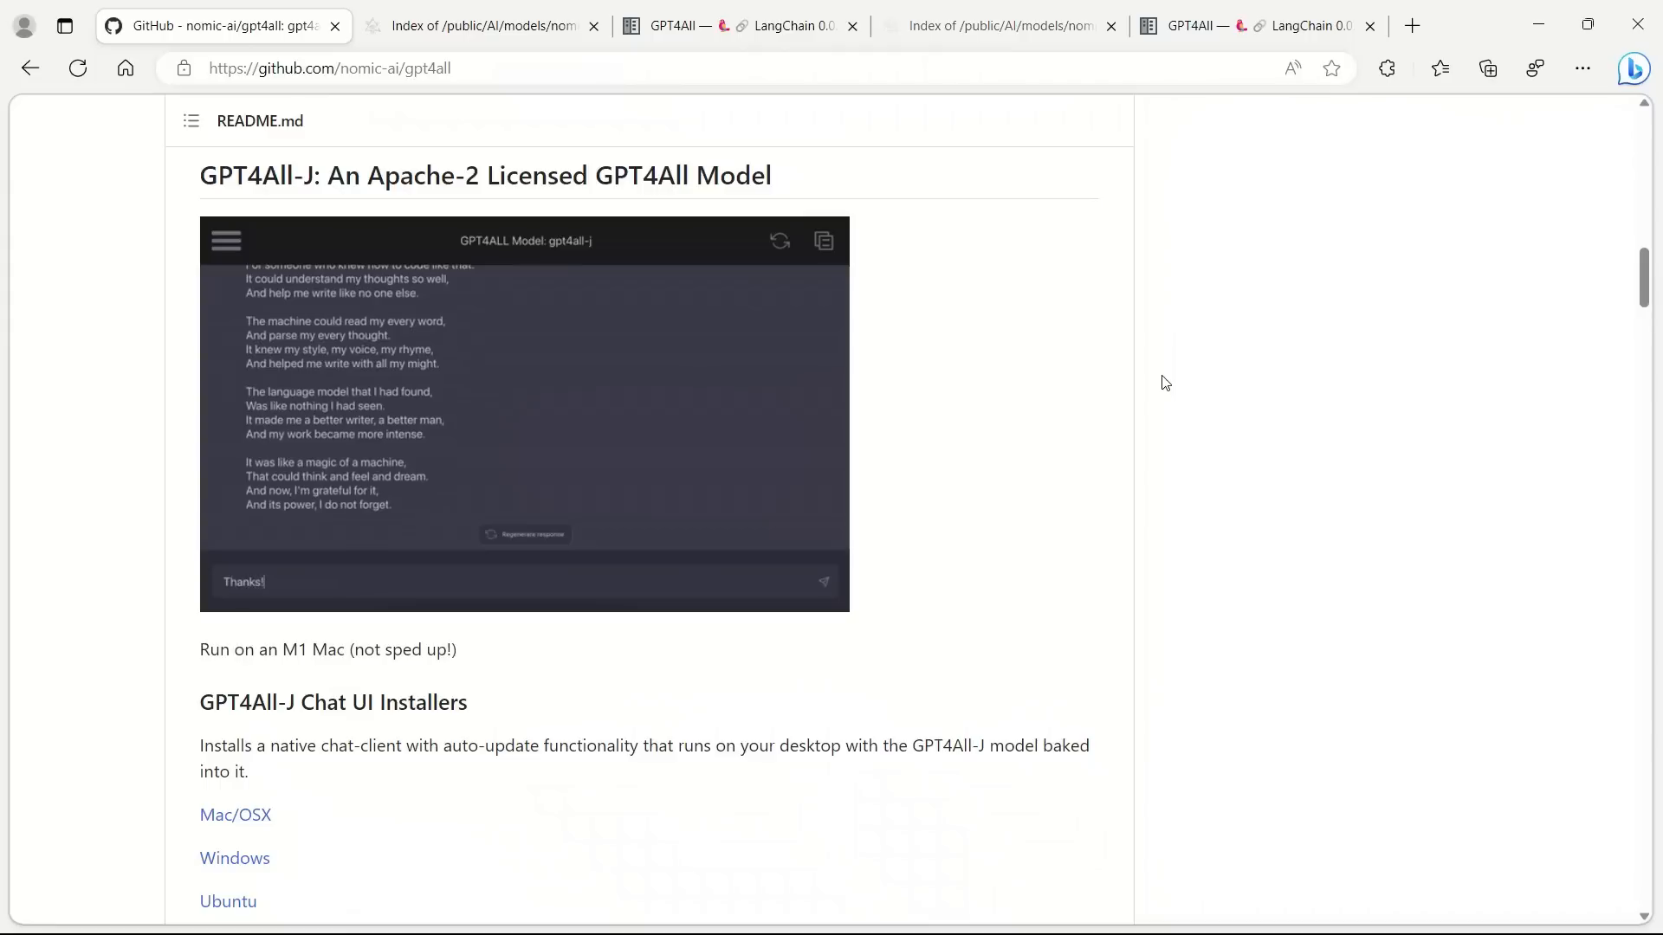